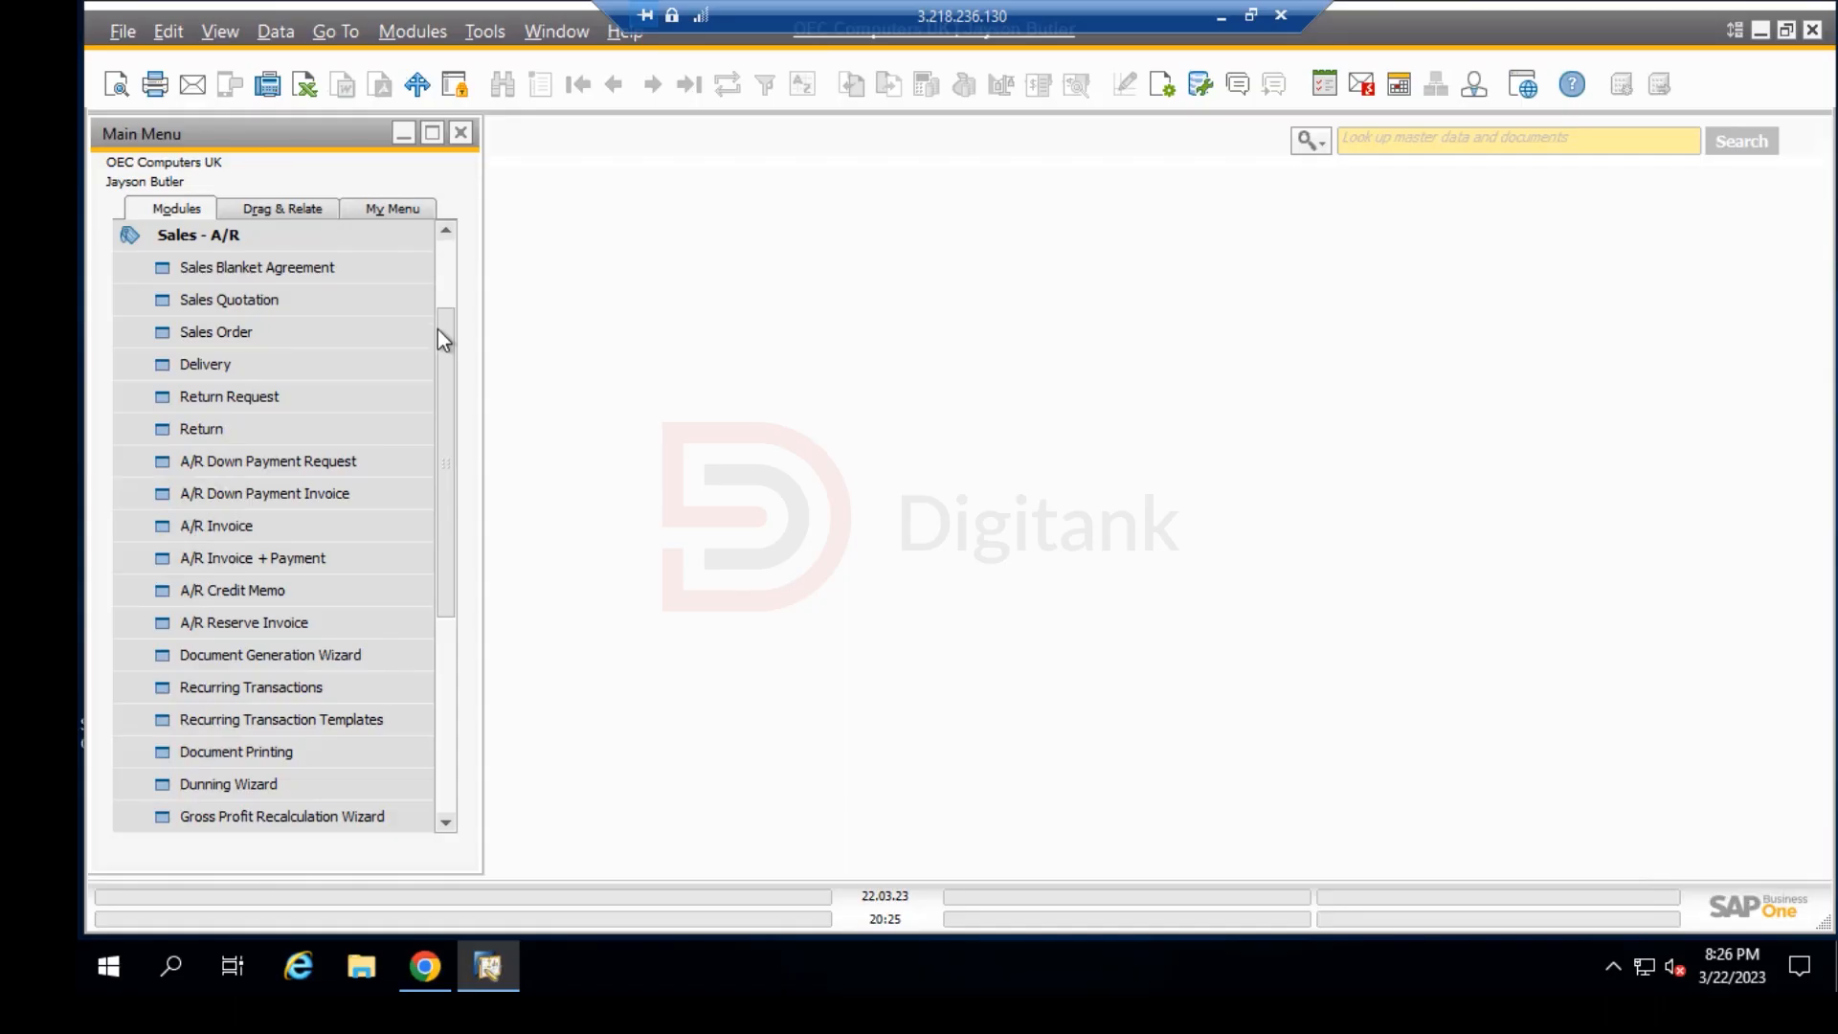
Step: Start a new sales quotation and choose customer C30000 Microchips from the business partner list
{"action": "scroll", "scroll_direction": "up", "scroll_amount": 3}
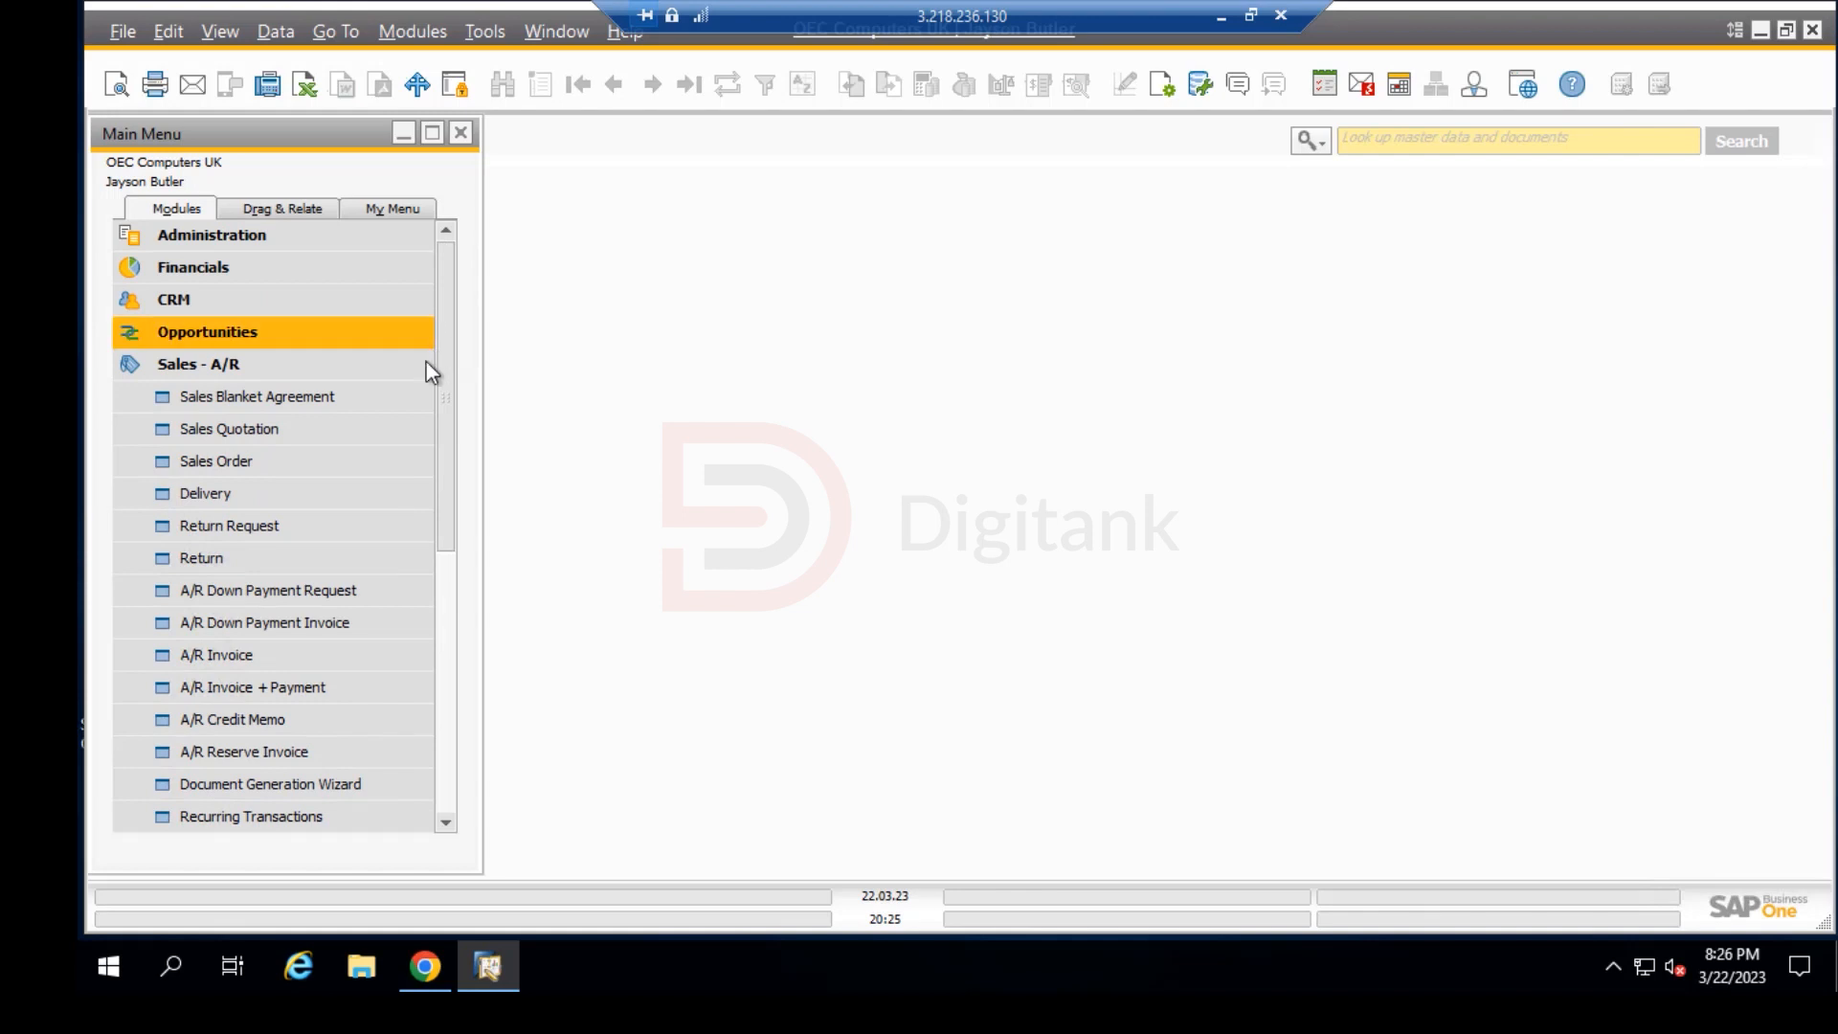
{"action": "left_click", "coordinate": [227, 427]}
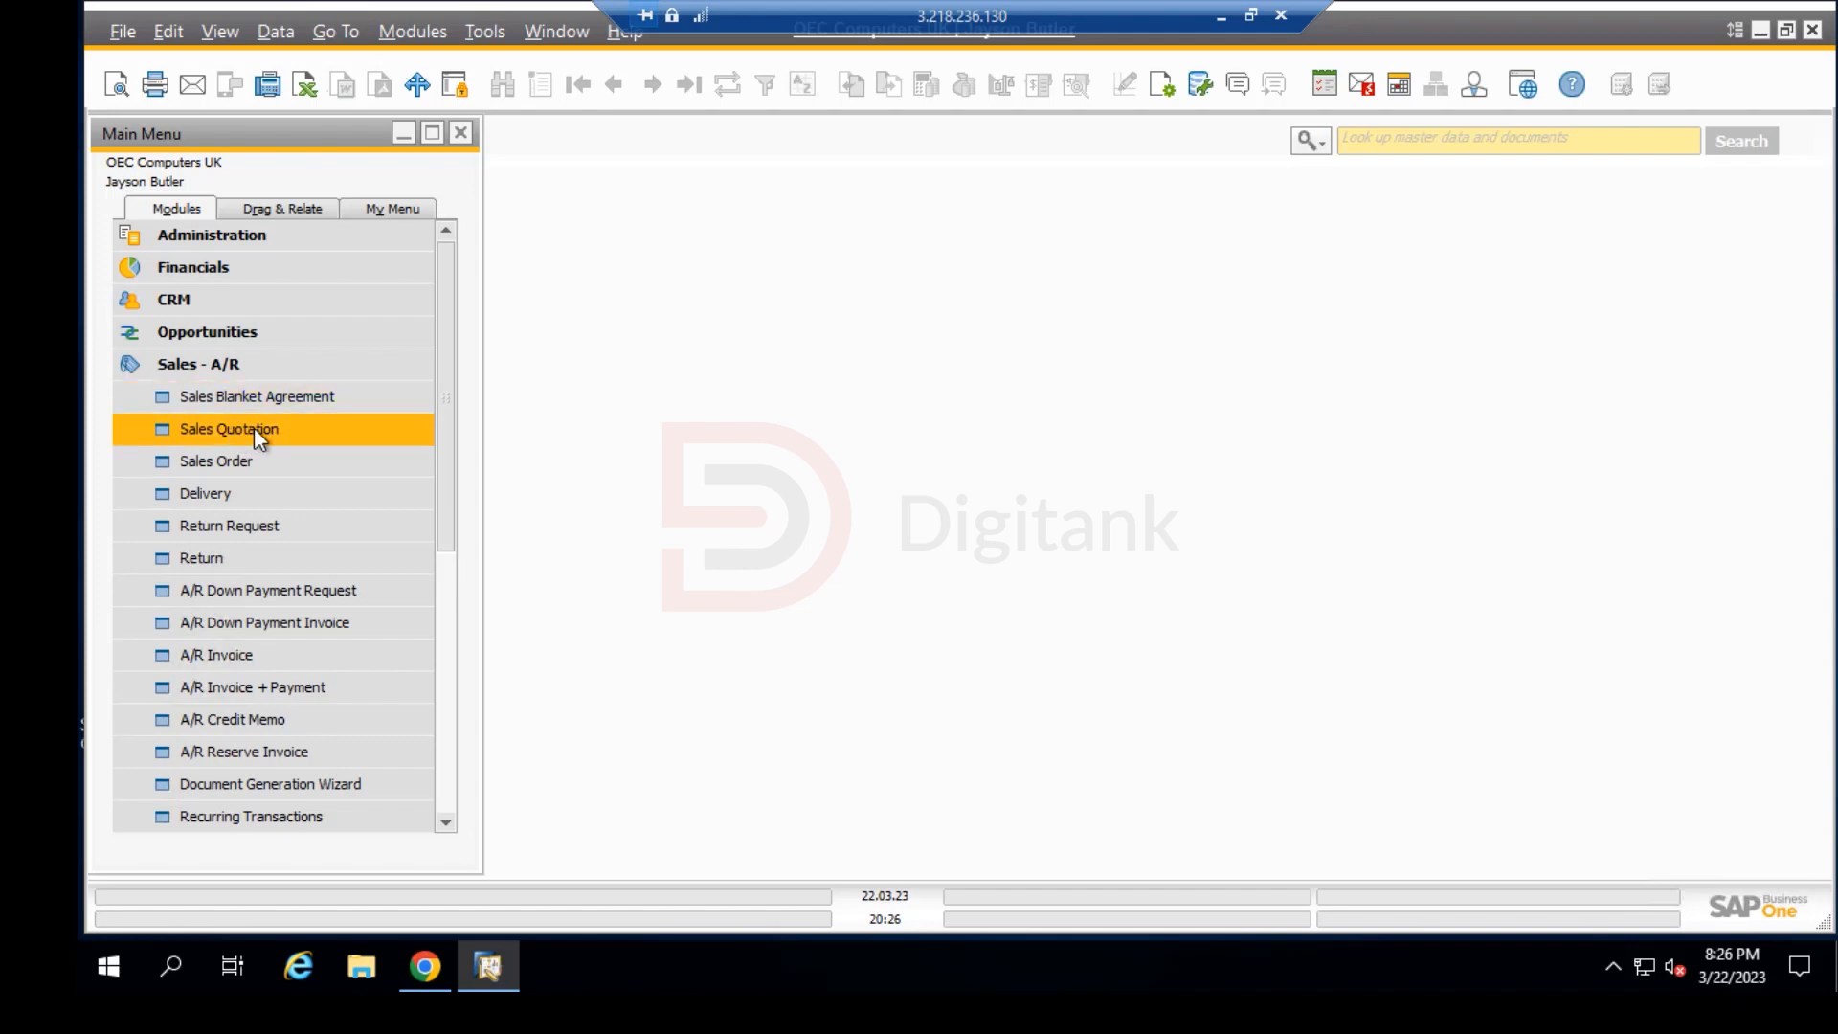
{"action": "double_click", "coordinate": [228, 427]}
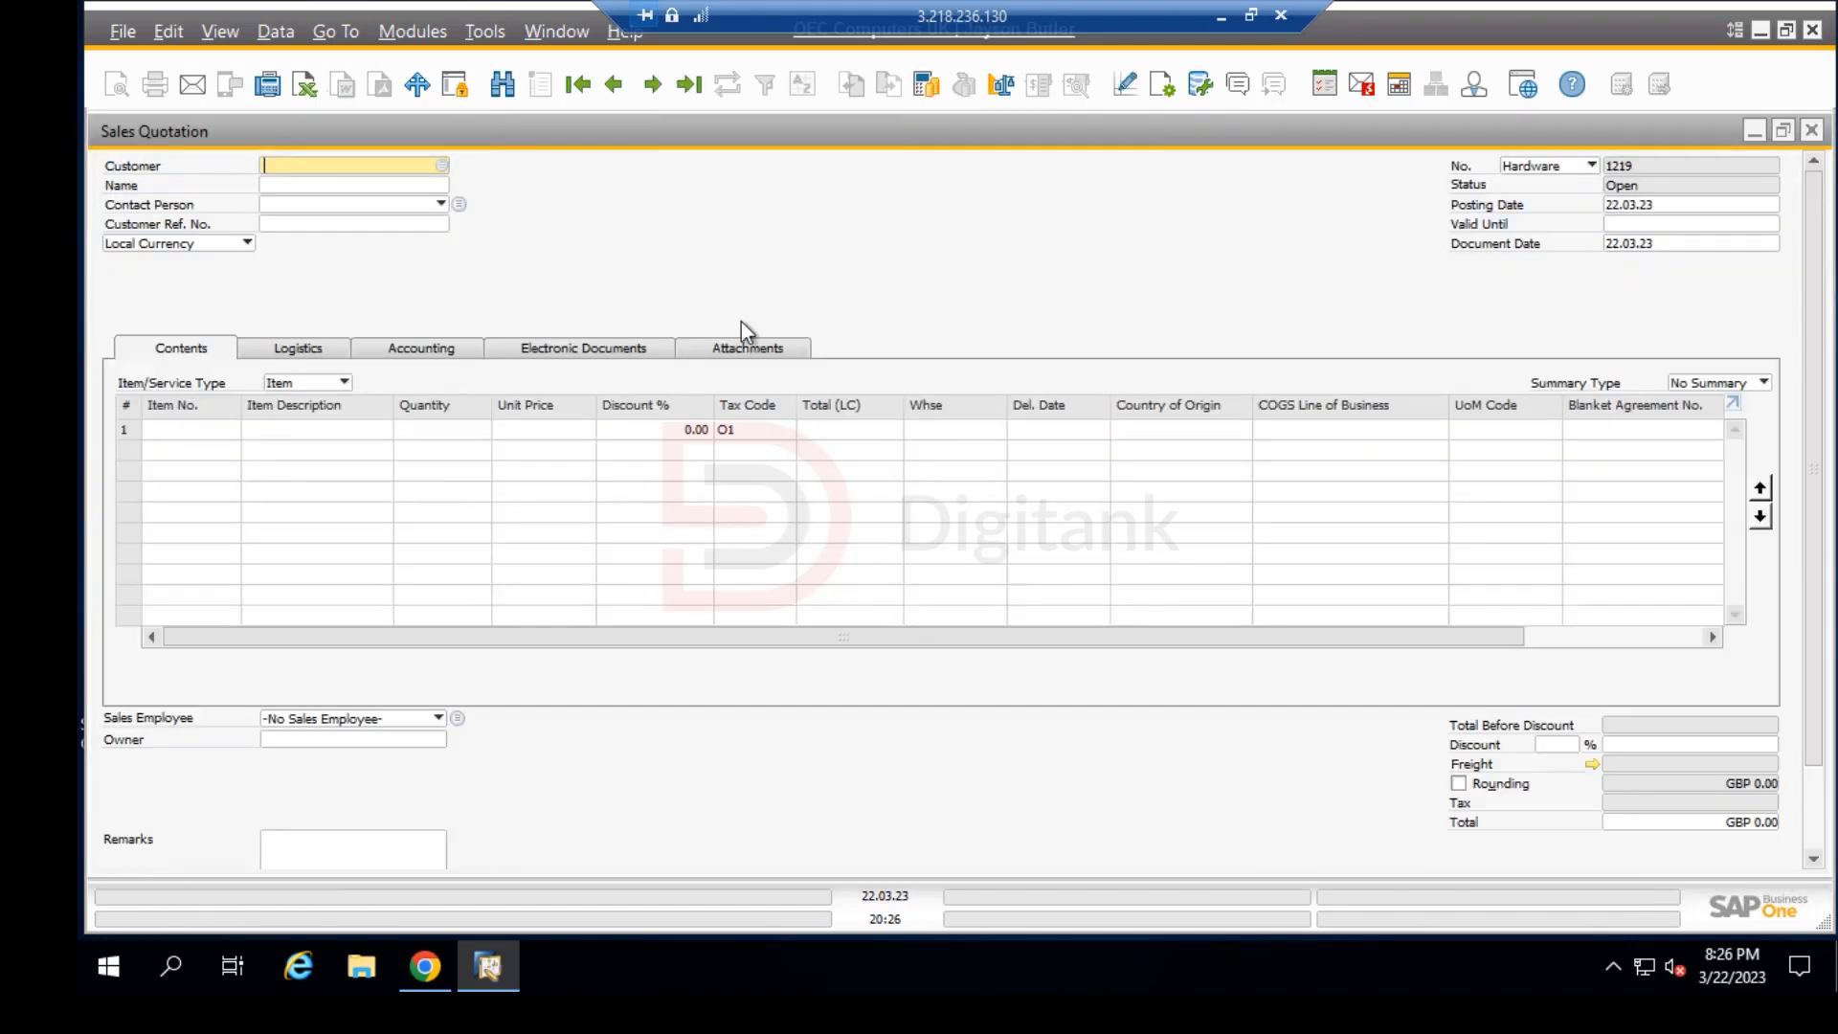
{"action": "mouse_move", "coordinate": [461, 244]}
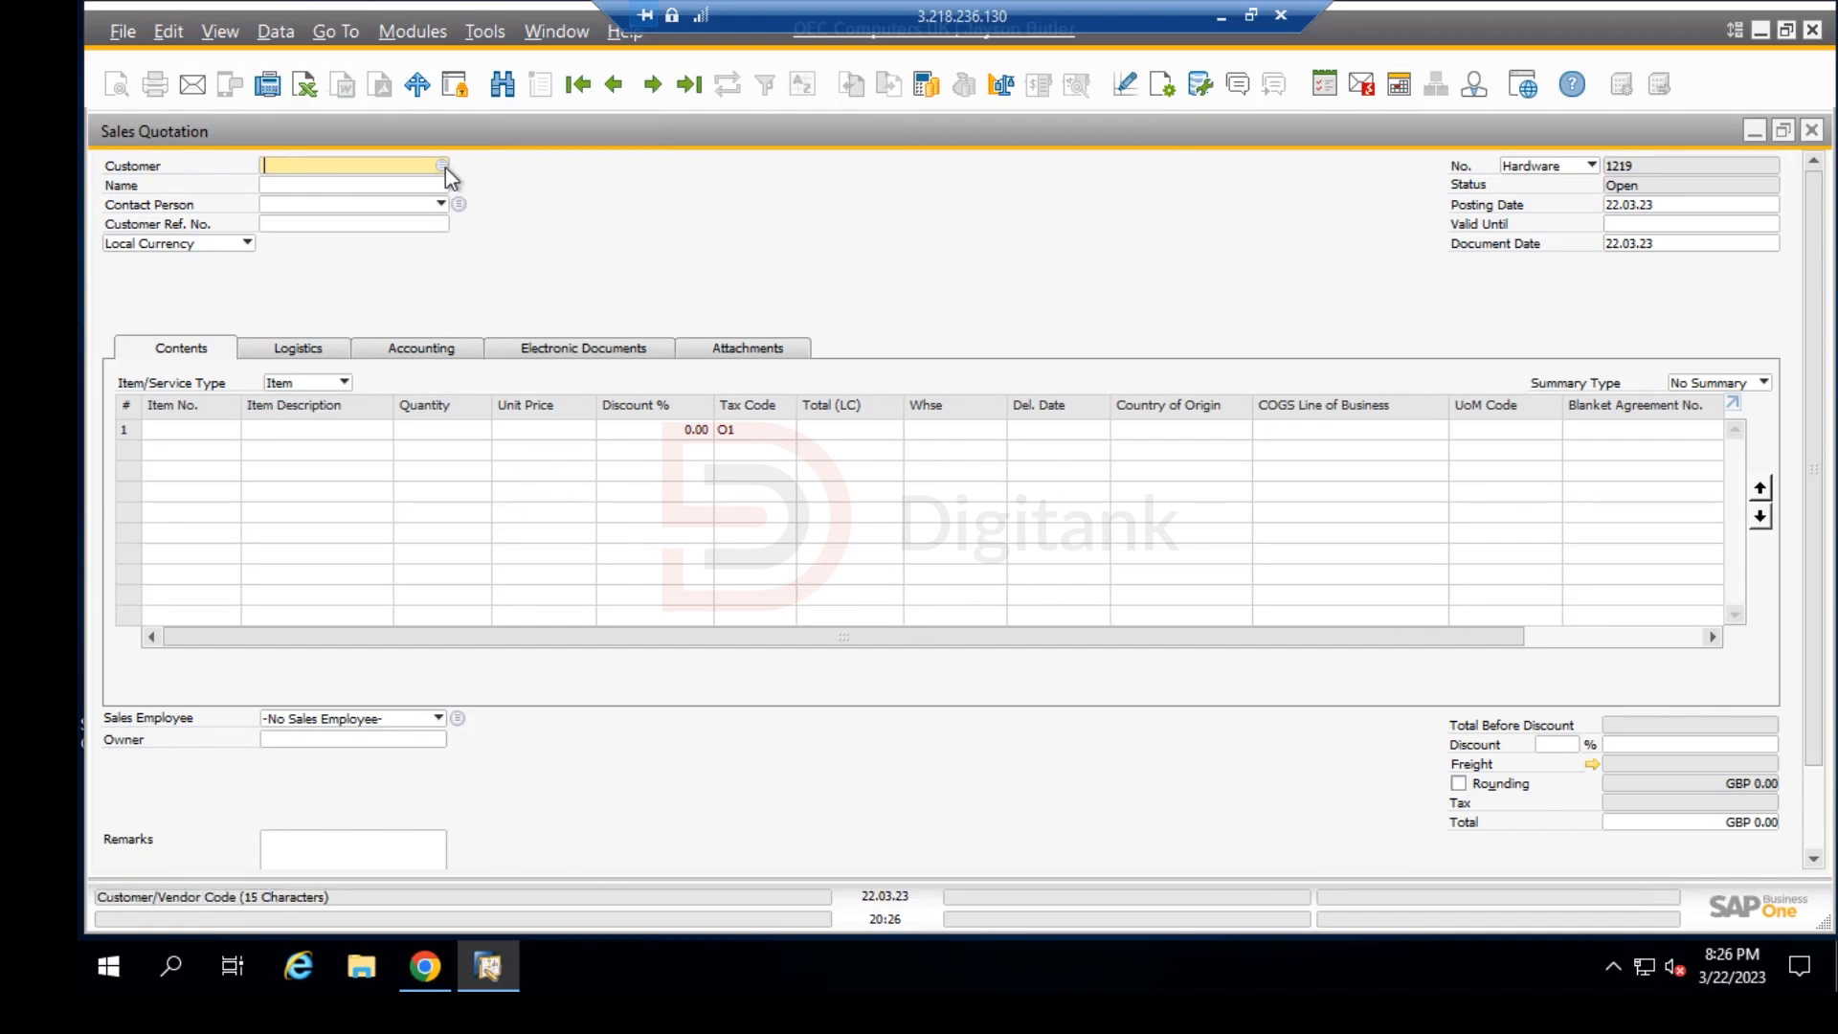
{"action": "left_click", "coordinate": [443, 164]}
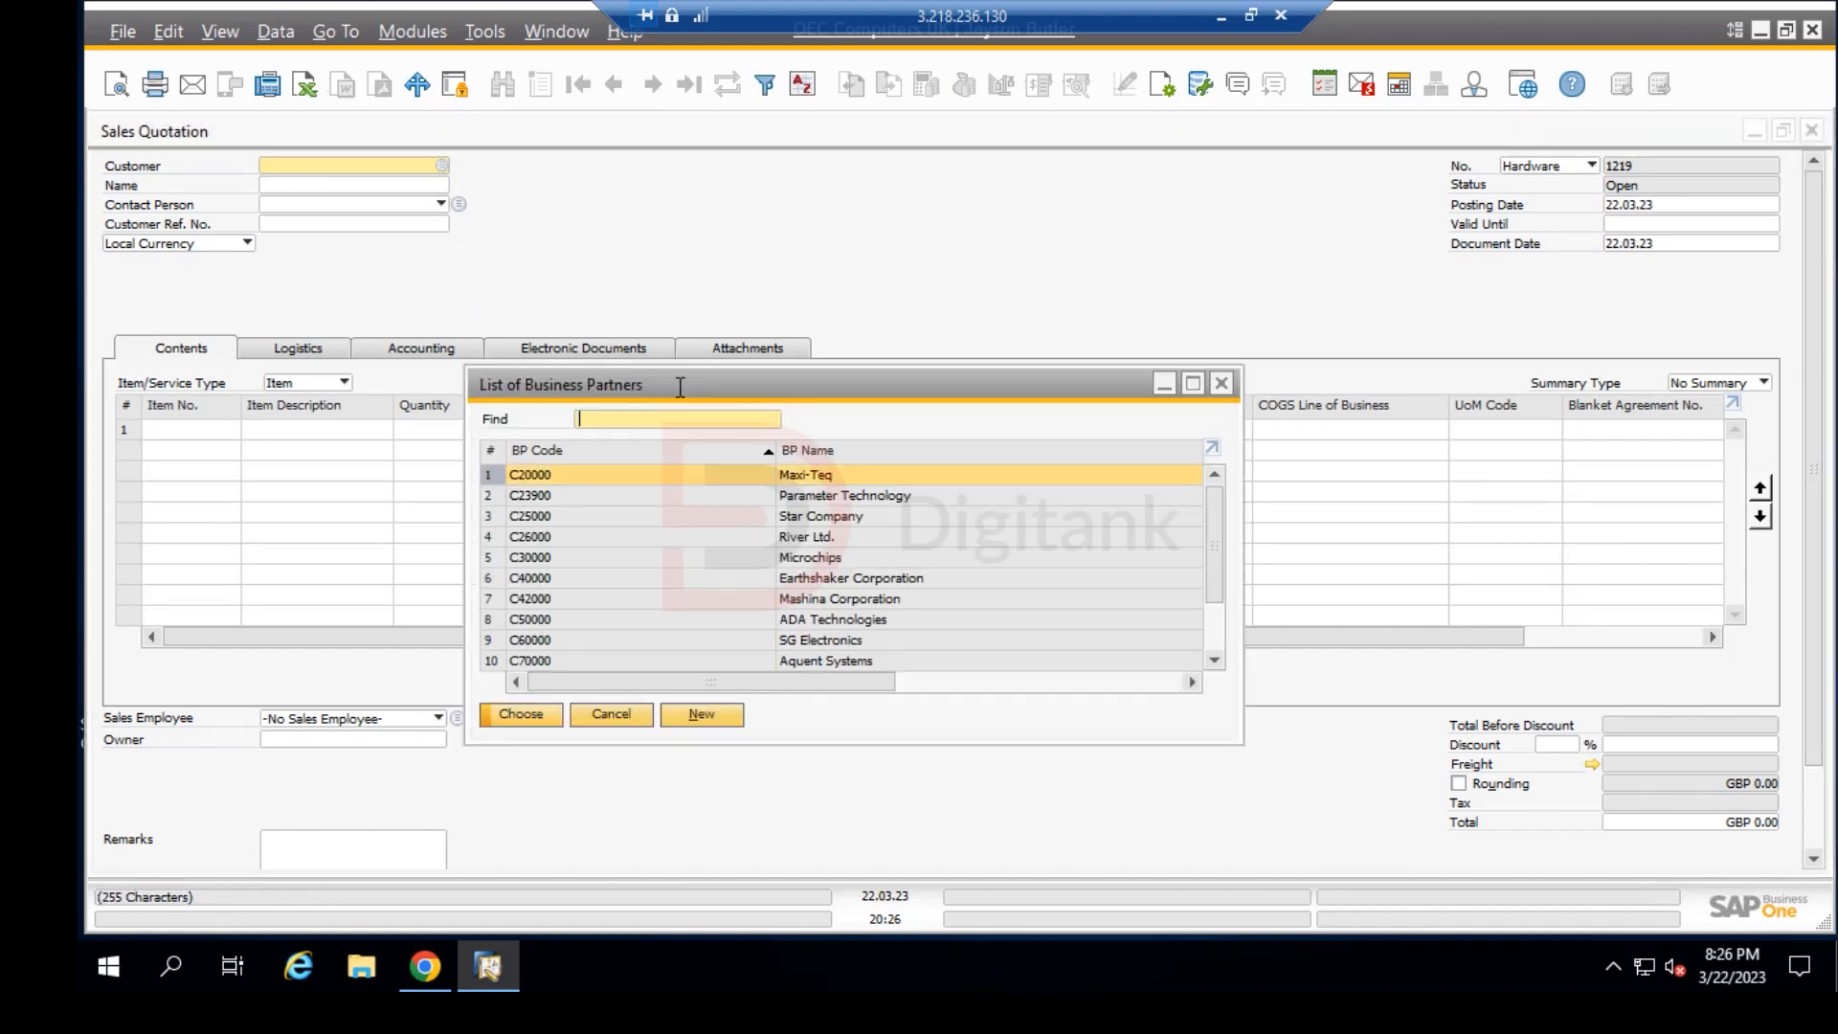
{"action": "left_click", "coordinate": [656, 557]}
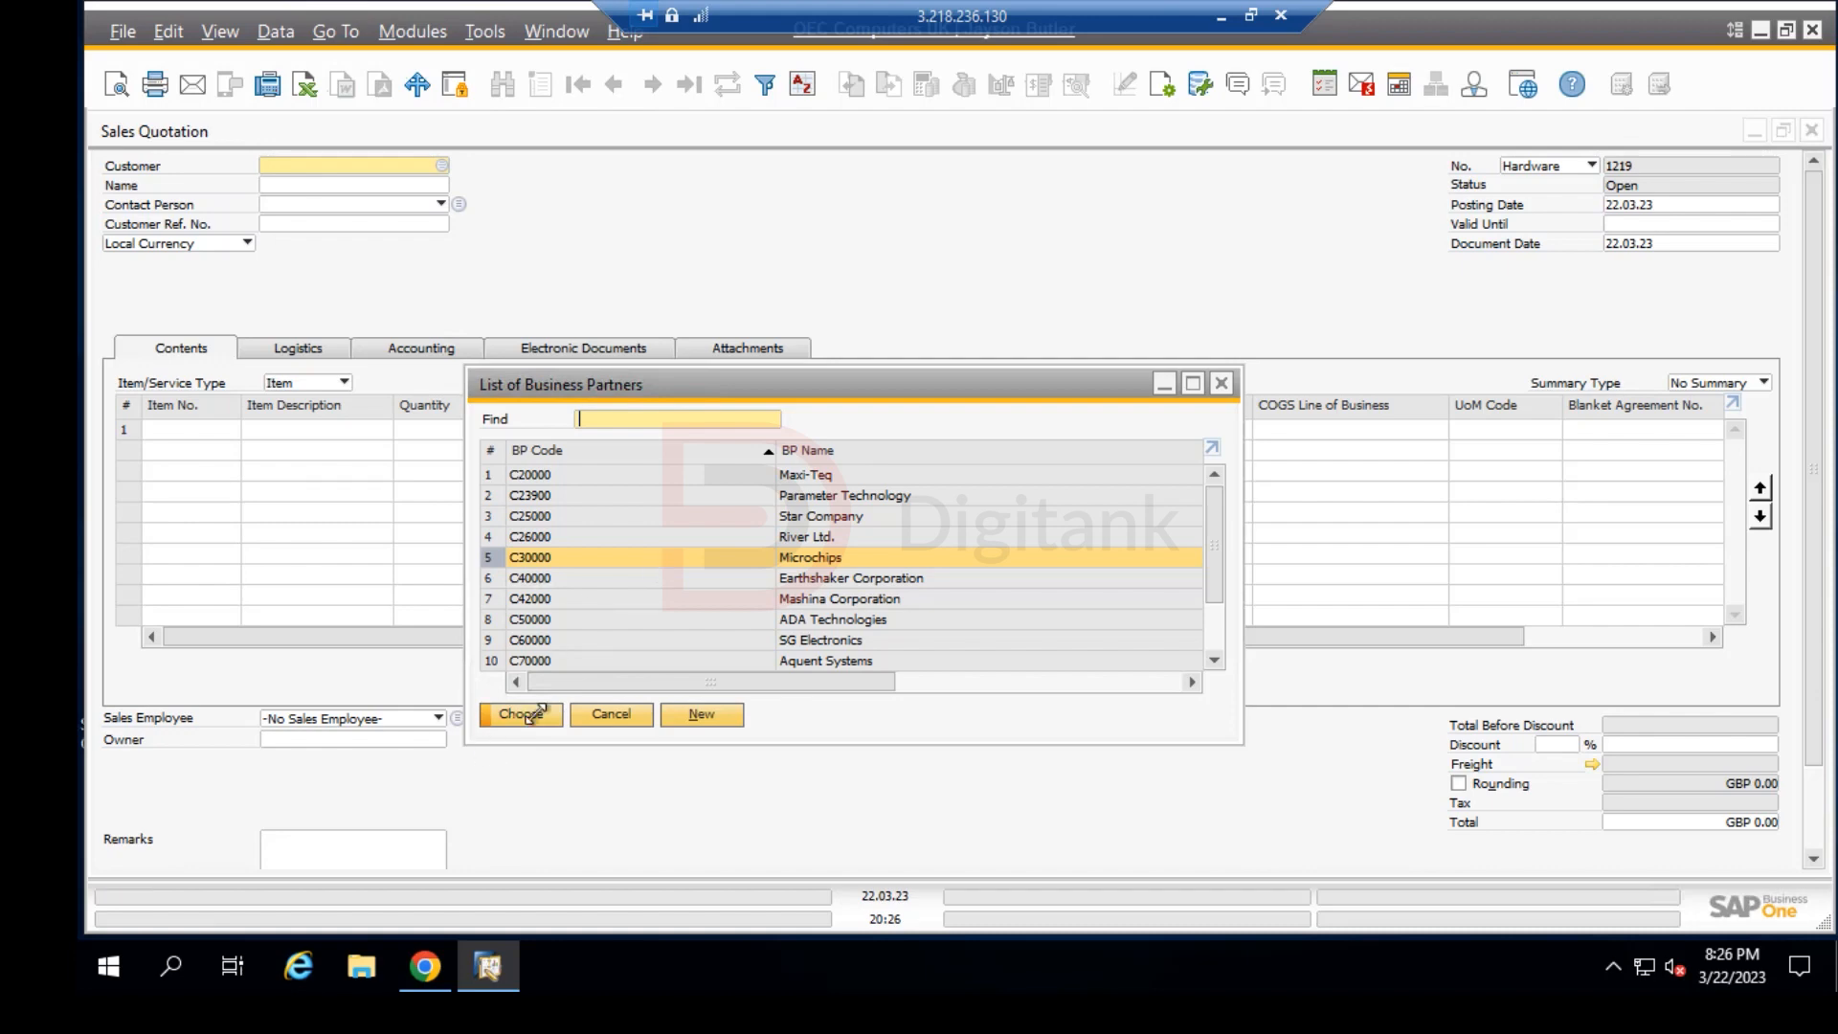
{"action": "left_click", "coordinate": [519, 714]}
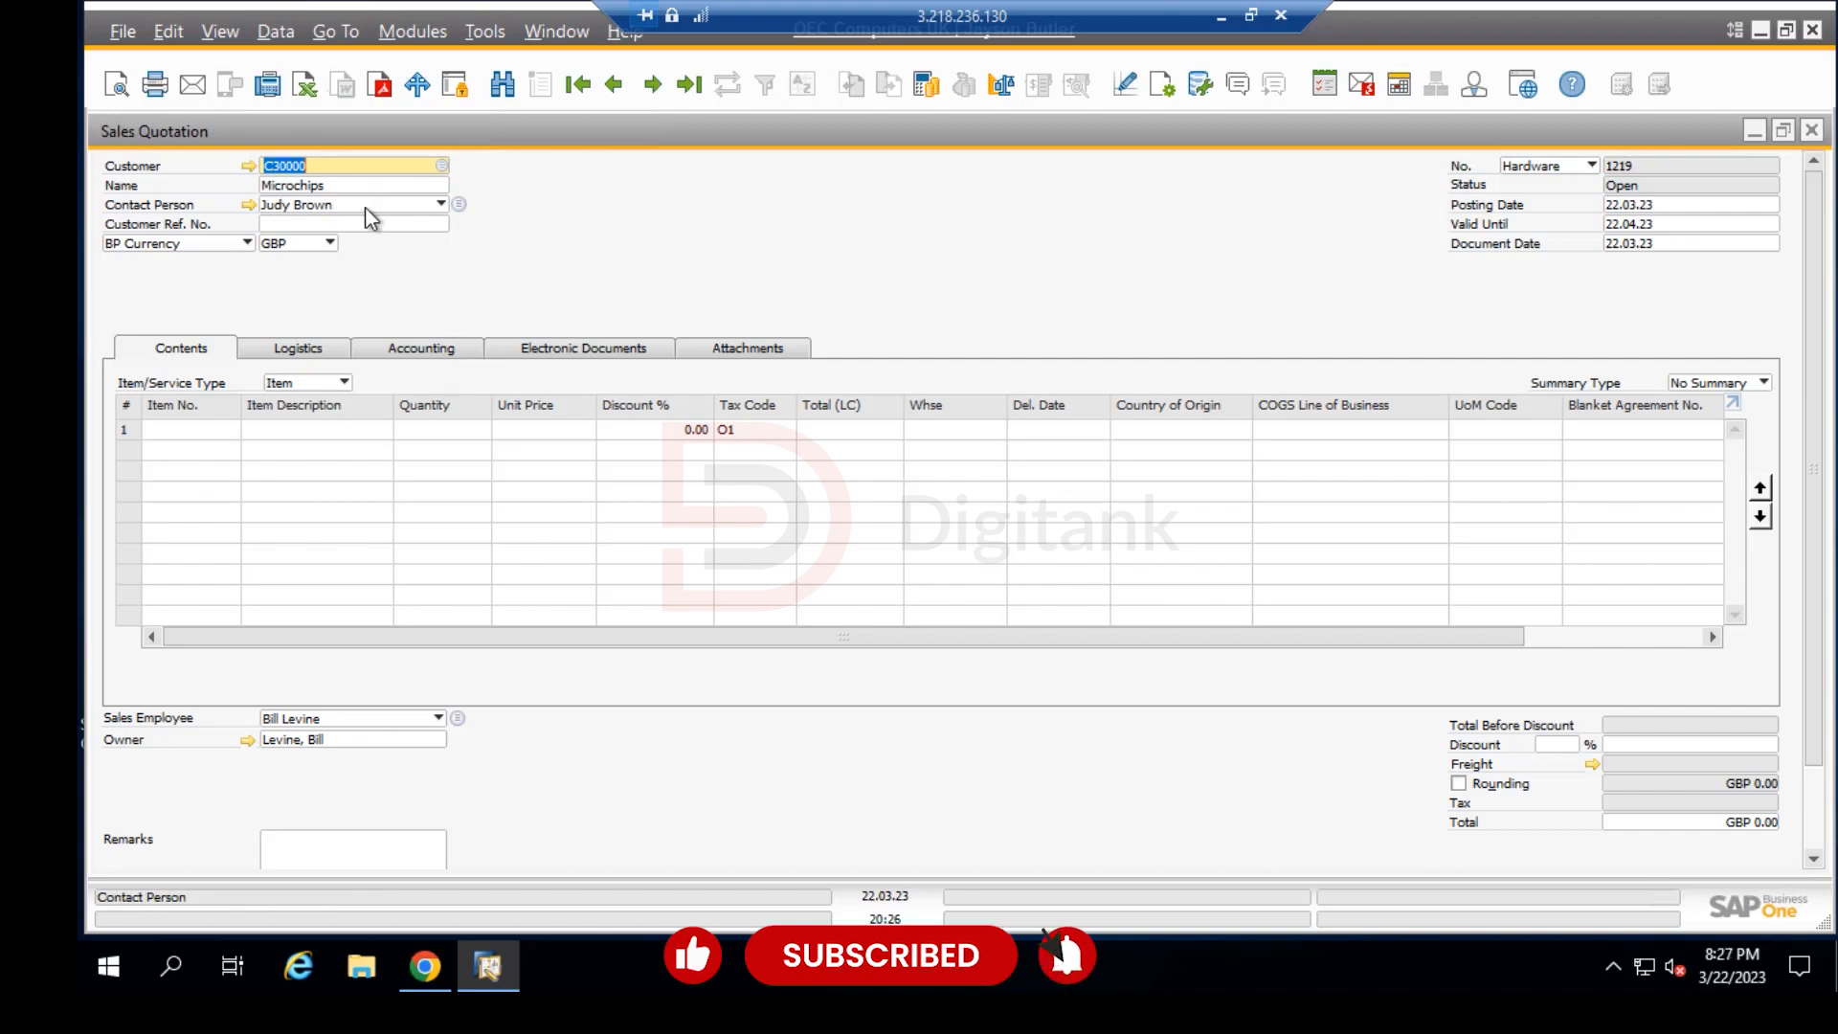
{"action": "mouse_move", "coordinate": [295, 272]}
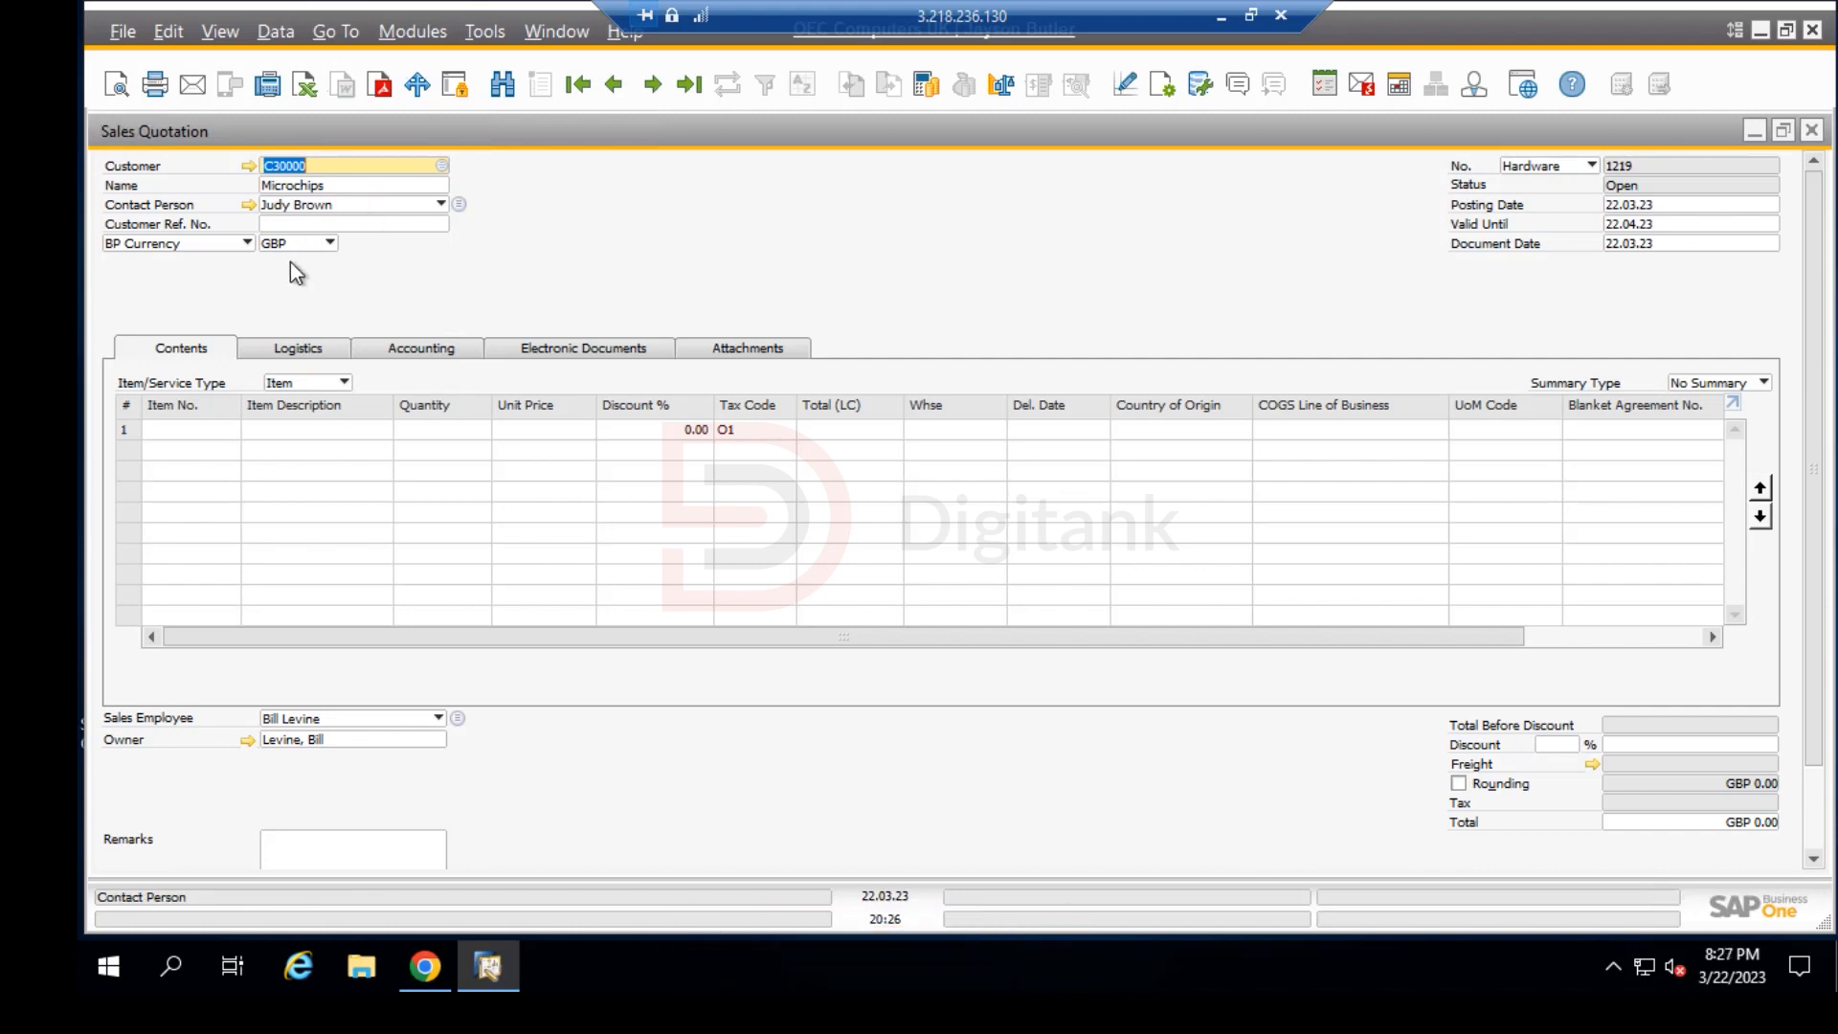
{"action": "mouse_move", "coordinate": [902, 264]}
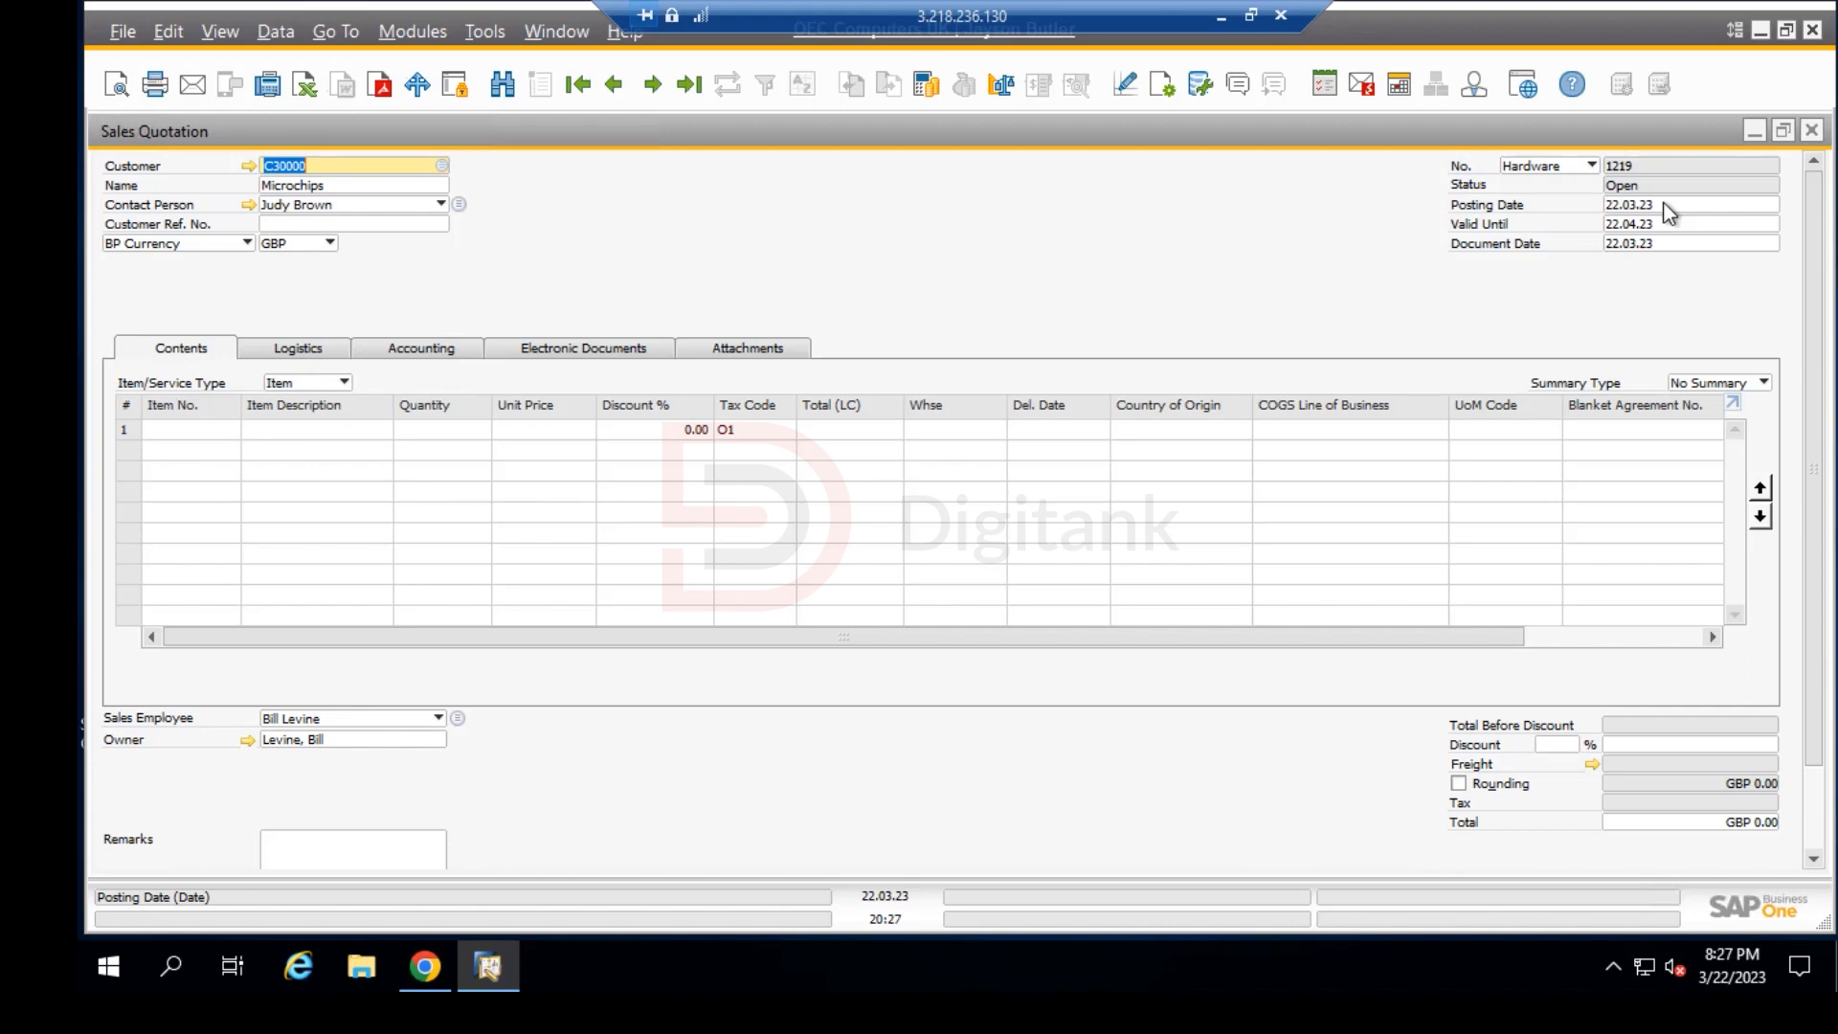
{"action": "mouse_move", "coordinate": [1668, 259]}
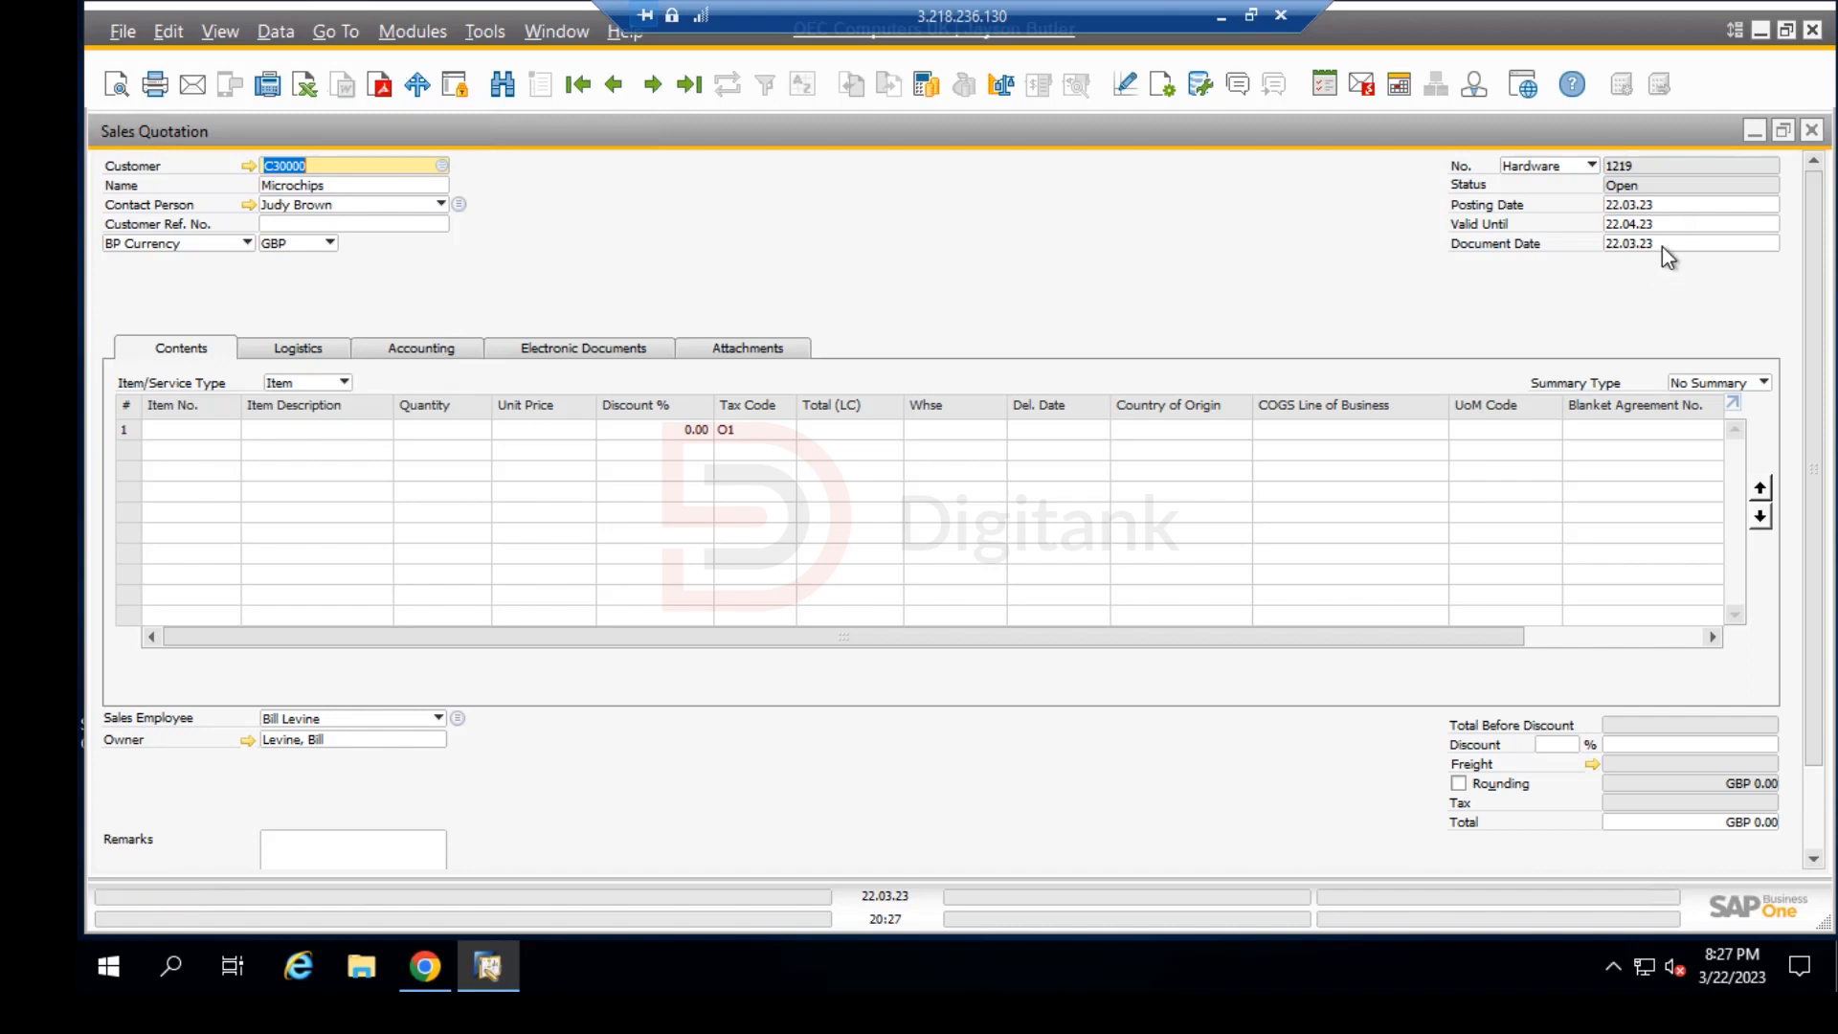
{"action": "mouse_move", "coordinate": [1668, 231]}
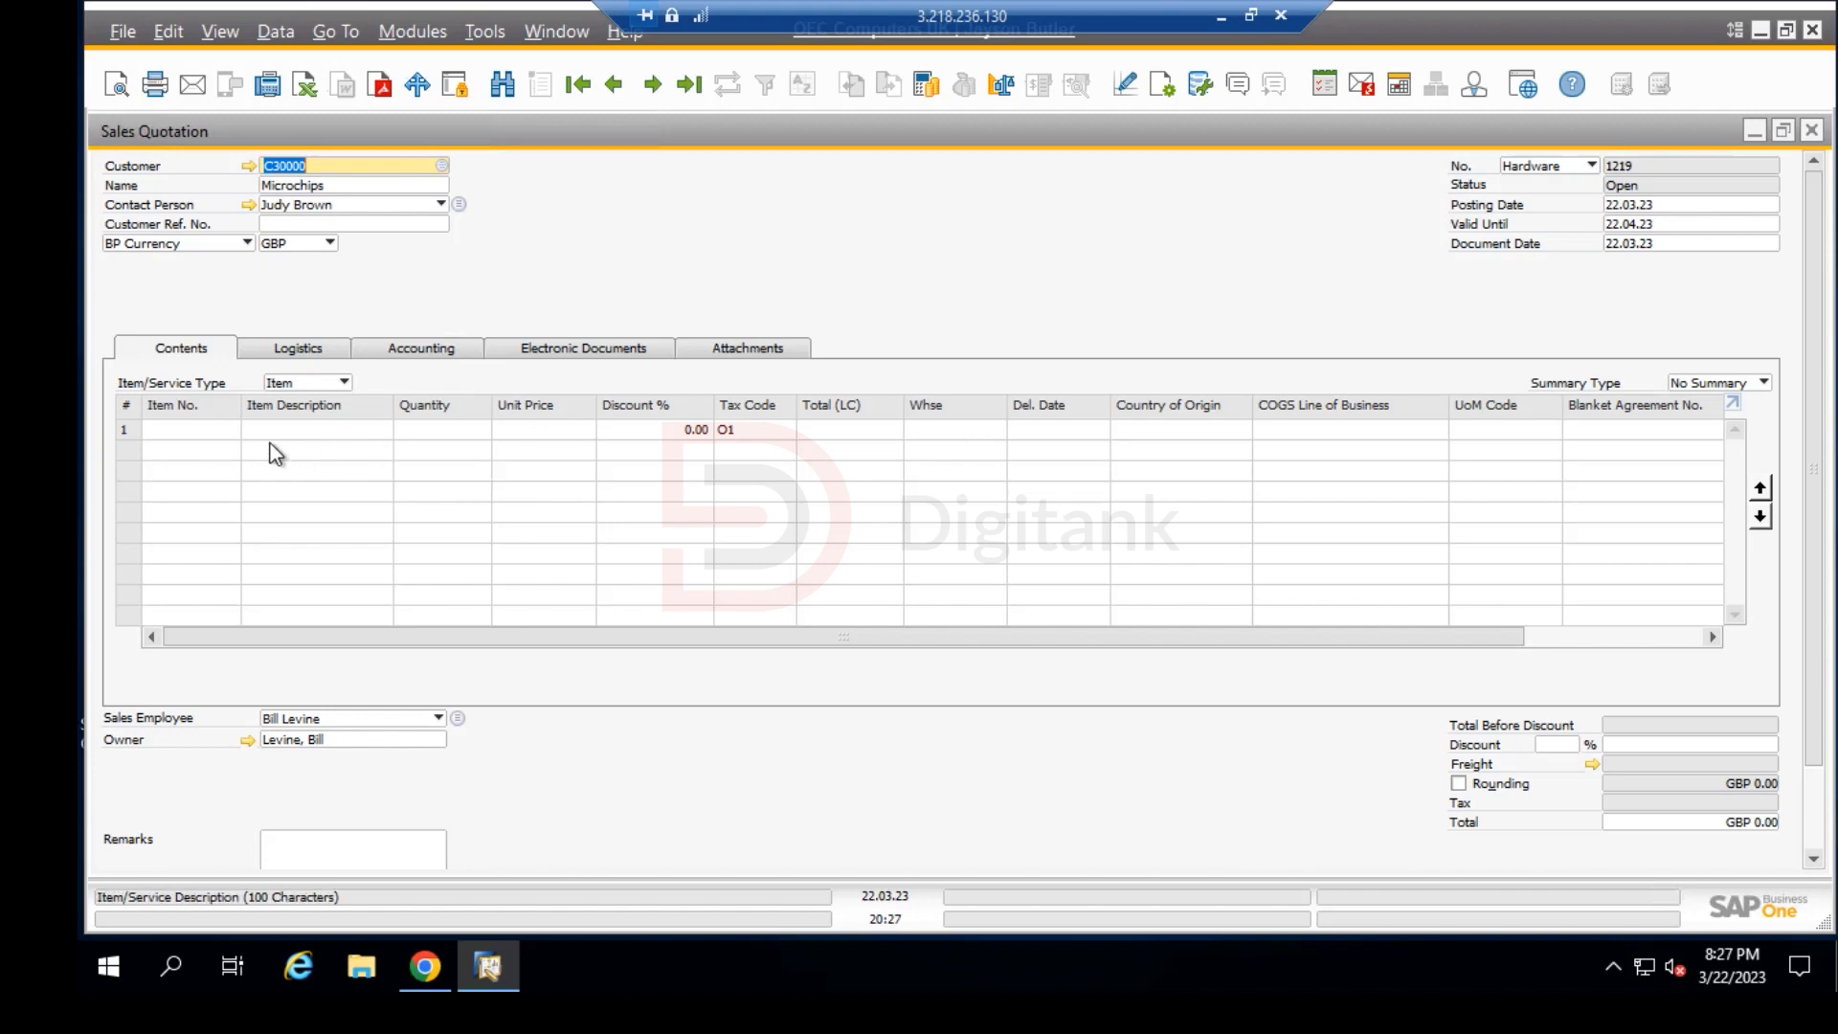
Step: Copy all lines from Microchips' blanket agreement 5 into the quotation via Copy From
{"action": "left_click", "coordinate": [188, 428]}
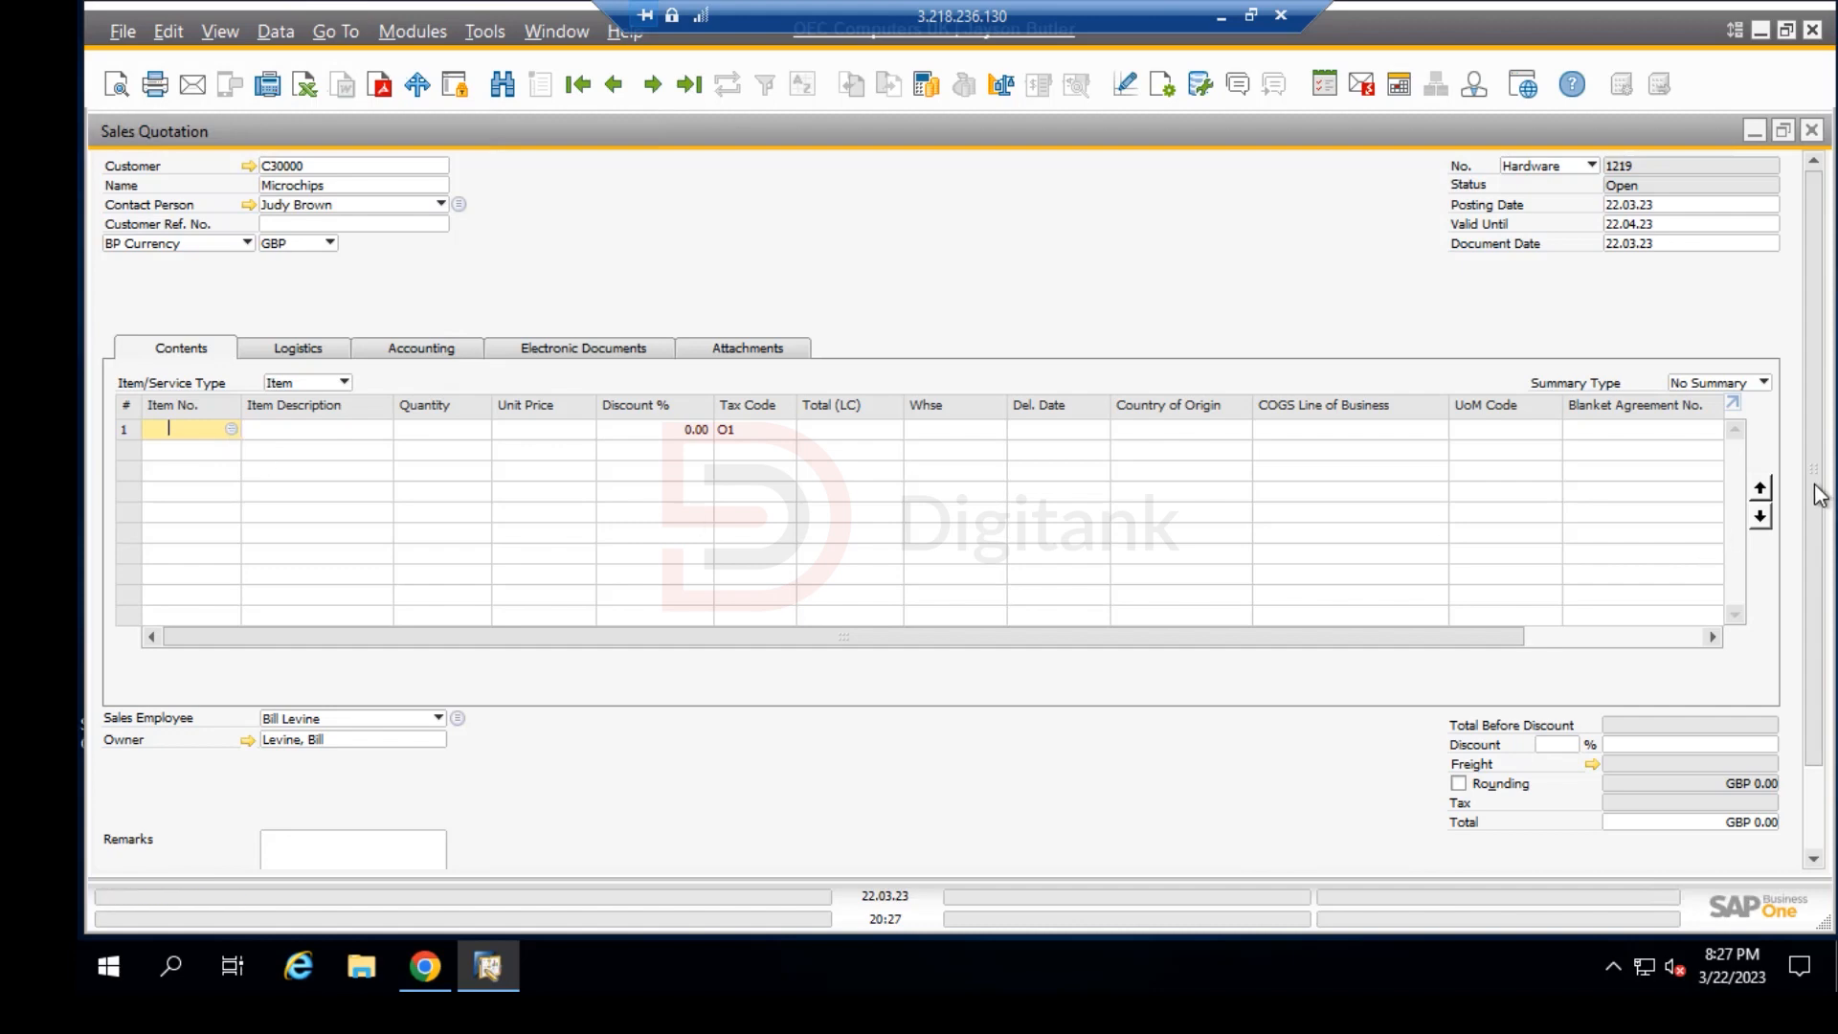
{"action": "scroll", "scroll_direction": "down", "scroll_amount": 3}
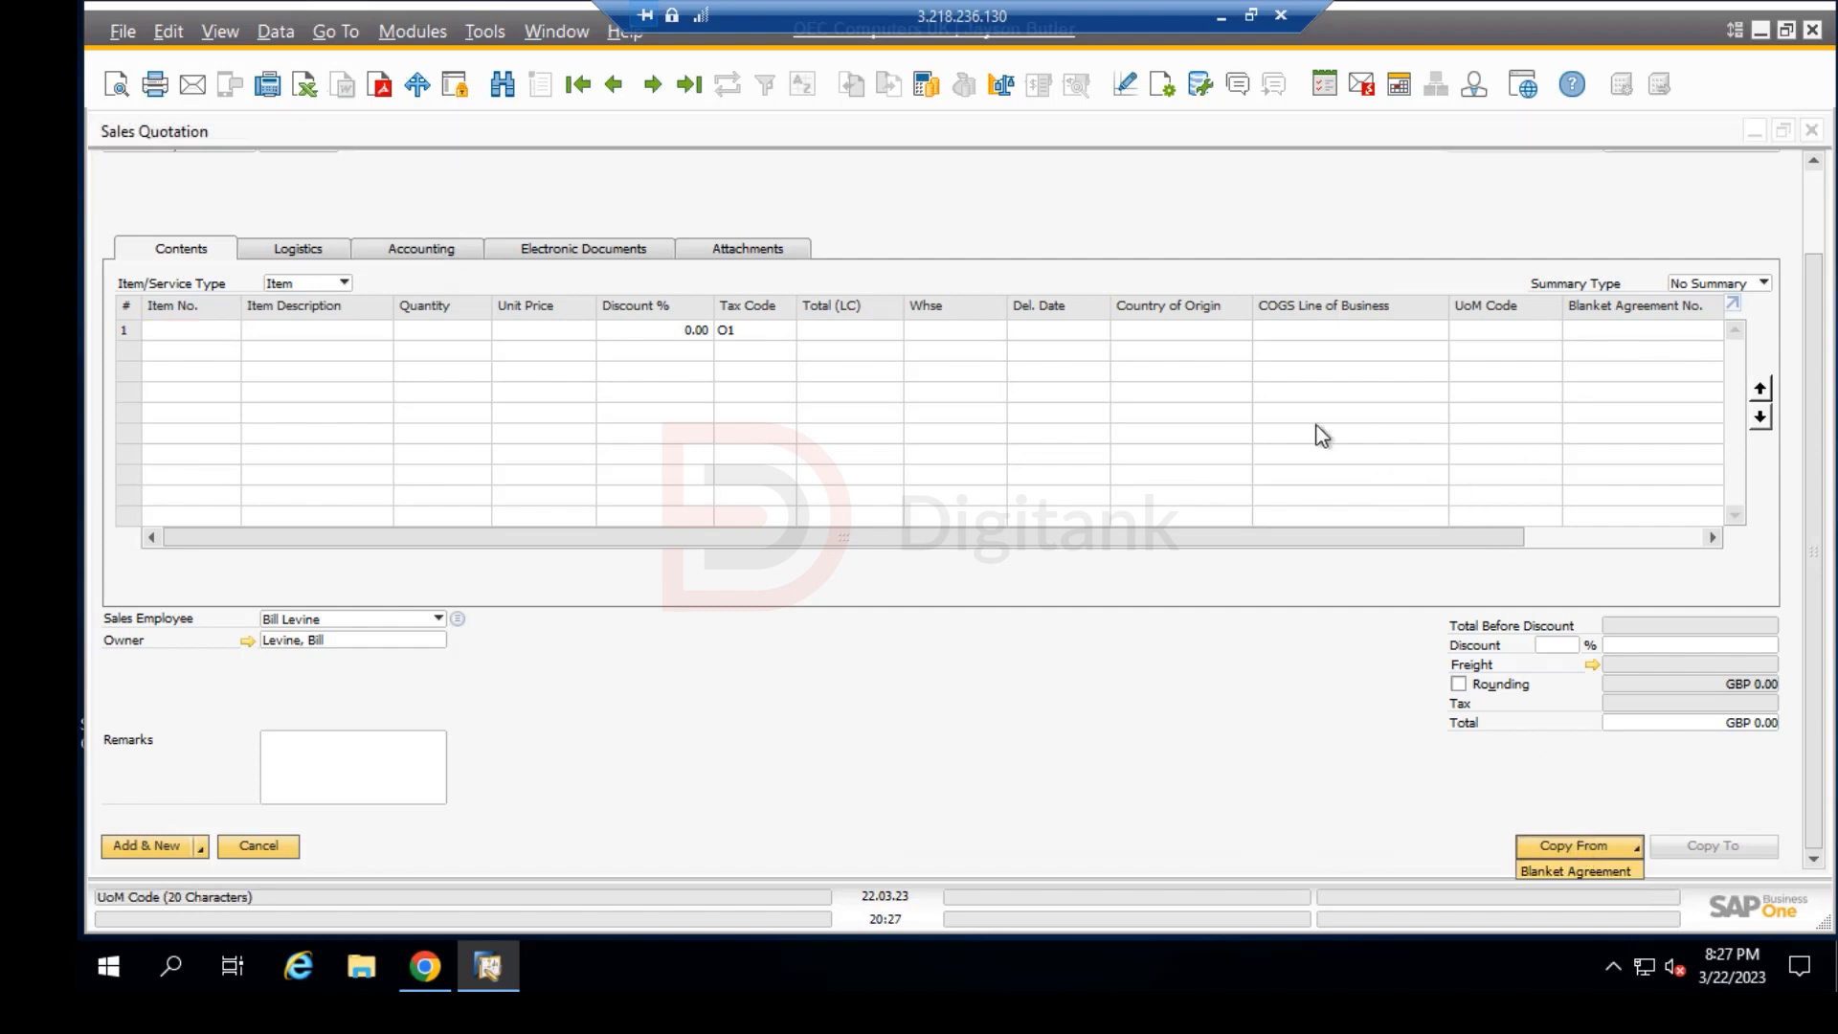
{"action": "mouse_move", "coordinate": [1164, 280]}
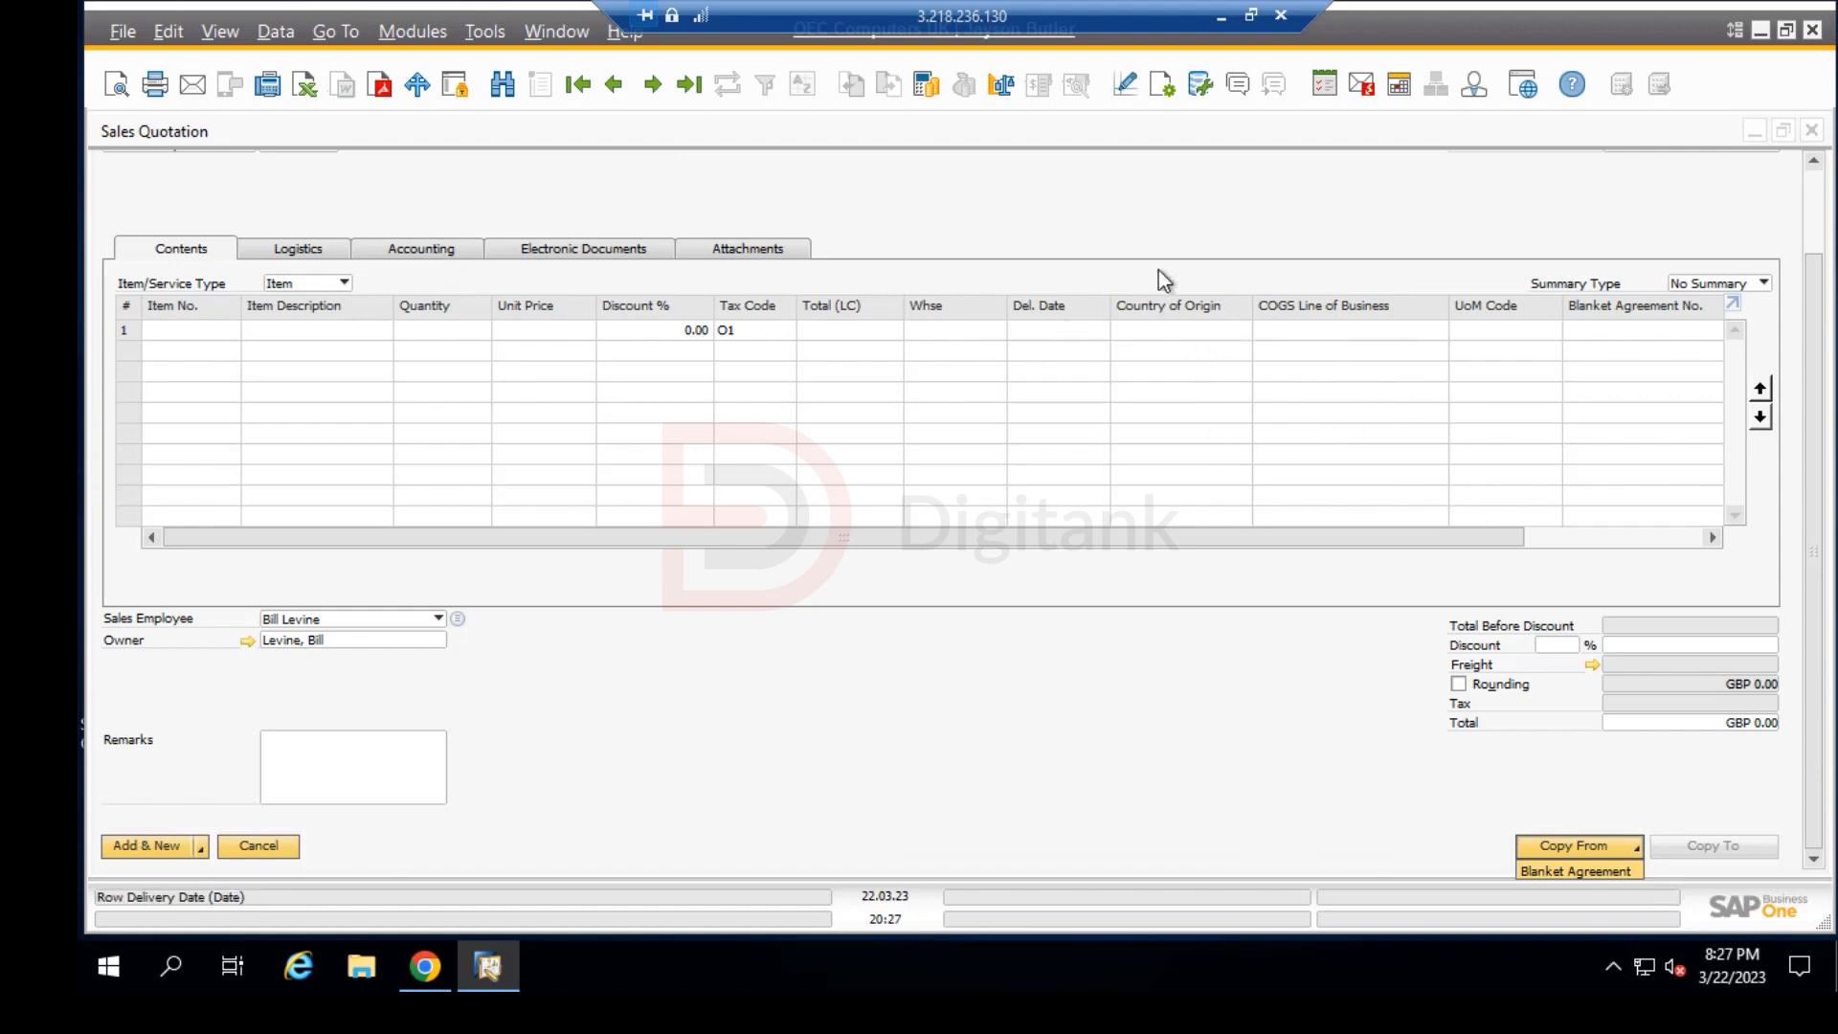
{"action": "mouse_move", "coordinate": [1616, 871]}
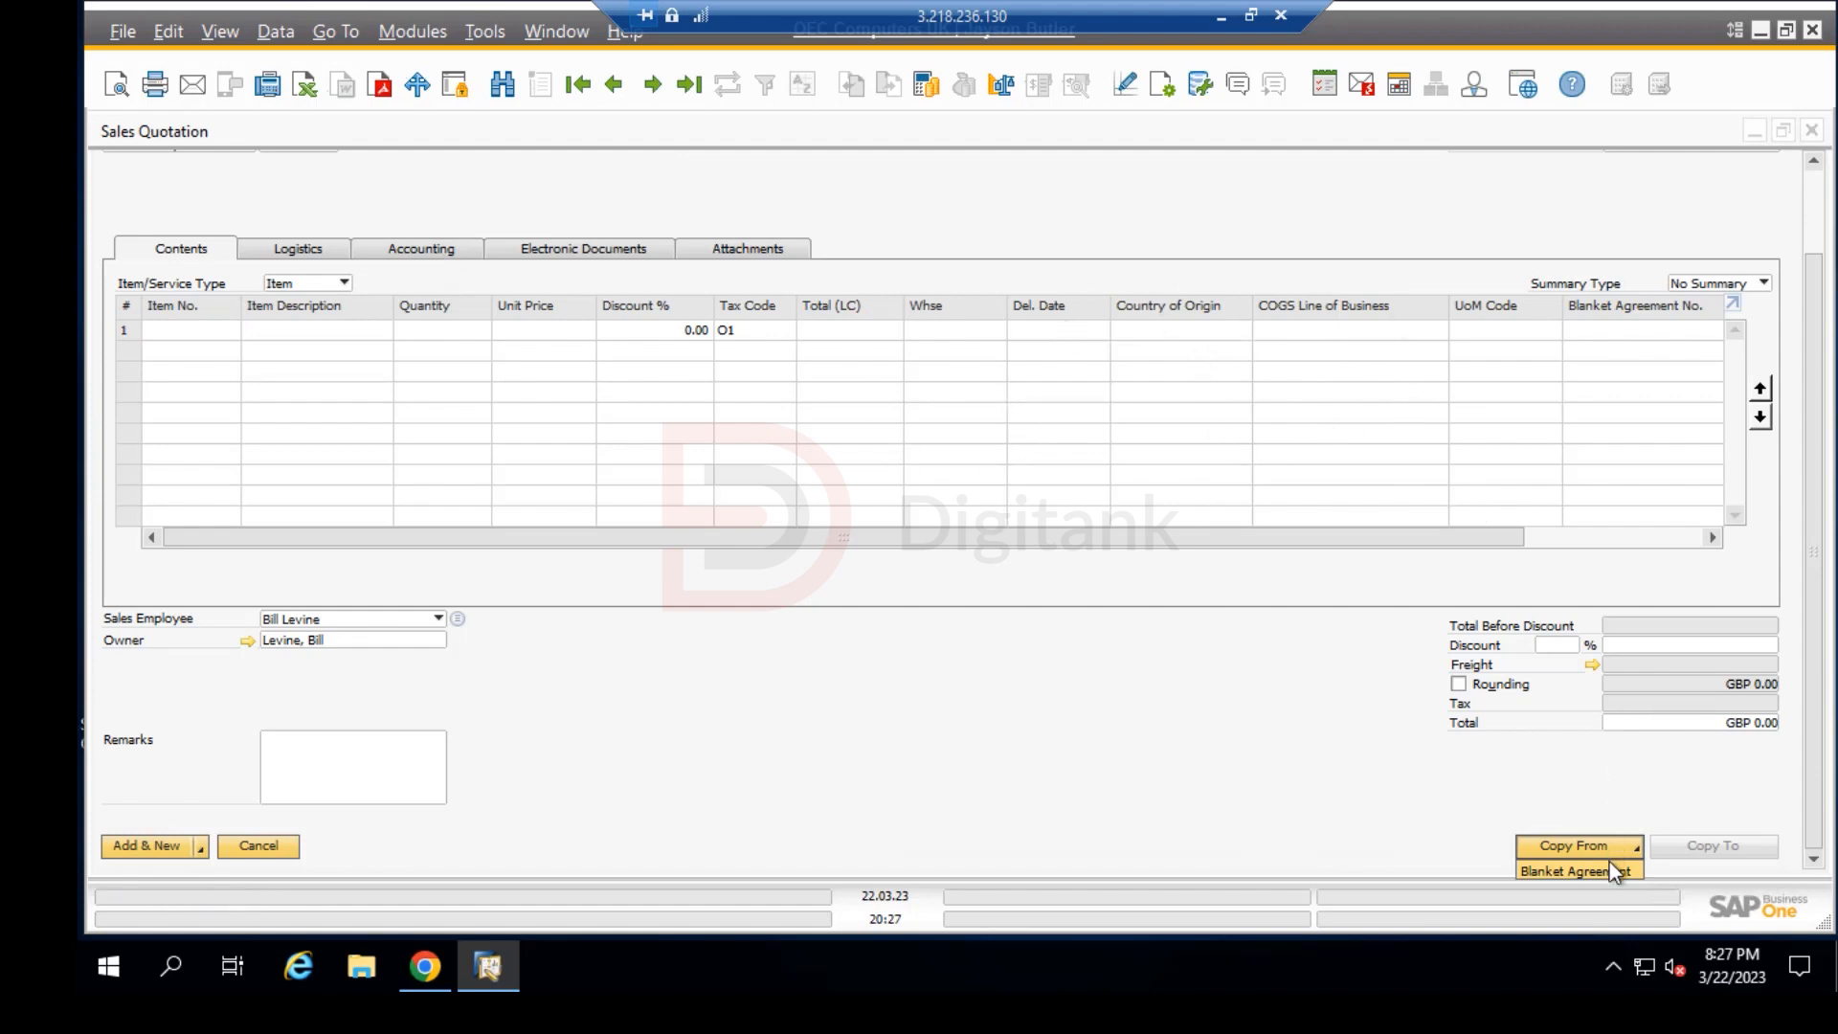
{"action": "left_click", "coordinate": [1576, 870]}
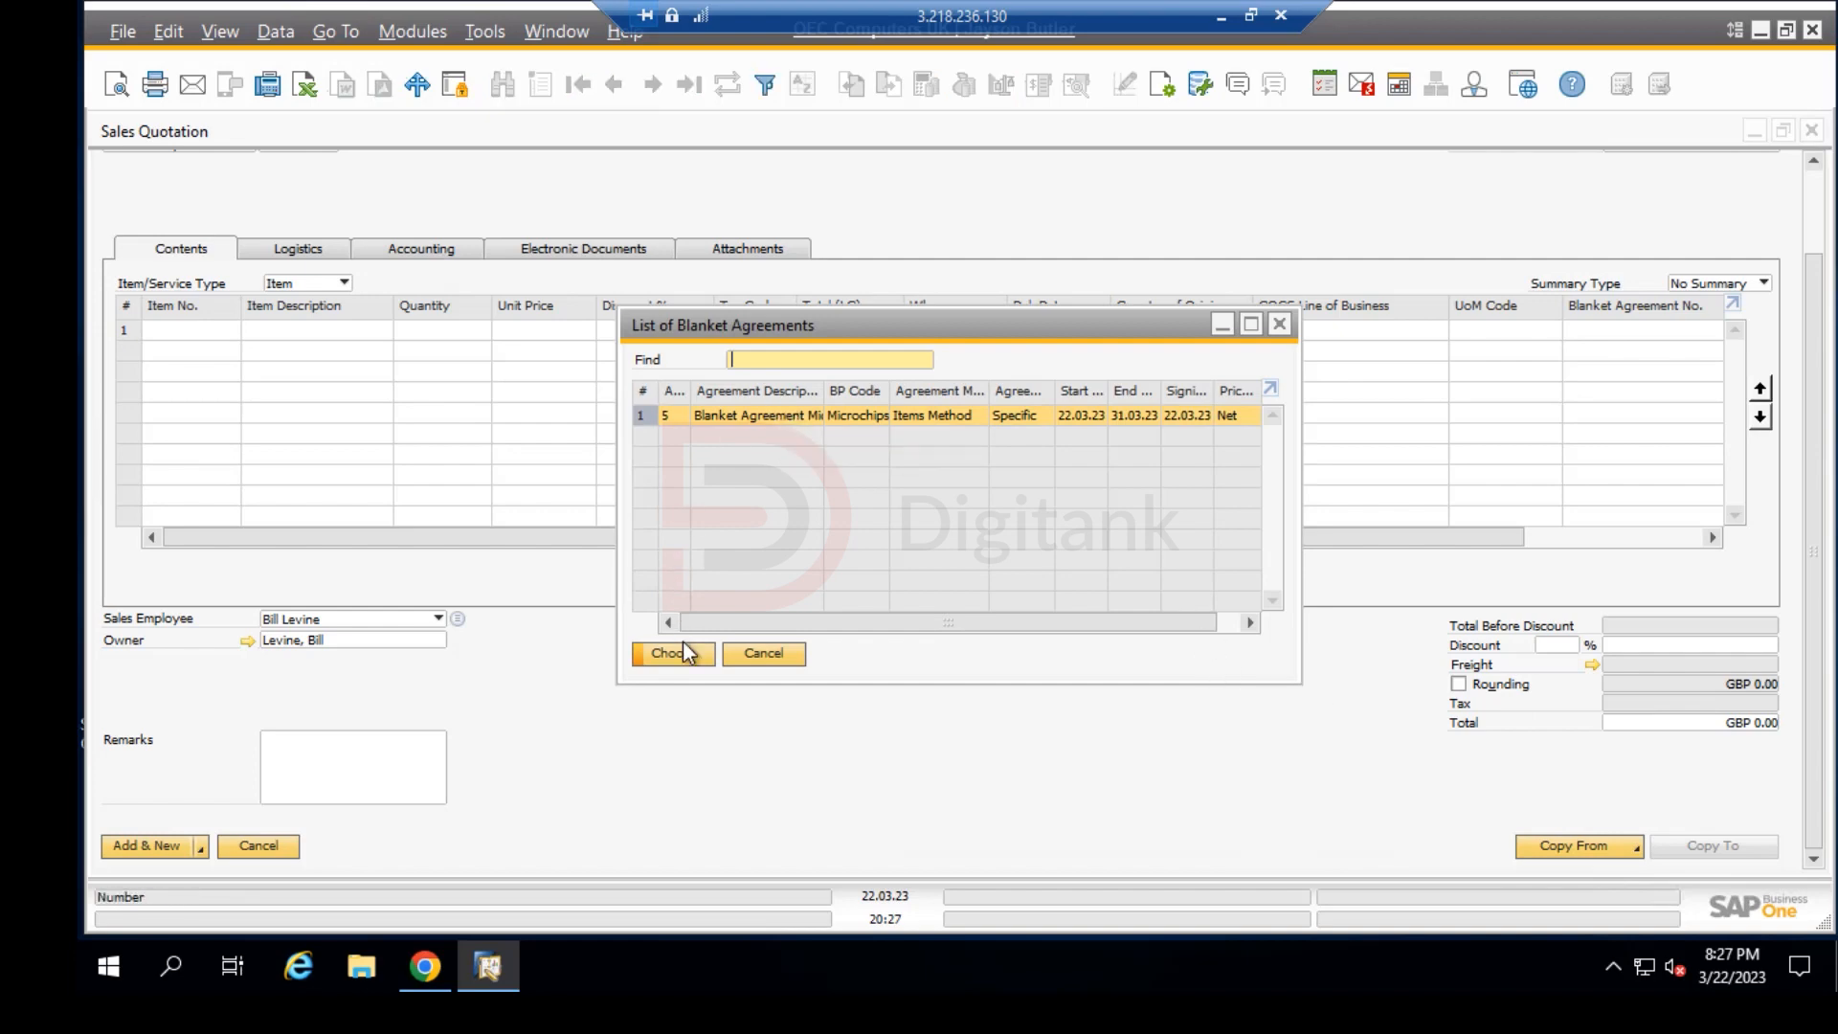
{"action": "left_click", "coordinate": [666, 653]}
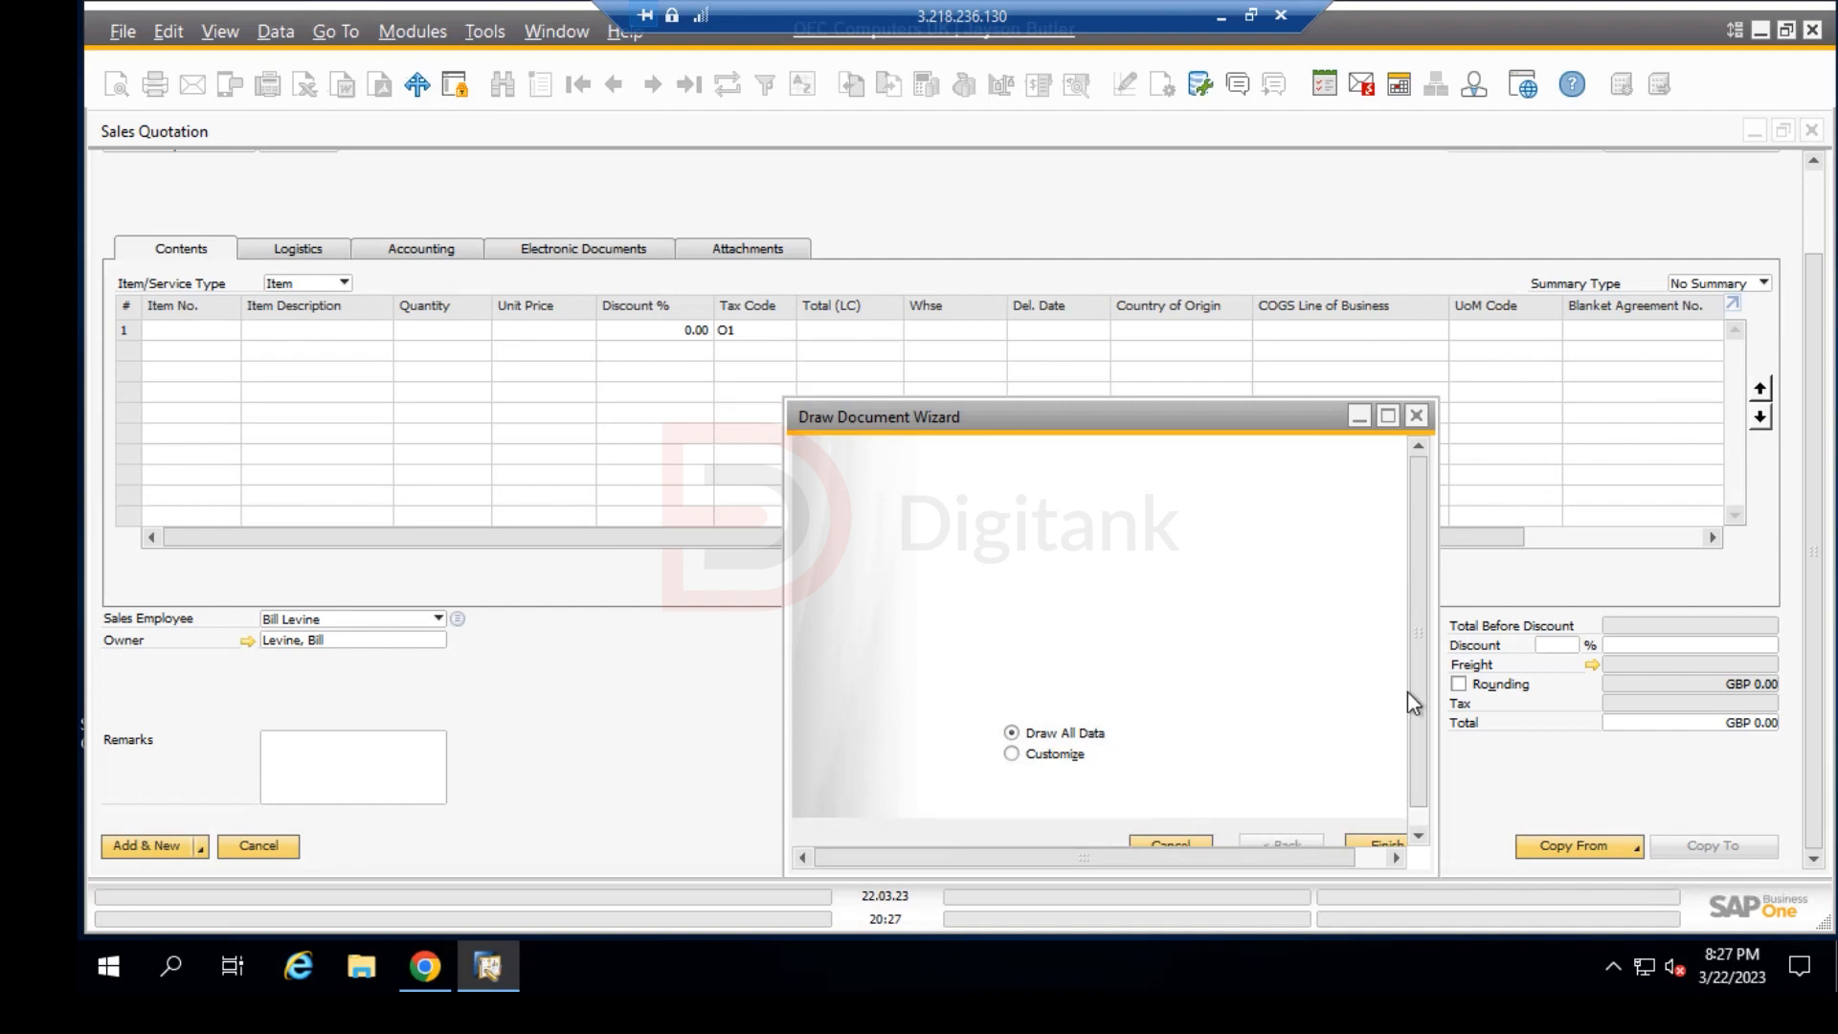
{"action": "left_click", "coordinate": [1382, 844]}
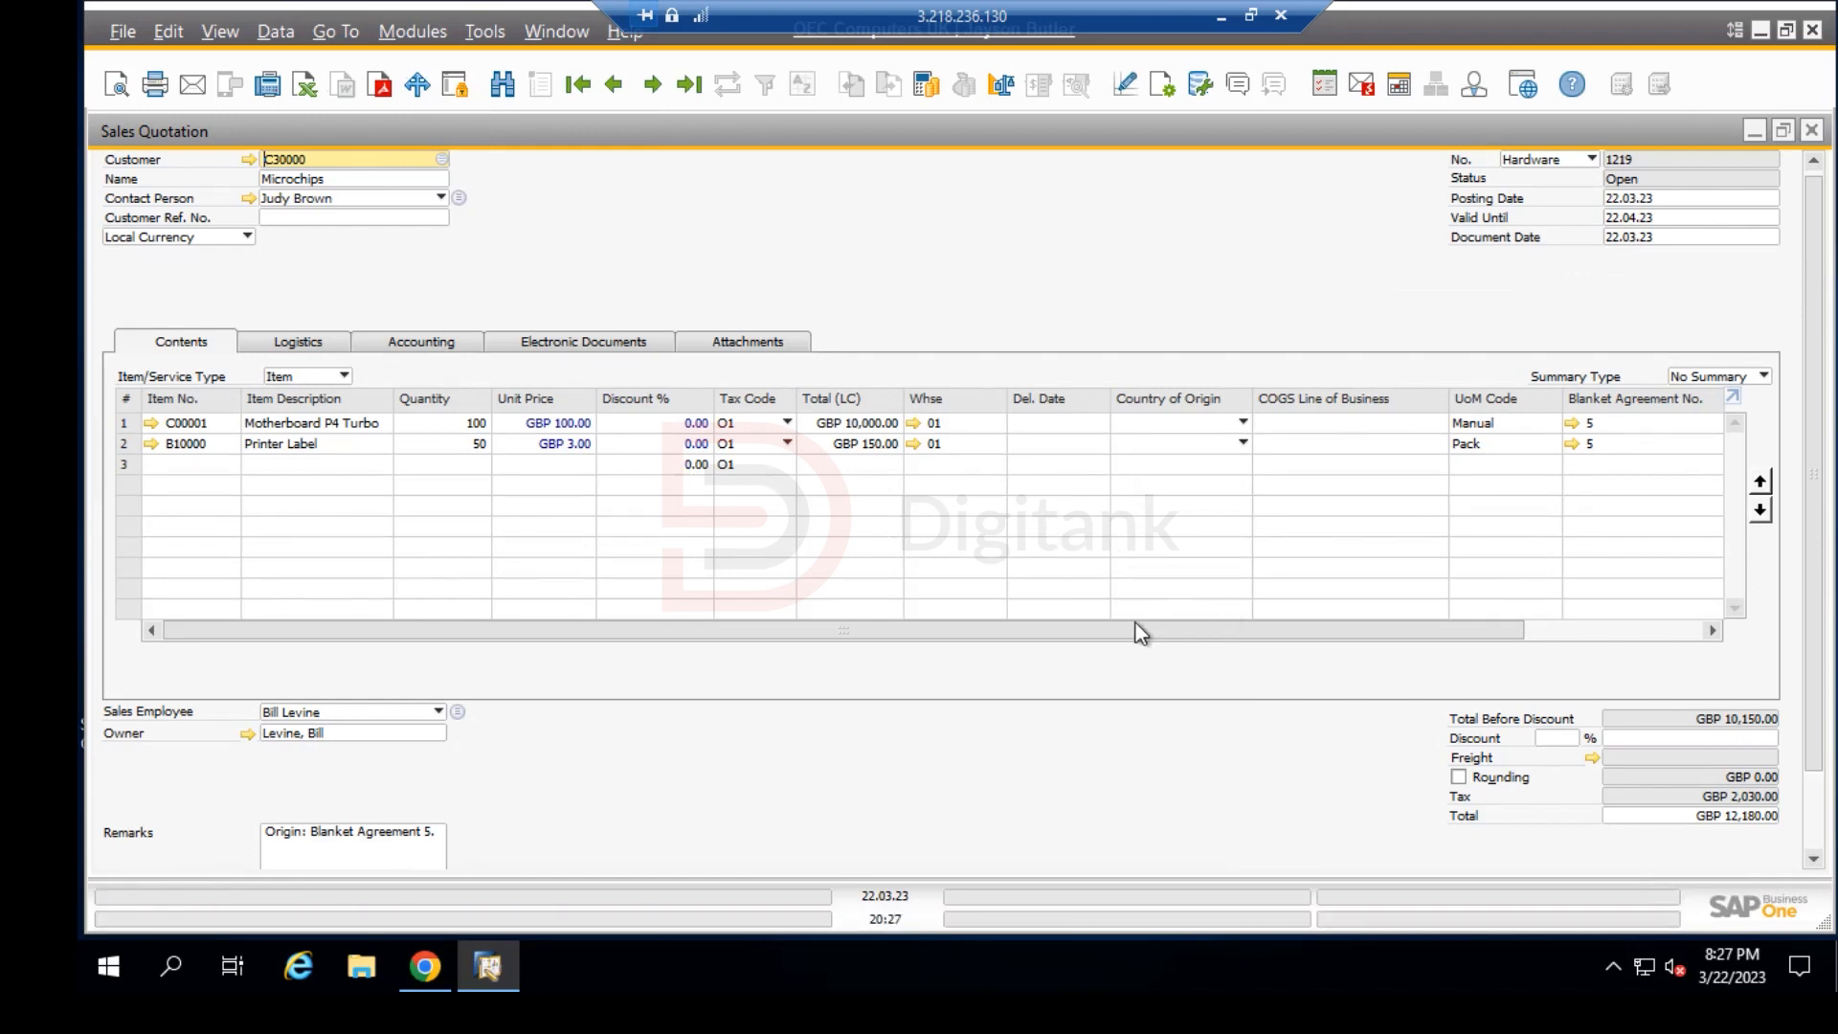
{"action": "mouse_move", "coordinate": [1121, 630]}
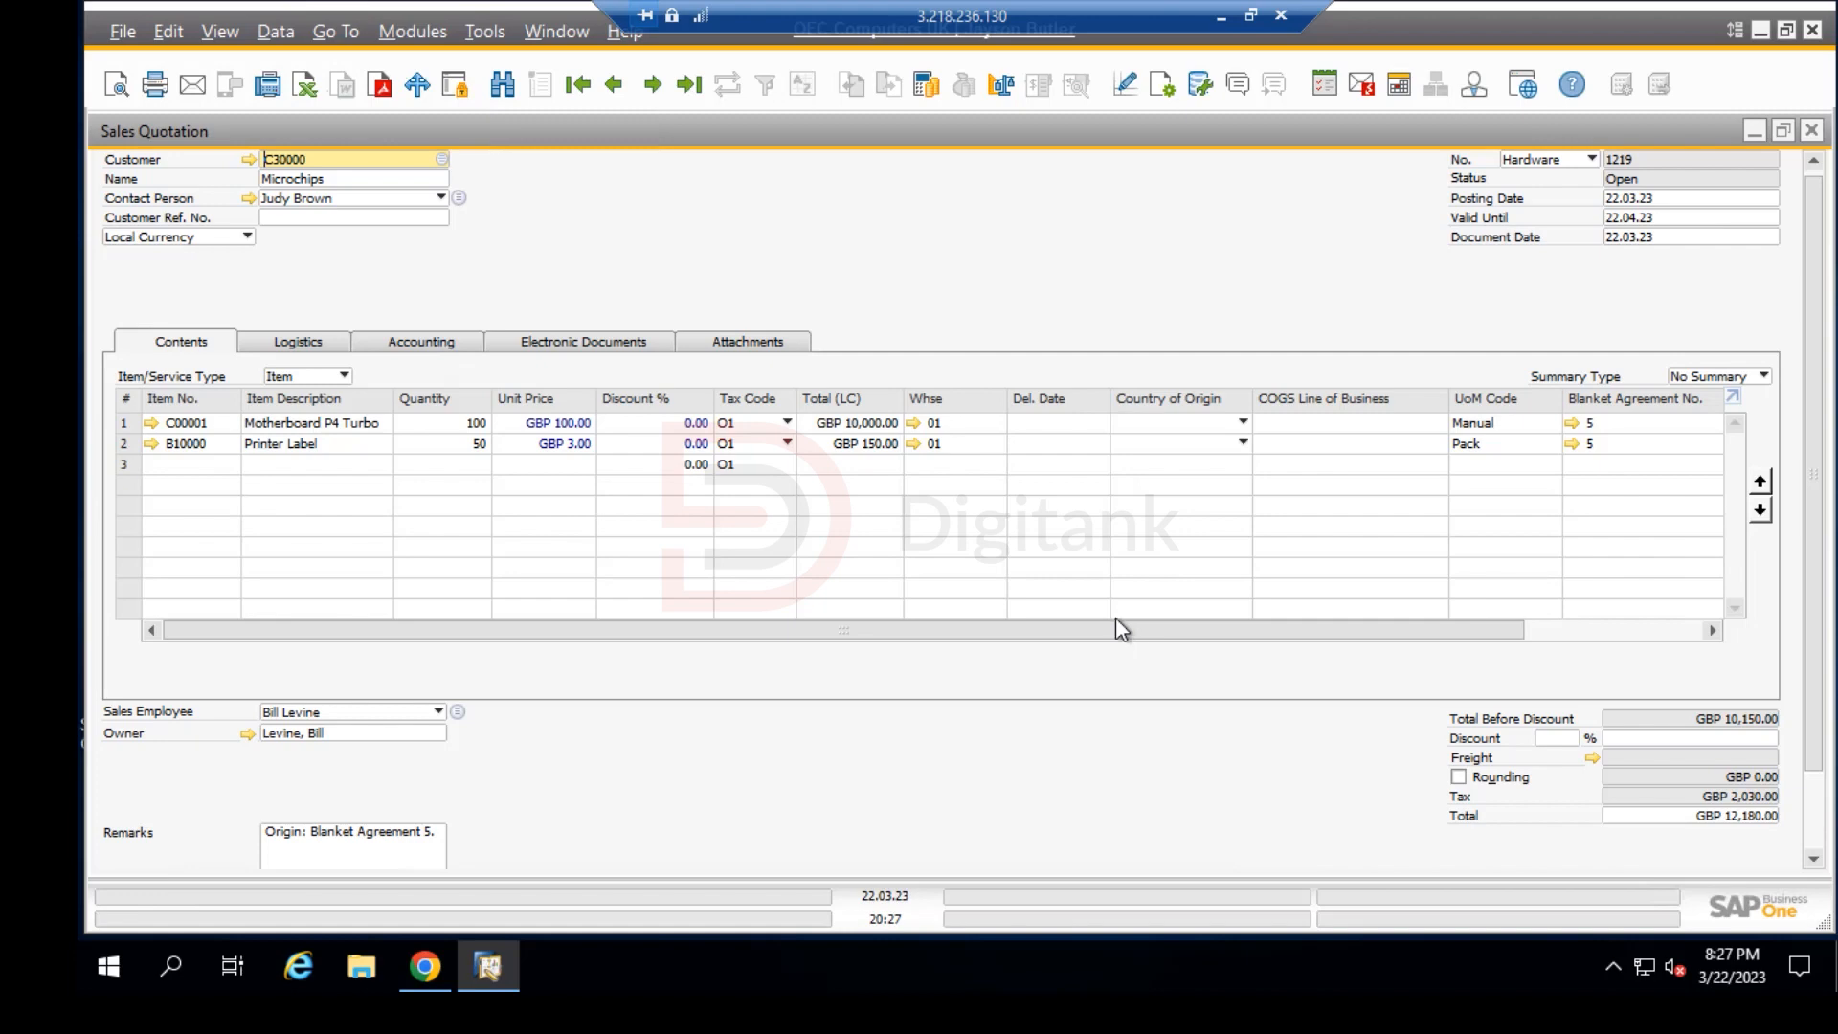
{"action": "mouse_move", "coordinate": [973, 640]}
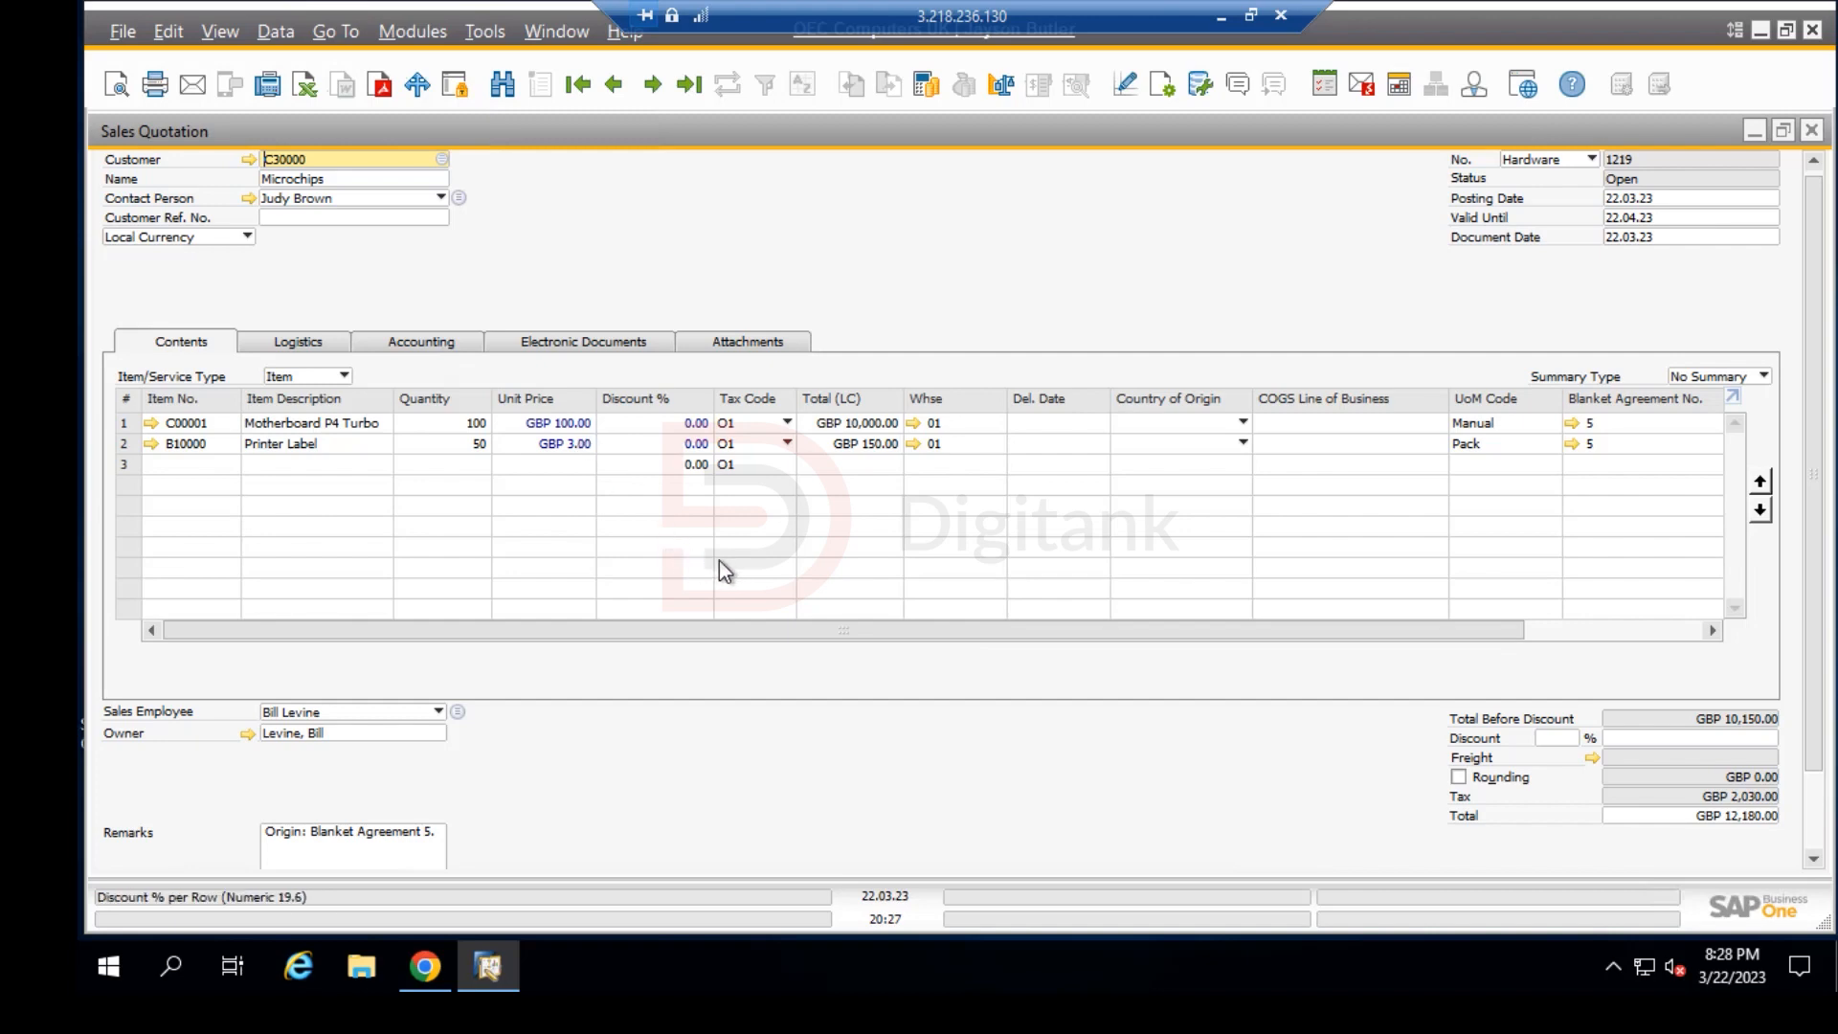
{"action": "mouse_move", "coordinate": [799, 576]}
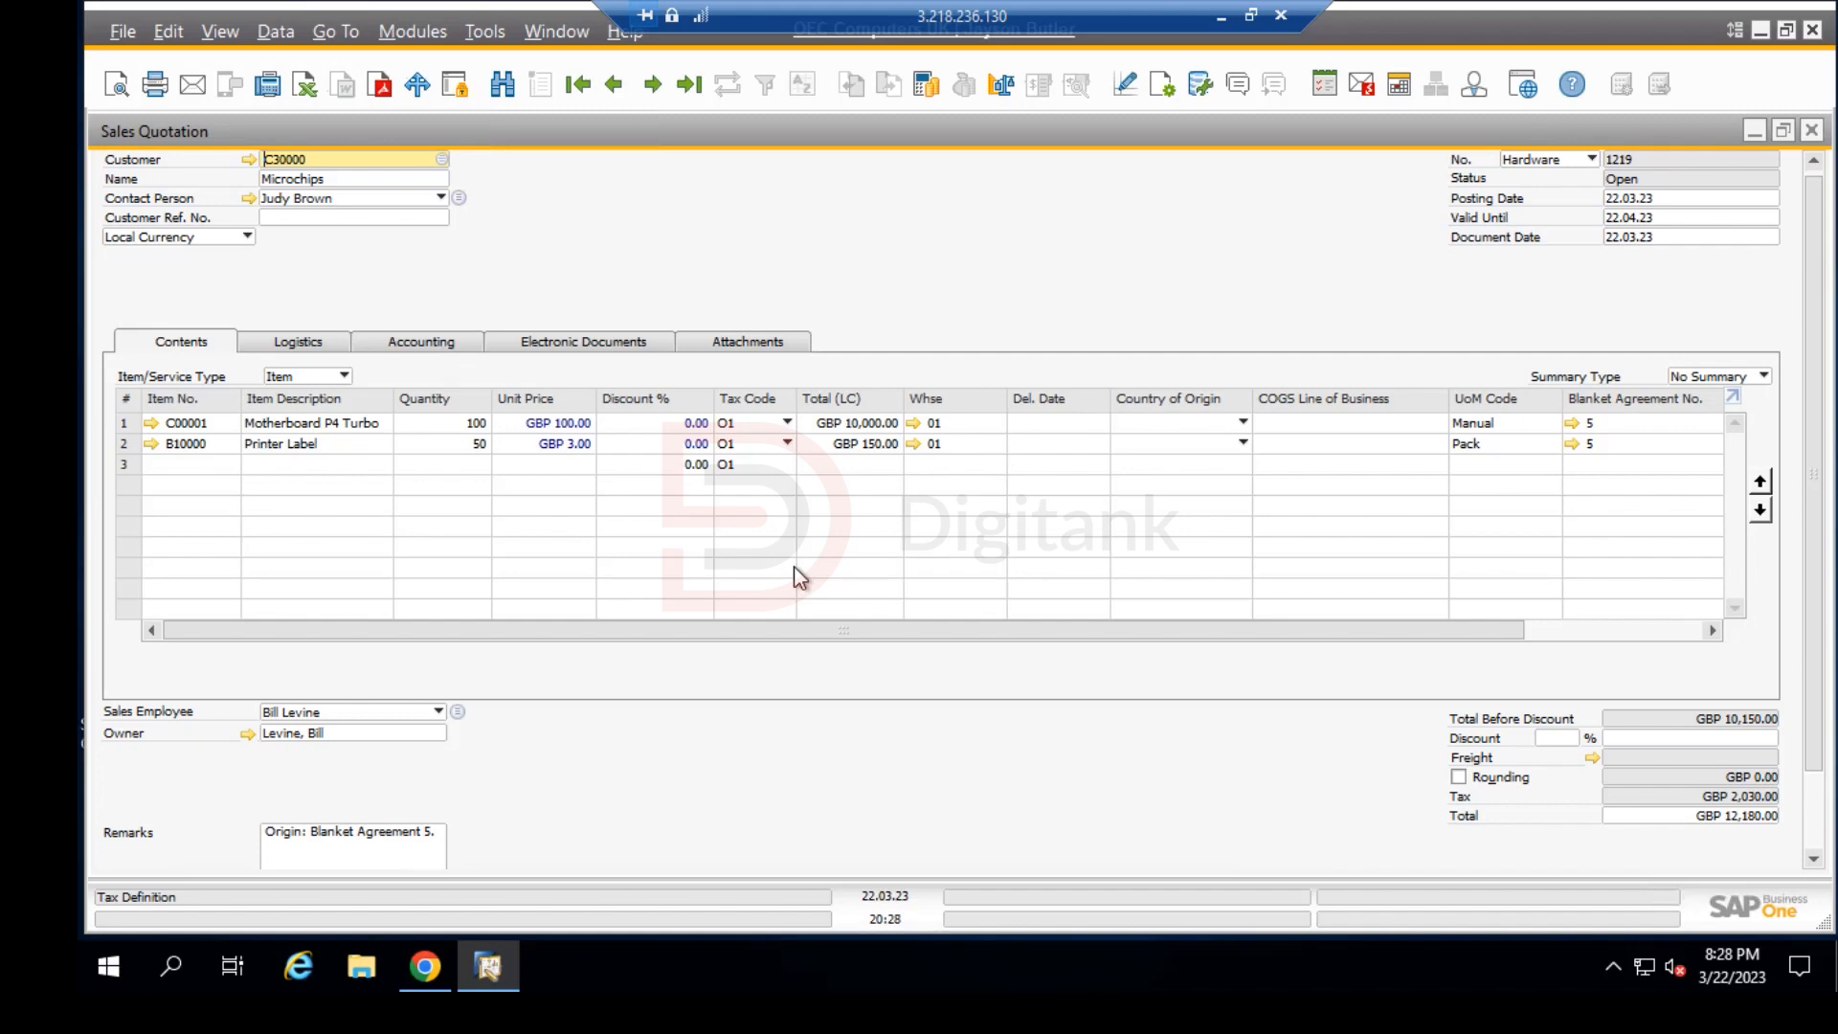
{"action": "mouse_move", "coordinate": [858, 582]}
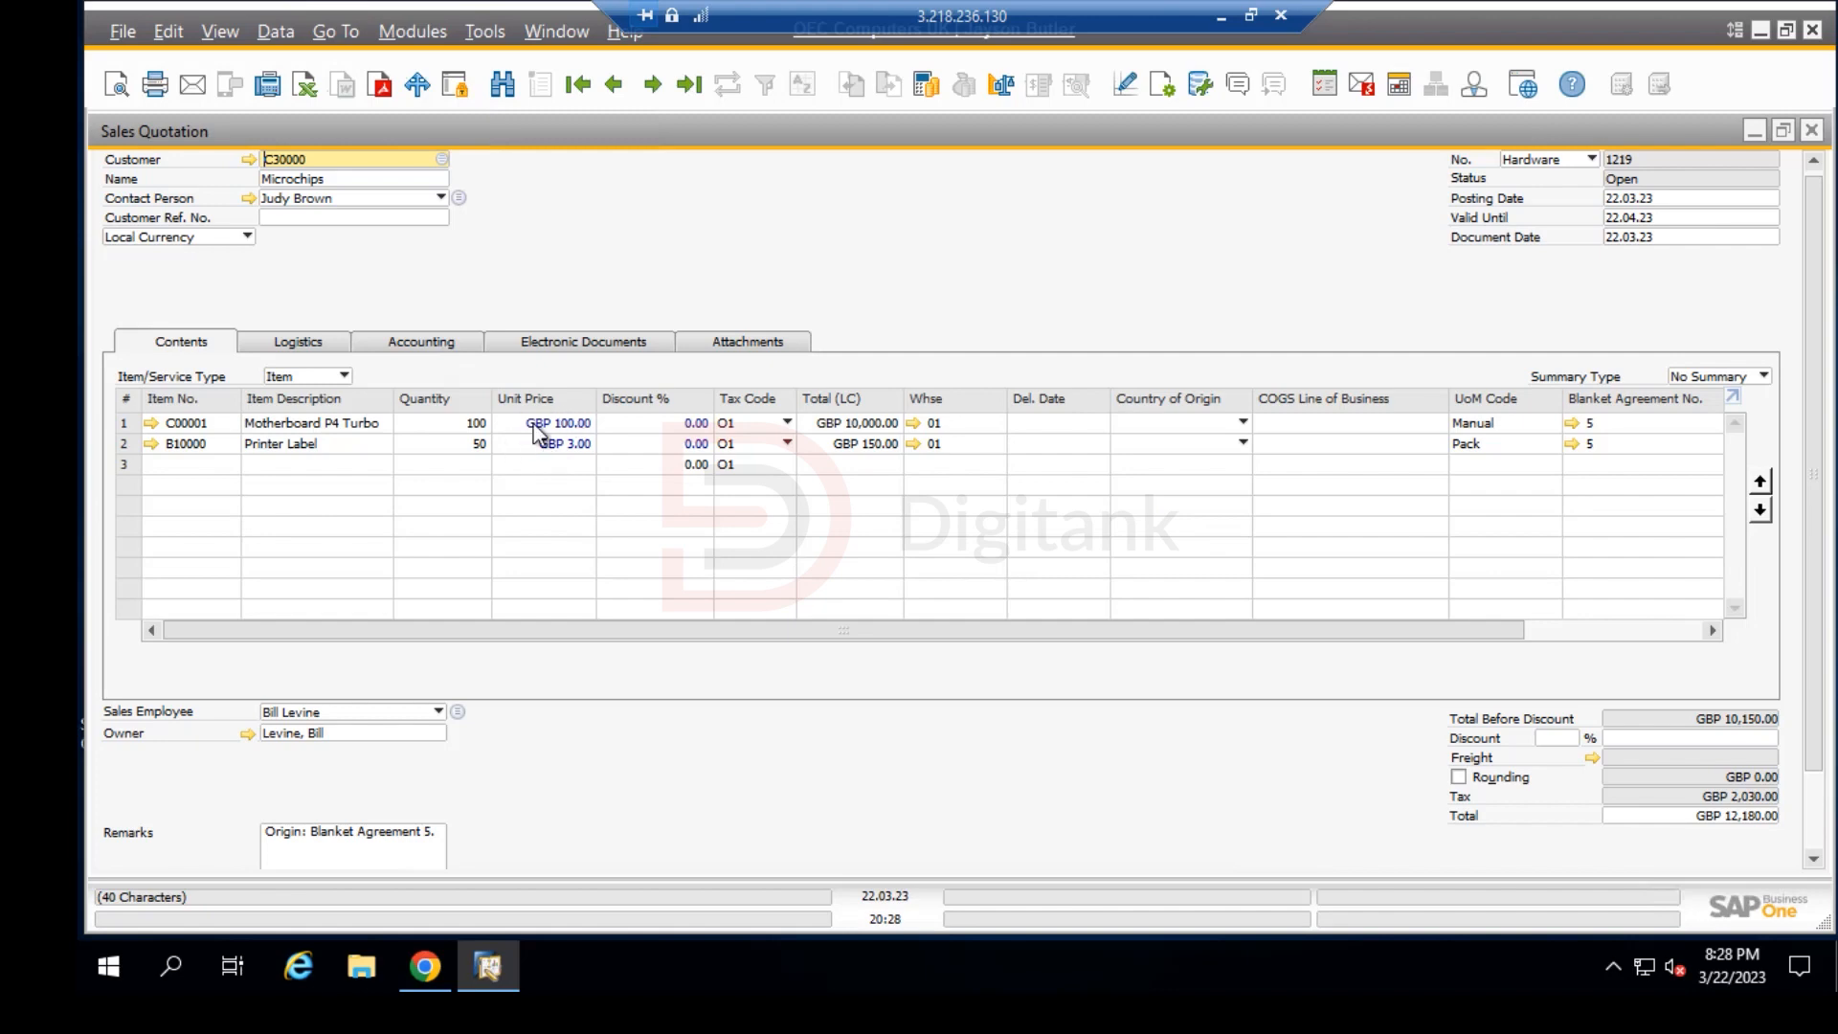
{"action": "mouse_move", "coordinate": [1670, 217]}
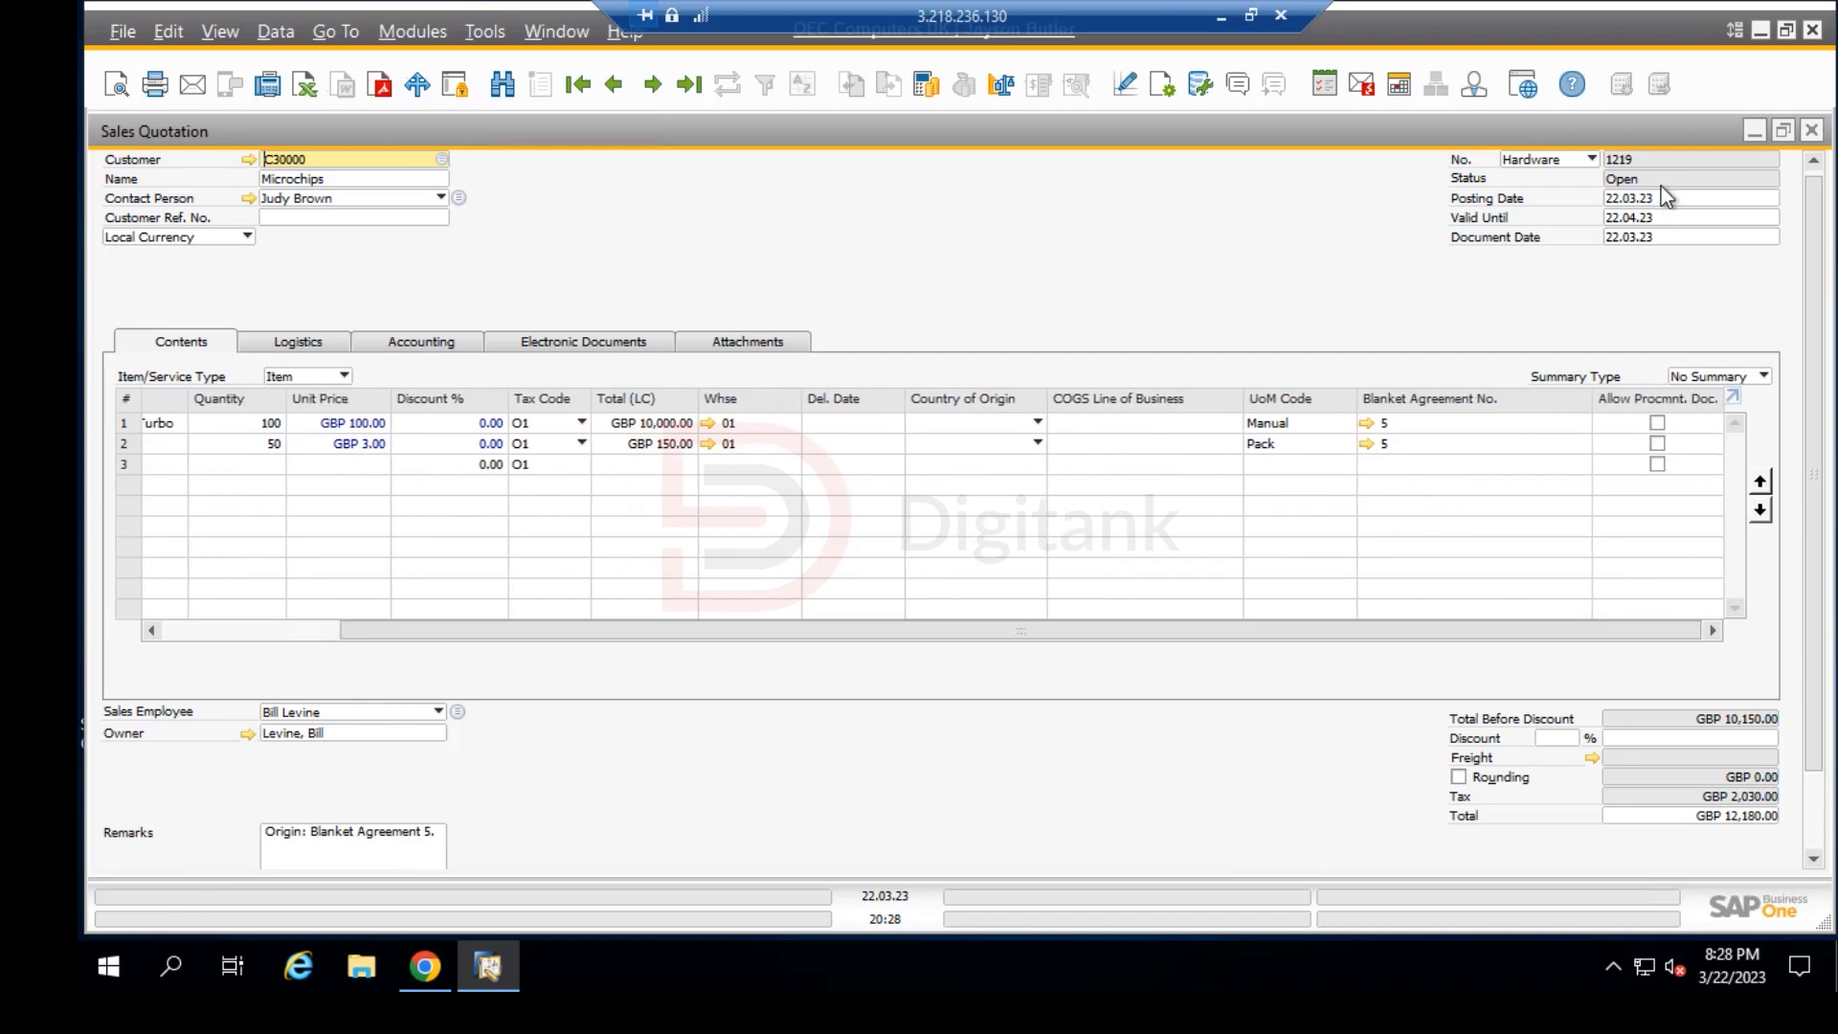
{"action": "mouse_move", "coordinate": [1677, 197]}
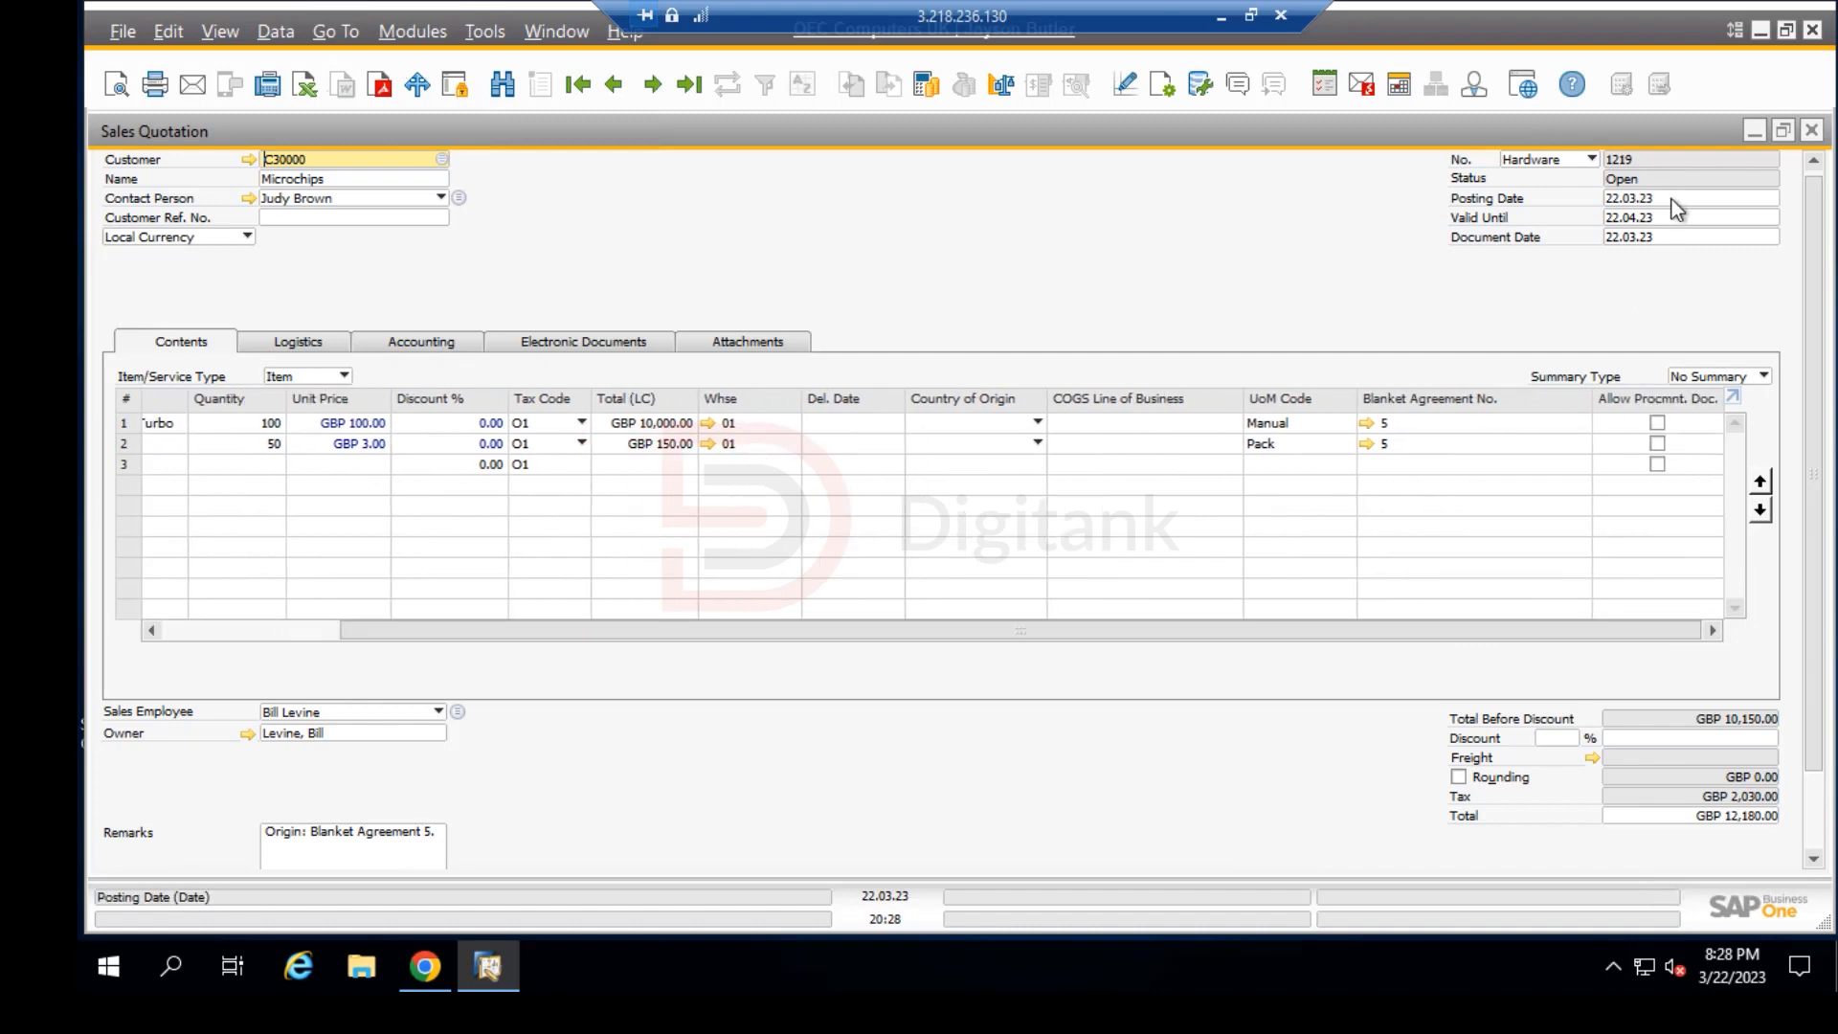
Step: Backdate the quotation's posting date, dropping the agreement link so lines reprice to GBP 250.00 and 8.63
{"action": "left_click", "coordinate": [1769, 198]}
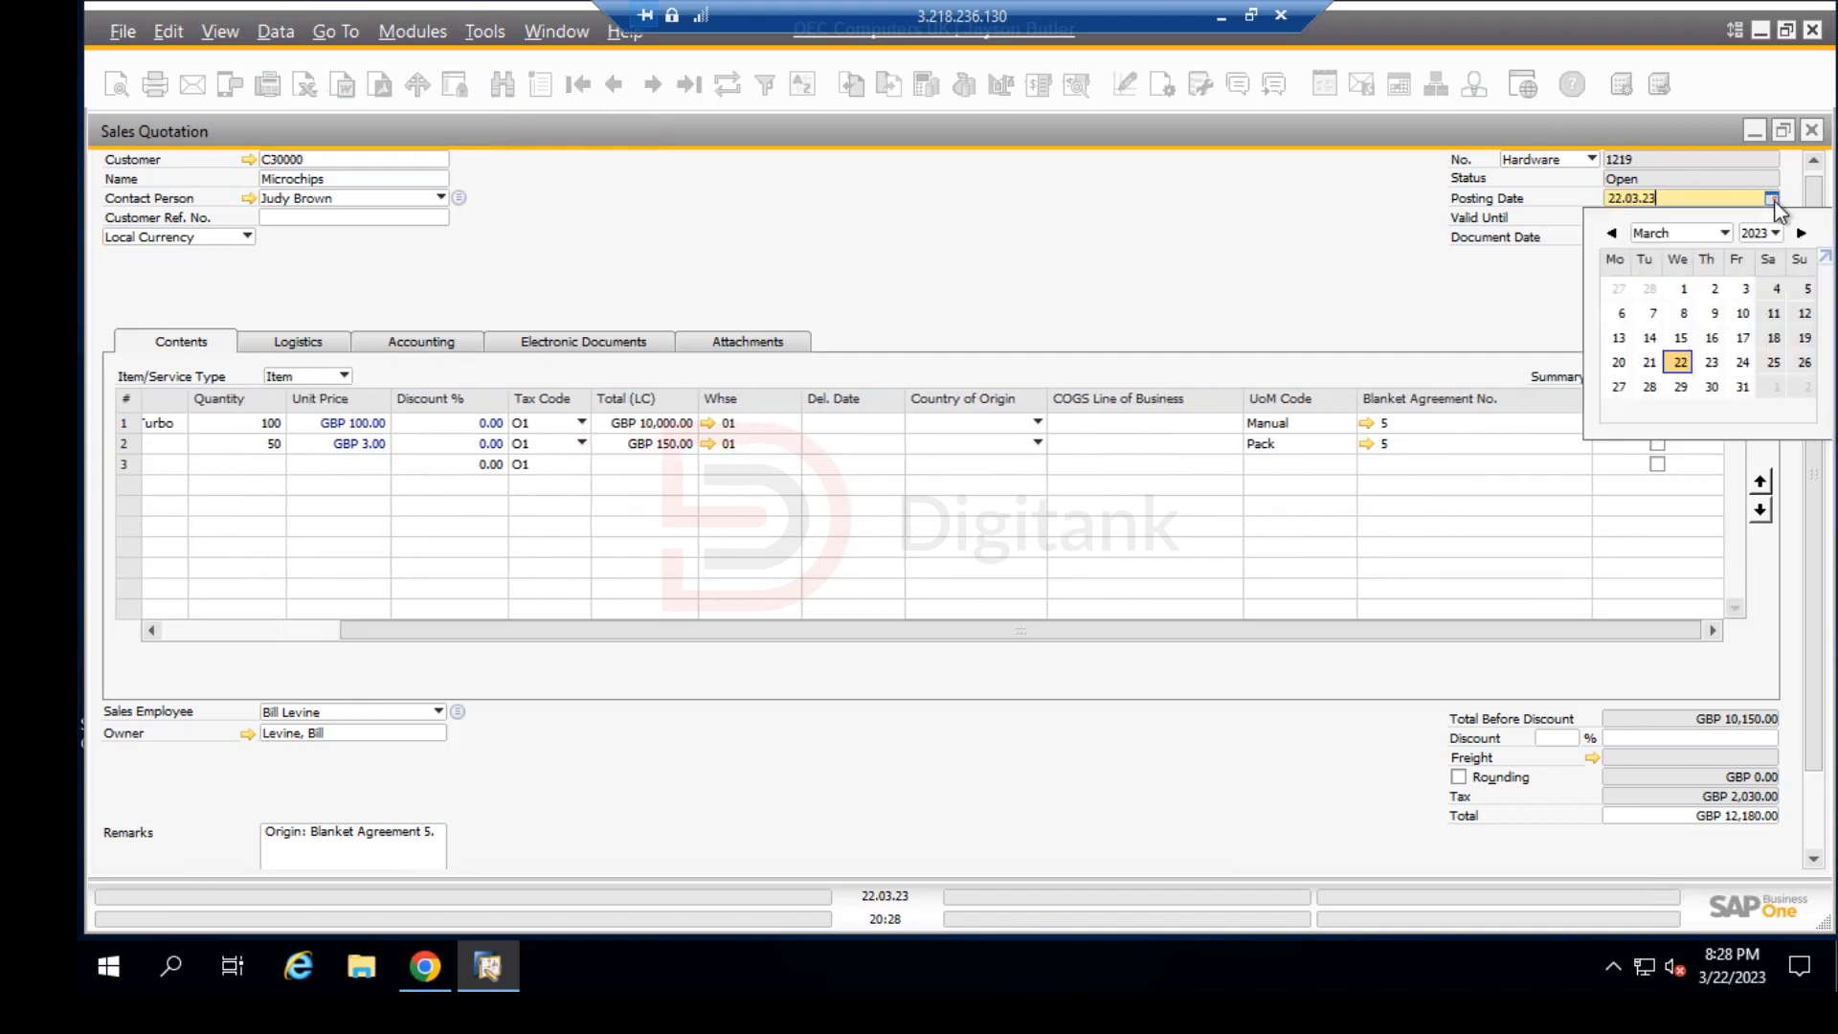
{"action": "mouse_move", "coordinate": [1649, 368]}
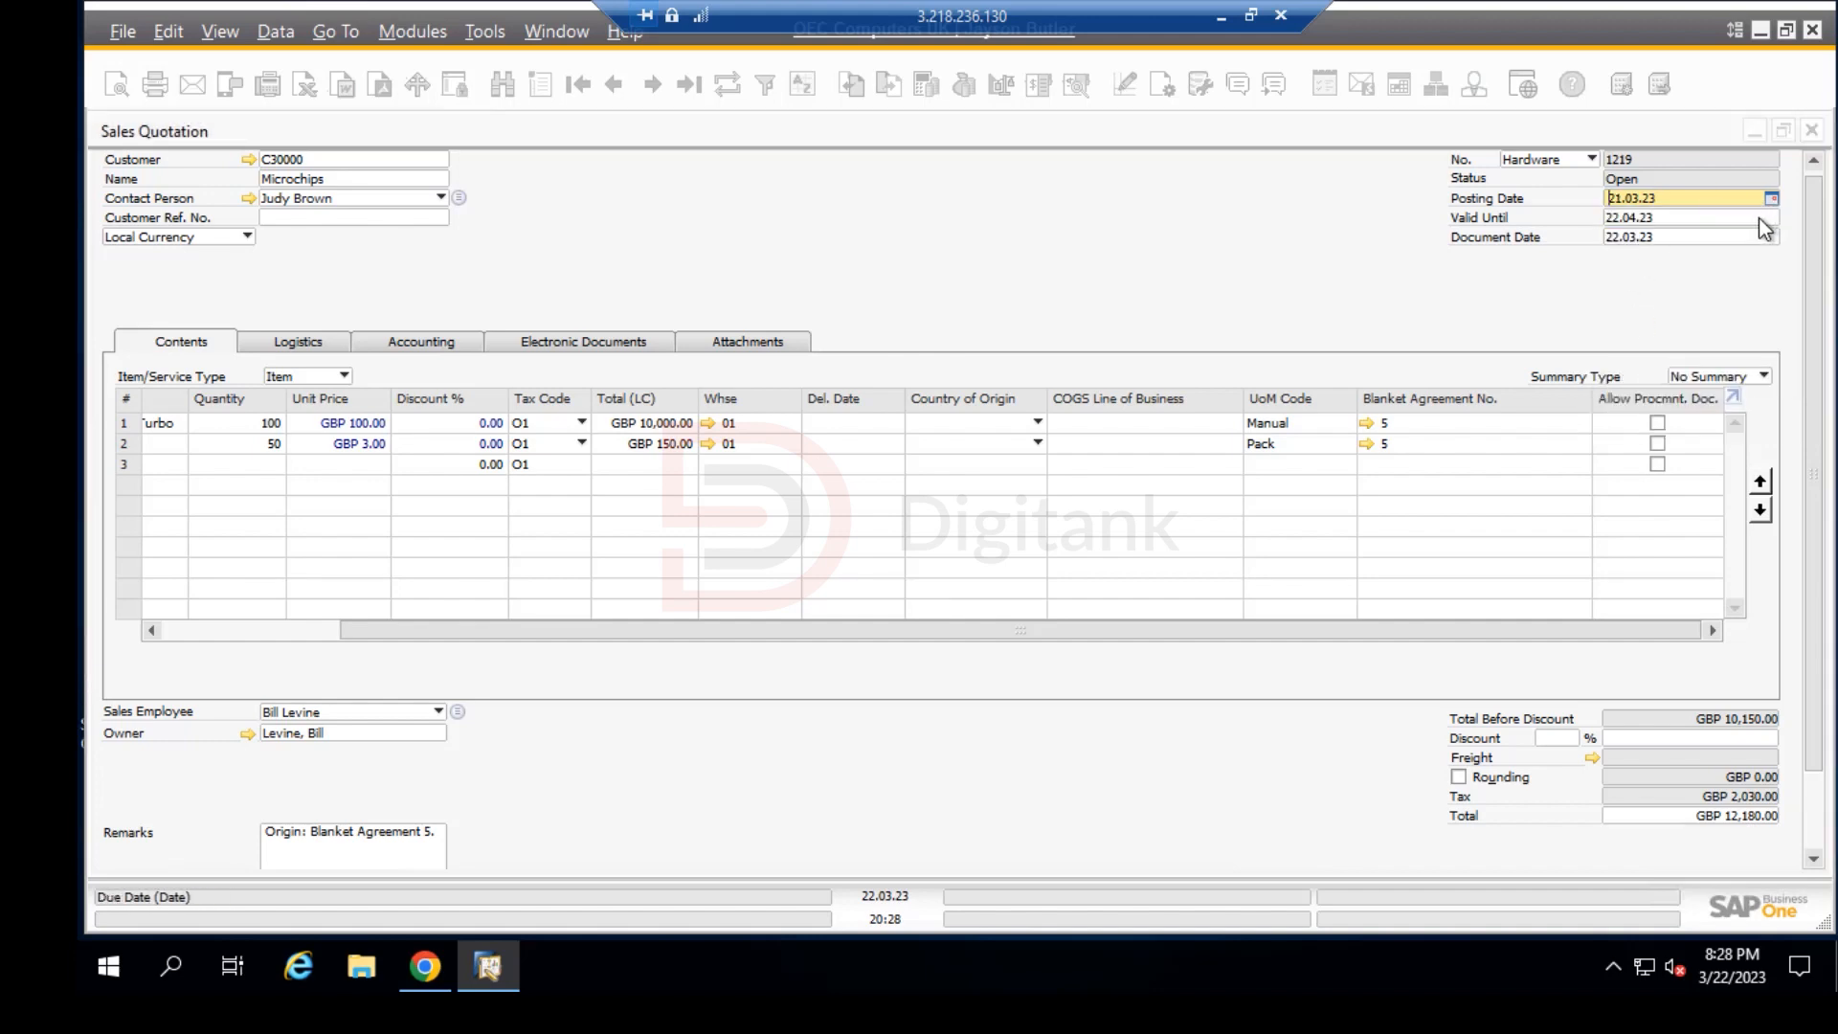
{"action": "left_click", "coordinate": [1770, 216]}
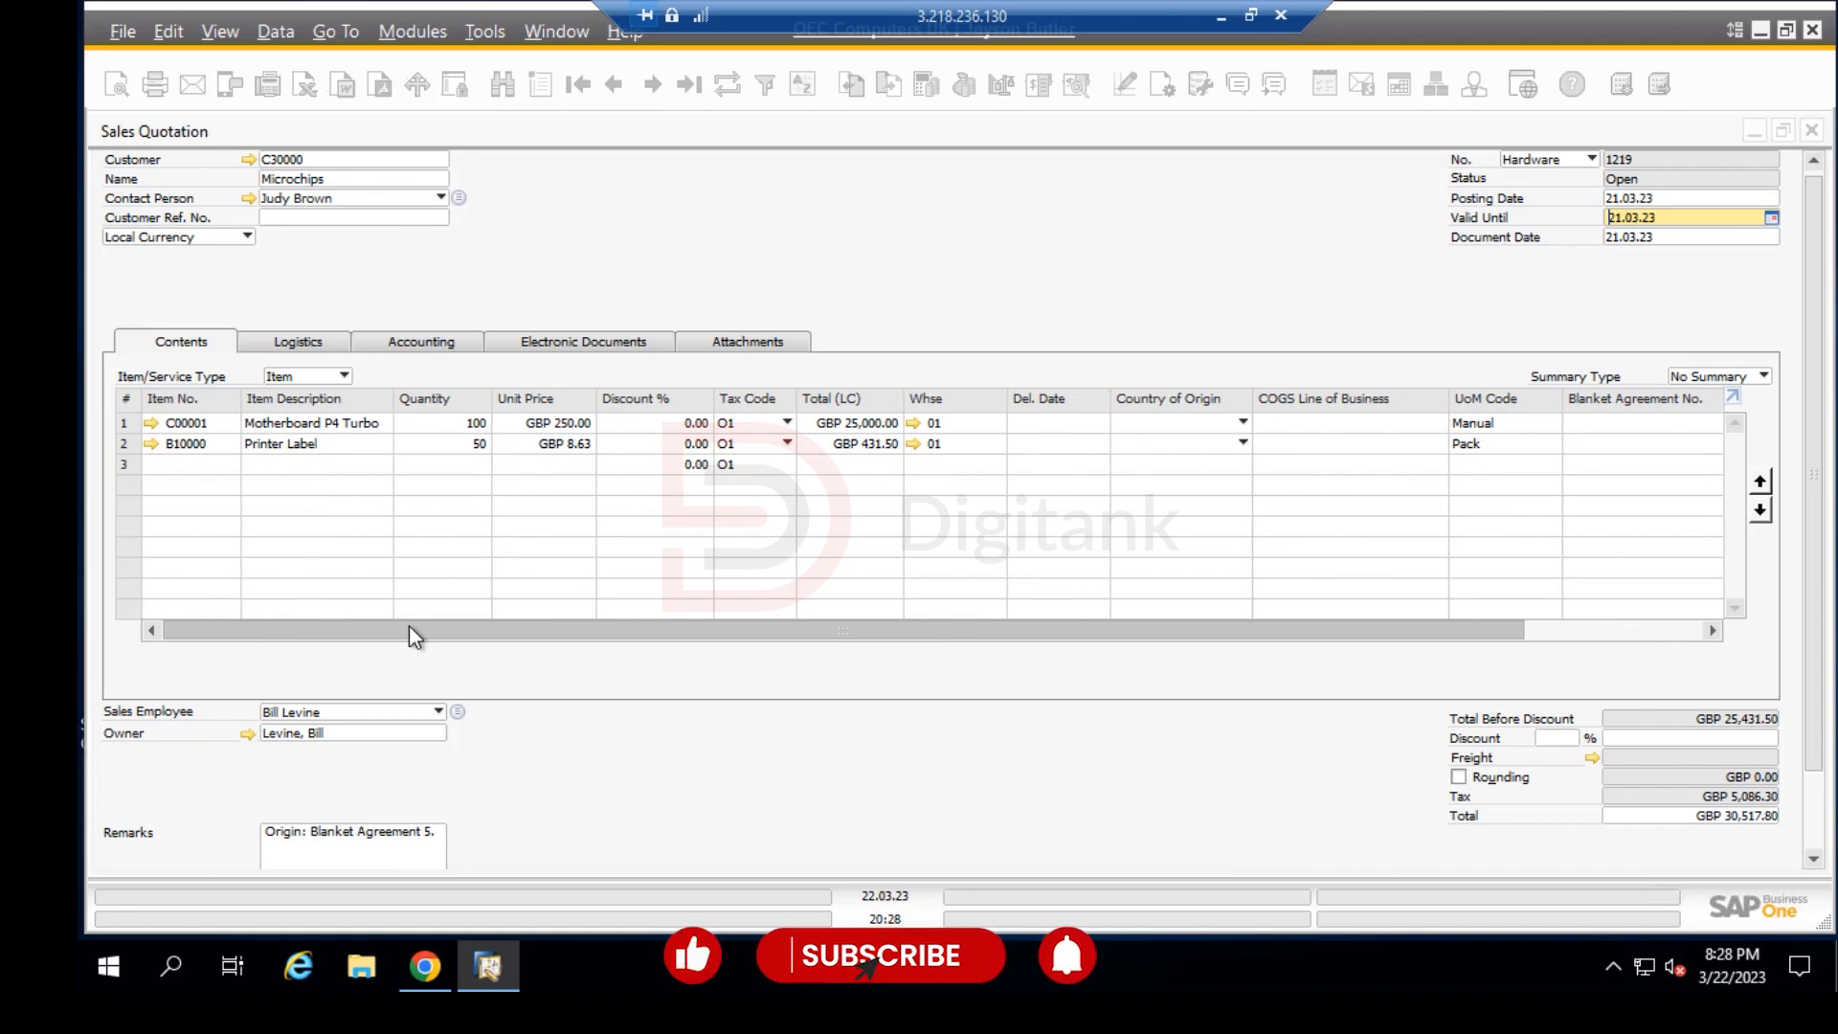
{"action": "left_click", "coordinate": [881, 954]}
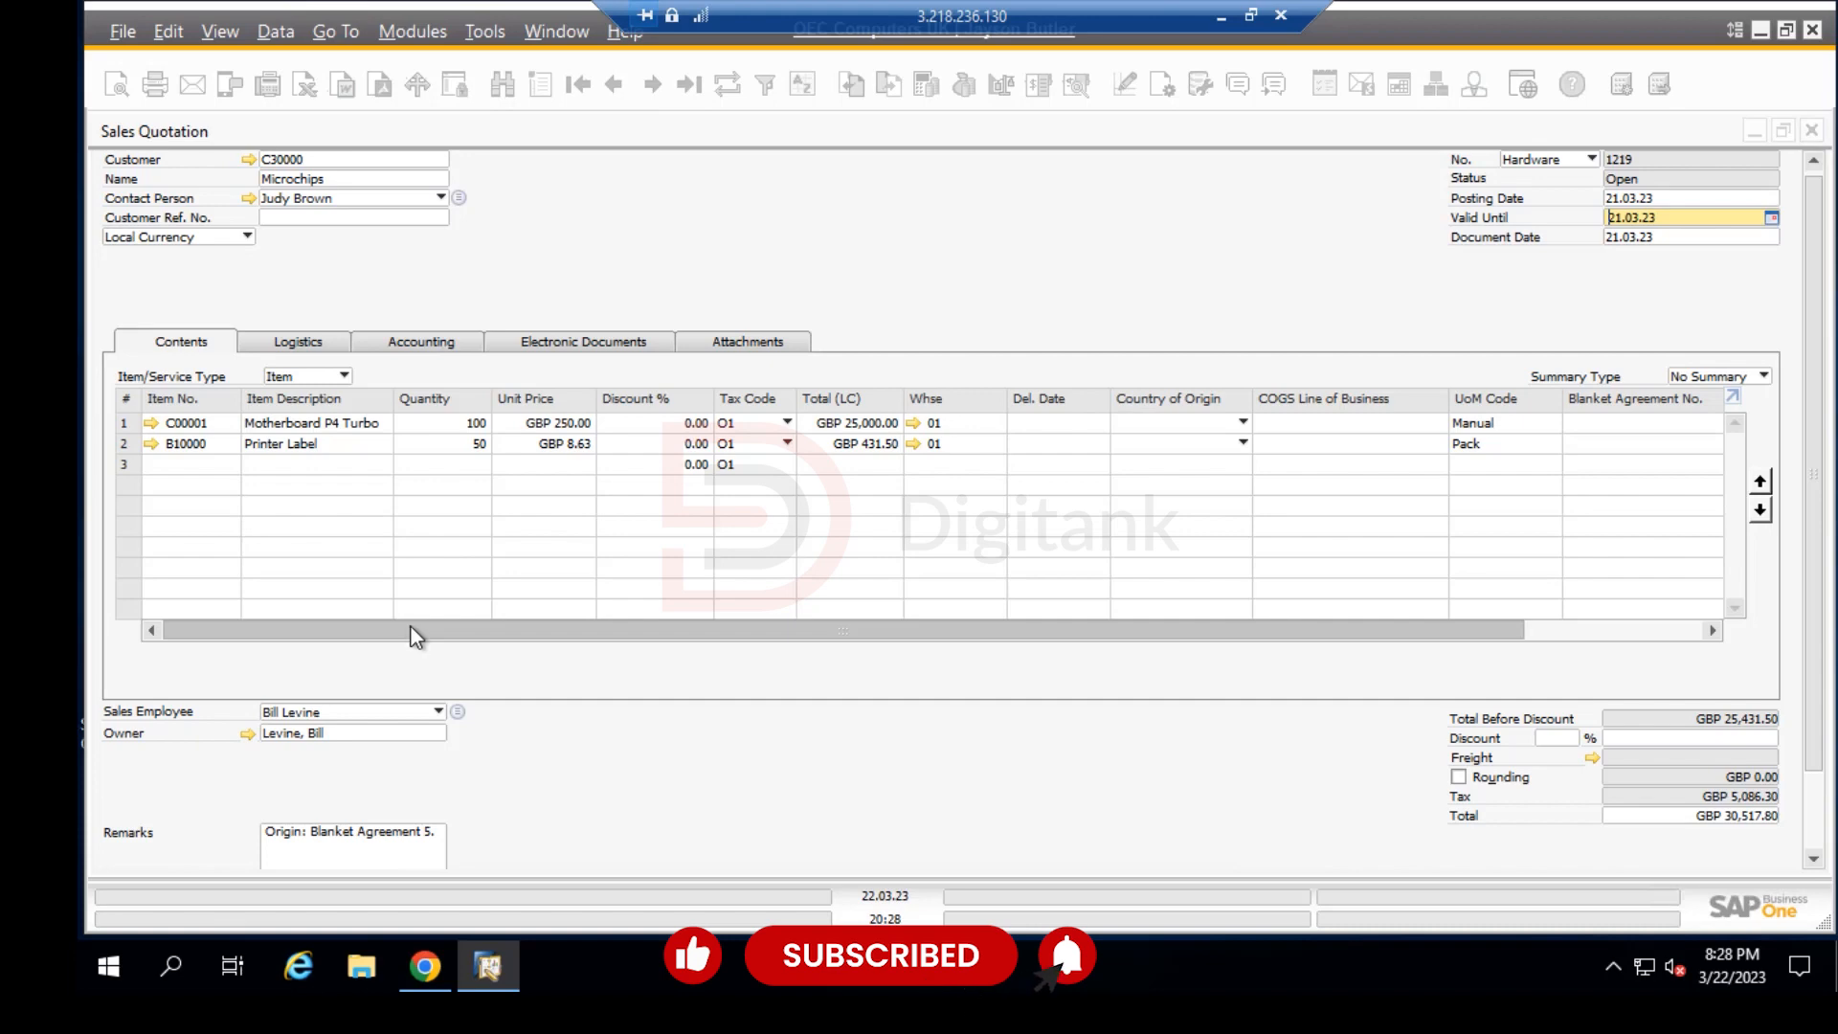
{"action": "scroll", "scroll_direction": "right", "scroll_amount": 3}
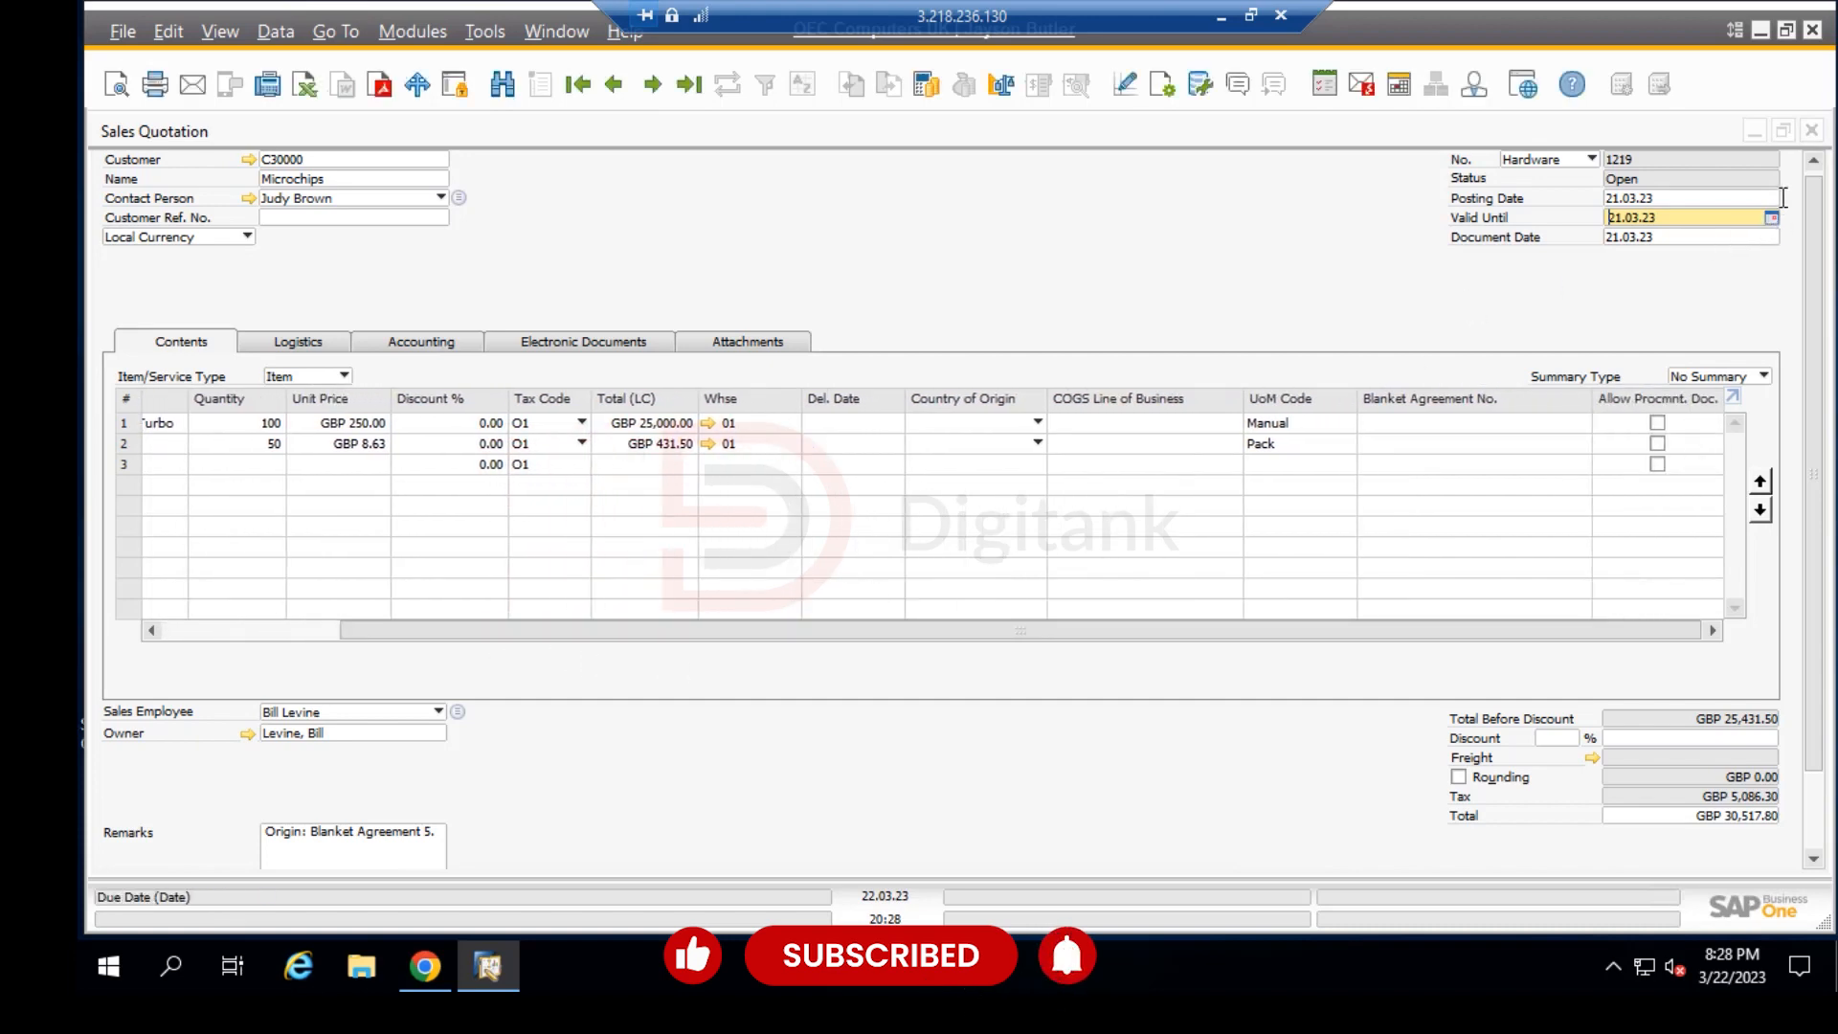
Step: Set both the posting date and the valid-until date to 22 March 2023
{"action": "left_click", "coordinate": [1770, 198]}
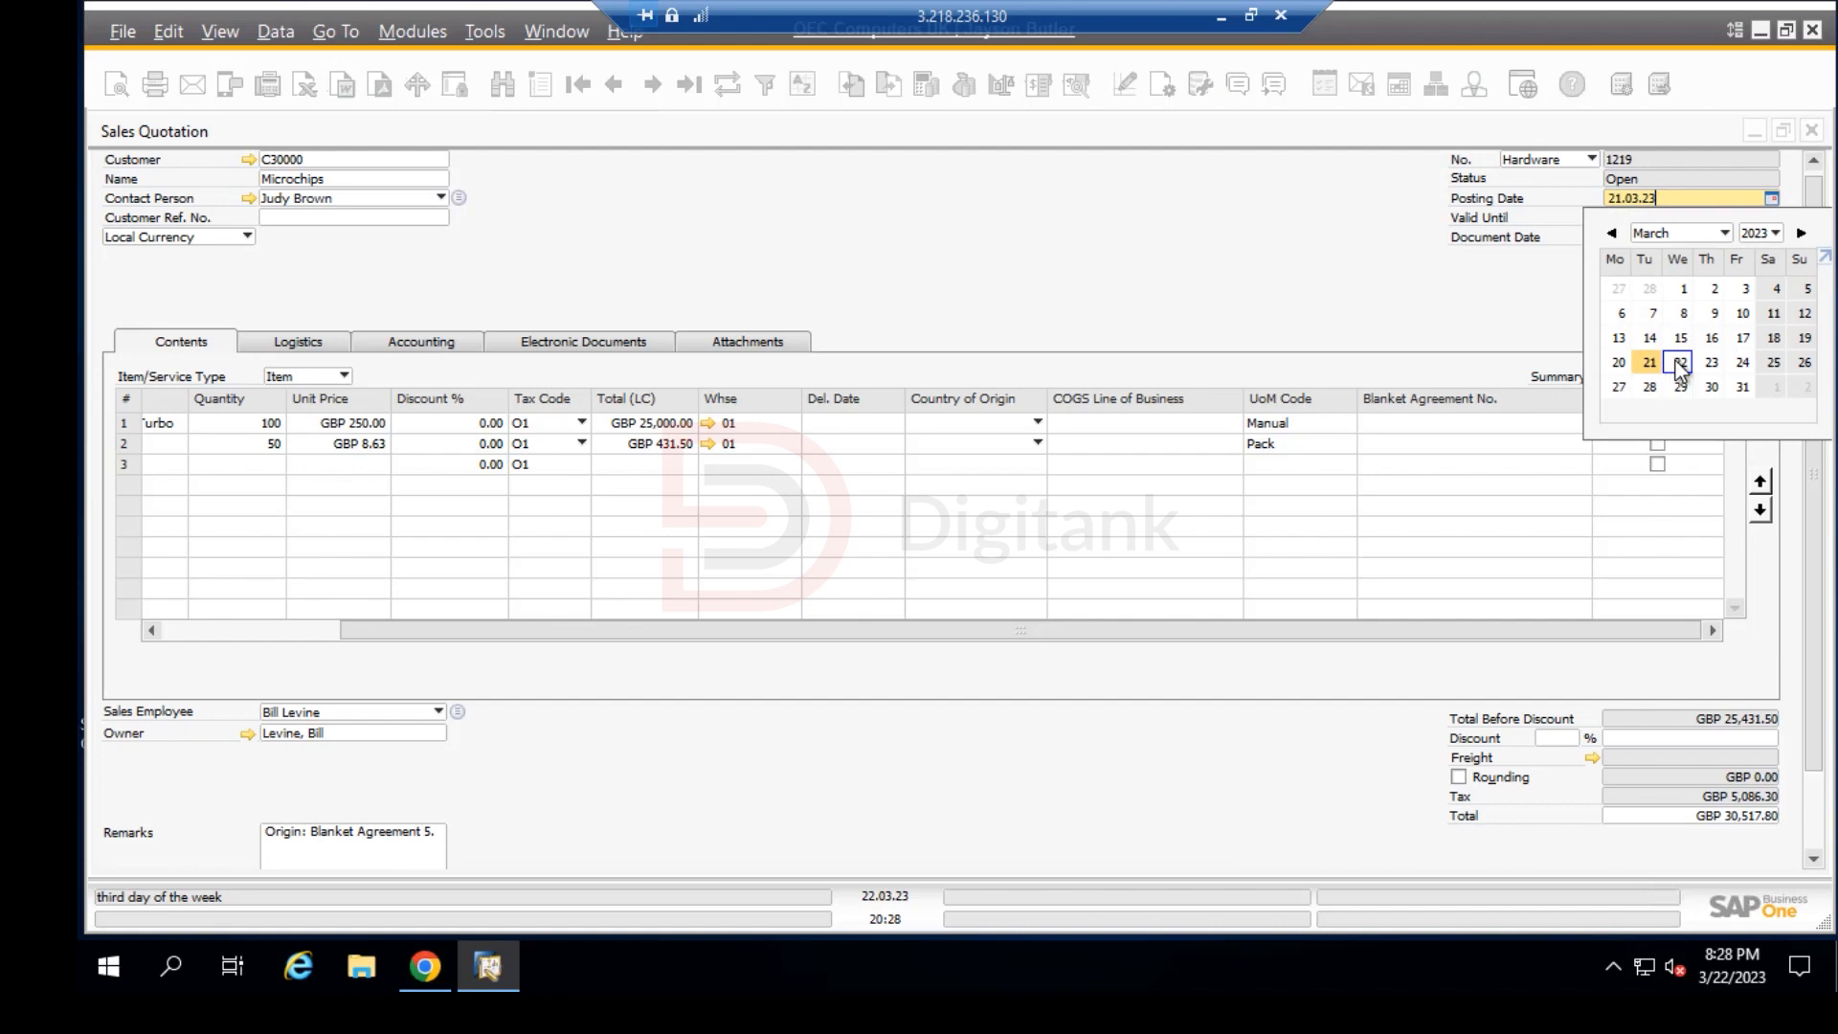
{"action": "left_click", "coordinate": [1679, 362]}
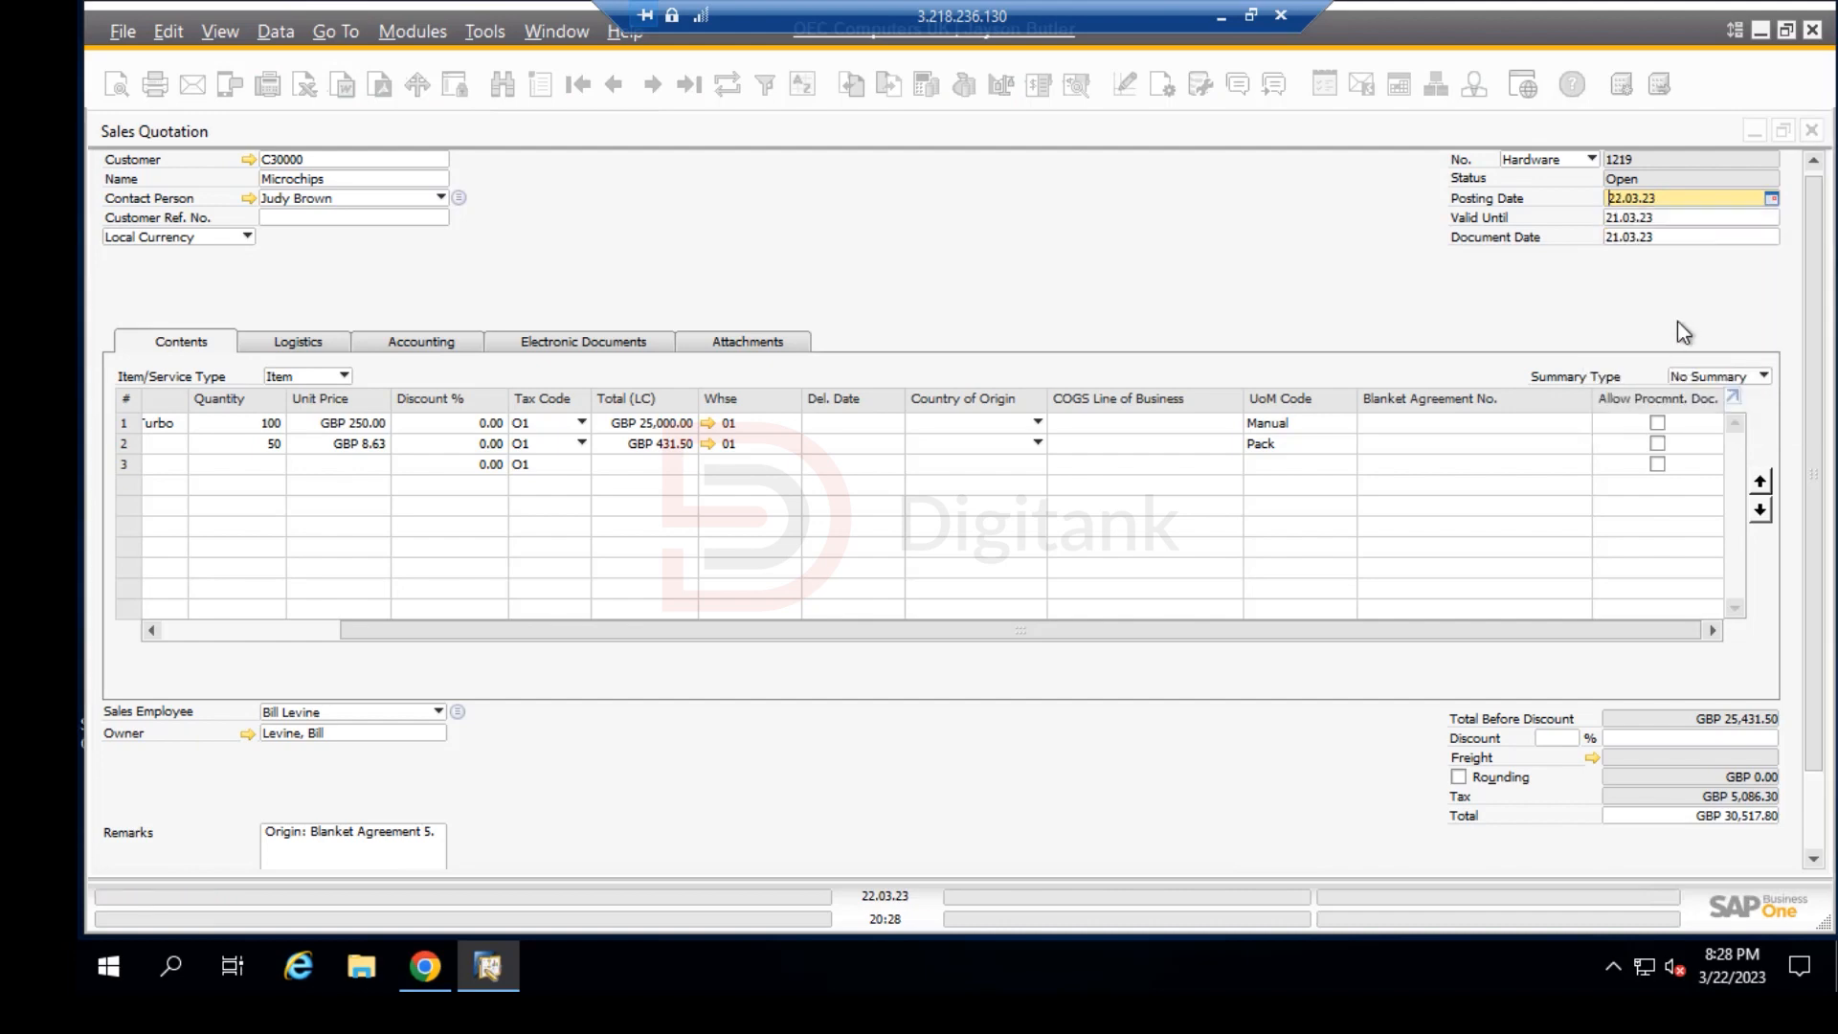
{"action": "left_click", "coordinate": [1689, 216]}
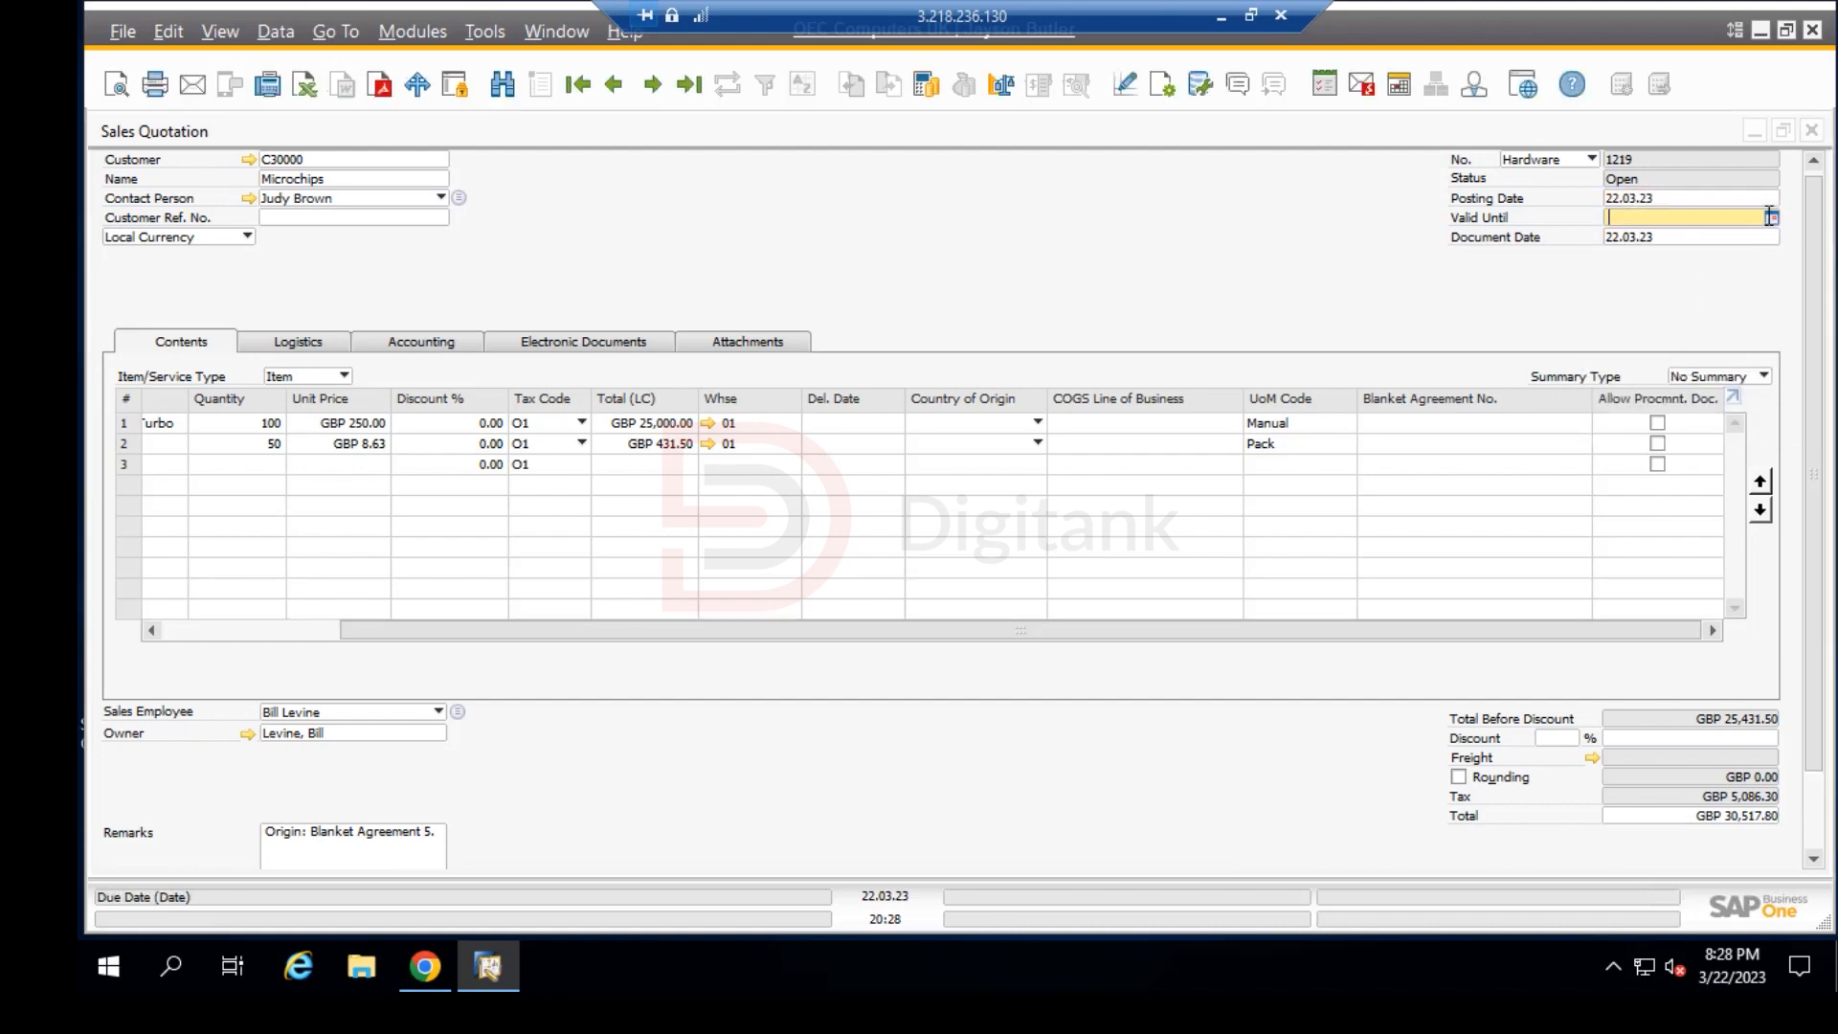
{"action": "left_click", "coordinate": [1769, 216]}
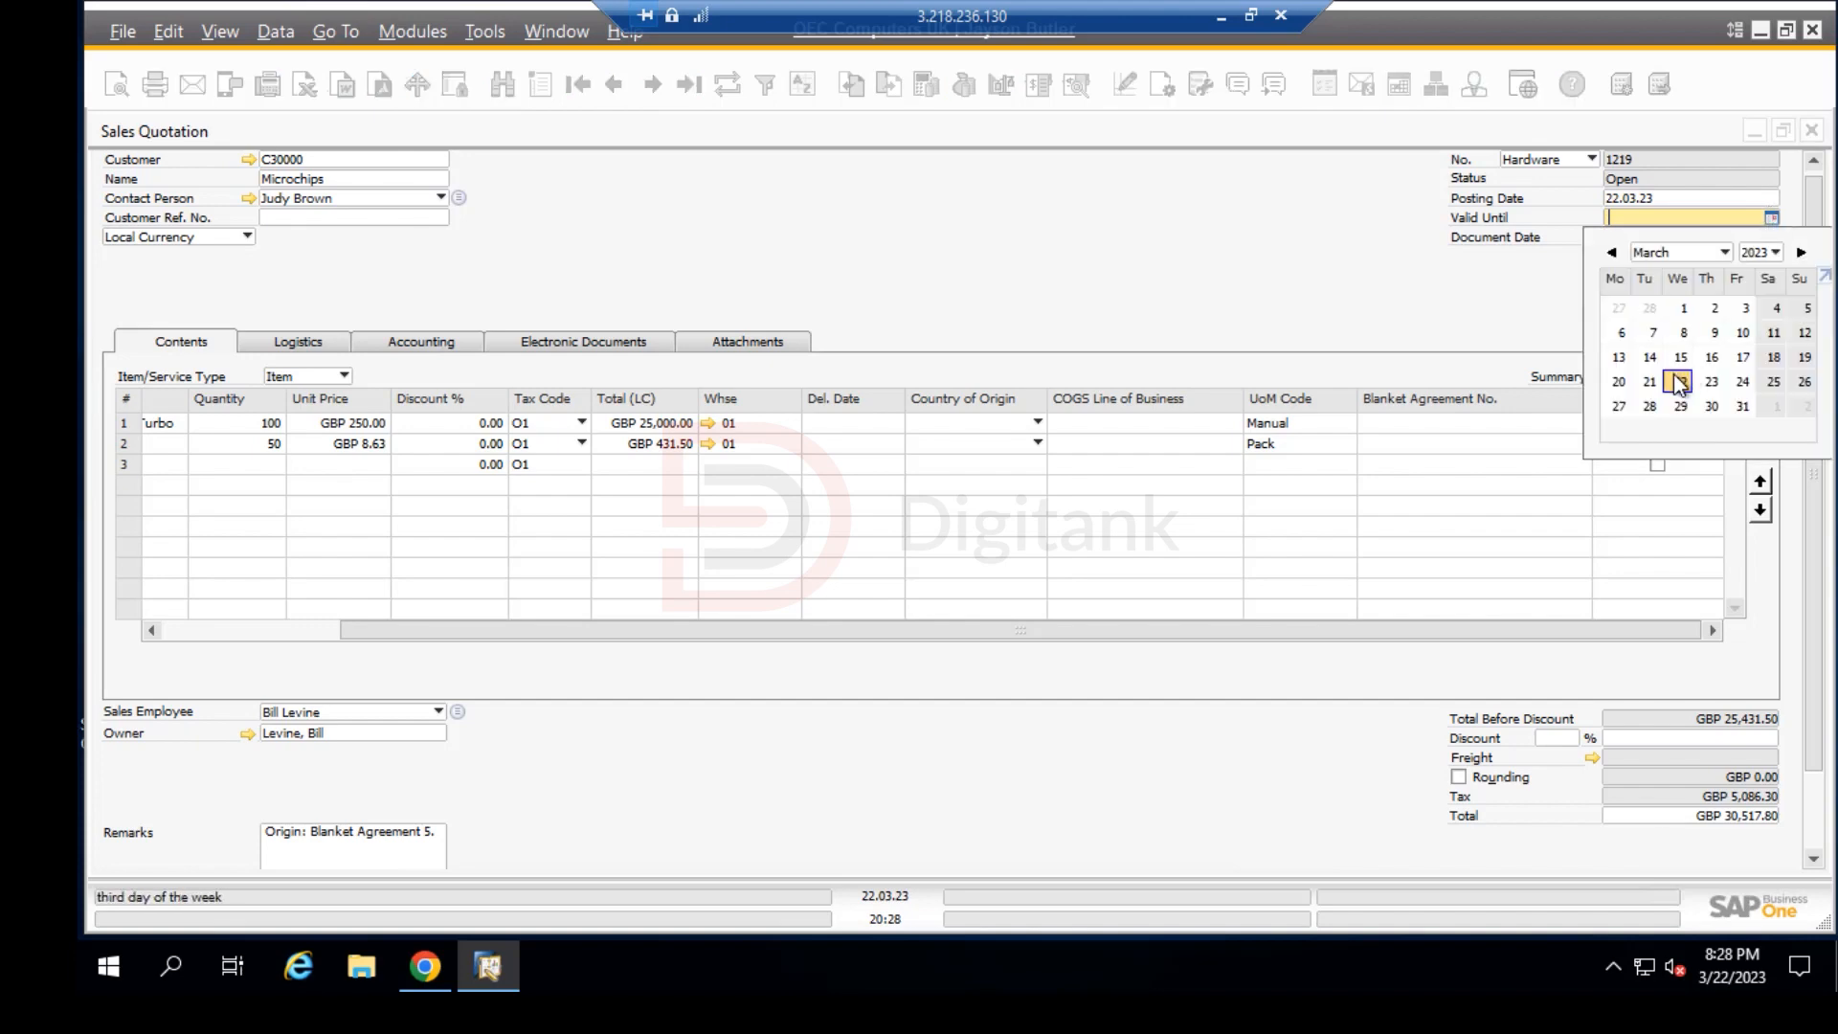
{"action": "left_click", "coordinate": [1651, 381]}
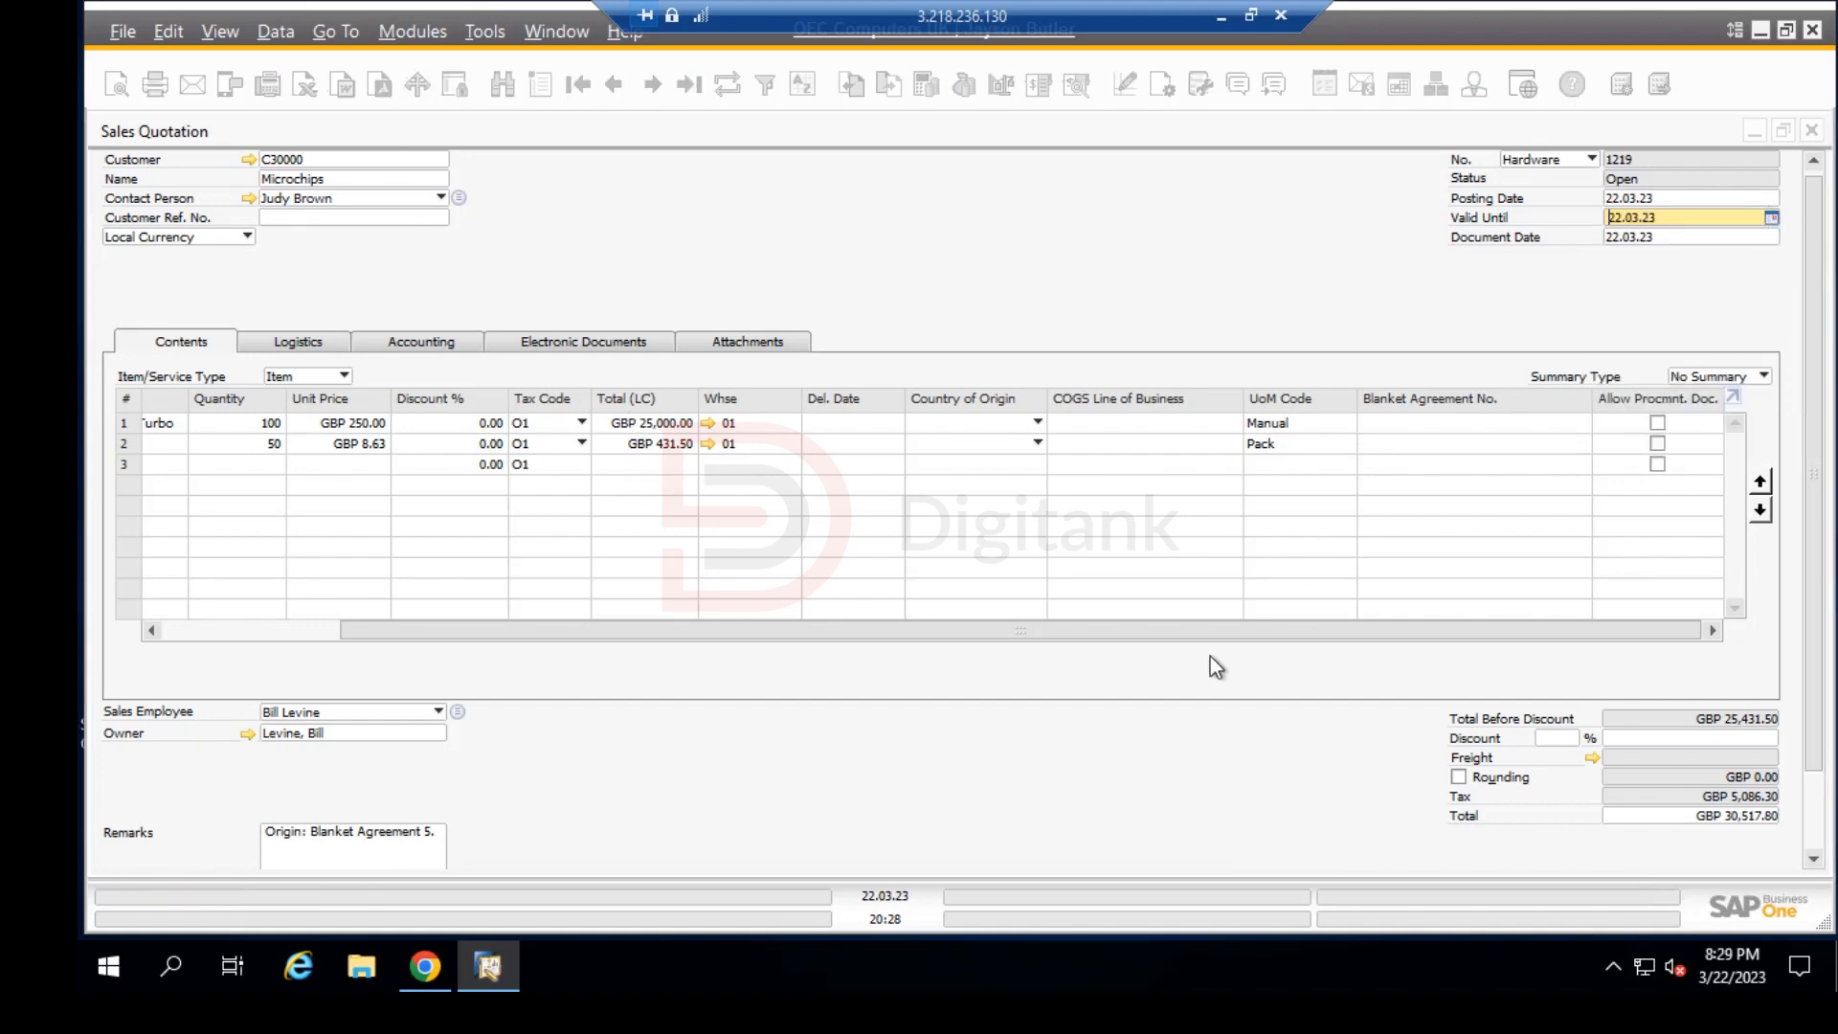
{"action": "mouse_move", "coordinate": [1486, 446]}
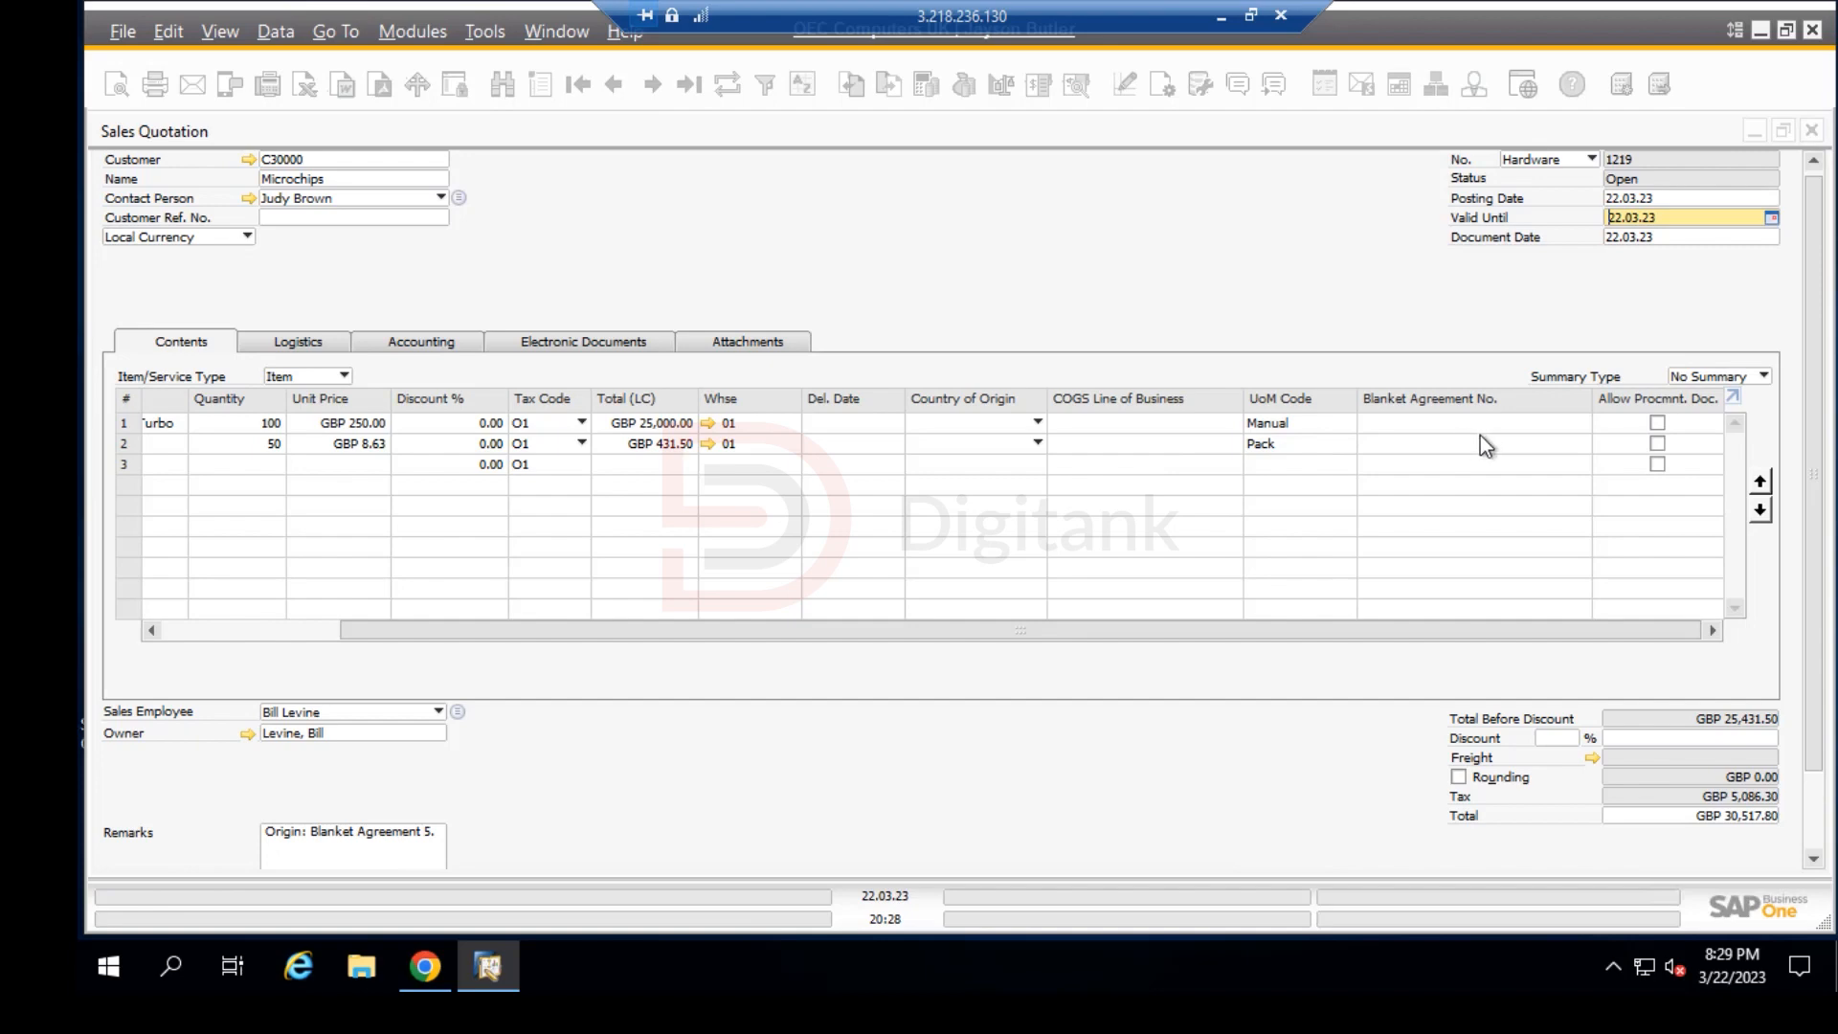
Step: Link both quotation lines to blanket agreement 5, restoring prices GBP 100.00 and 3.00
{"action": "left_click", "coordinate": [1471, 442]}
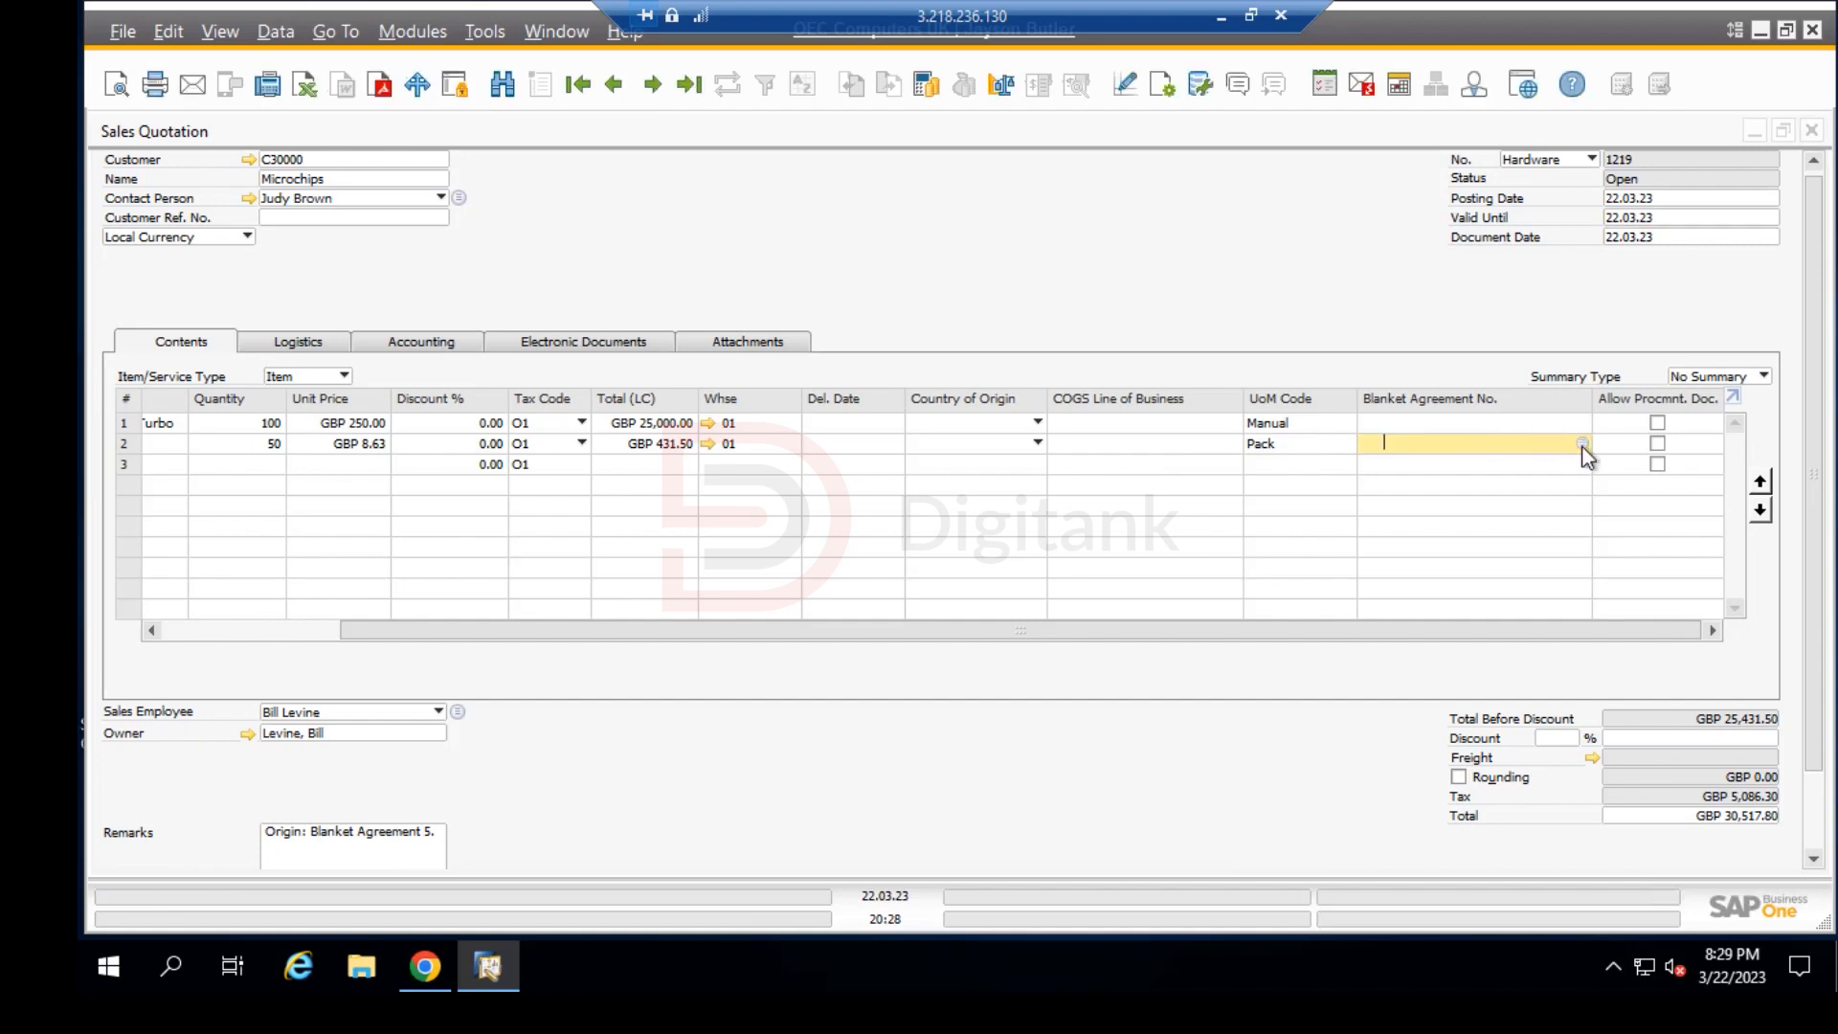
{"action": "left_click", "coordinate": [1582, 442]}
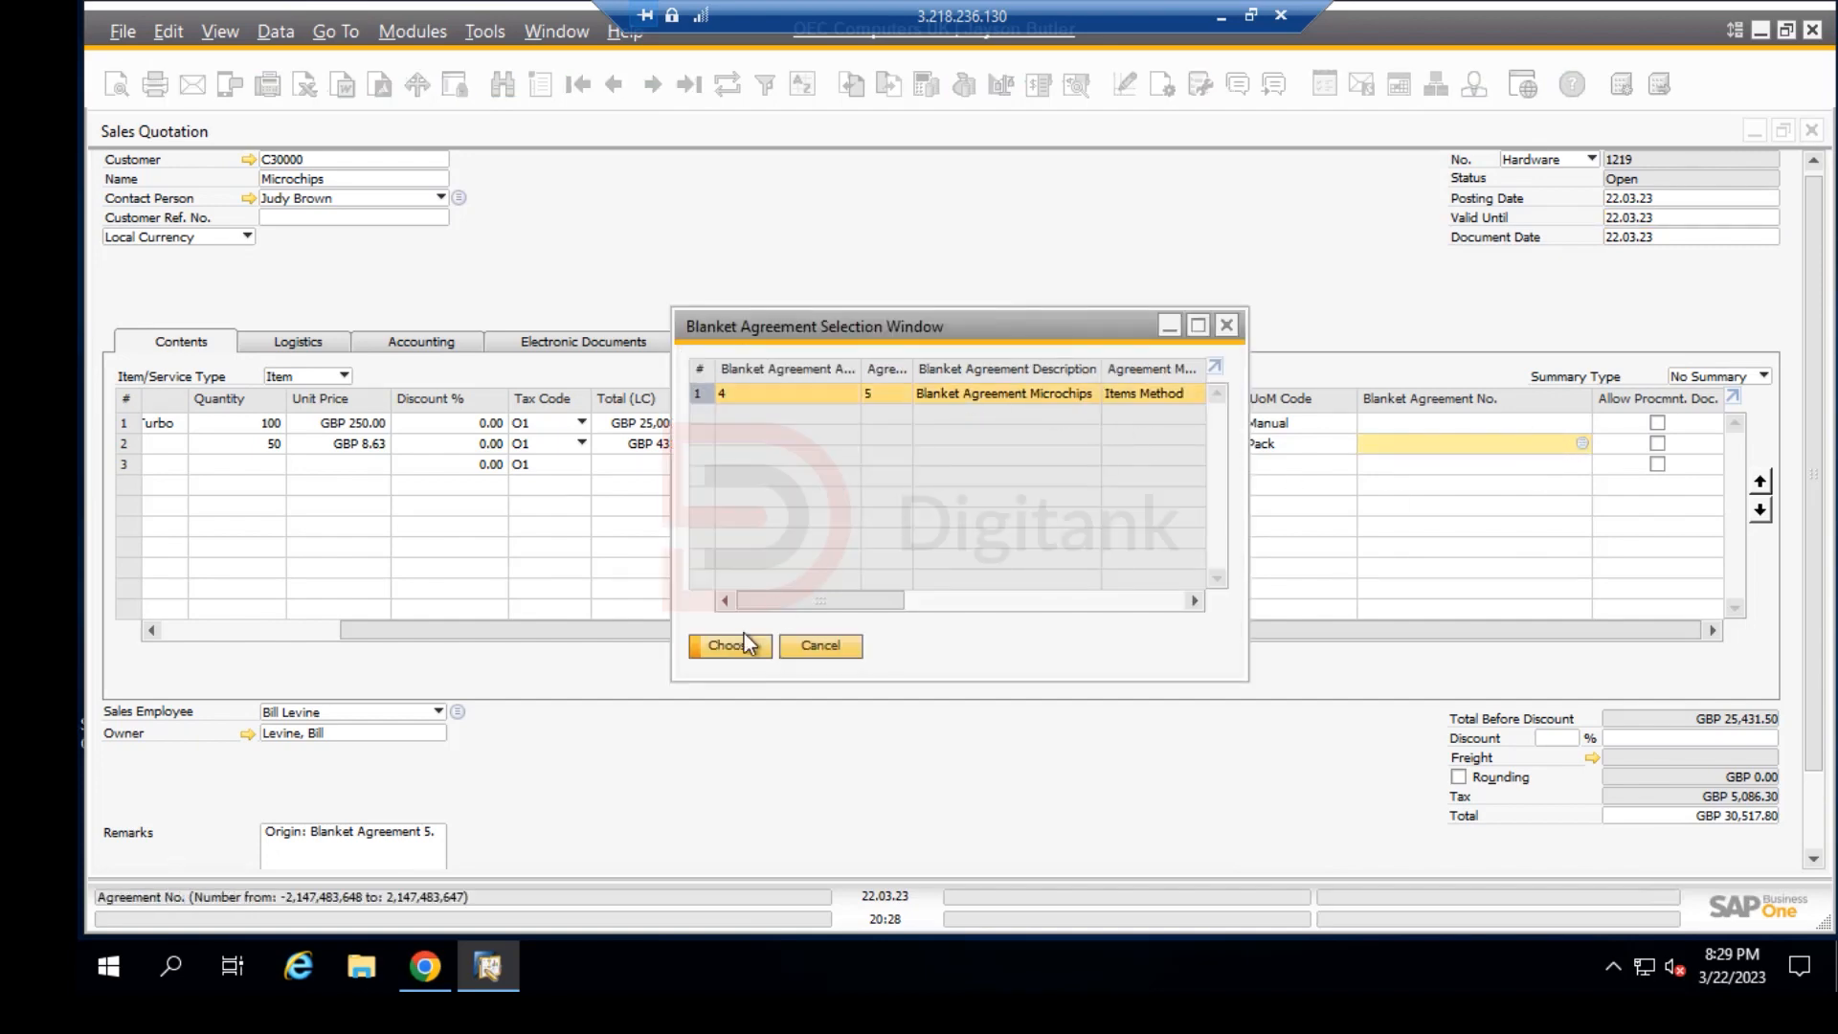
{"action": "left_click", "coordinate": [728, 645]}
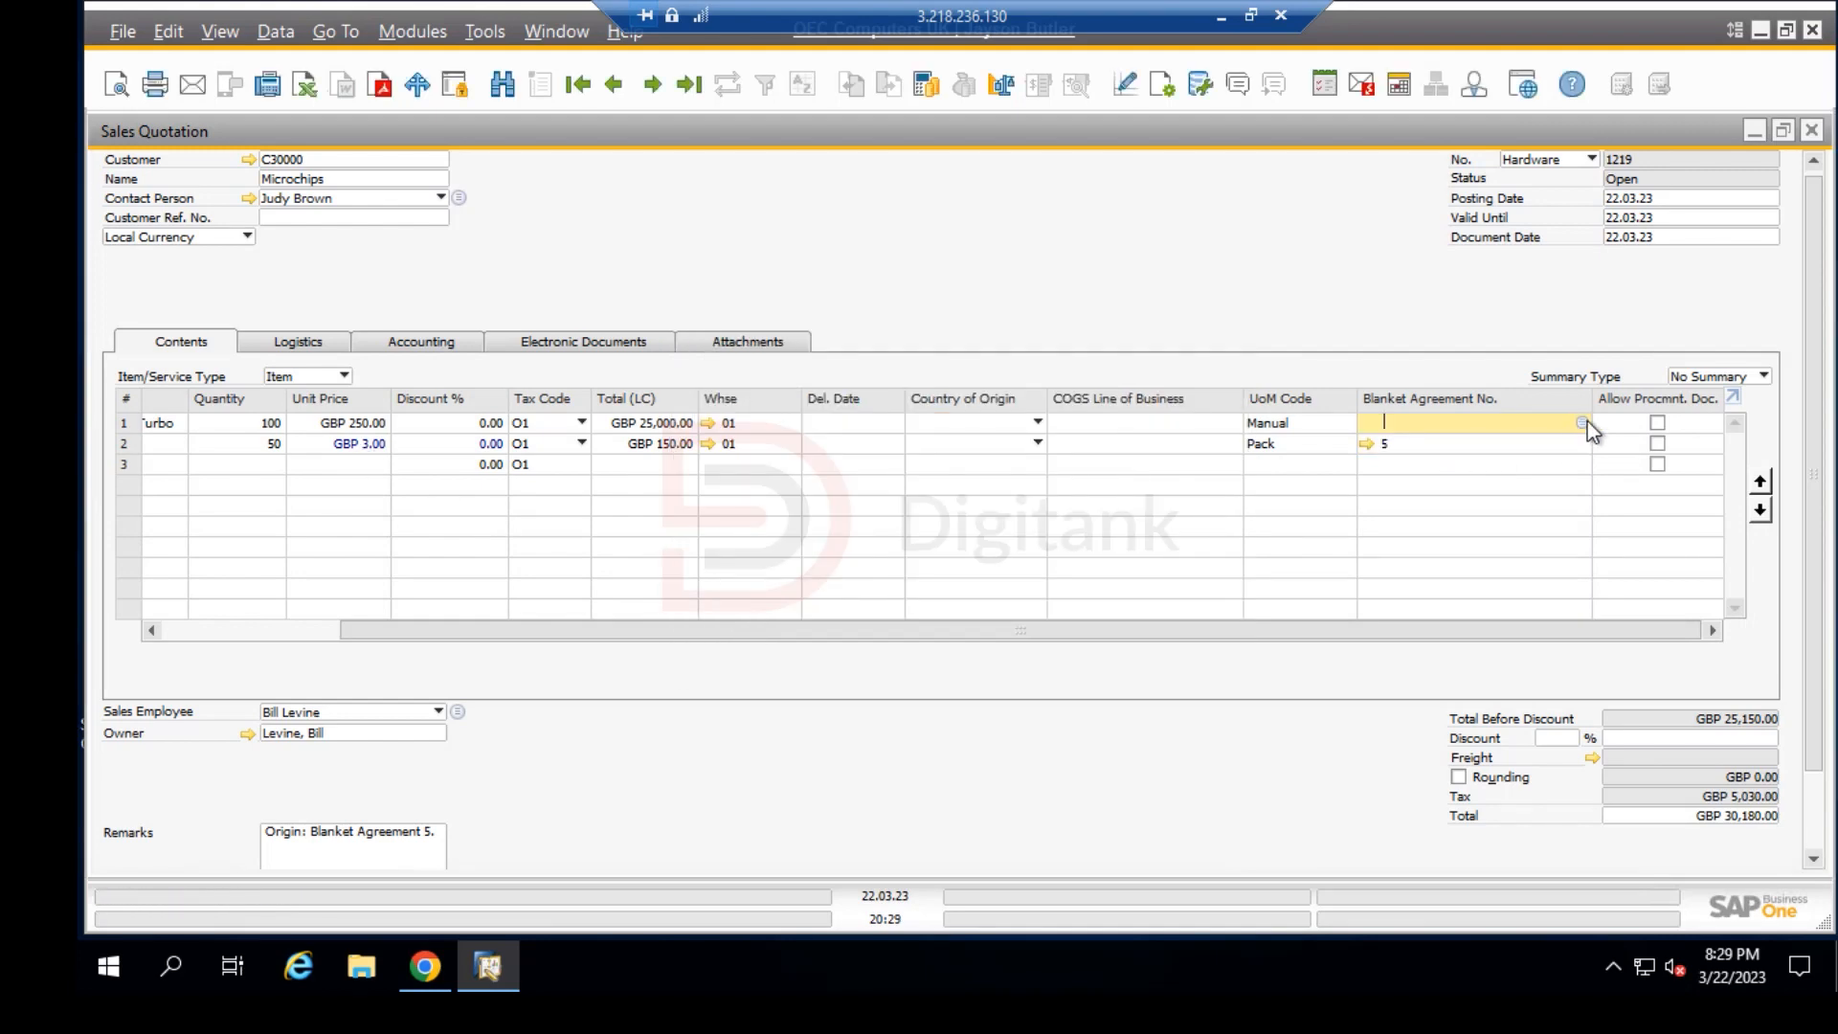
{"action": "left_click", "coordinate": [1582, 421]}
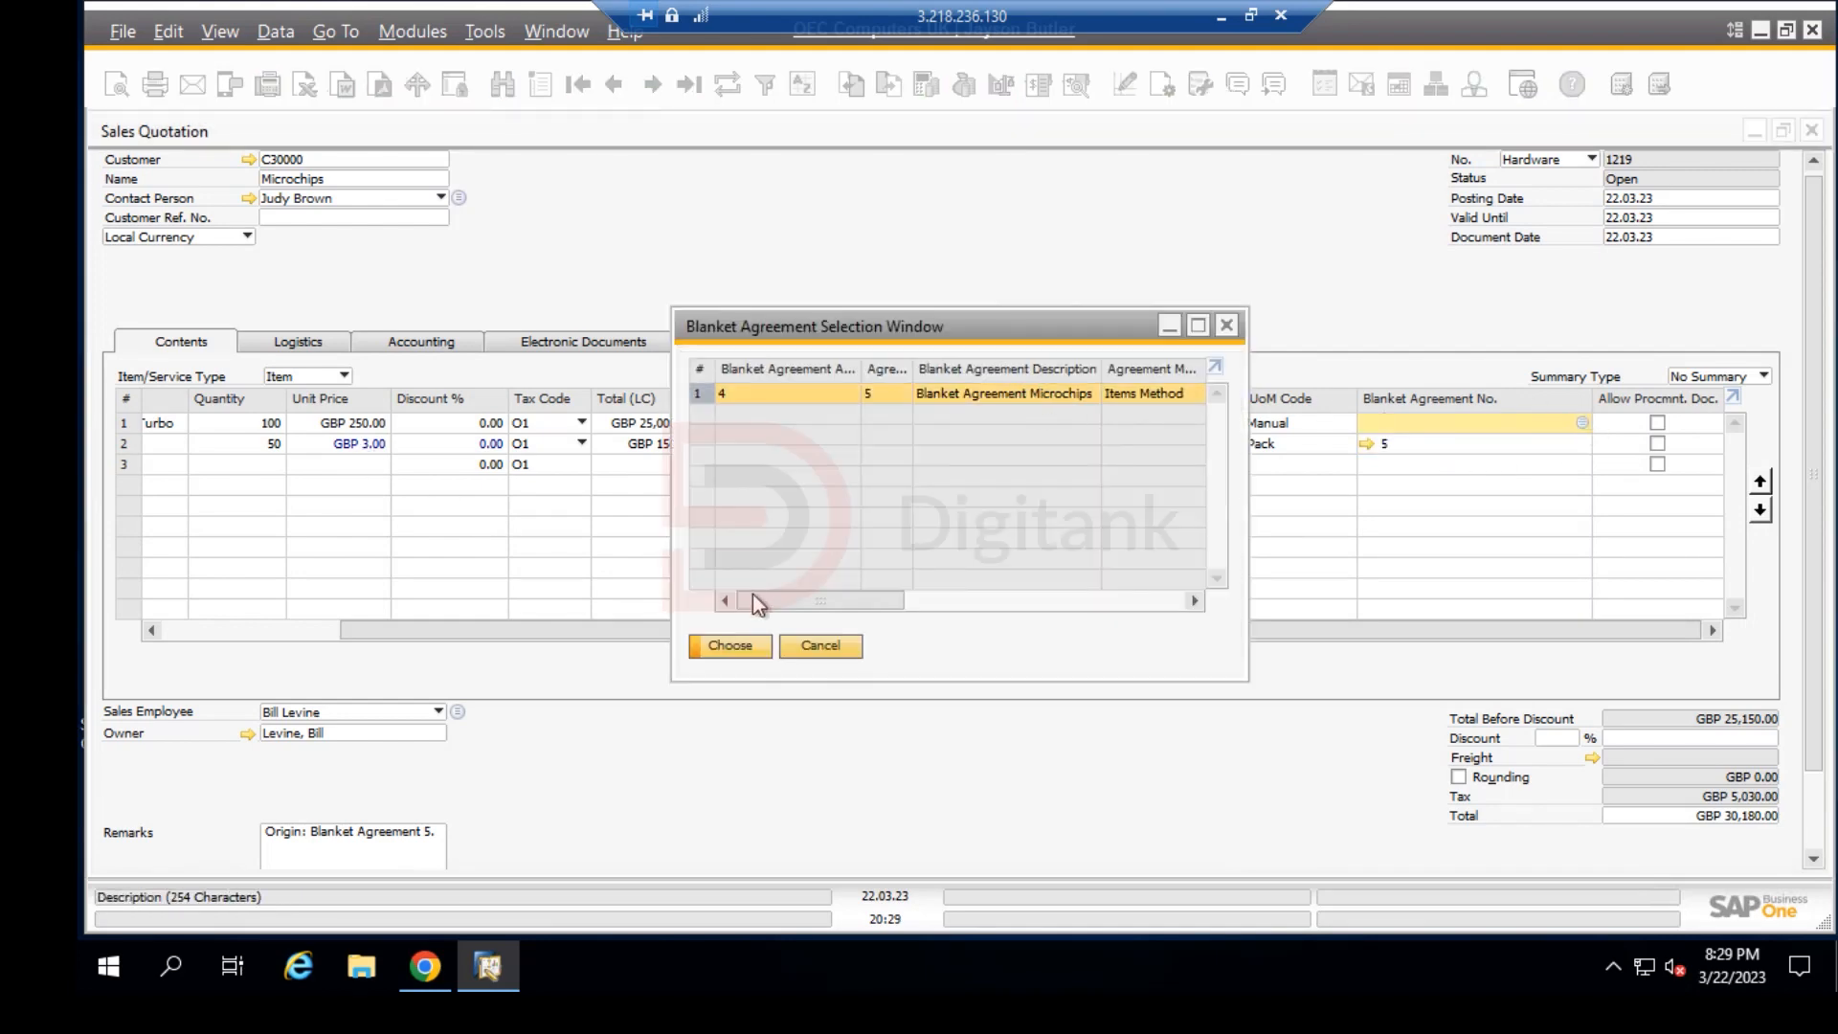
{"action": "left_click", "coordinate": [728, 645]}
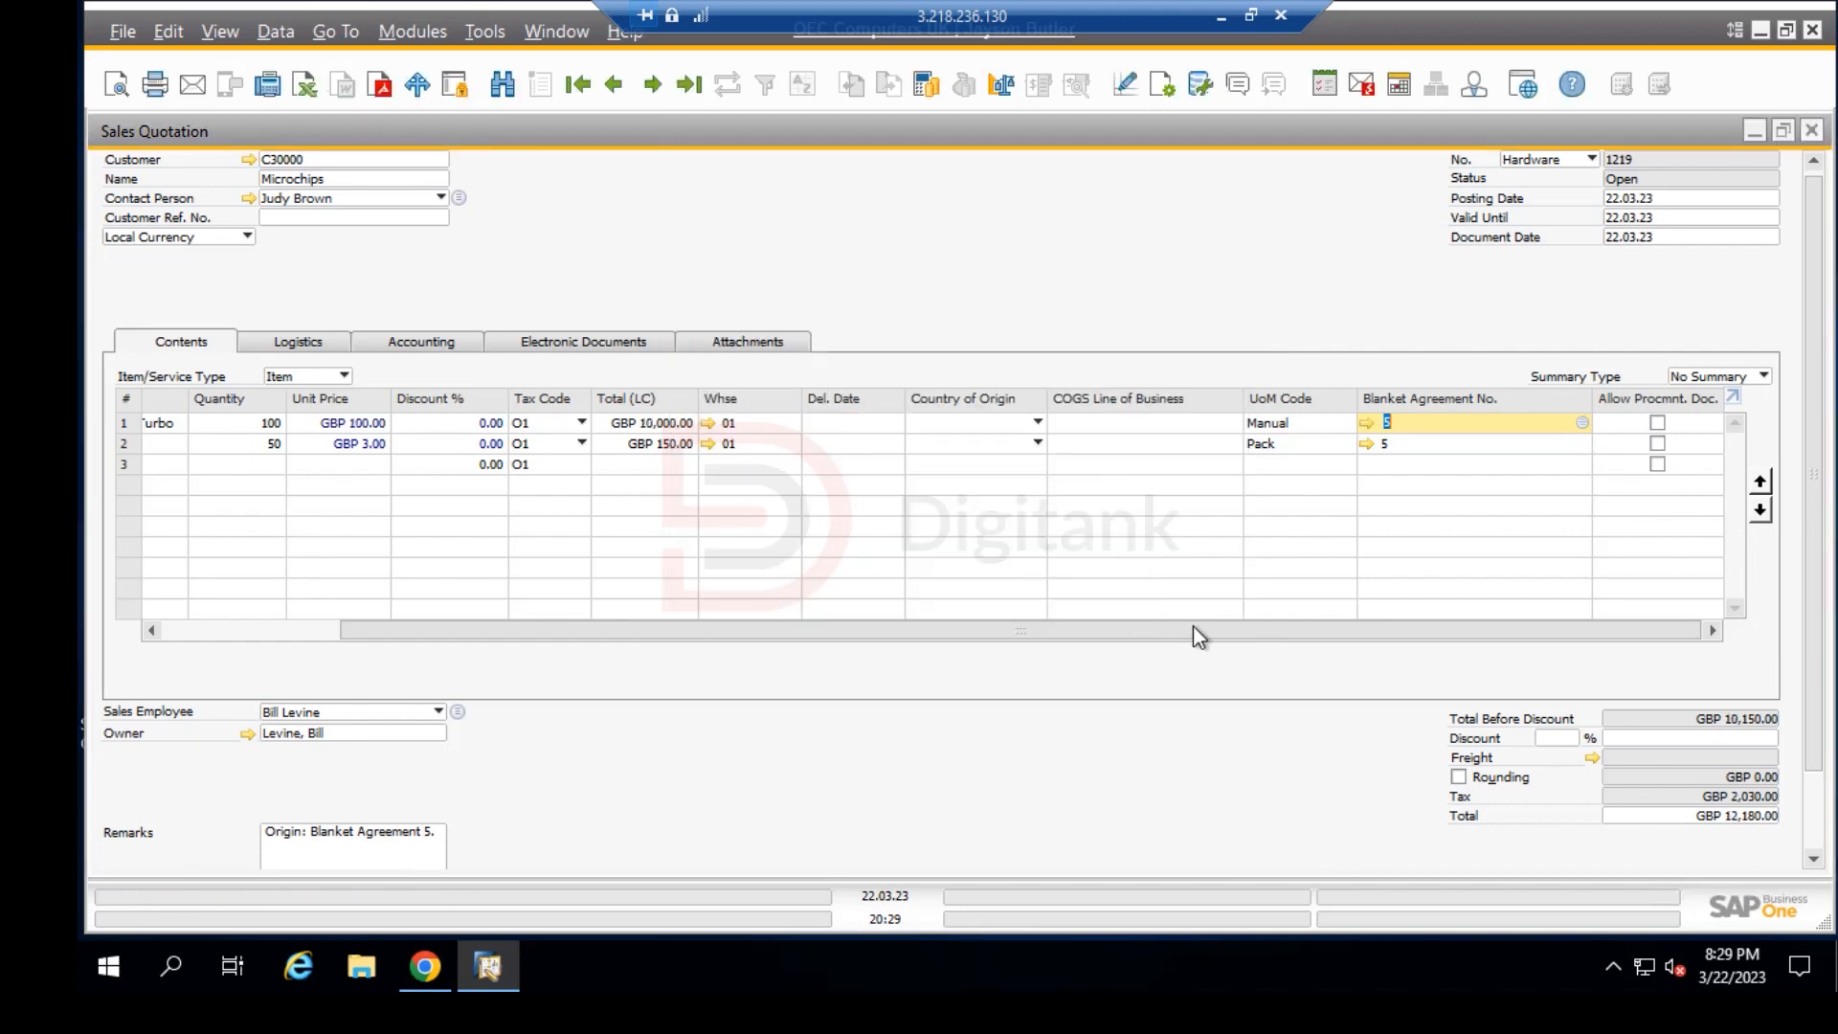
{"action": "scroll", "scroll_direction": "left", "scroll_amount": 3}
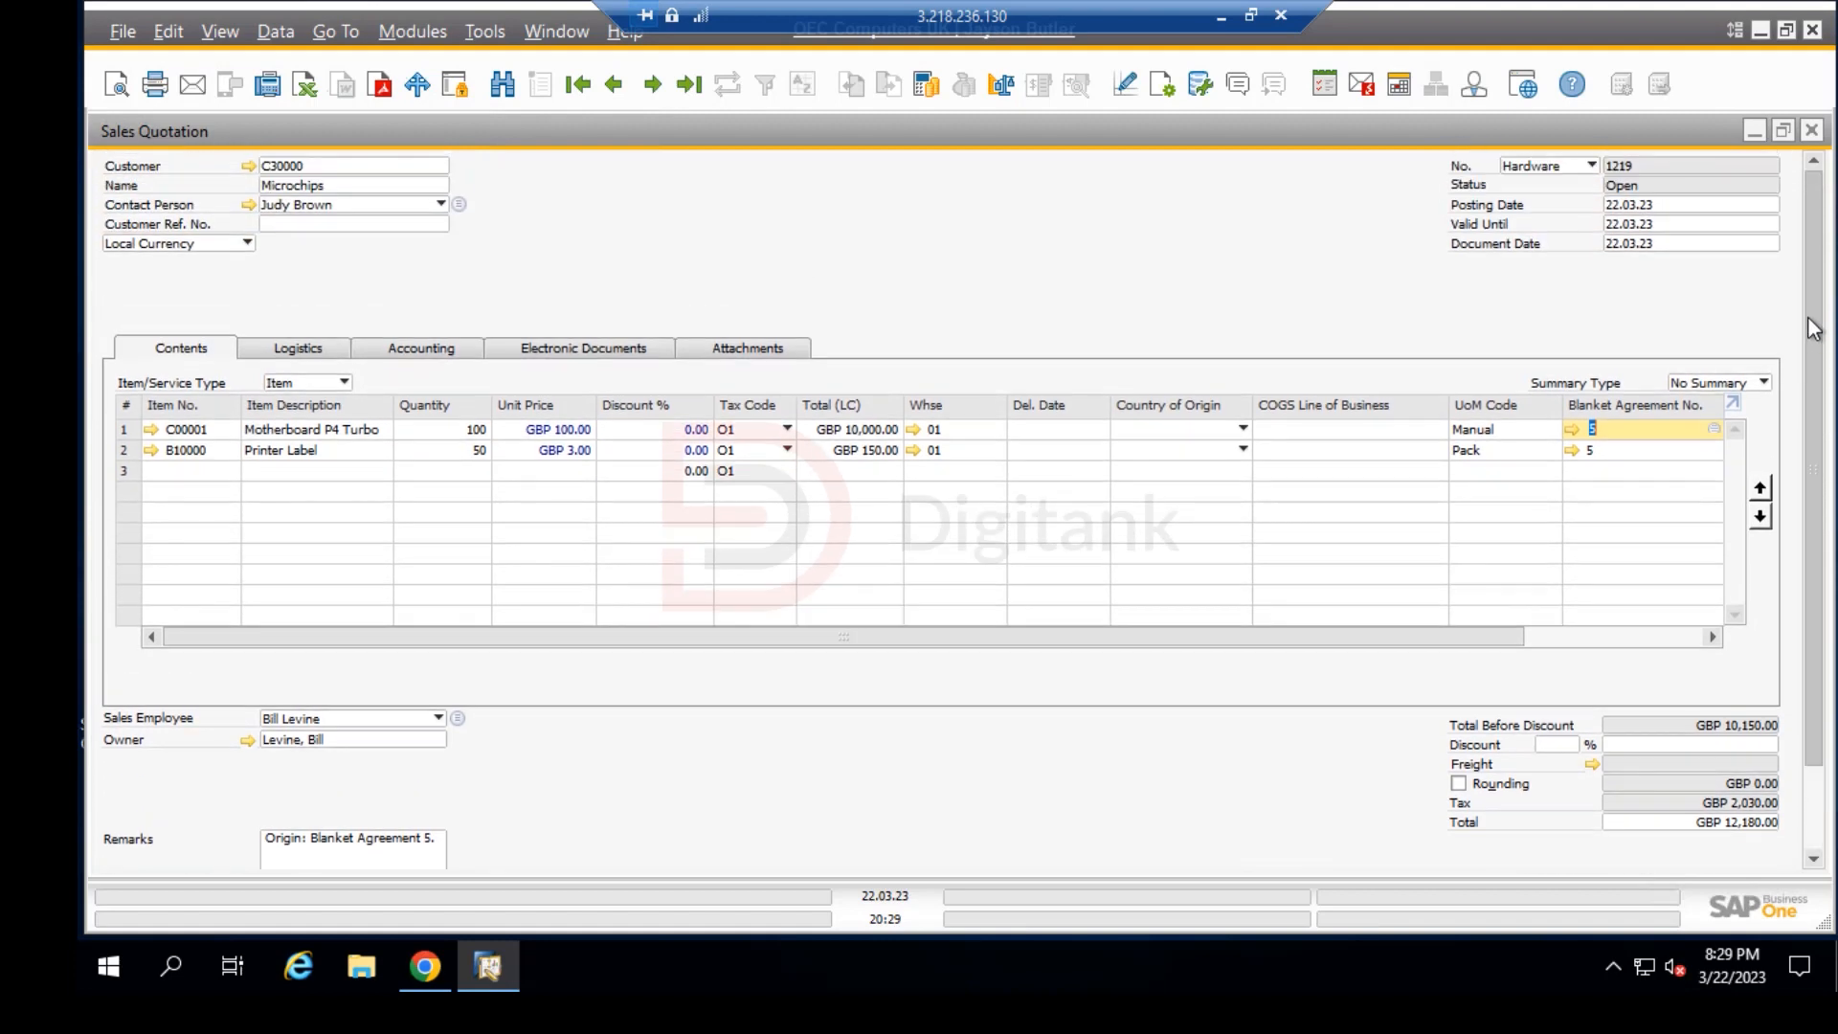
{"action": "mouse_move", "coordinate": [942, 73]}
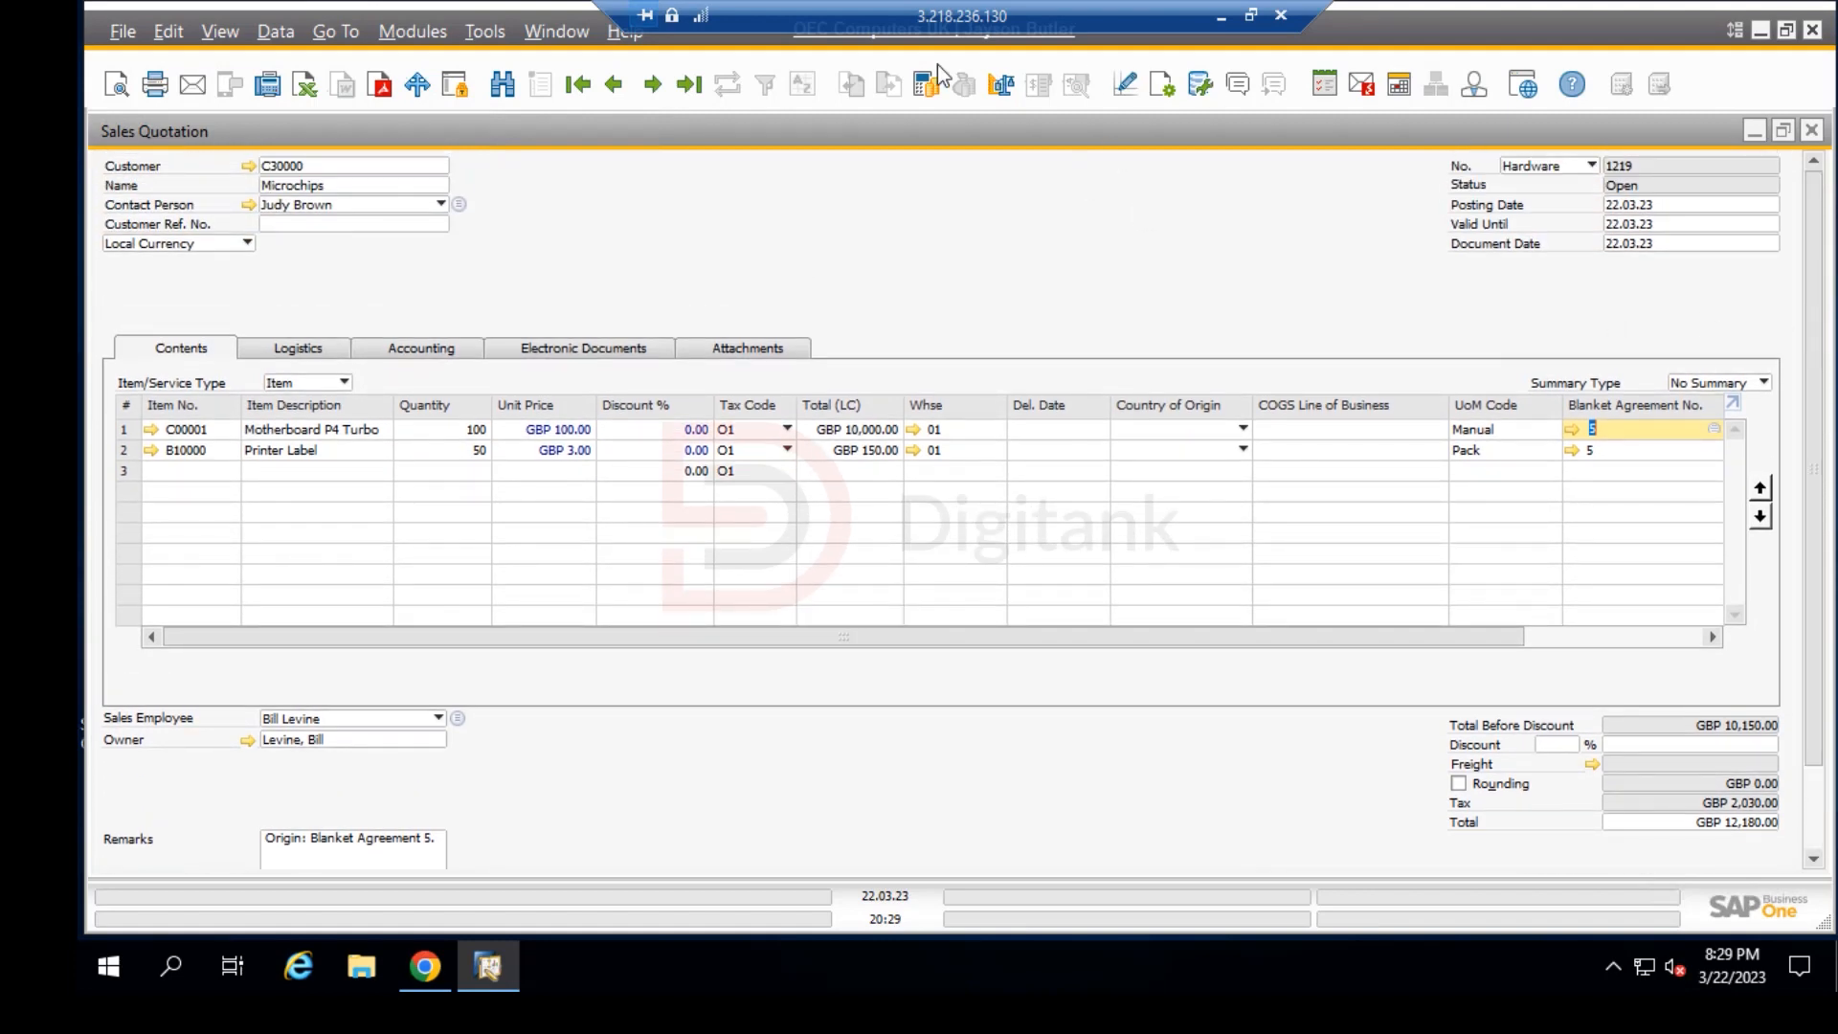
{"action": "mouse_move", "coordinate": [1258, 207]}
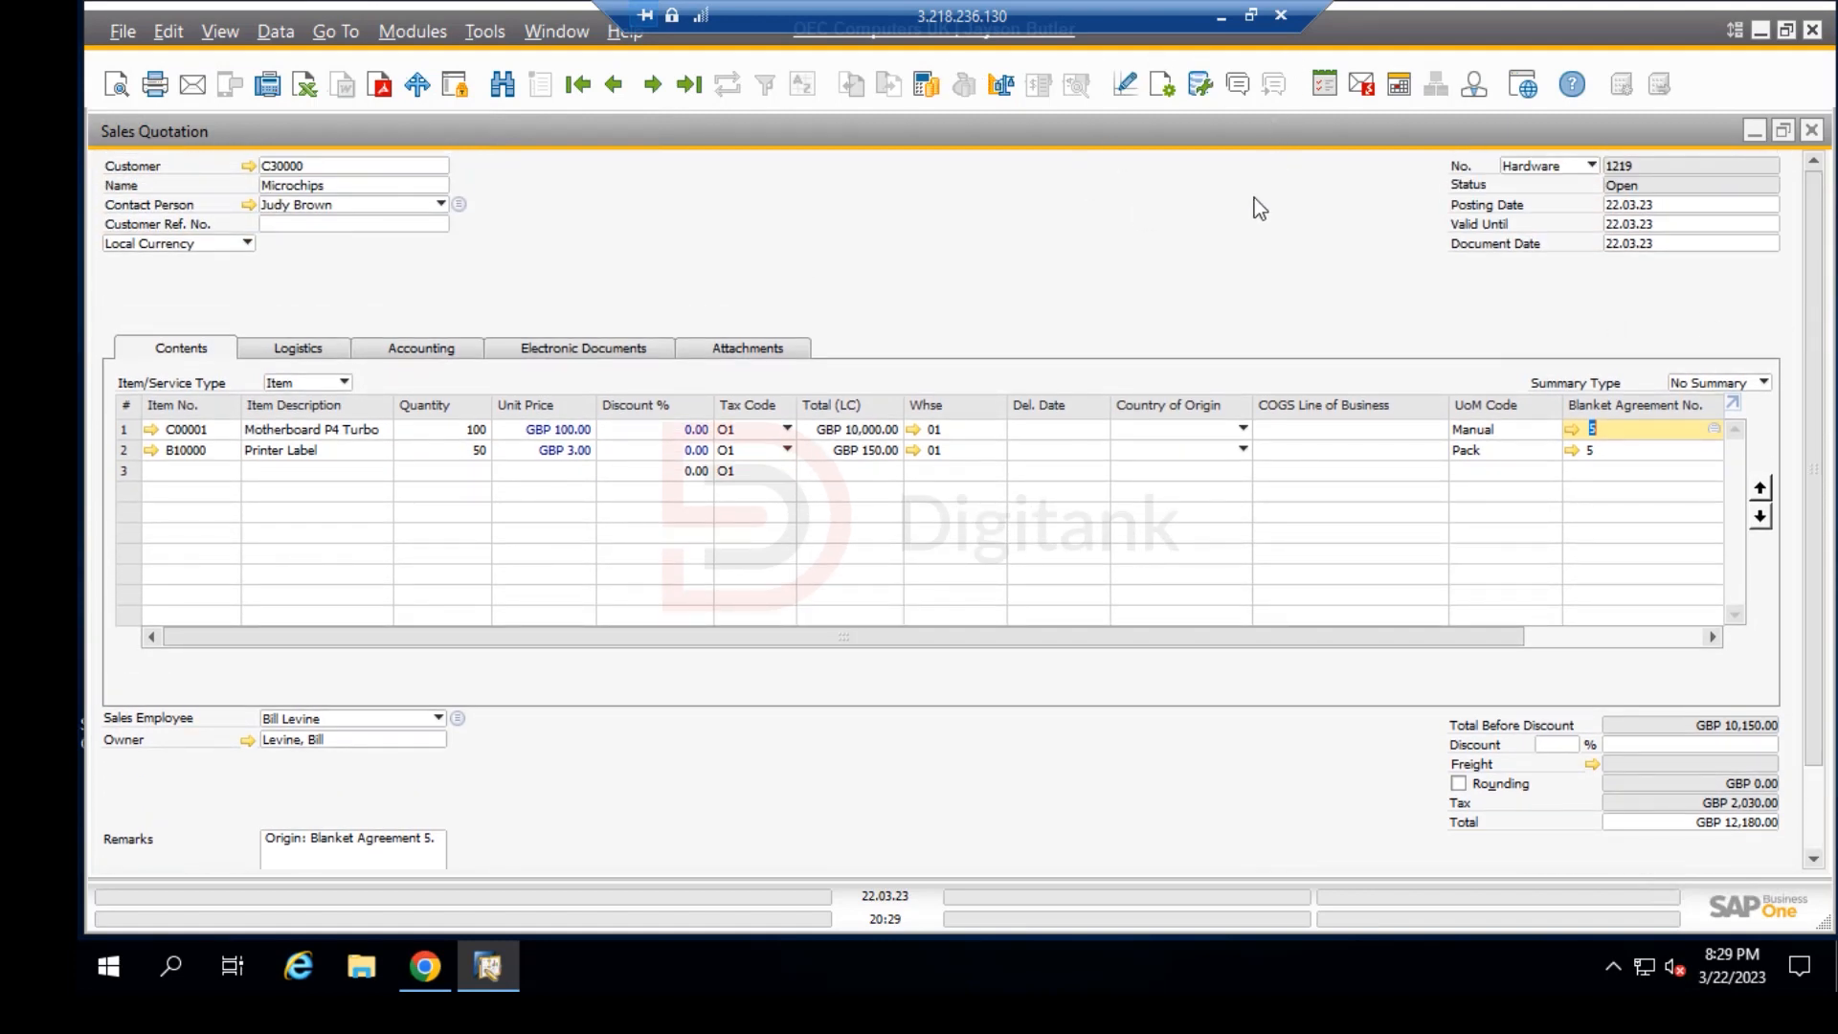
{"action": "mouse_move", "coordinate": [927, 305]}
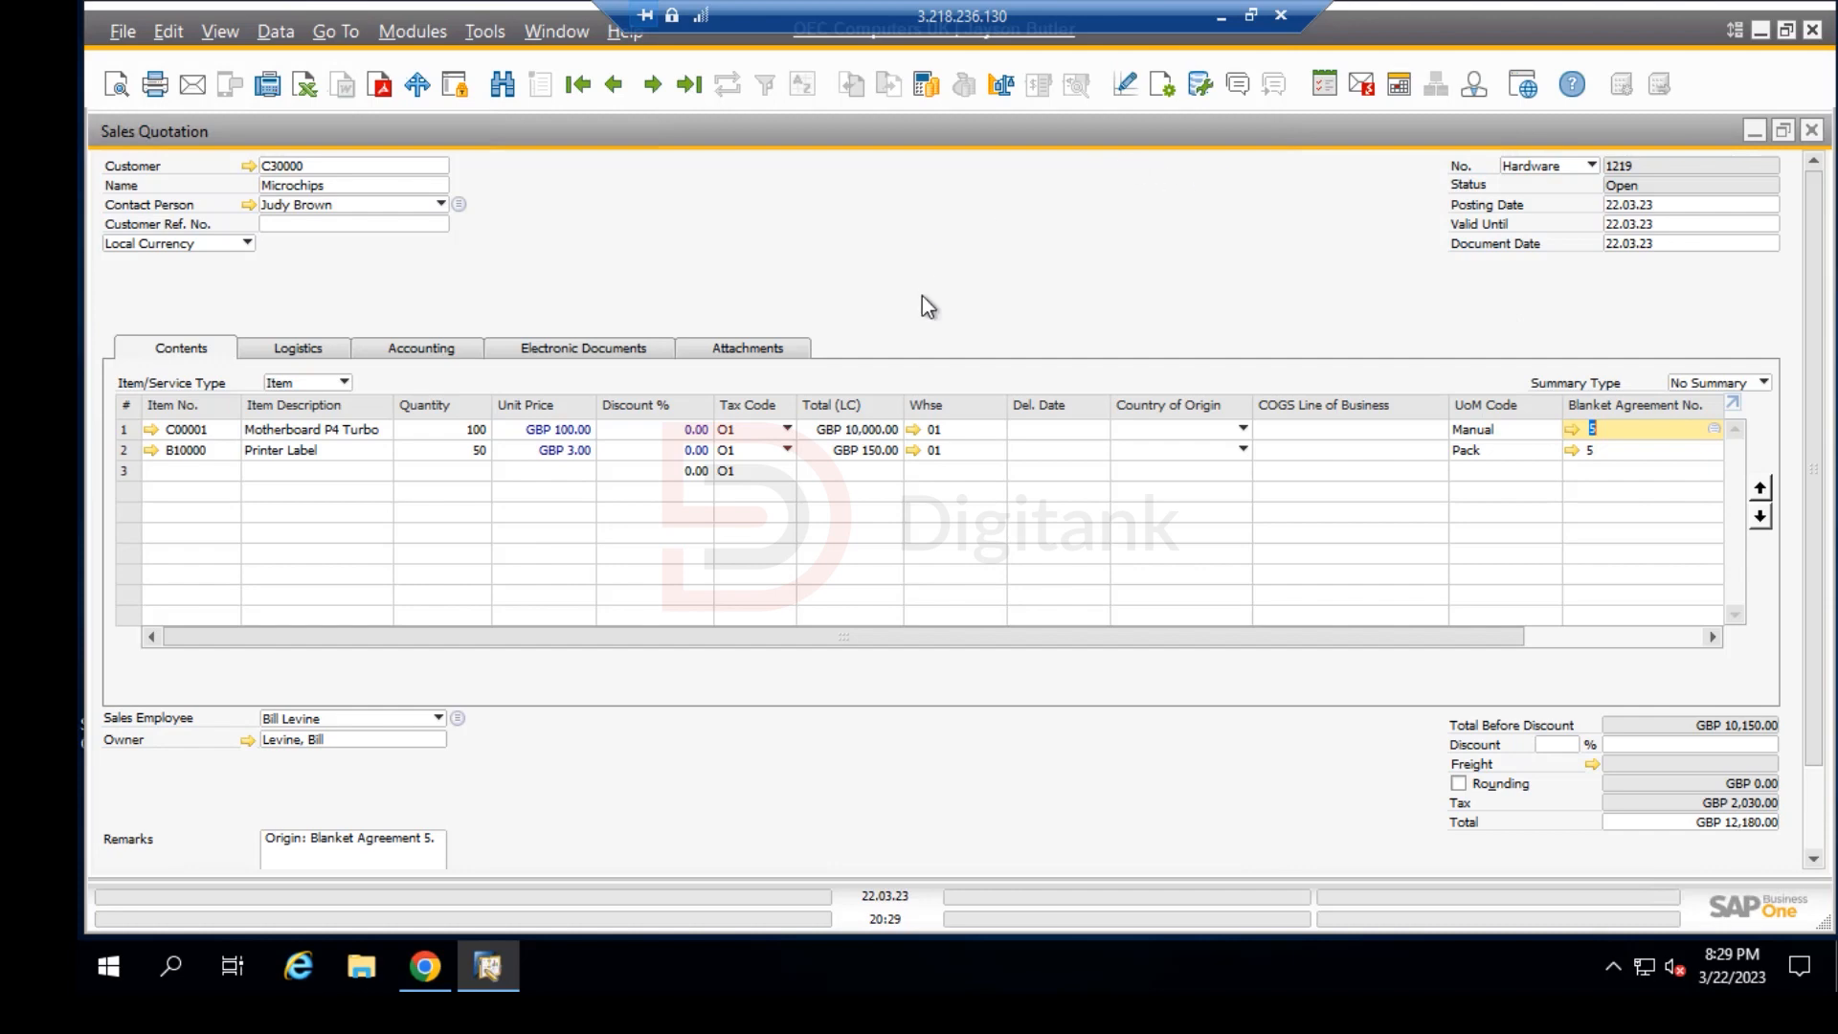
{"action": "mouse_move", "coordinate": [807, 645]}
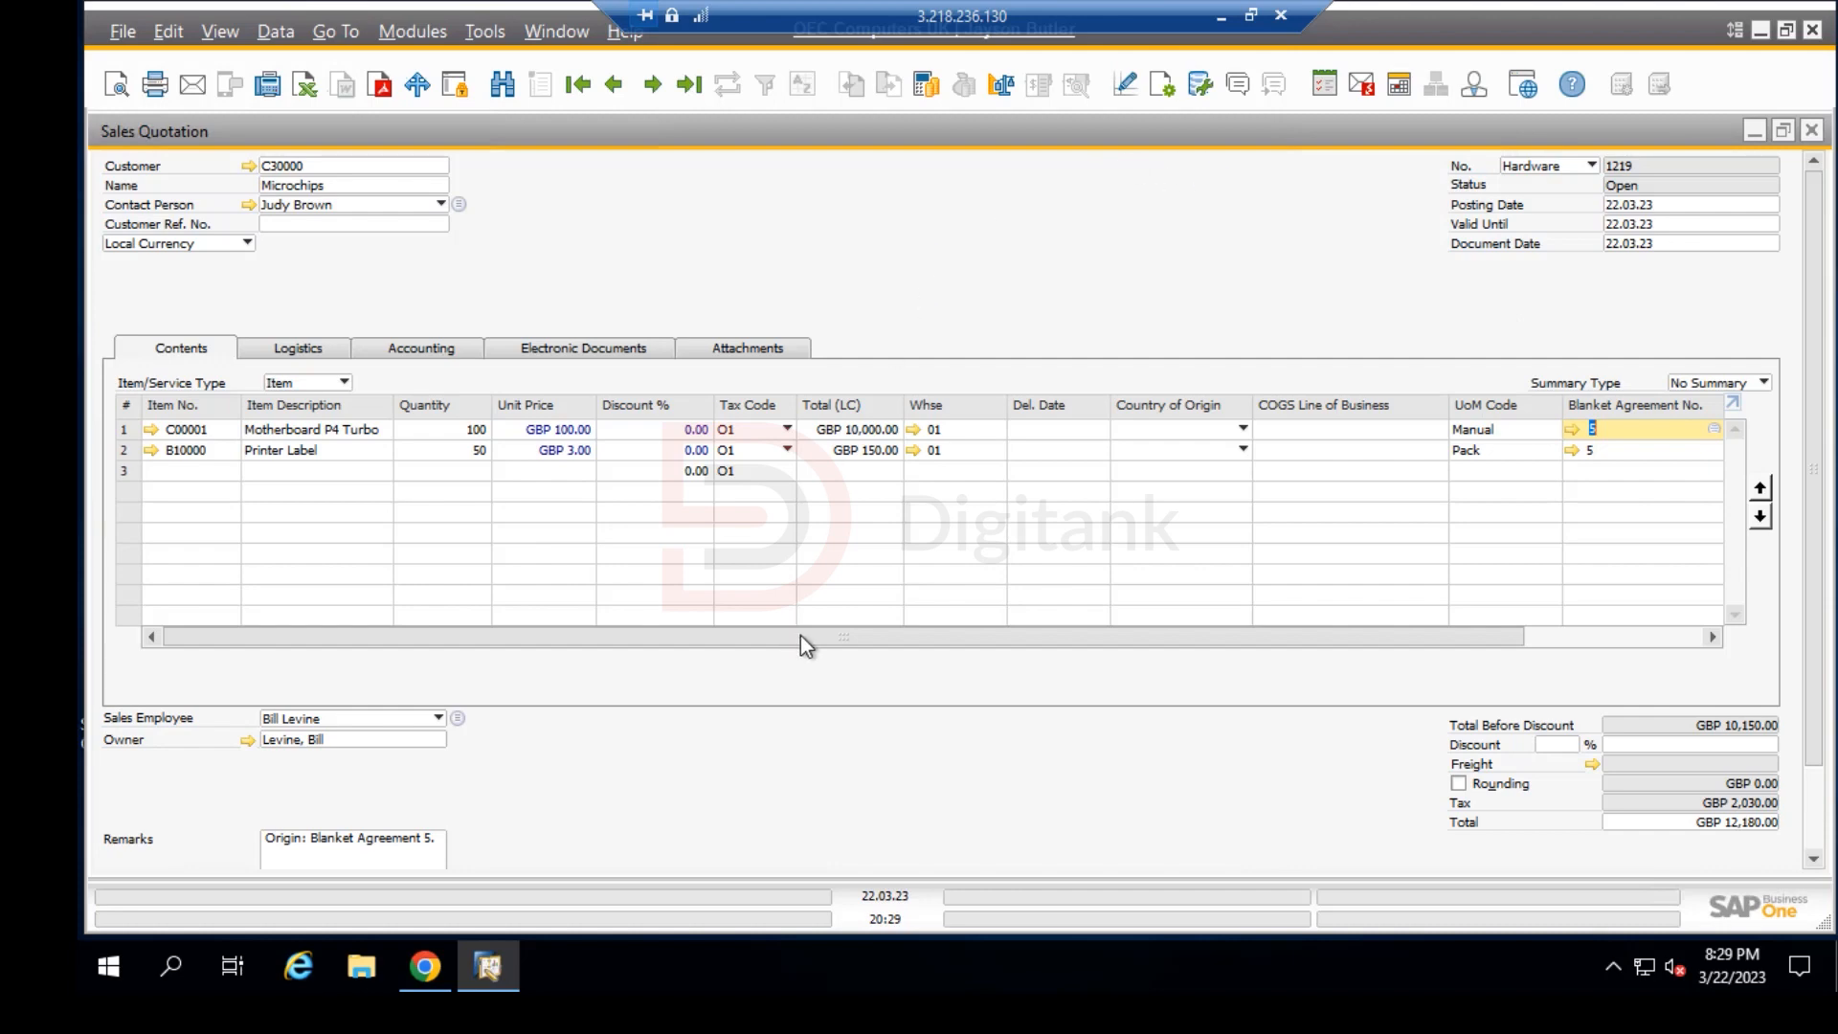
{"action": "mouse_move", "coordinate": [728, 435]}
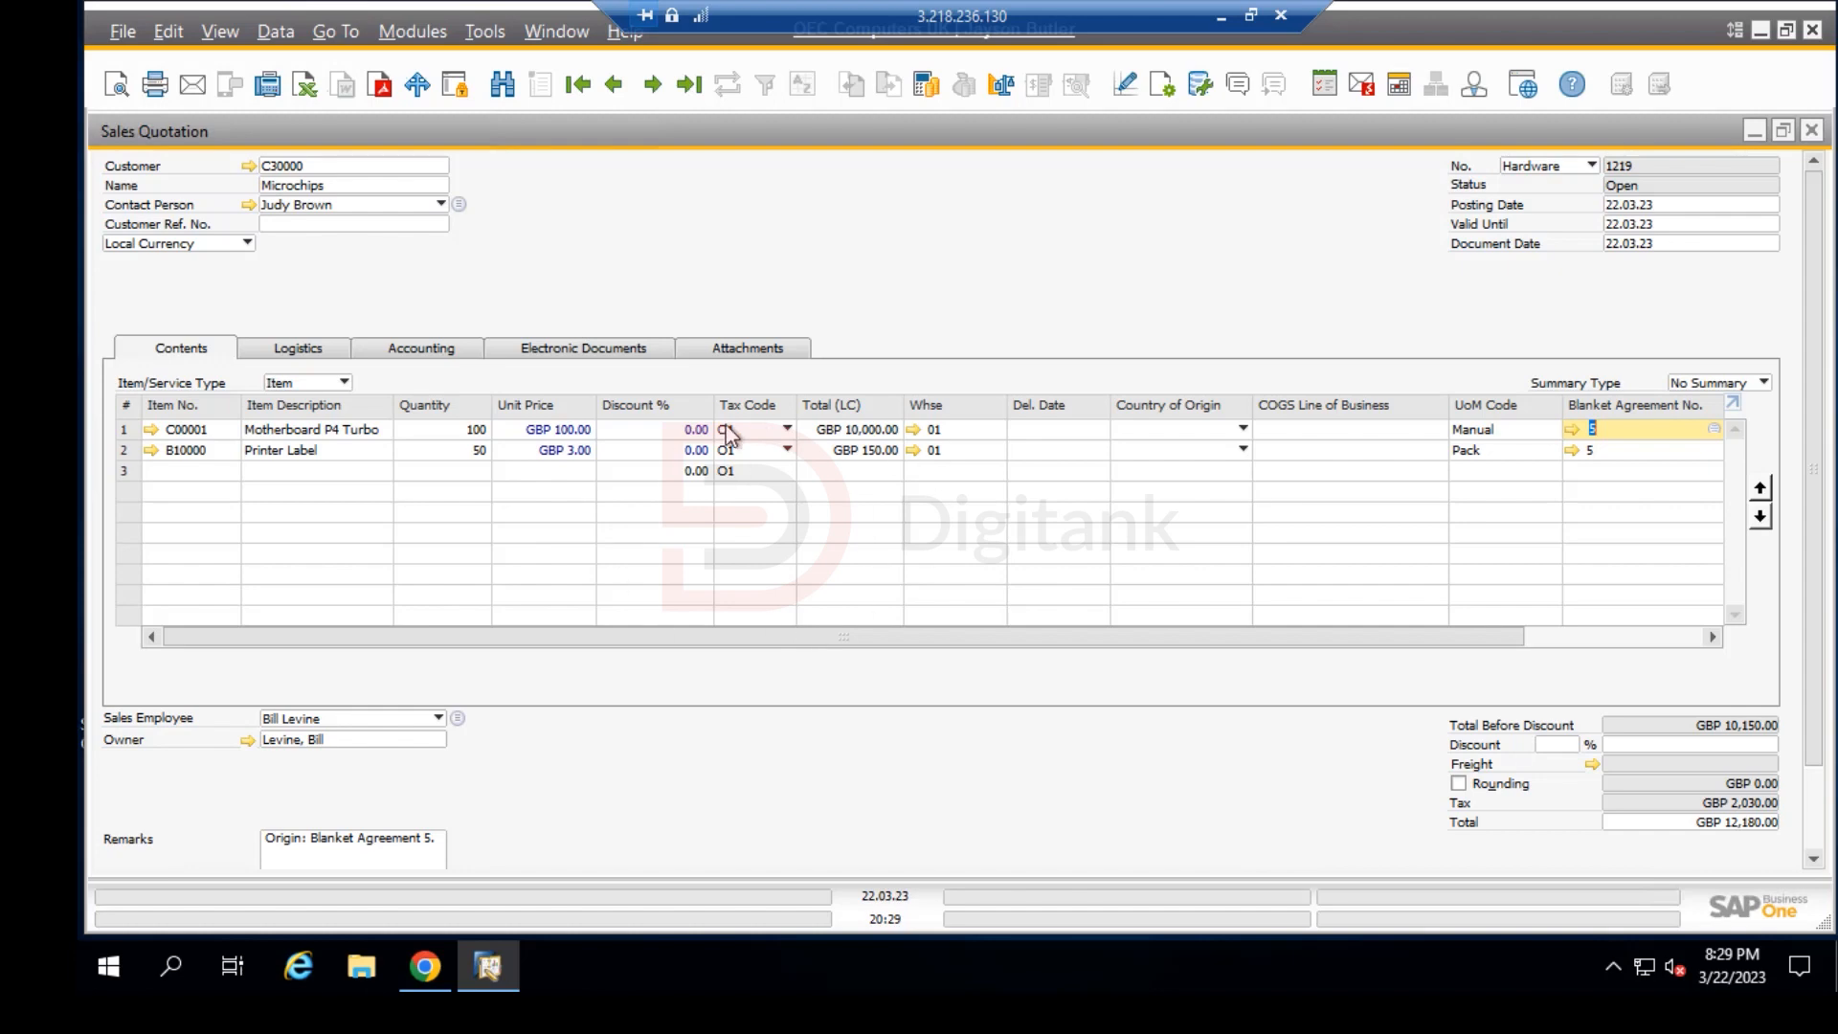
{"action": "mouse_move", "coordinate": [927, 427]}
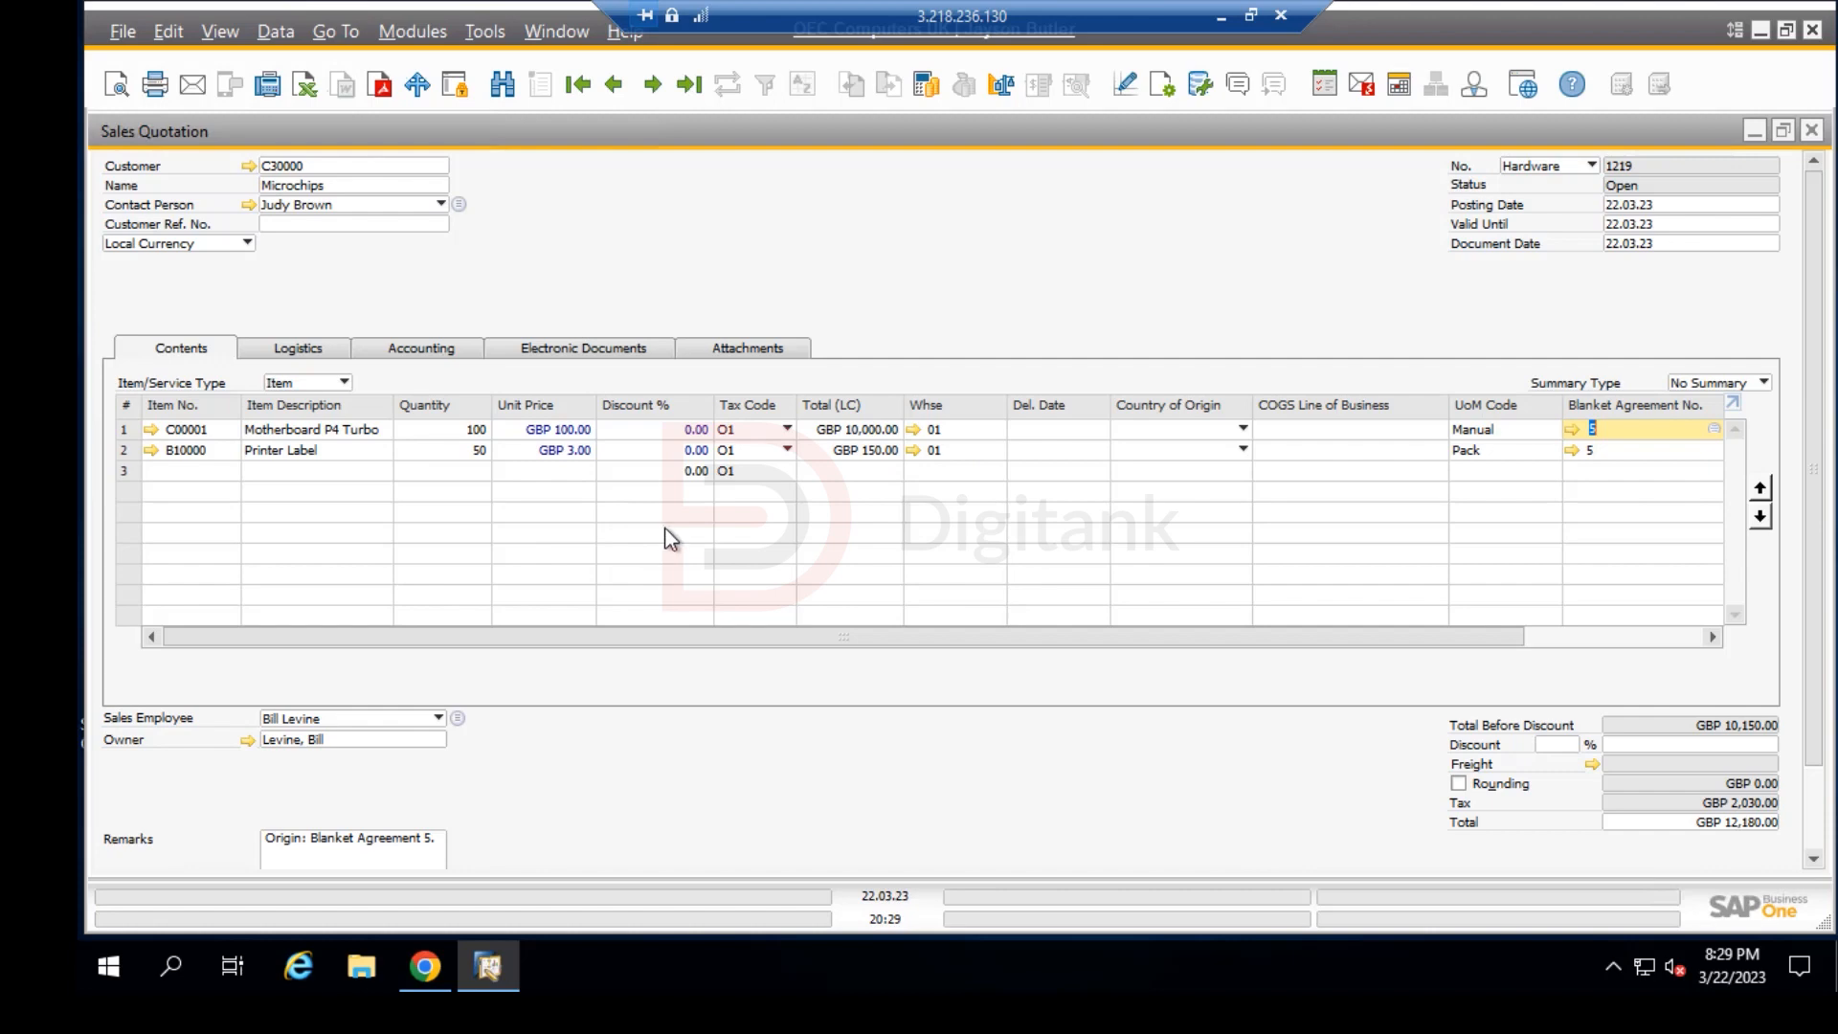
{"action": "mouse_move", "coordinate": [609, 535]}
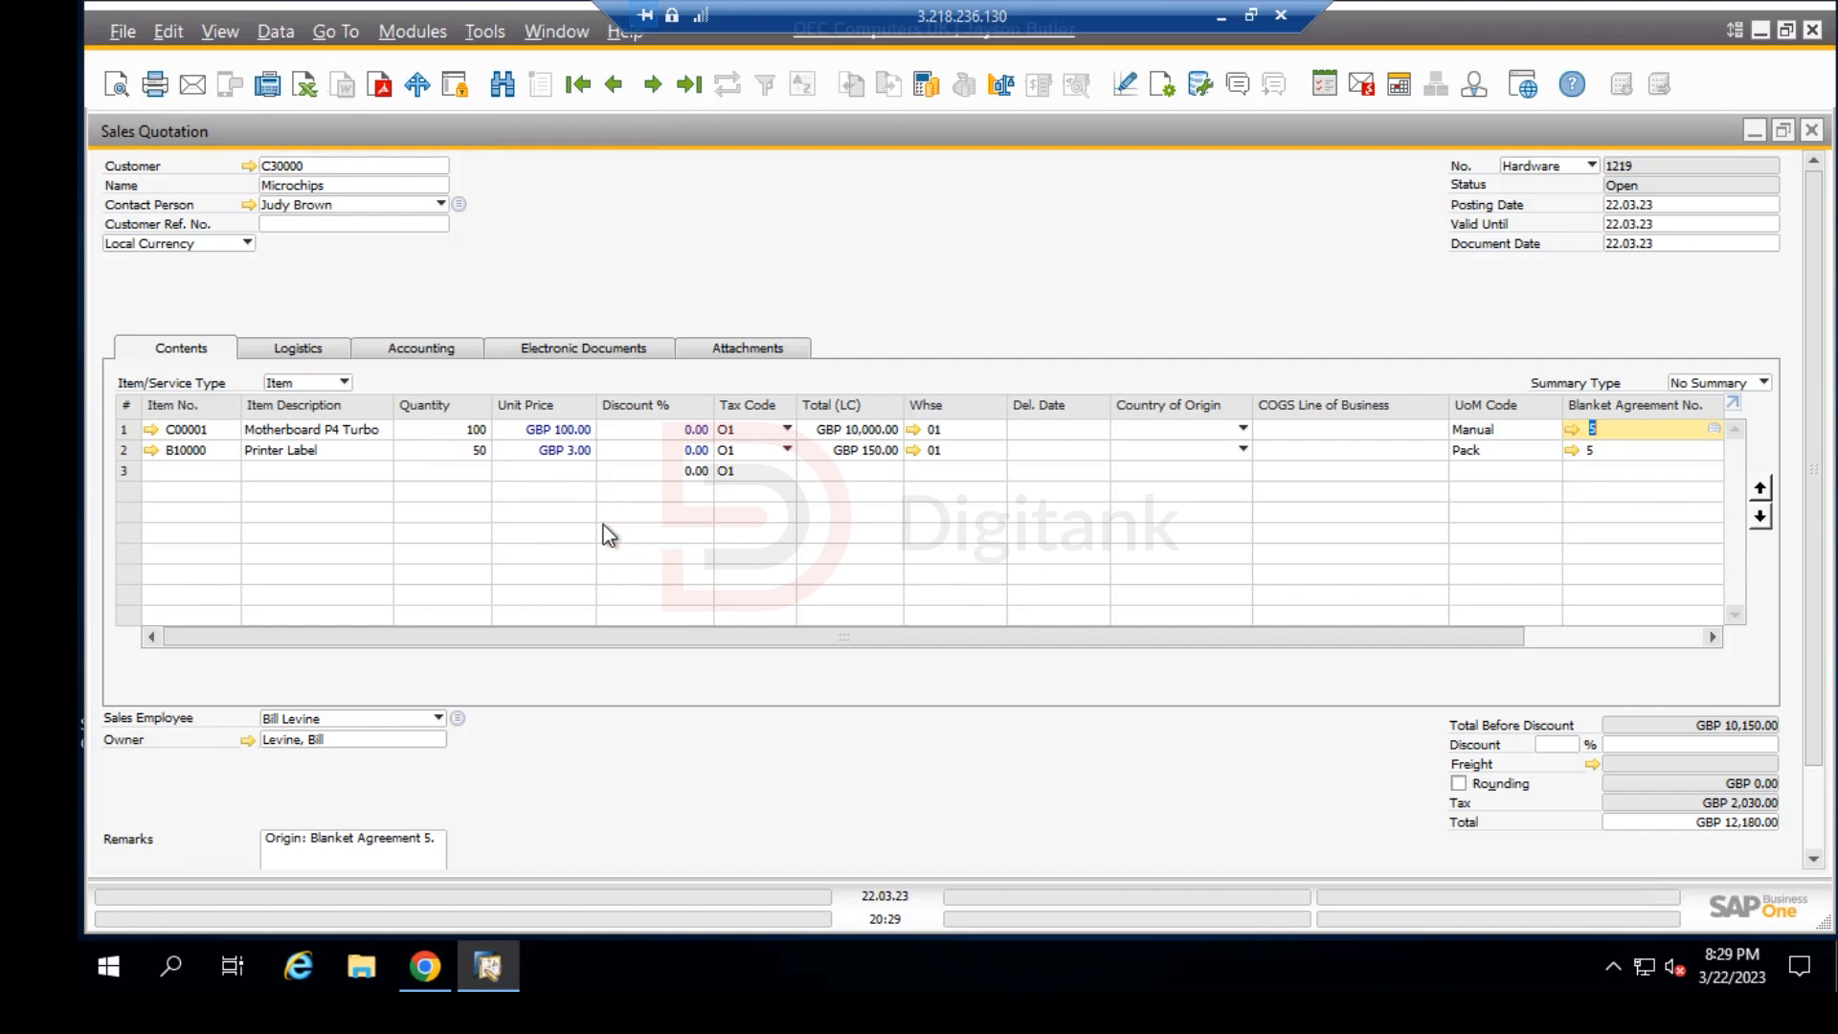
{"action": "mouse_move", "coordinate": [592, 531]}
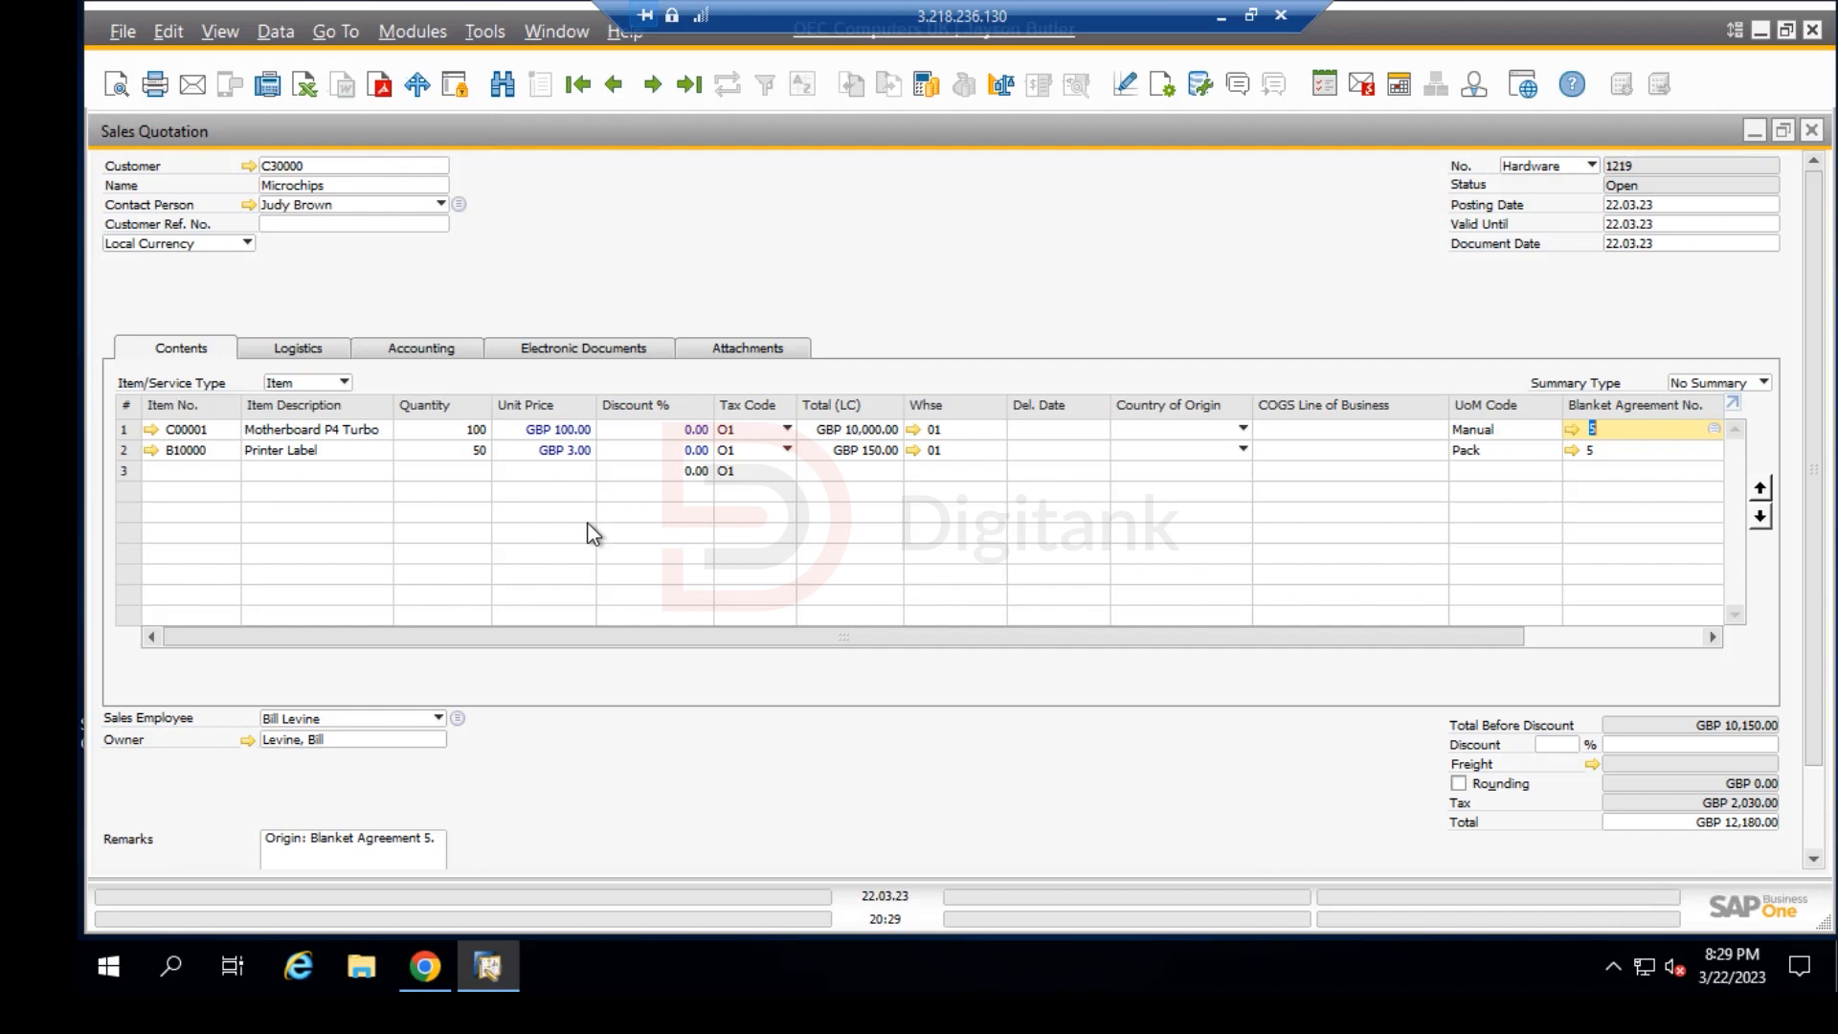
{"action": "mouse_move", "coordinate": [841, 490]}
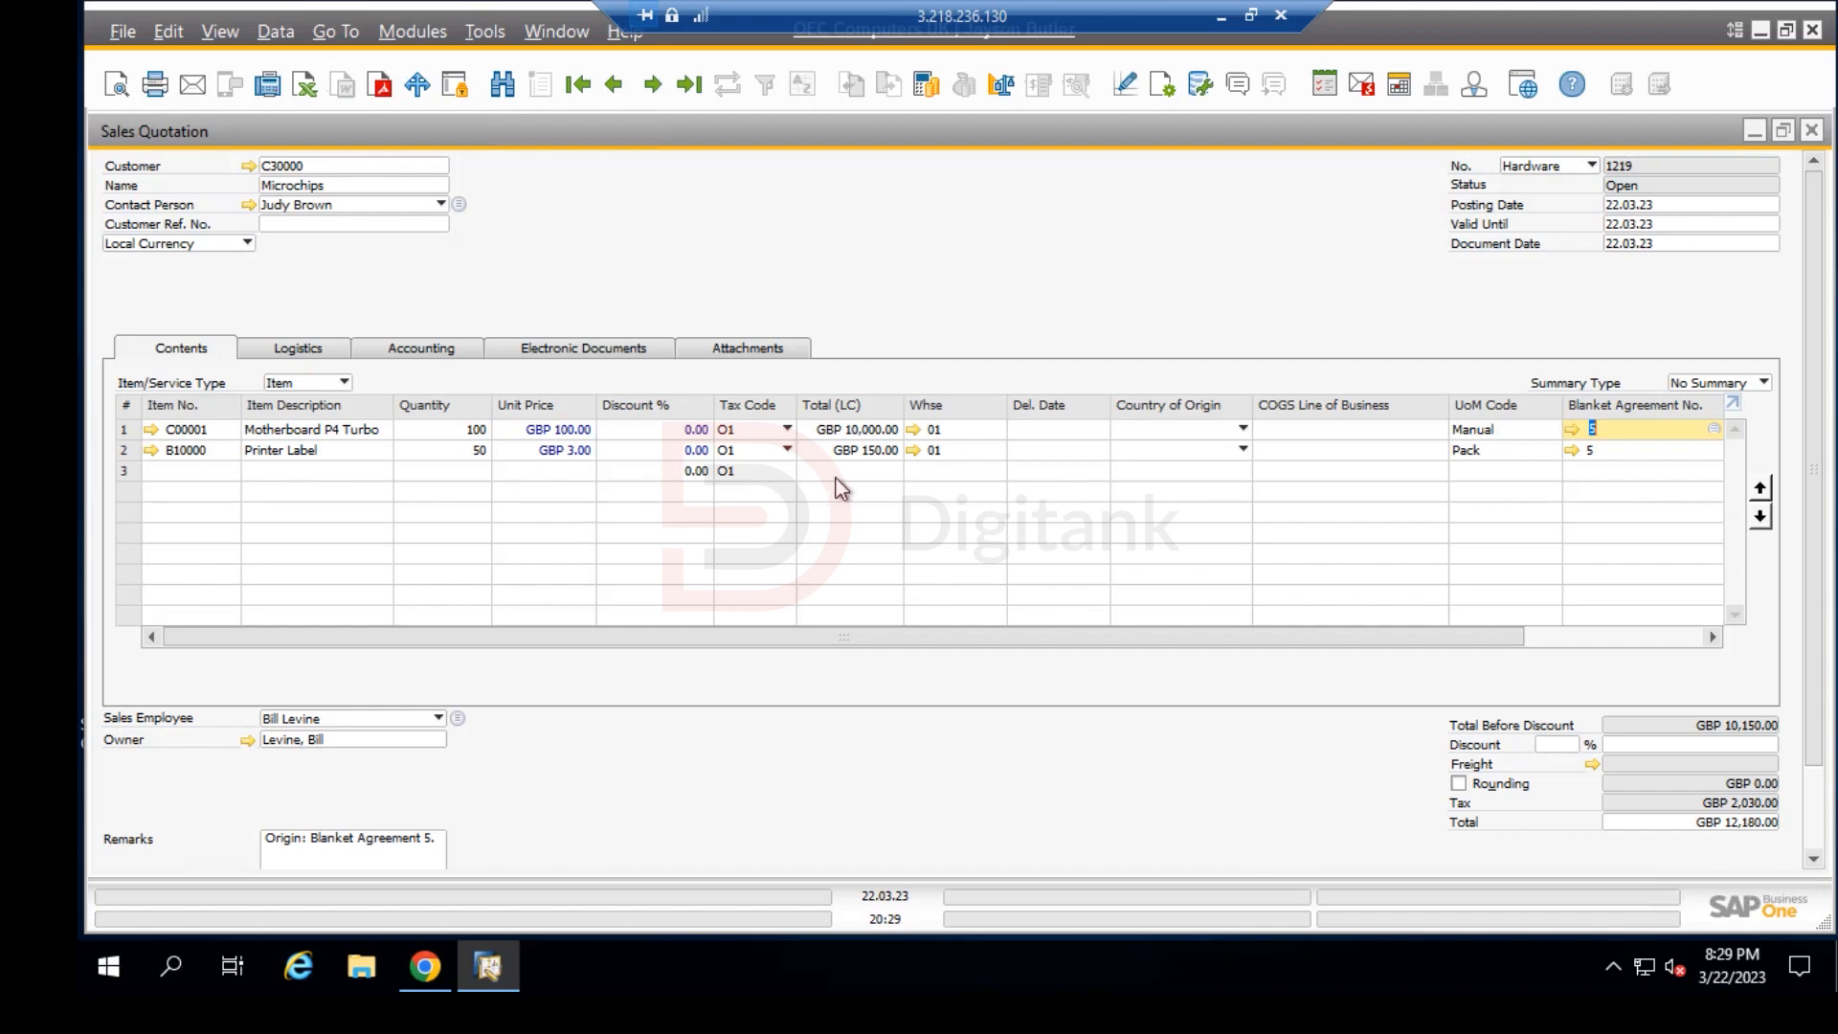
{"action": "mouse_move", "coordinate": [149, 440]}
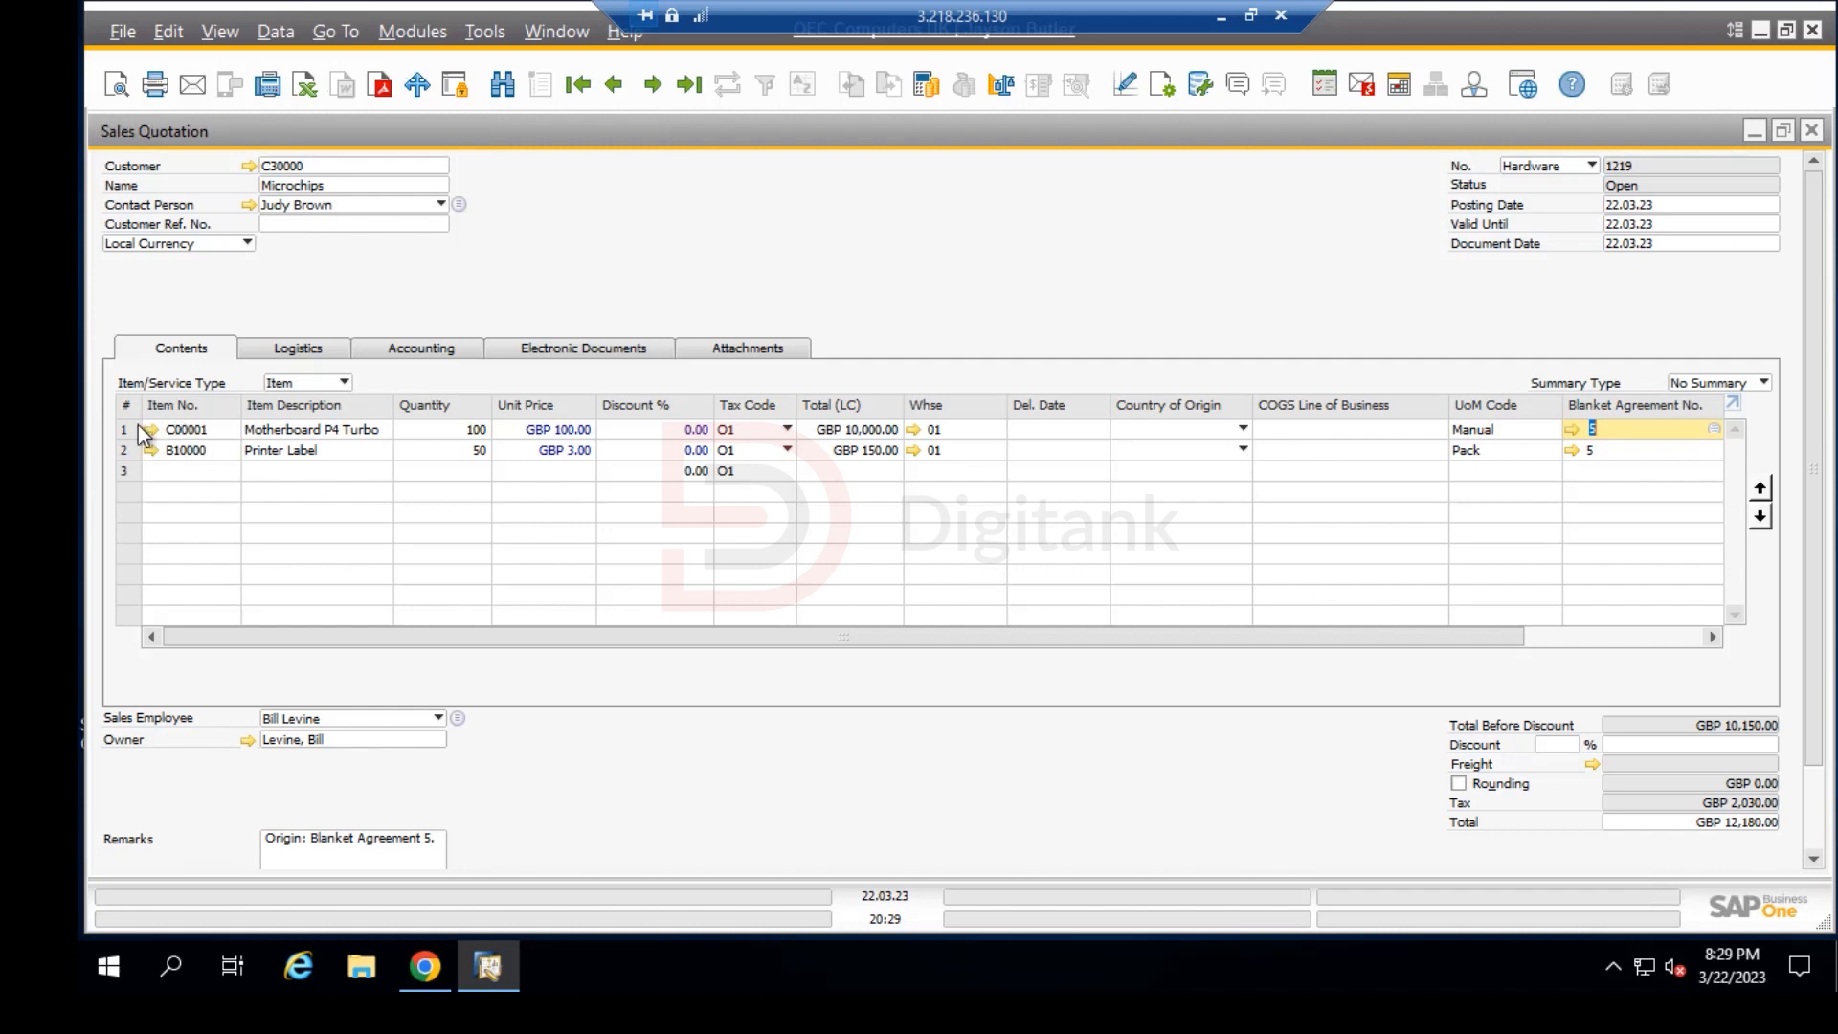
Step: Show the row details of the Motherboard P4 Turbo line and review its field list from the top
{"action": "left_click", "coordinate": [122, 428]}
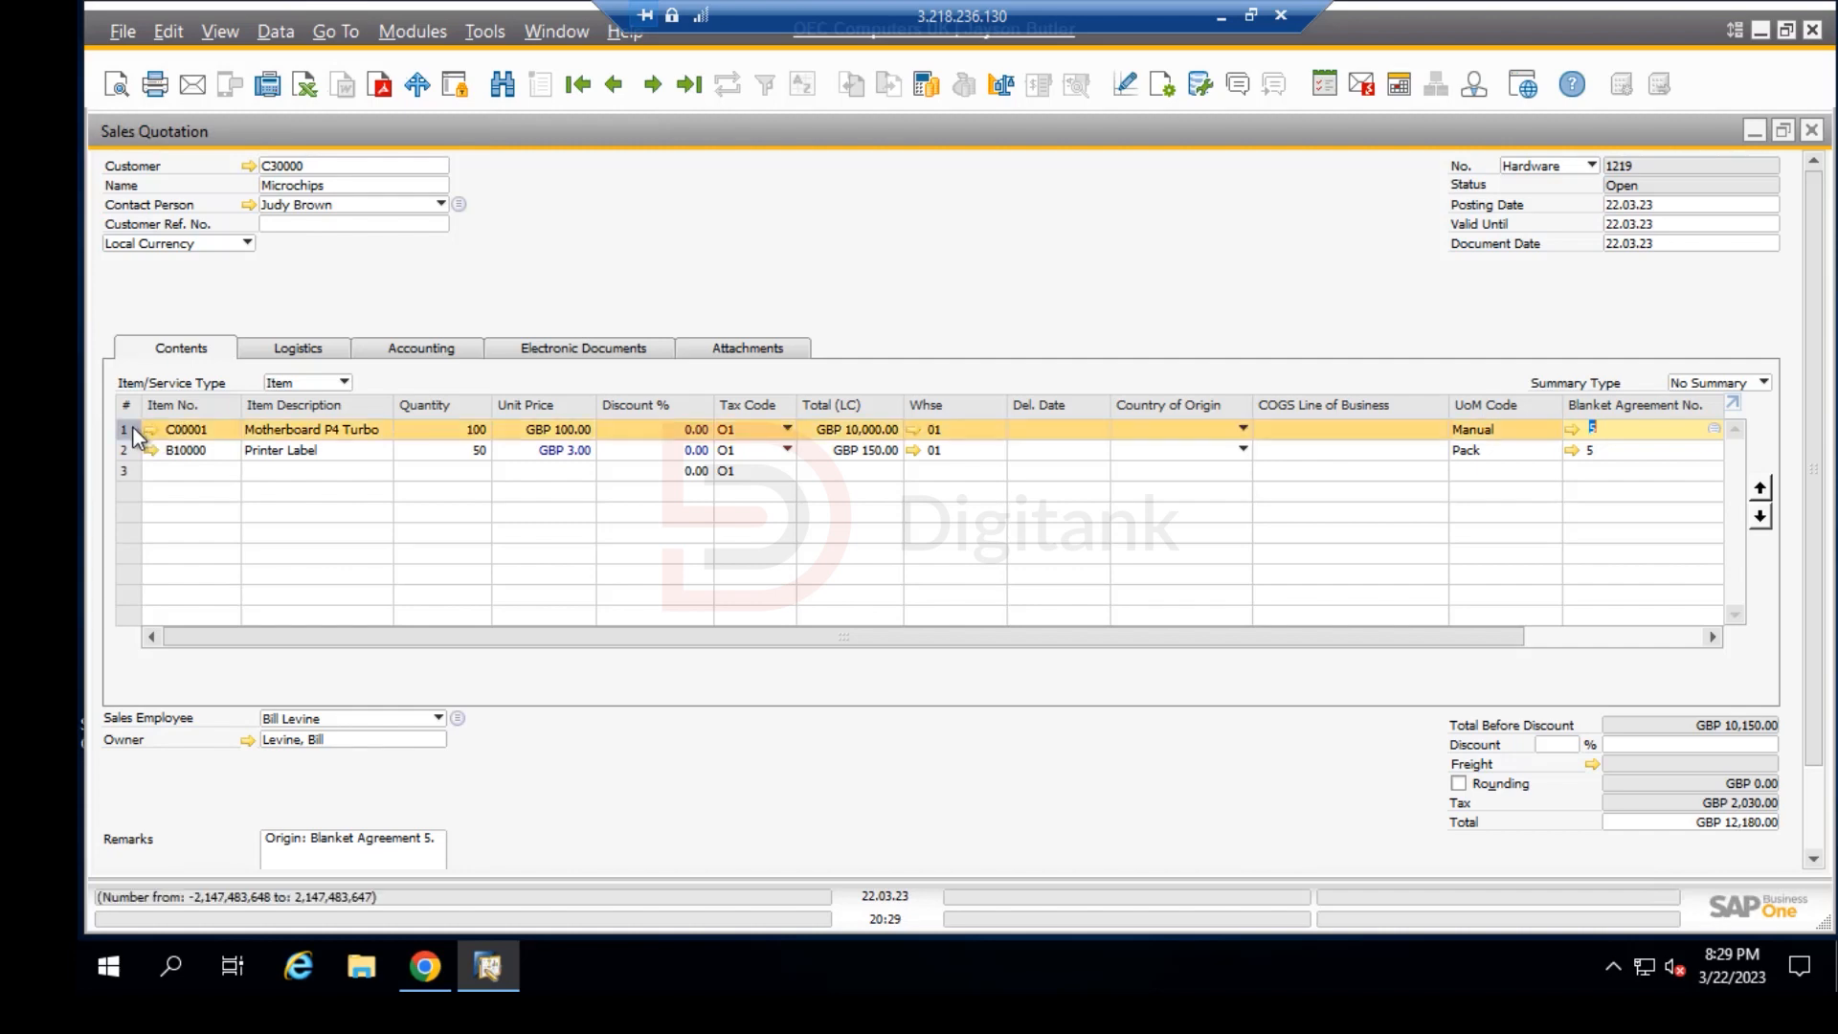
{"action": "right_click", "coordinate": [188, 429]}
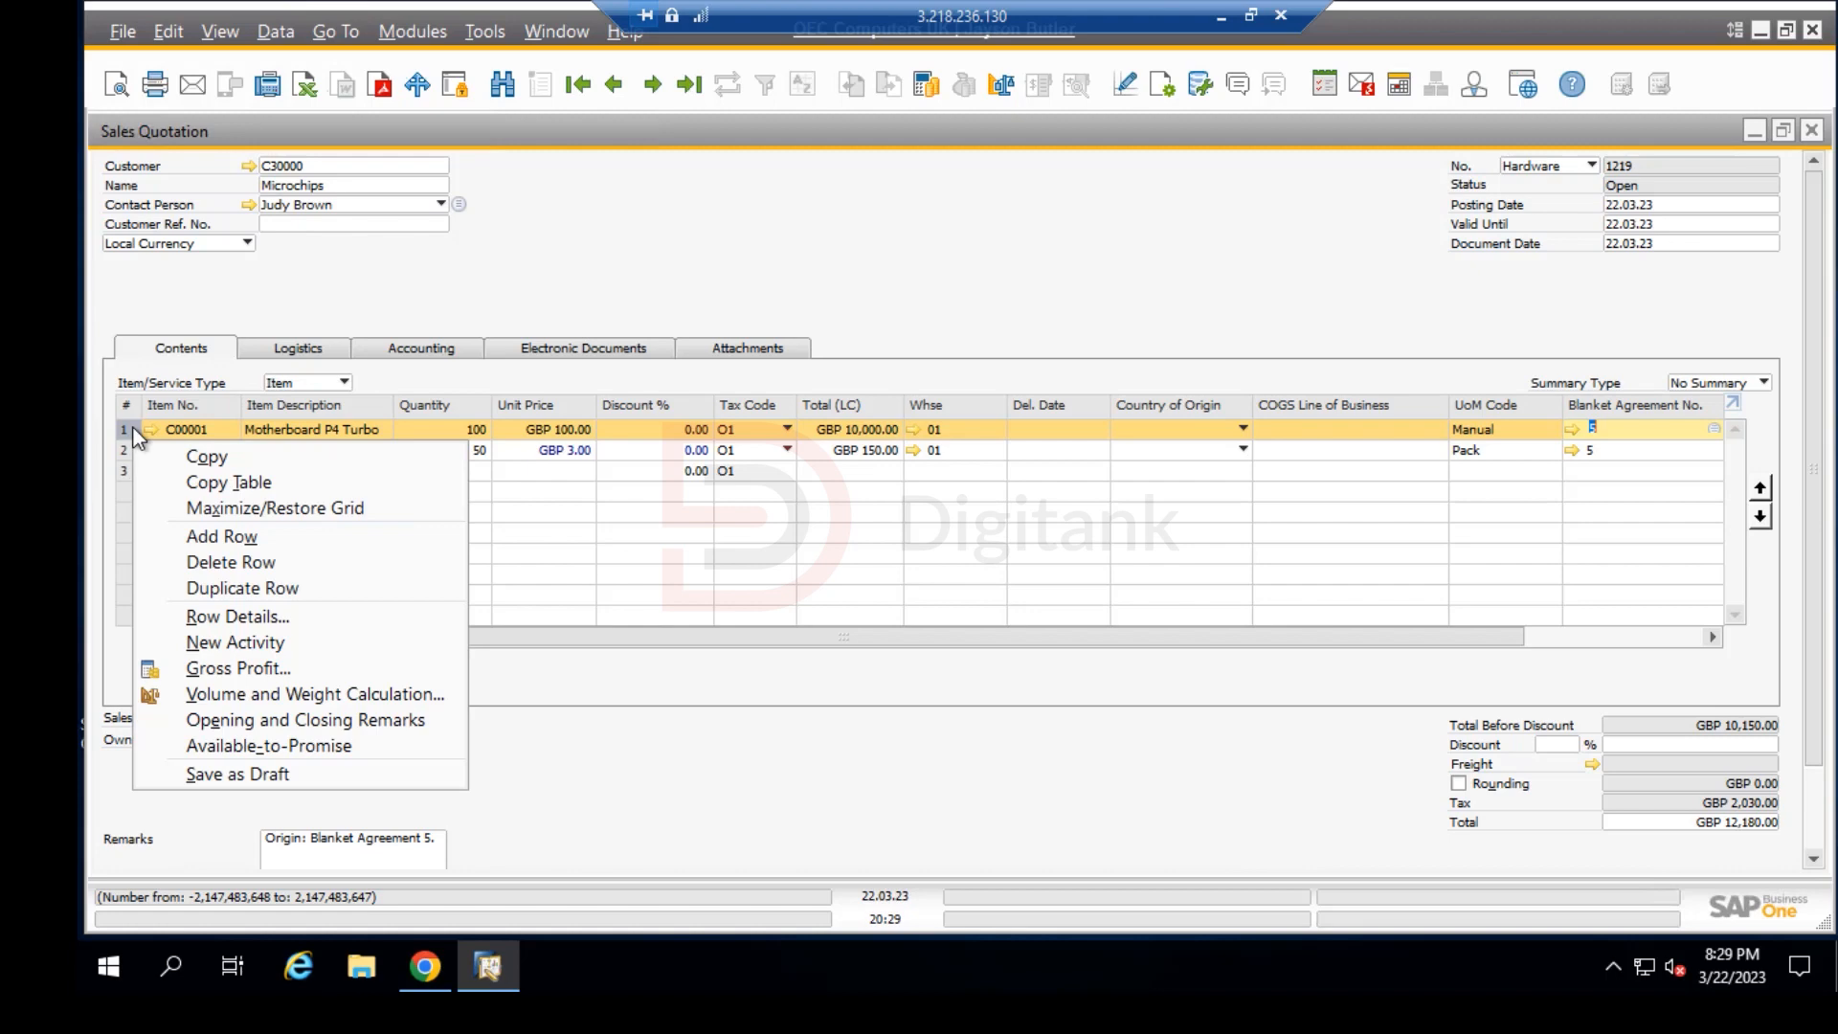
{"action": "mouse_move", "coordinate": [236, 615]}
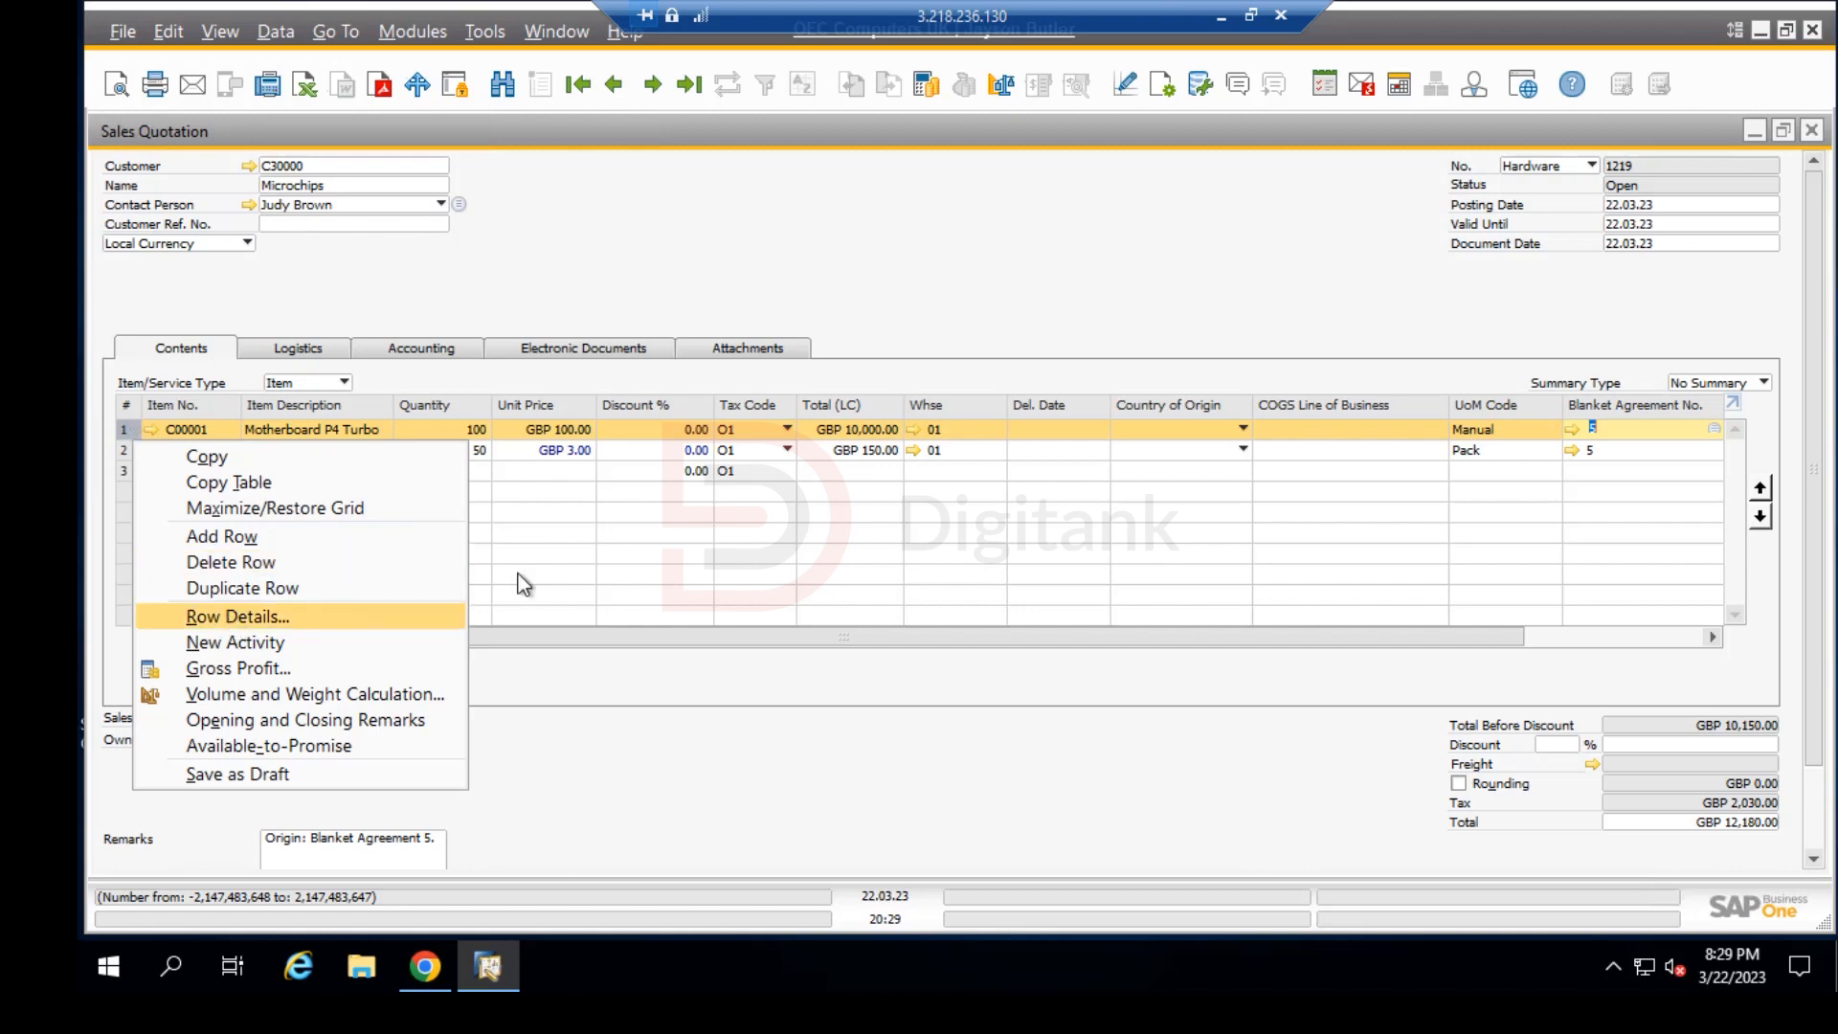
{"action": "left_click", "coordinate": [235, 614]}
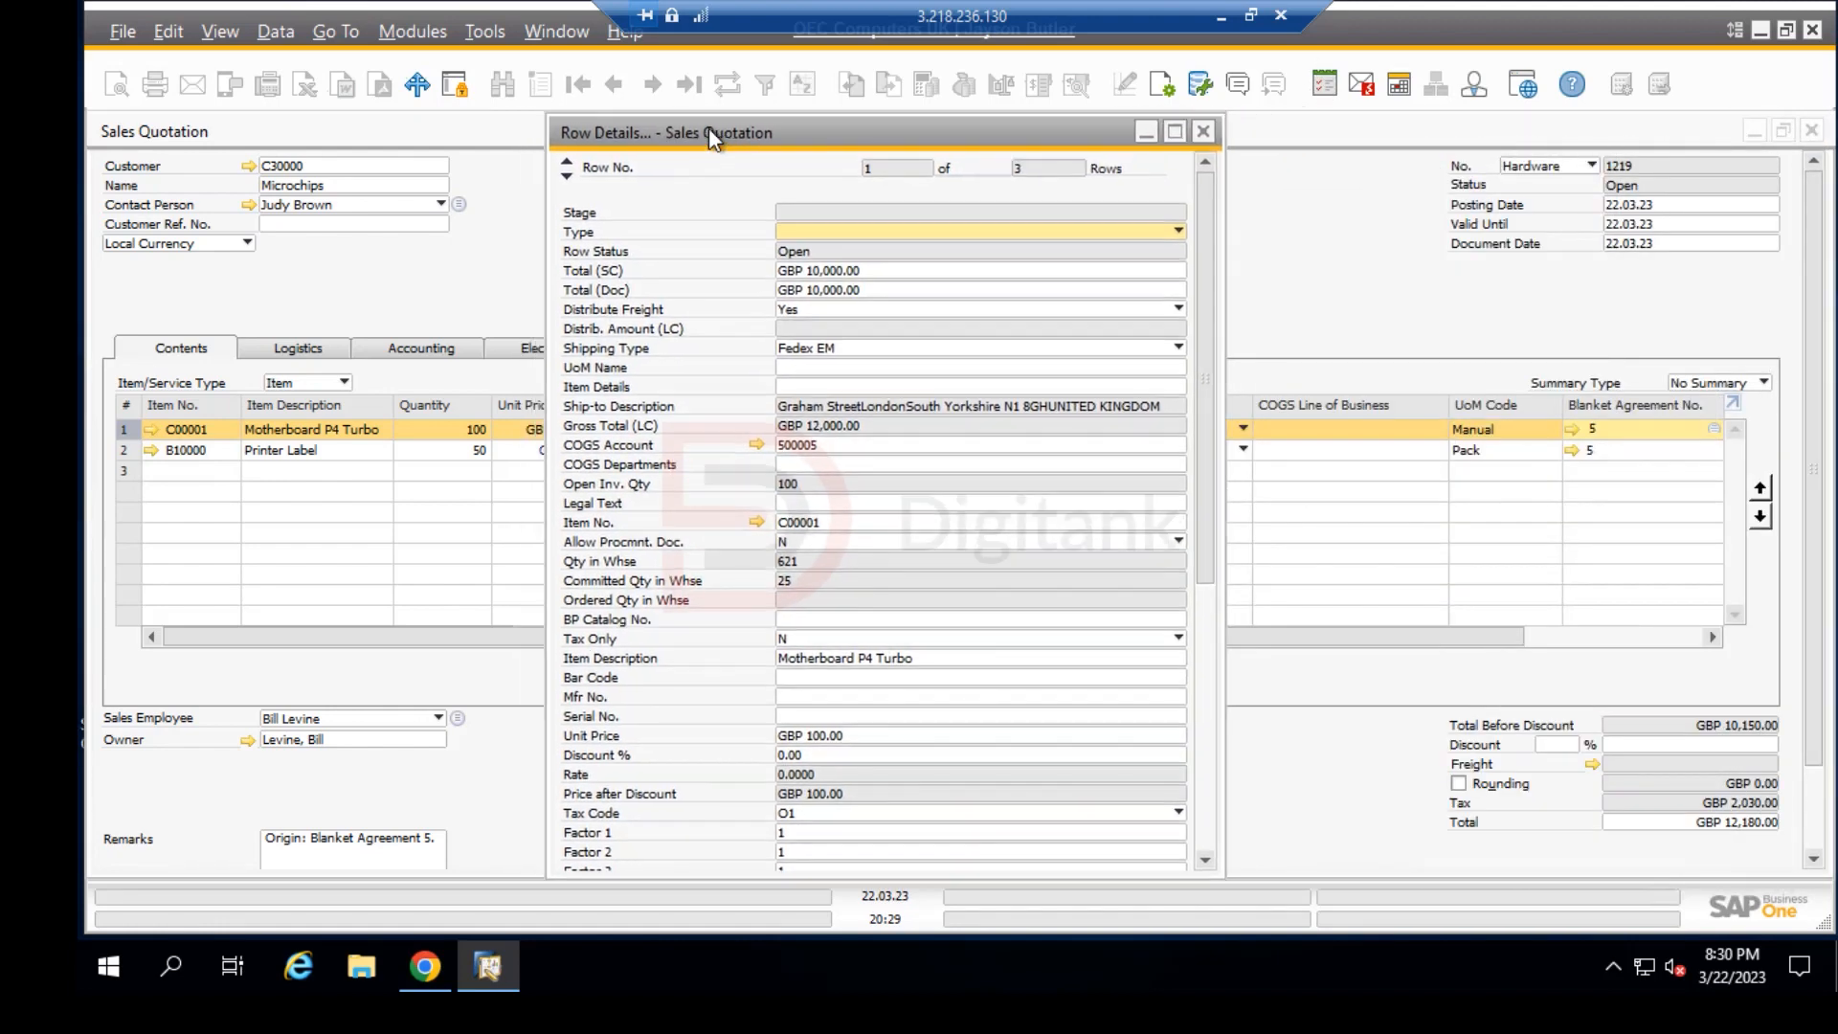
{"action": "scroll", "scroll_direction": "down", "scroll_amount": 3}
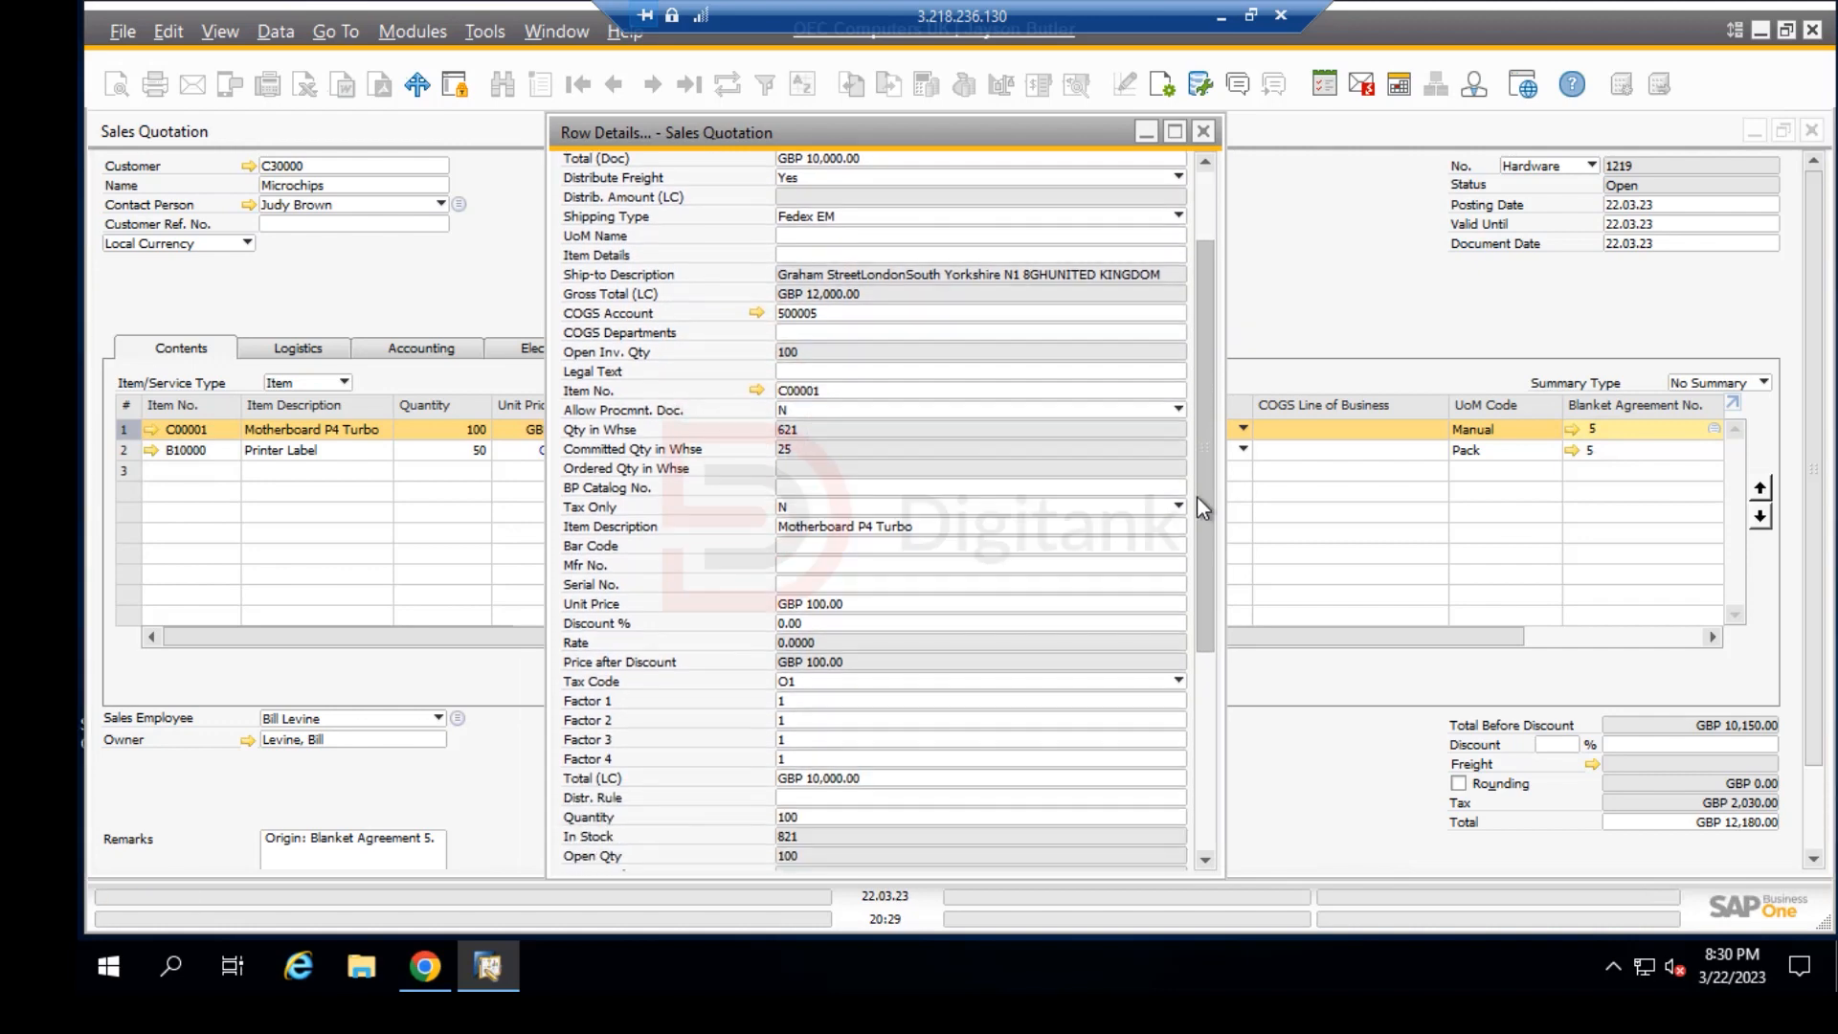
{"action": "scroll", "scroll_direction": "down", "scroll_amount": 3}
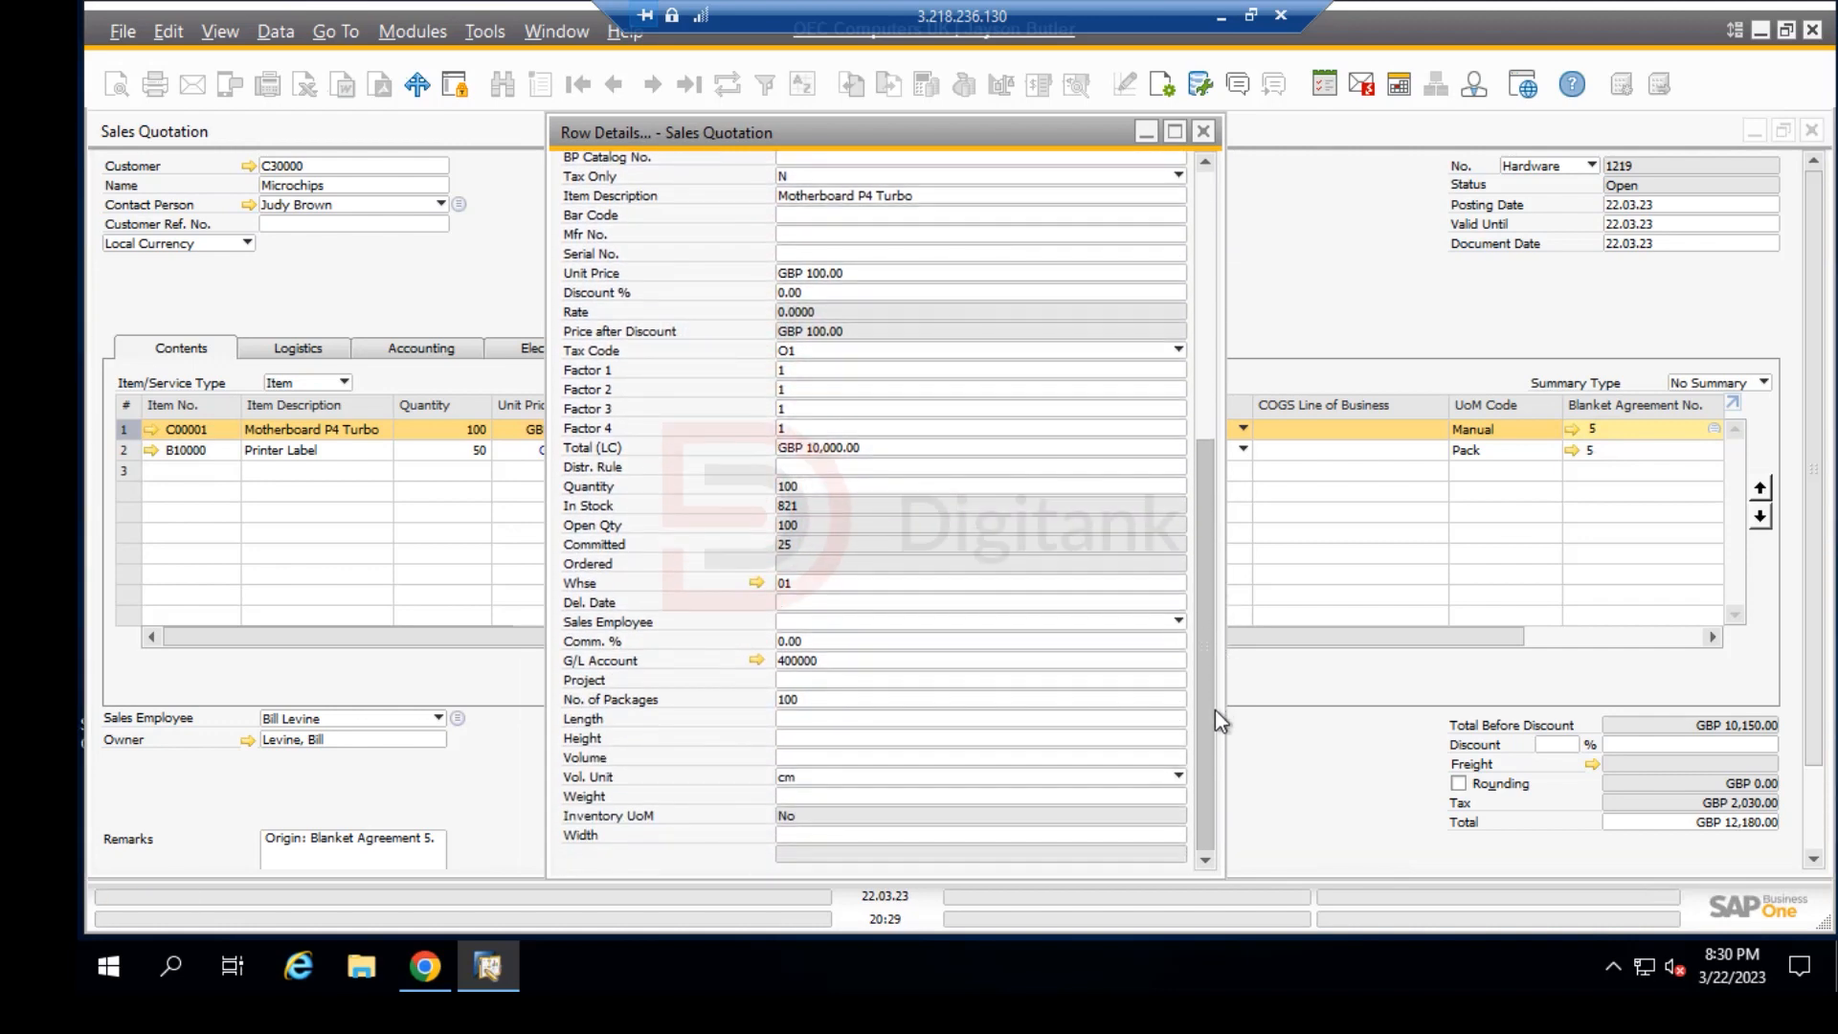
{"action": "scroll", "scroll_direction": "up", "scroll_amount": 3}
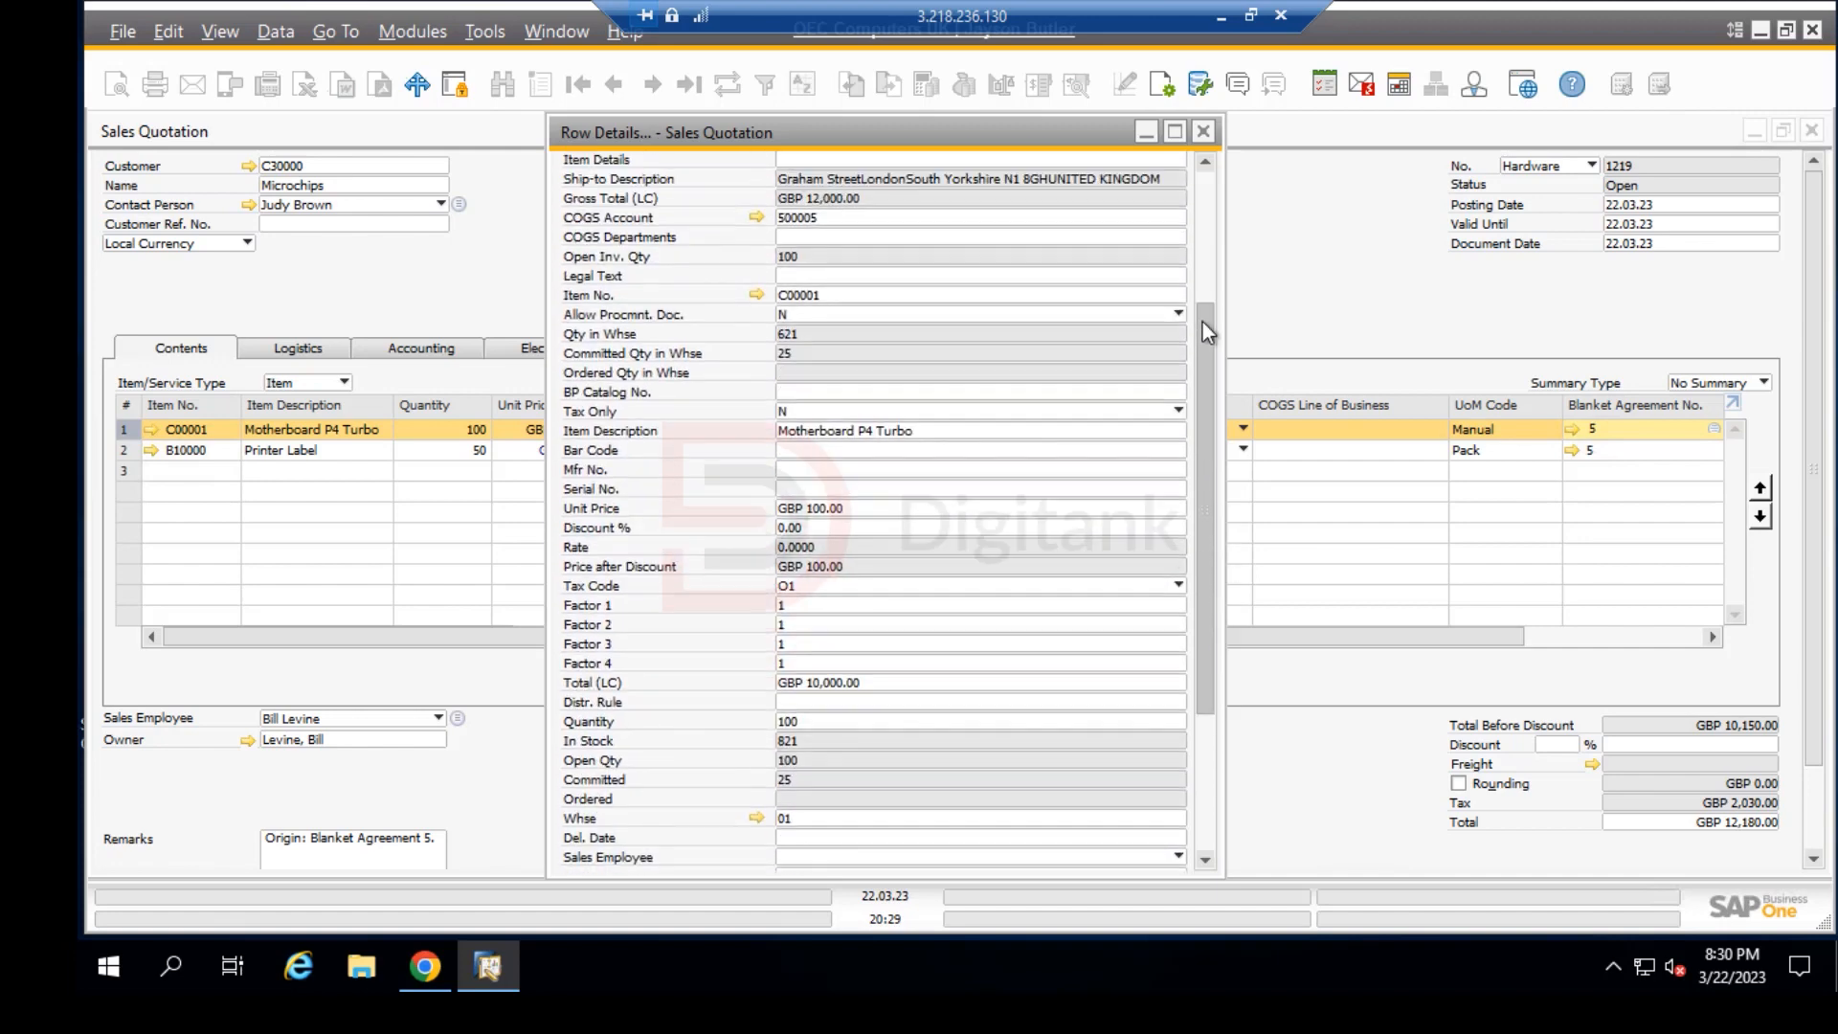
{"action": "scroll", "scroll_direction": "up", "scroll_amount": 3}
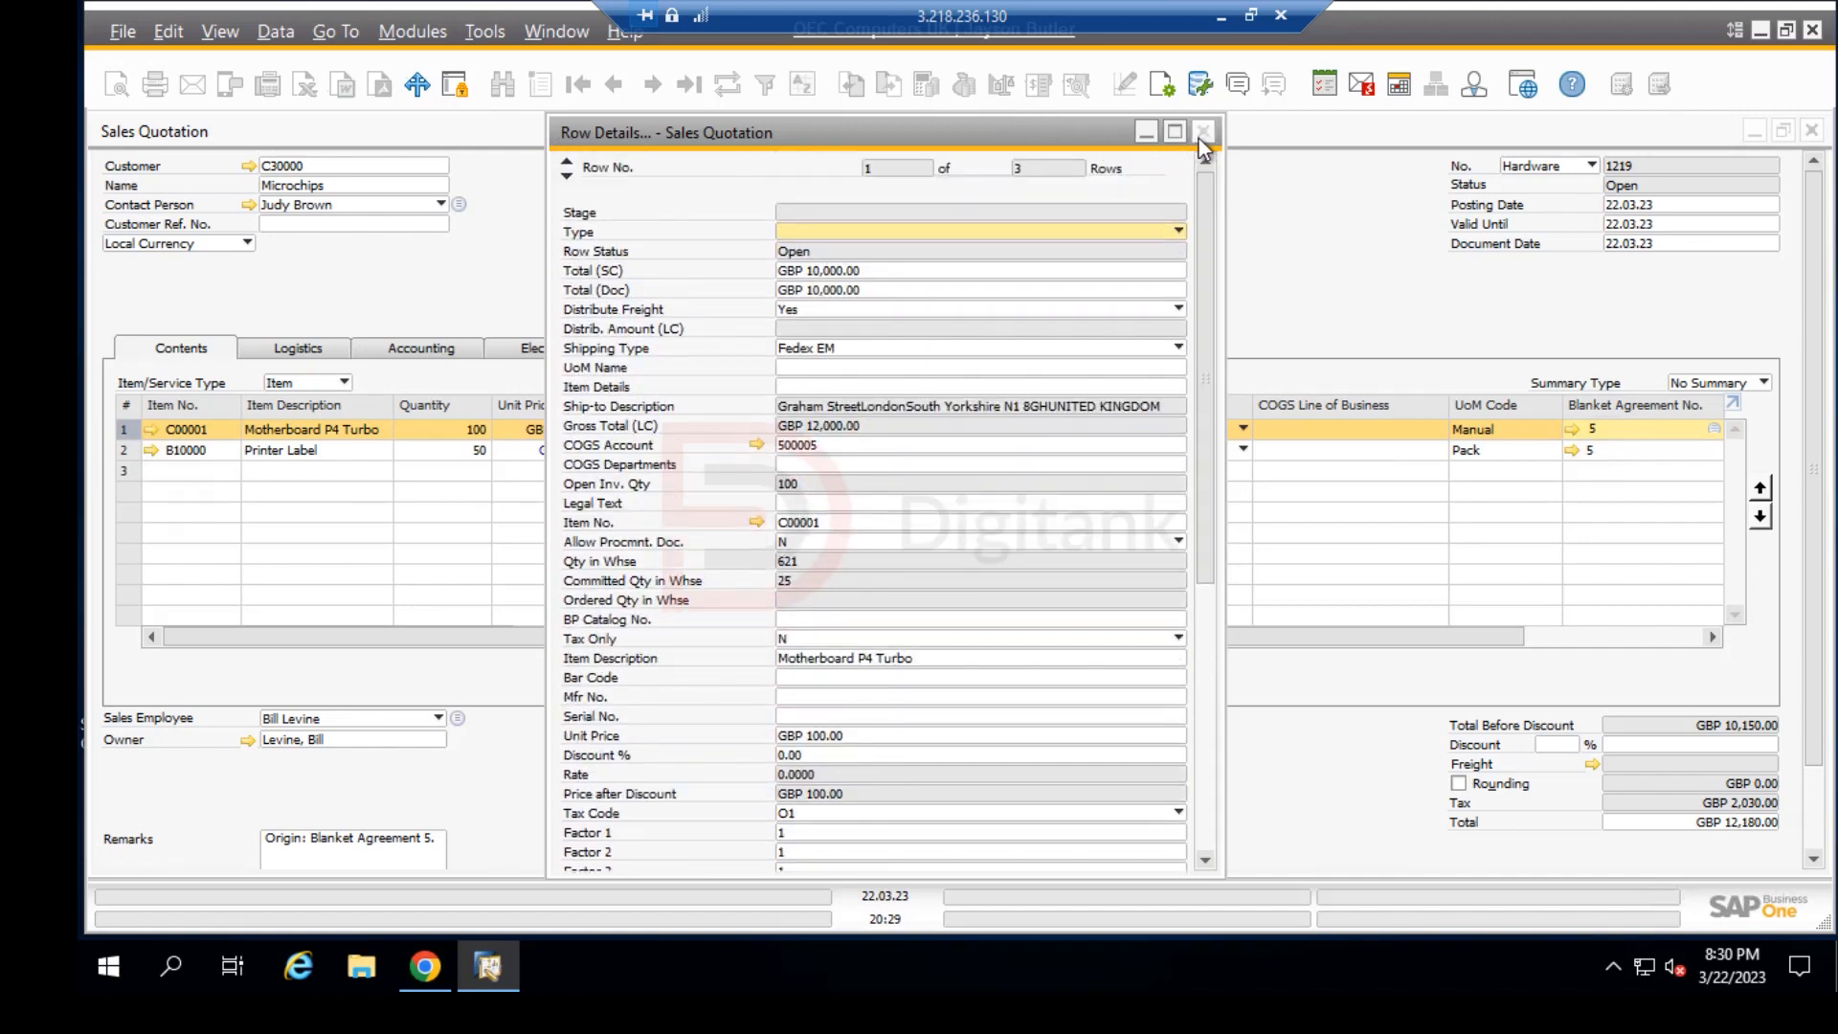
Step: Close the row details window to return to the quotation's item table
{"action": "left_click", "coordinate": [1203, 132]}
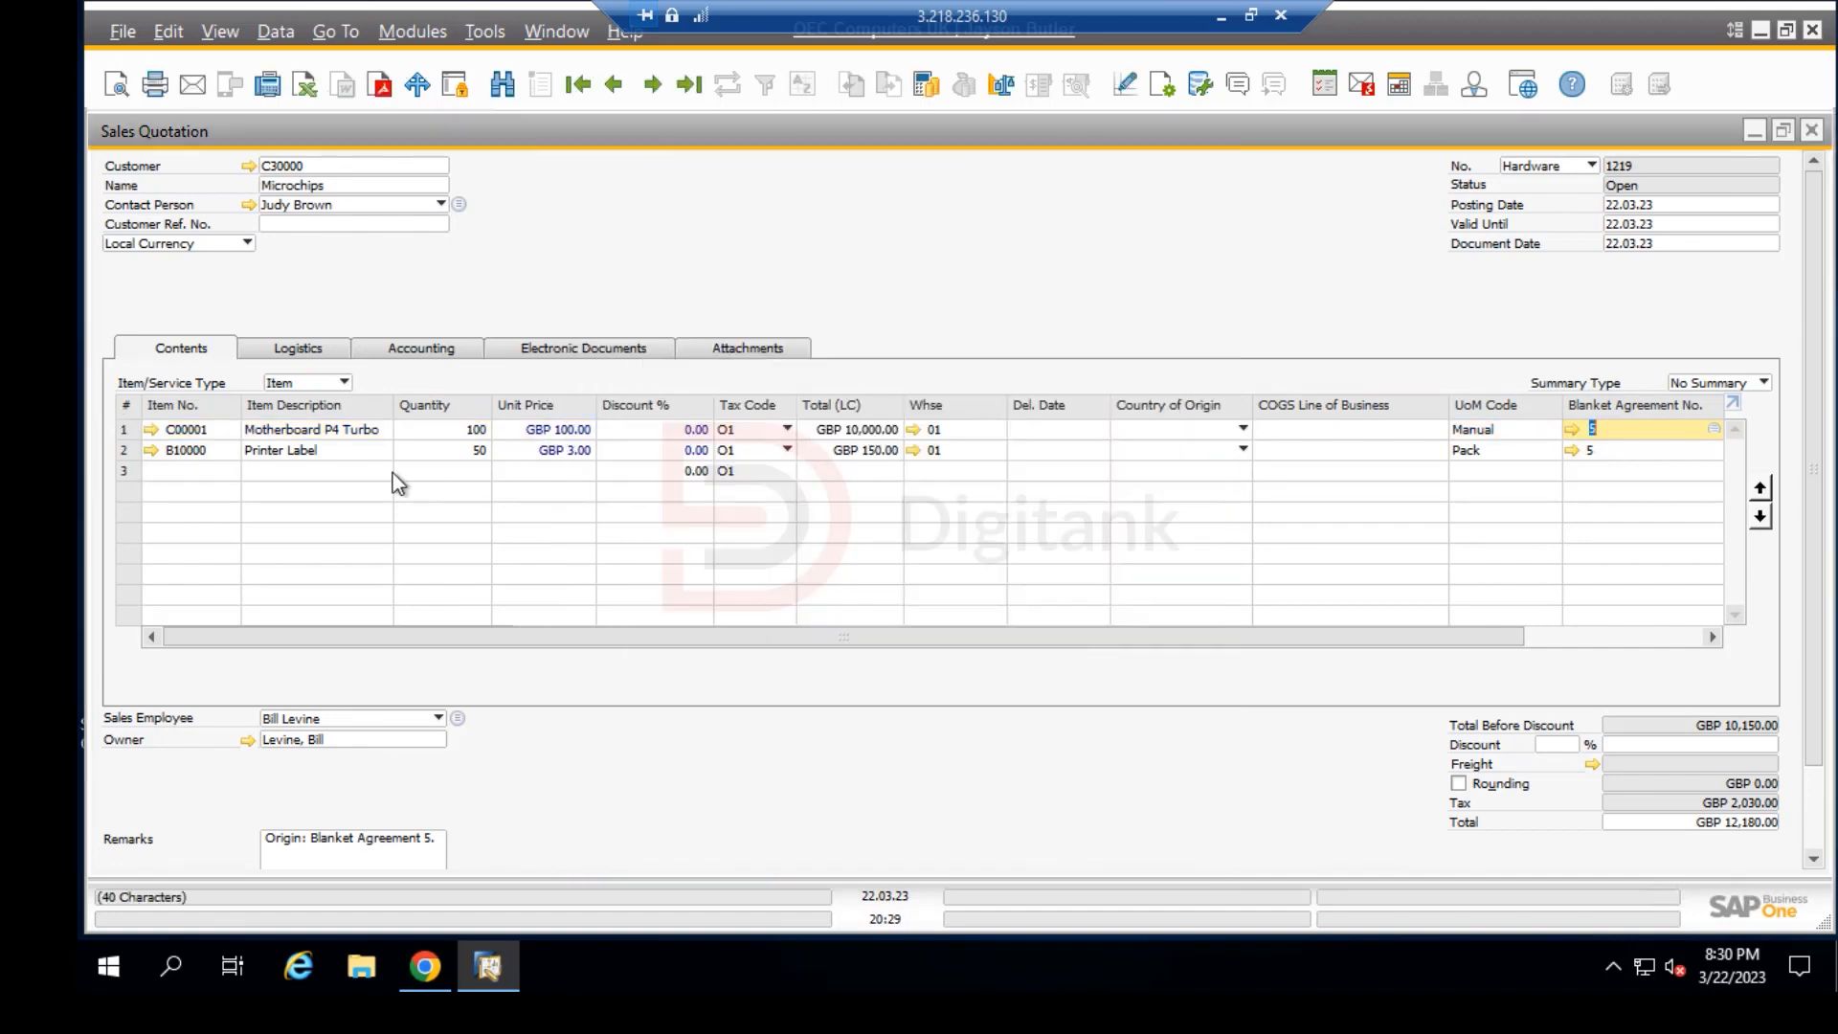
{"action": "mouse_move", "coordinate": [1006, 437]}
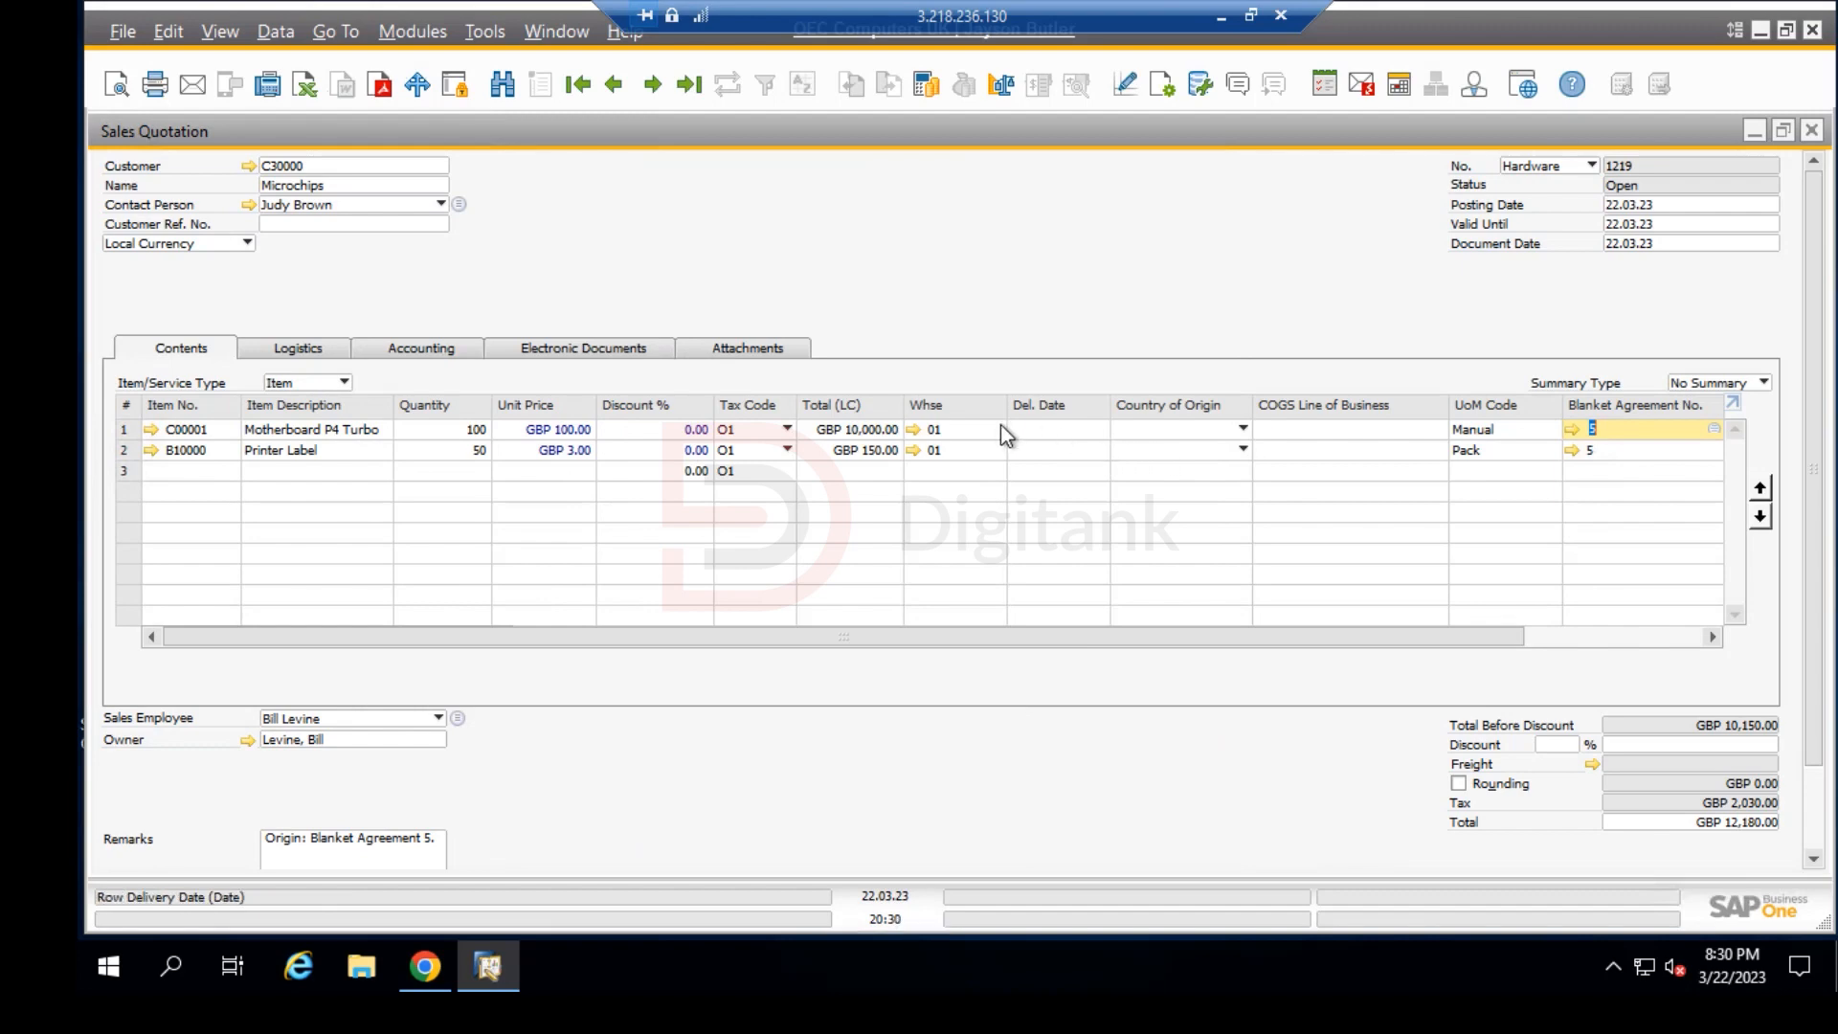
{"action": "mouse_move", "coordinate": [967, 423]}
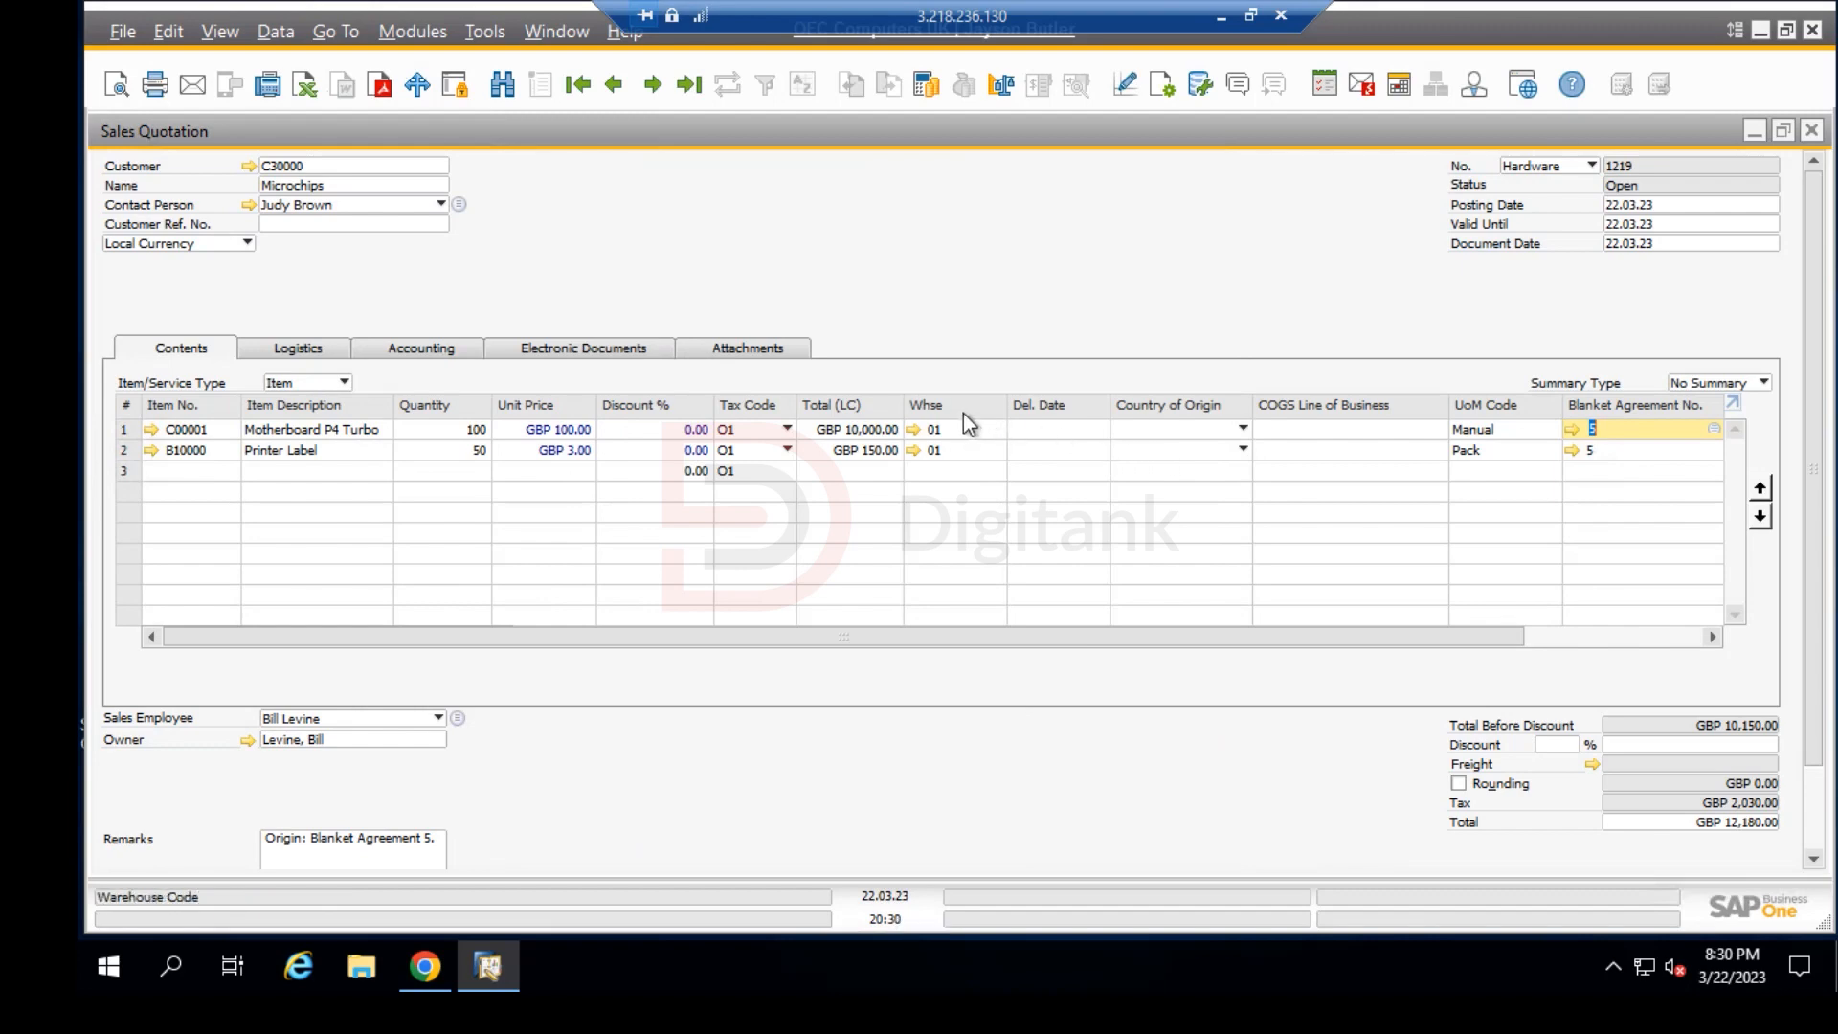
{"action": "mouse_move", "coordinate": [1055, 436]}
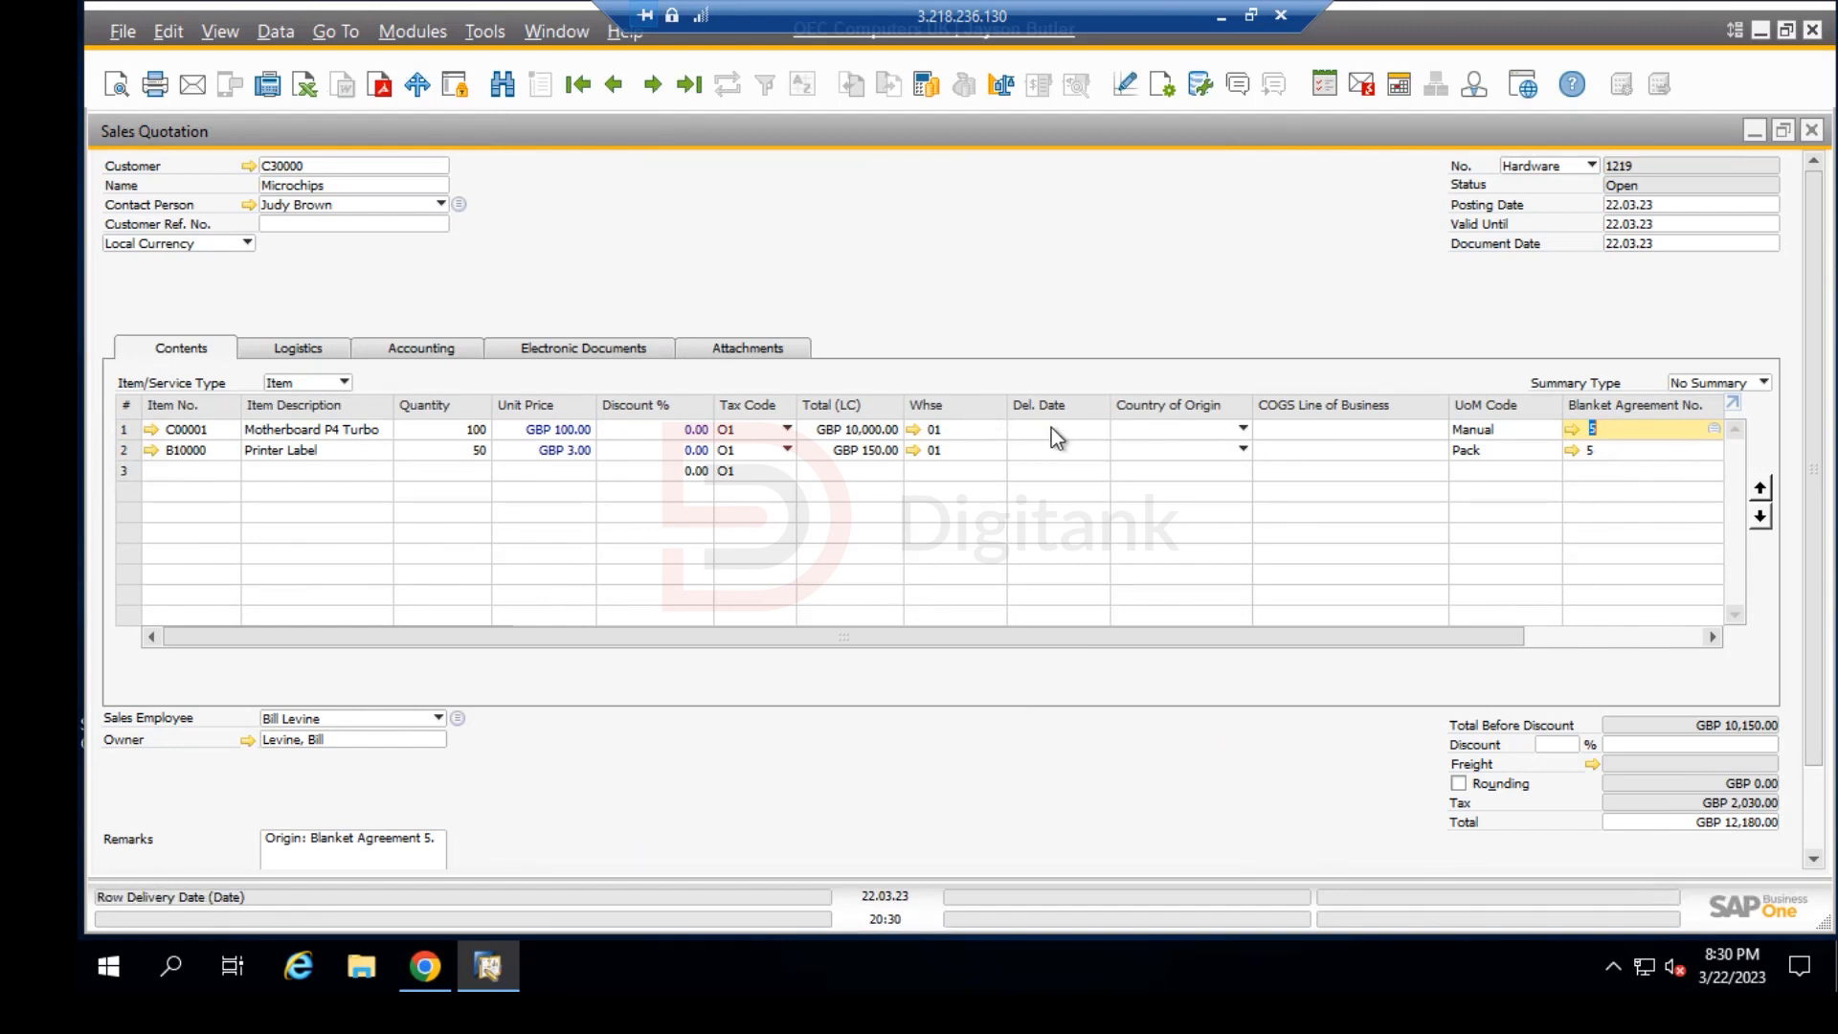
{"action": "mouse_move", "coordinate": [1059, 456]}
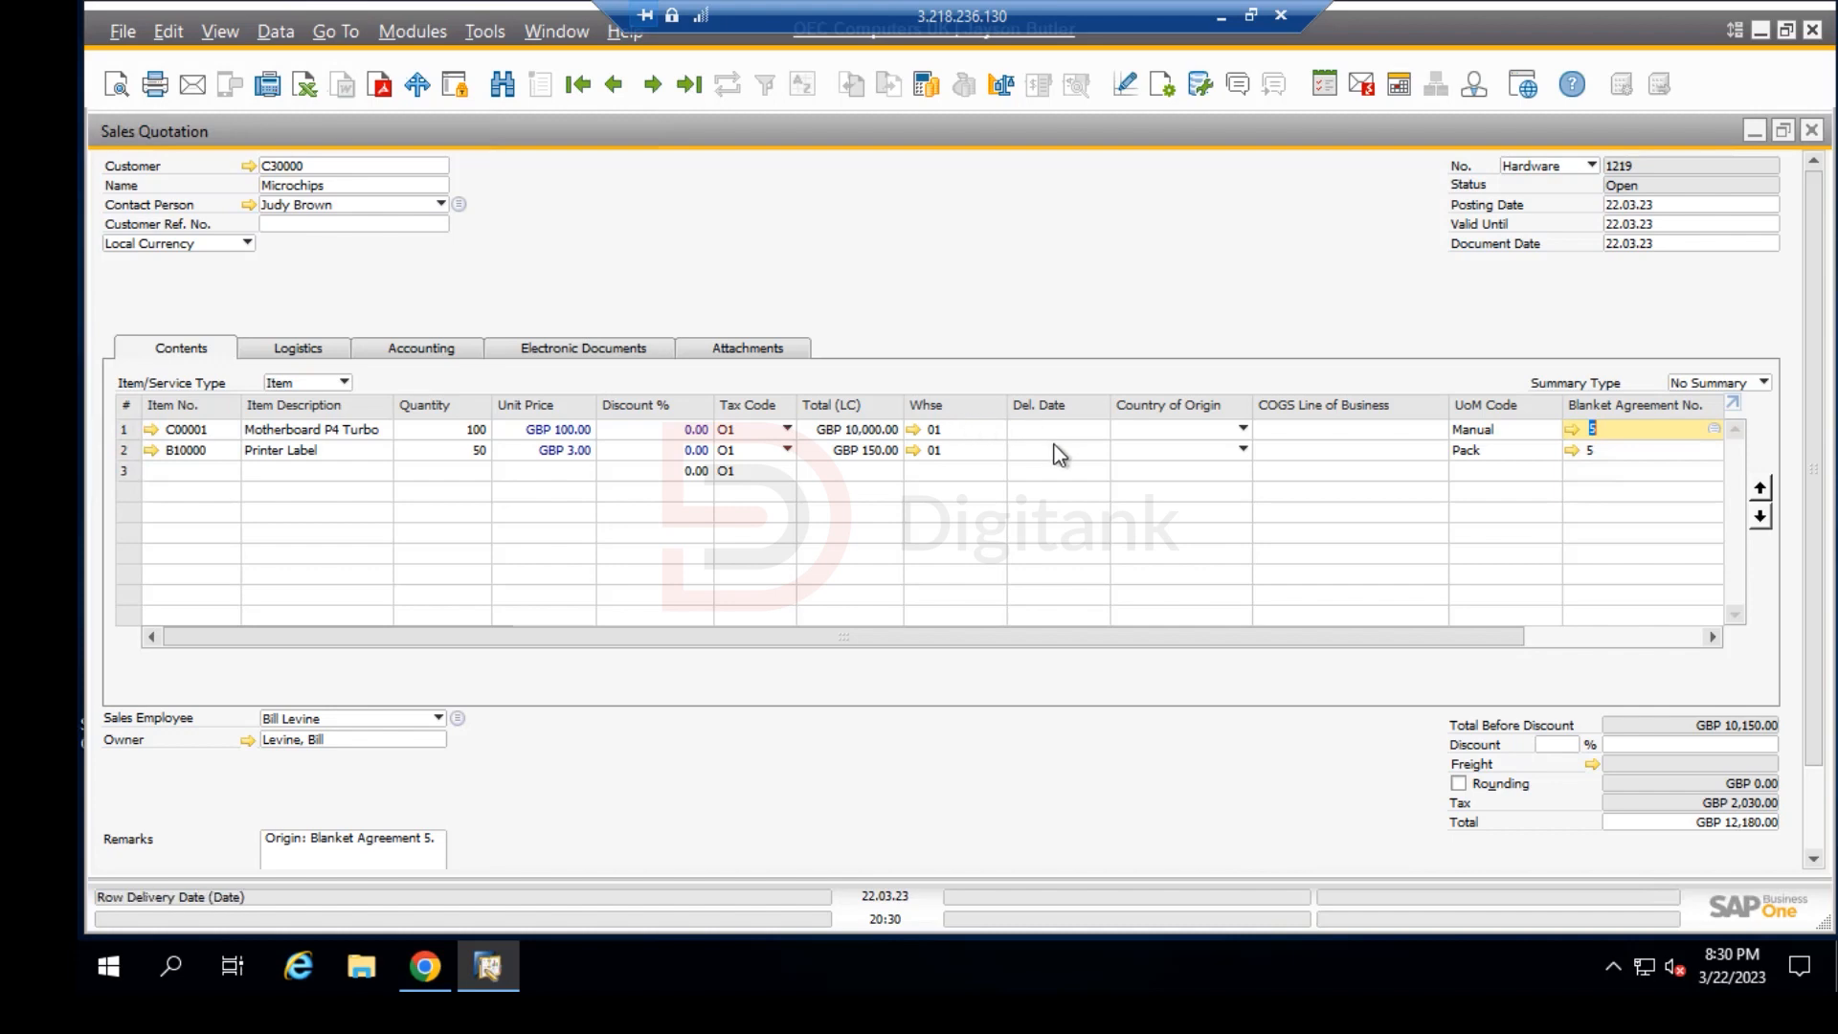
{"action": "mouse_move", "coordinate": [1163, 82]}
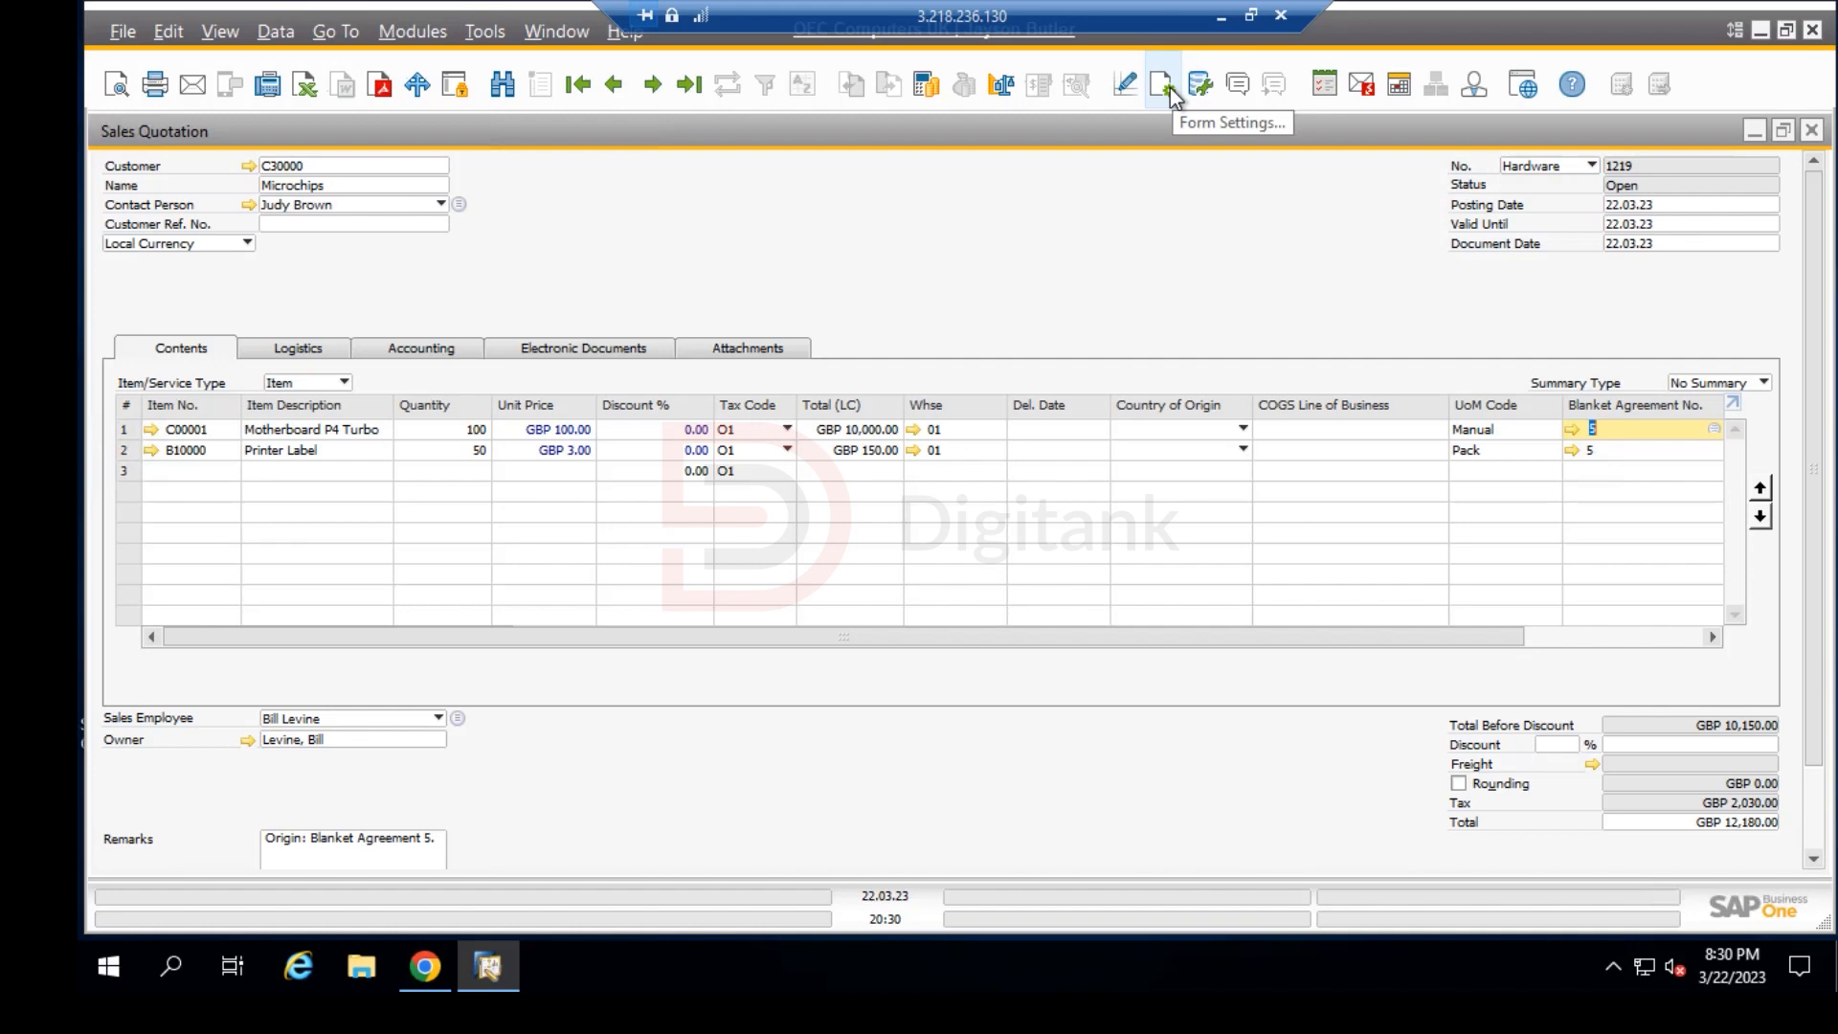
Step: In Form Settings' Table Format, mark the Whse and Del. Date columns as not visible and not active
{"action": "left_click", "coordinate": [1163, 82]}
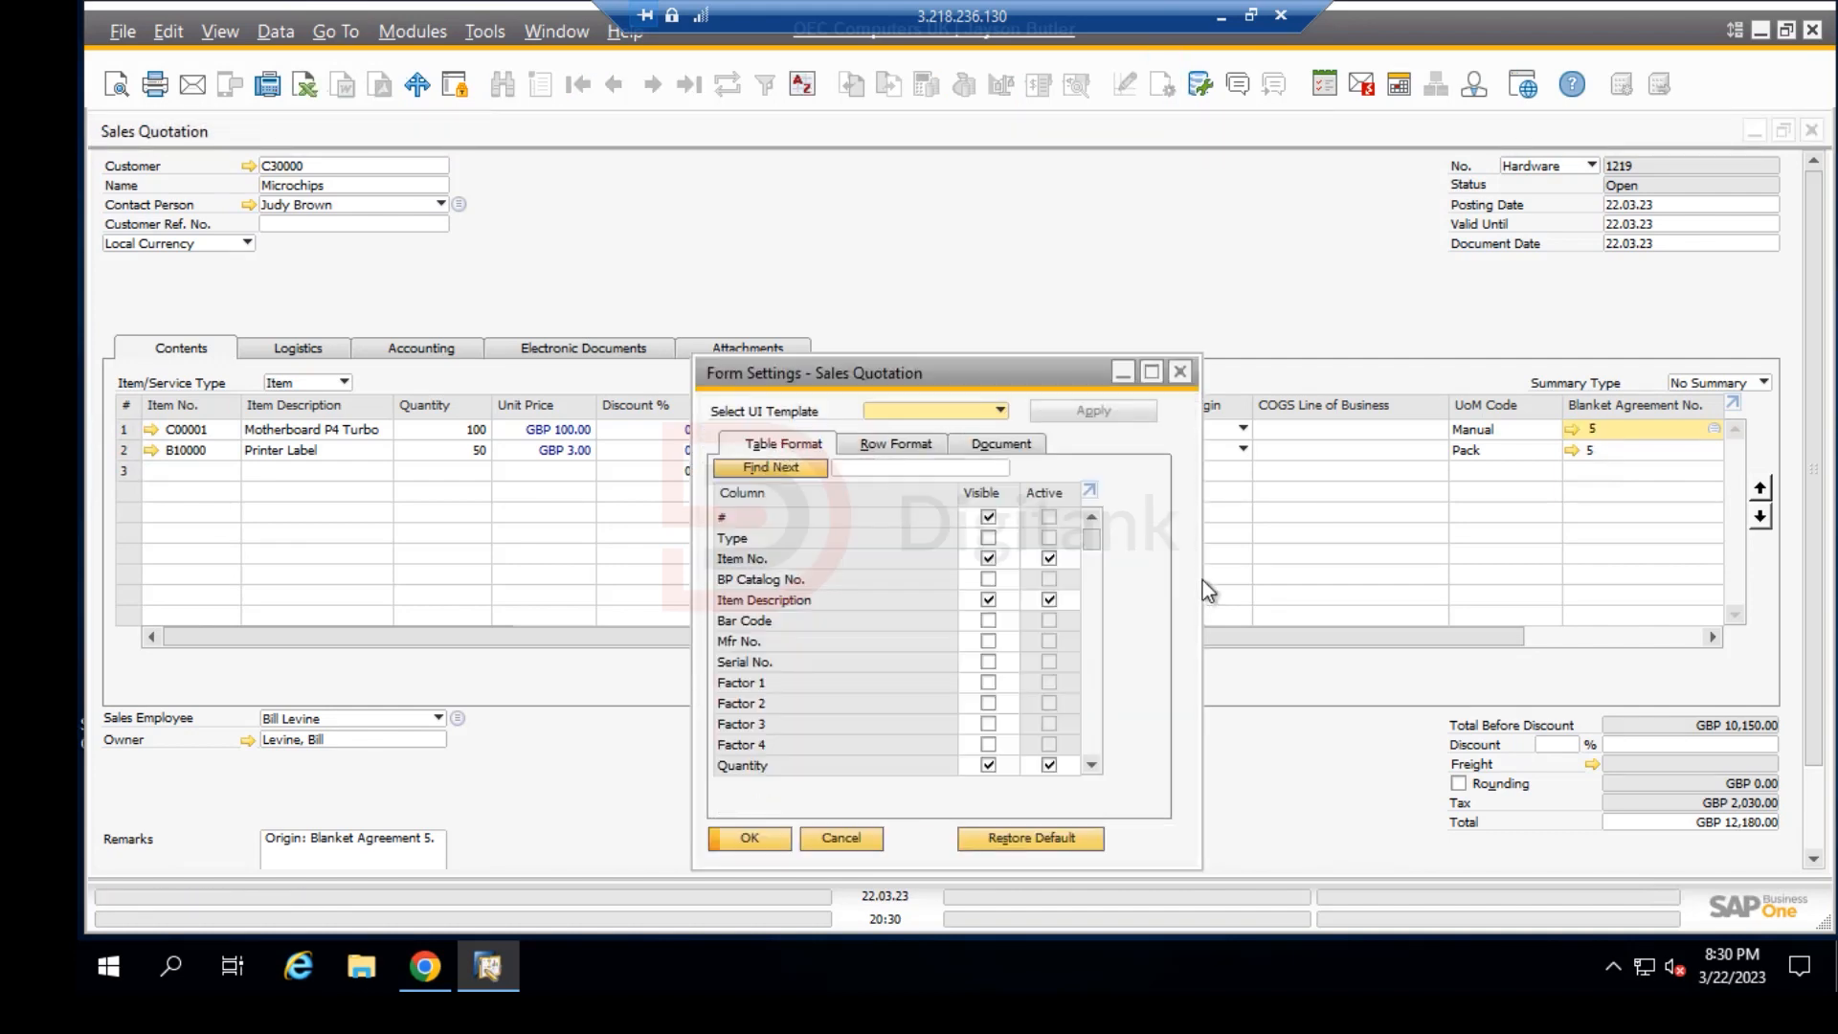
{"action": "mouse_move", "coordinate": [1103, 633]}
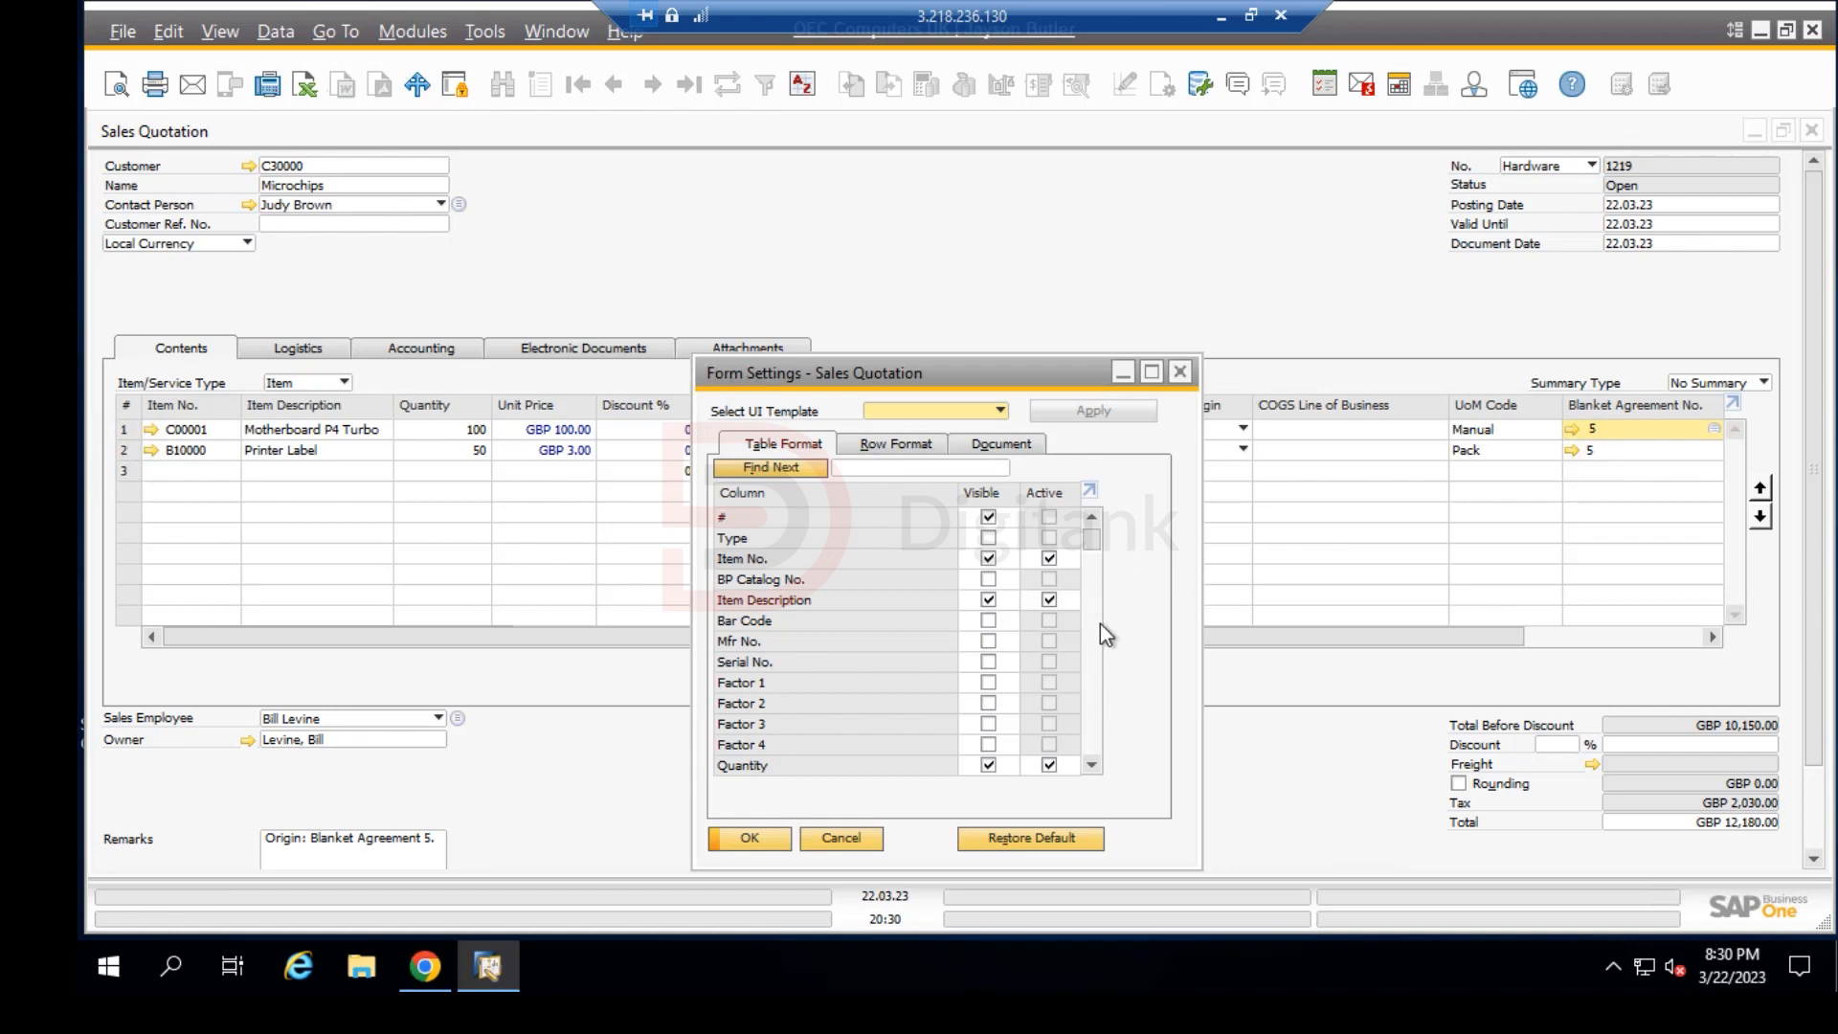
{"action": "scroll", "scroll_direction": "down", "scroll_amount": 3}
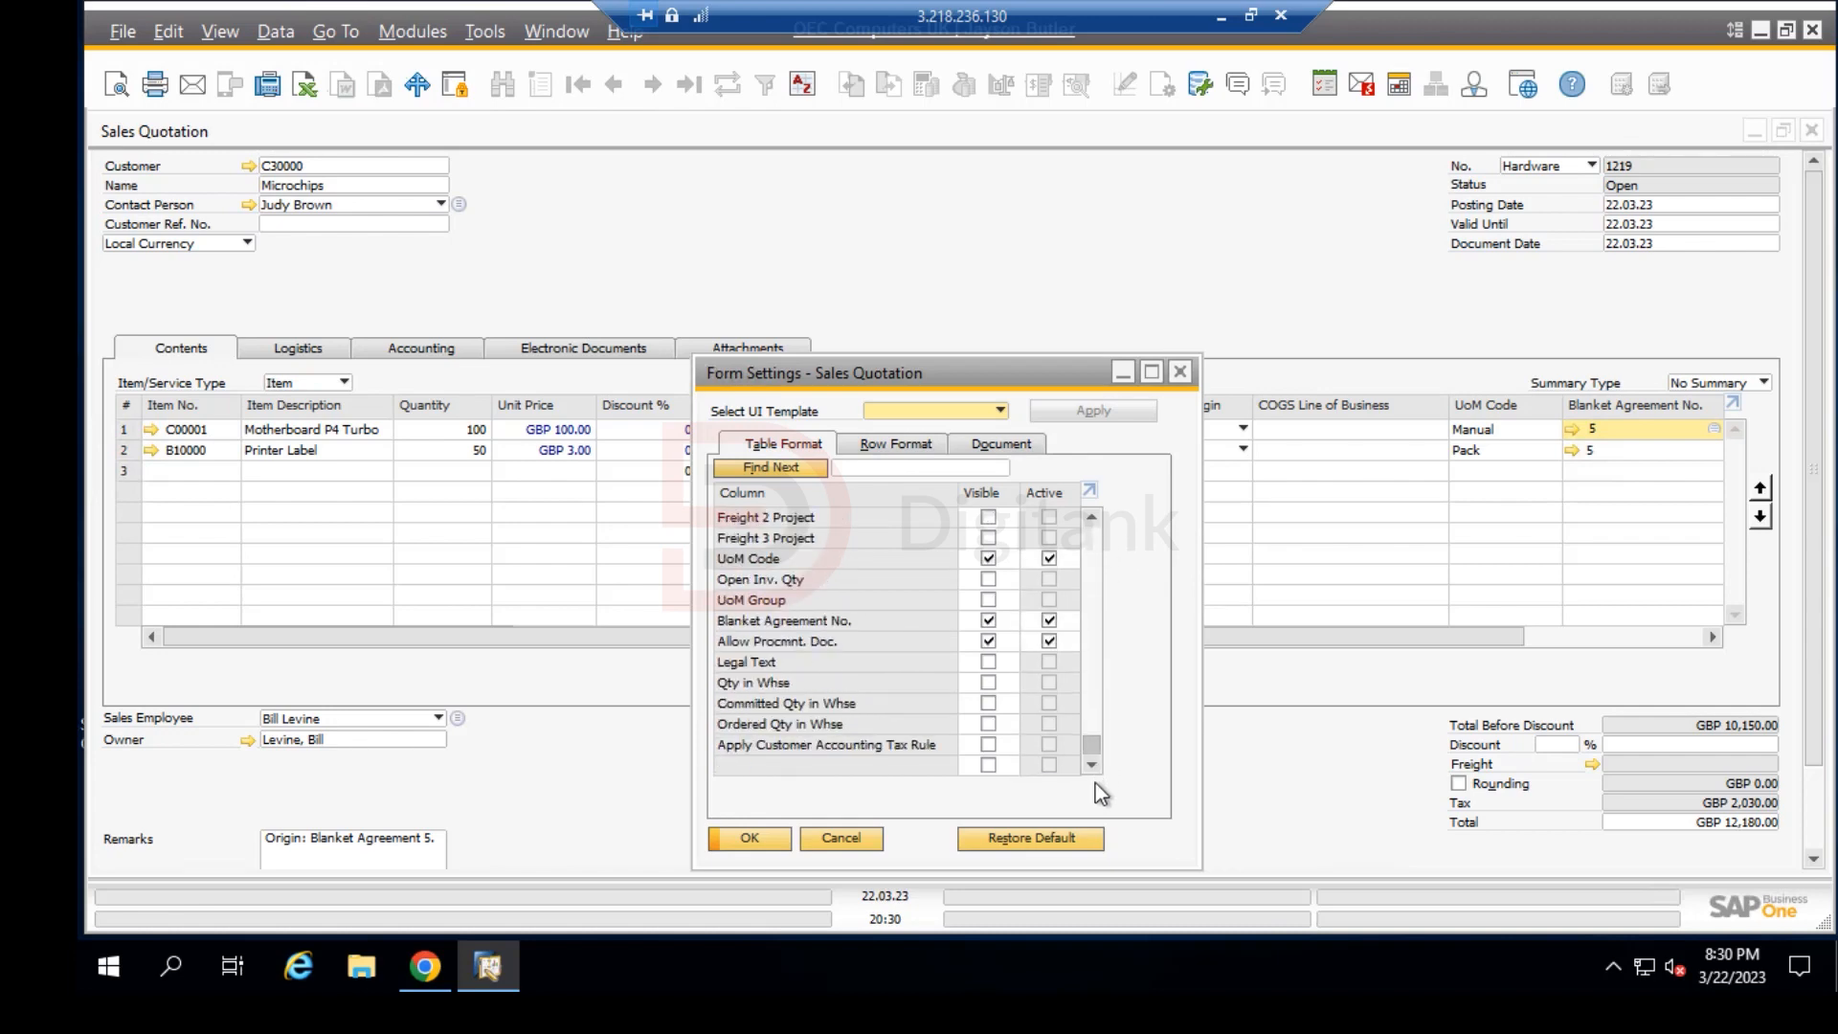
{"action": "mouse_move", "coordinate": [1099, 755]}
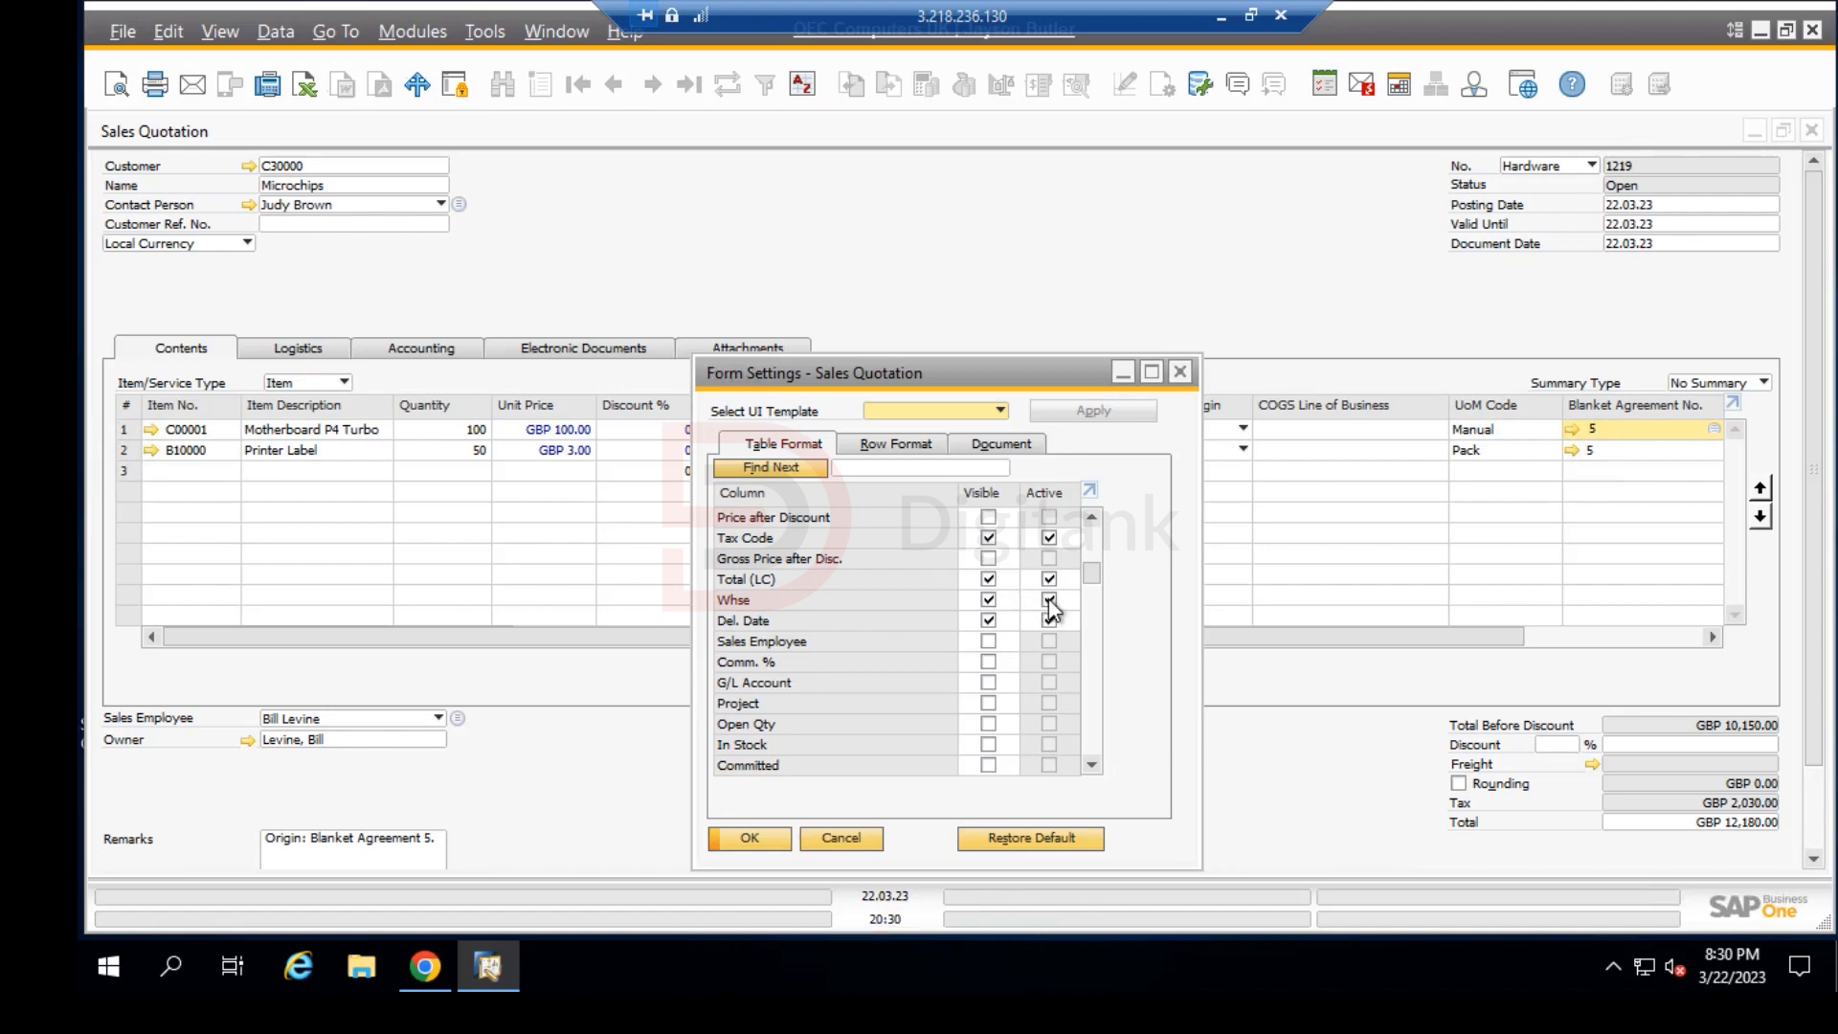
{"action": "left_click", "coordinate": [1047, 599]}
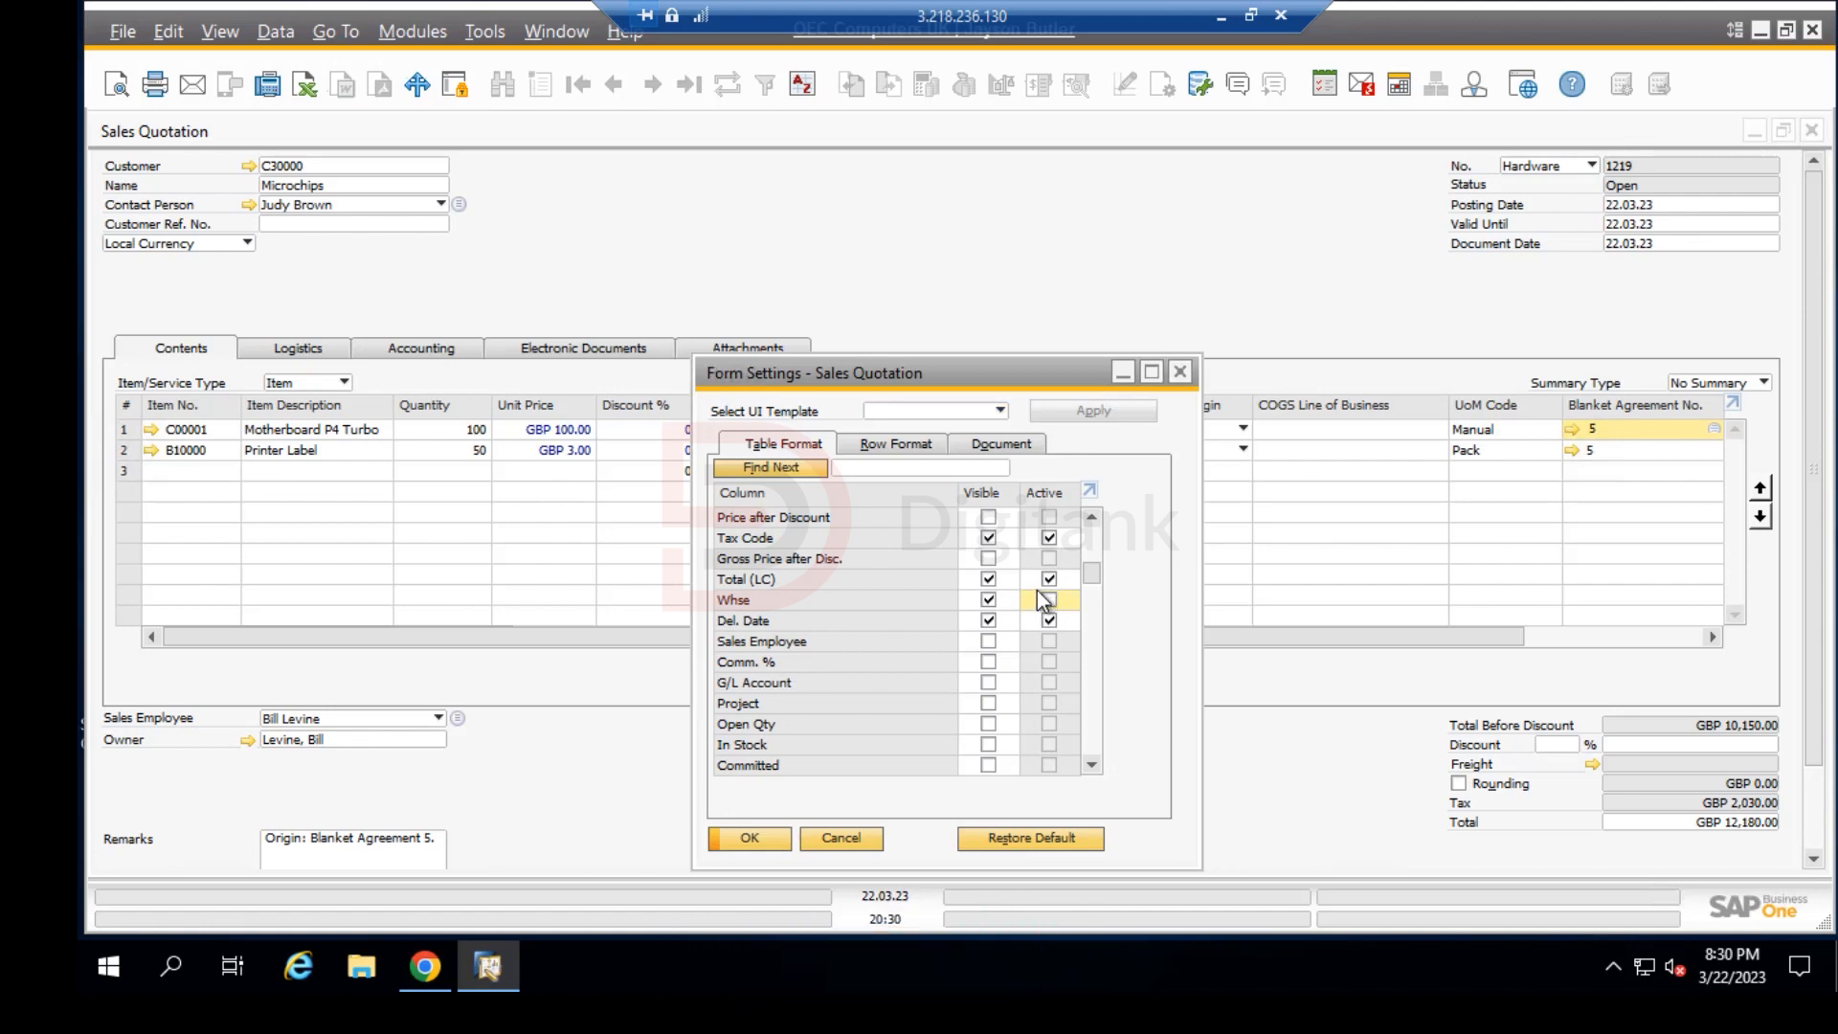
{"action": "left_click", "coordinate": [1047, 599]}
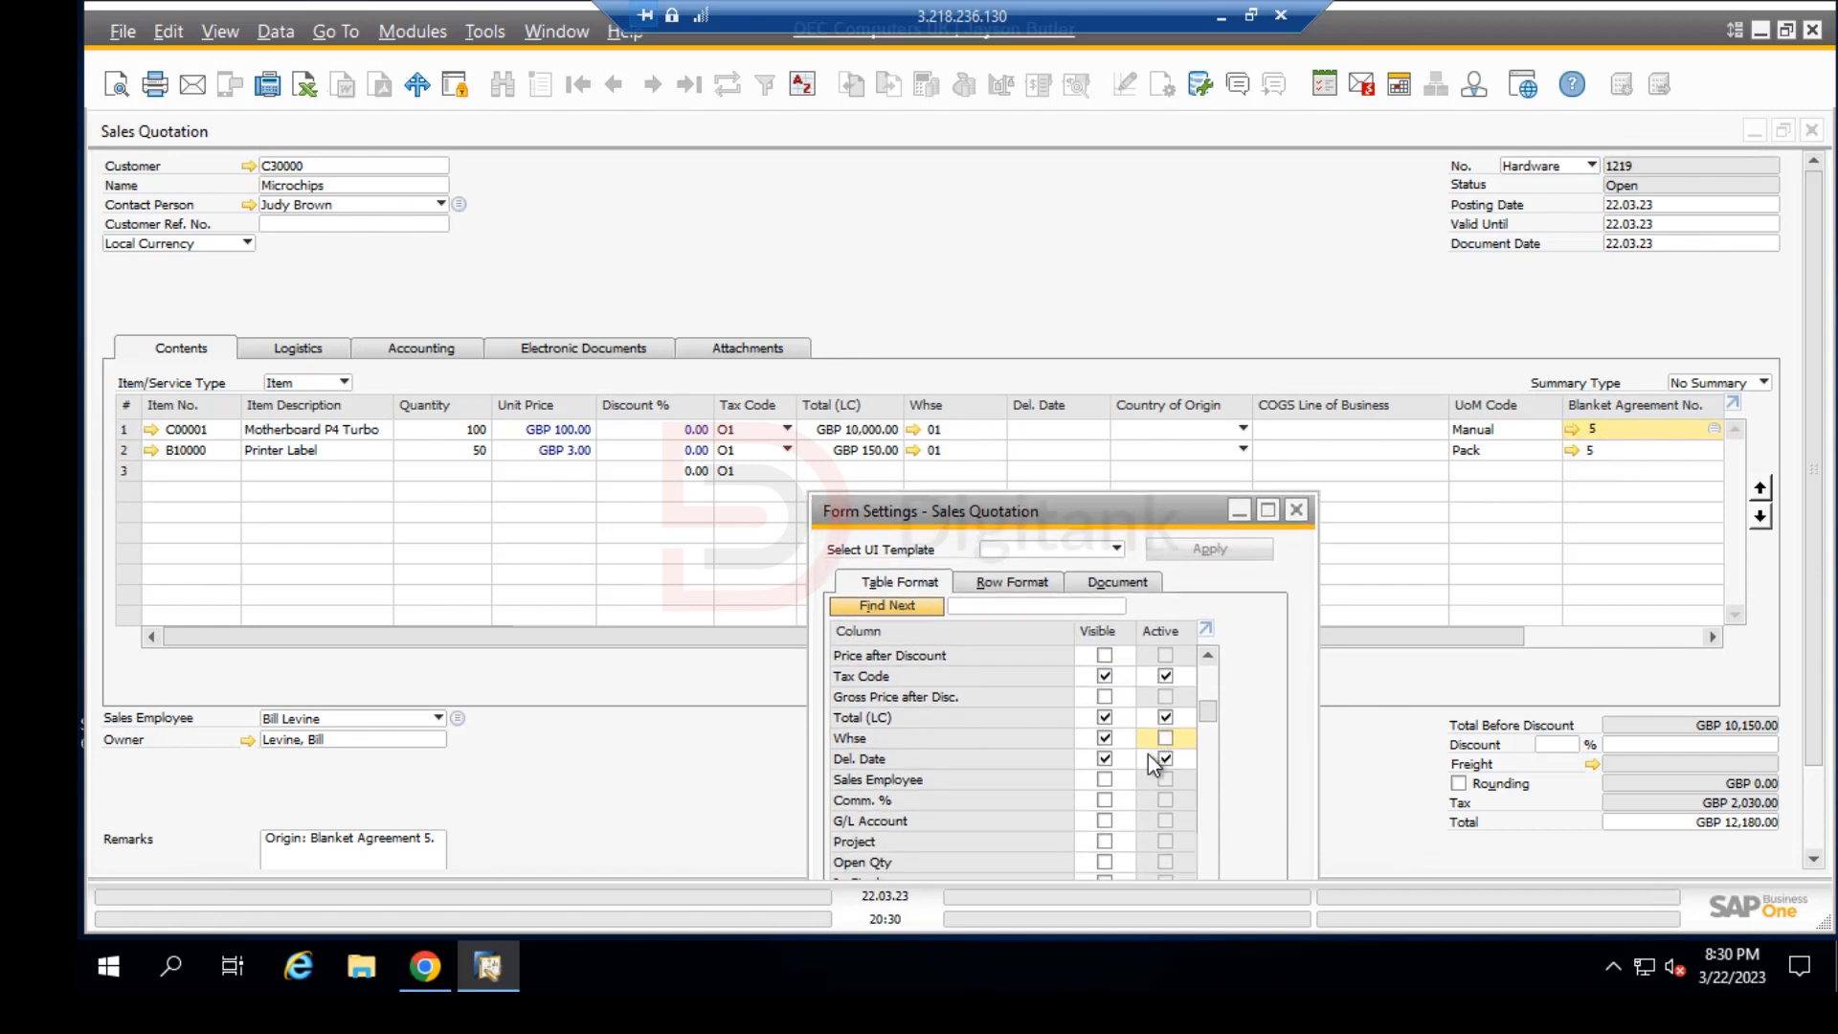
{"action": "left_click", "coordinate": [1105, 737]}
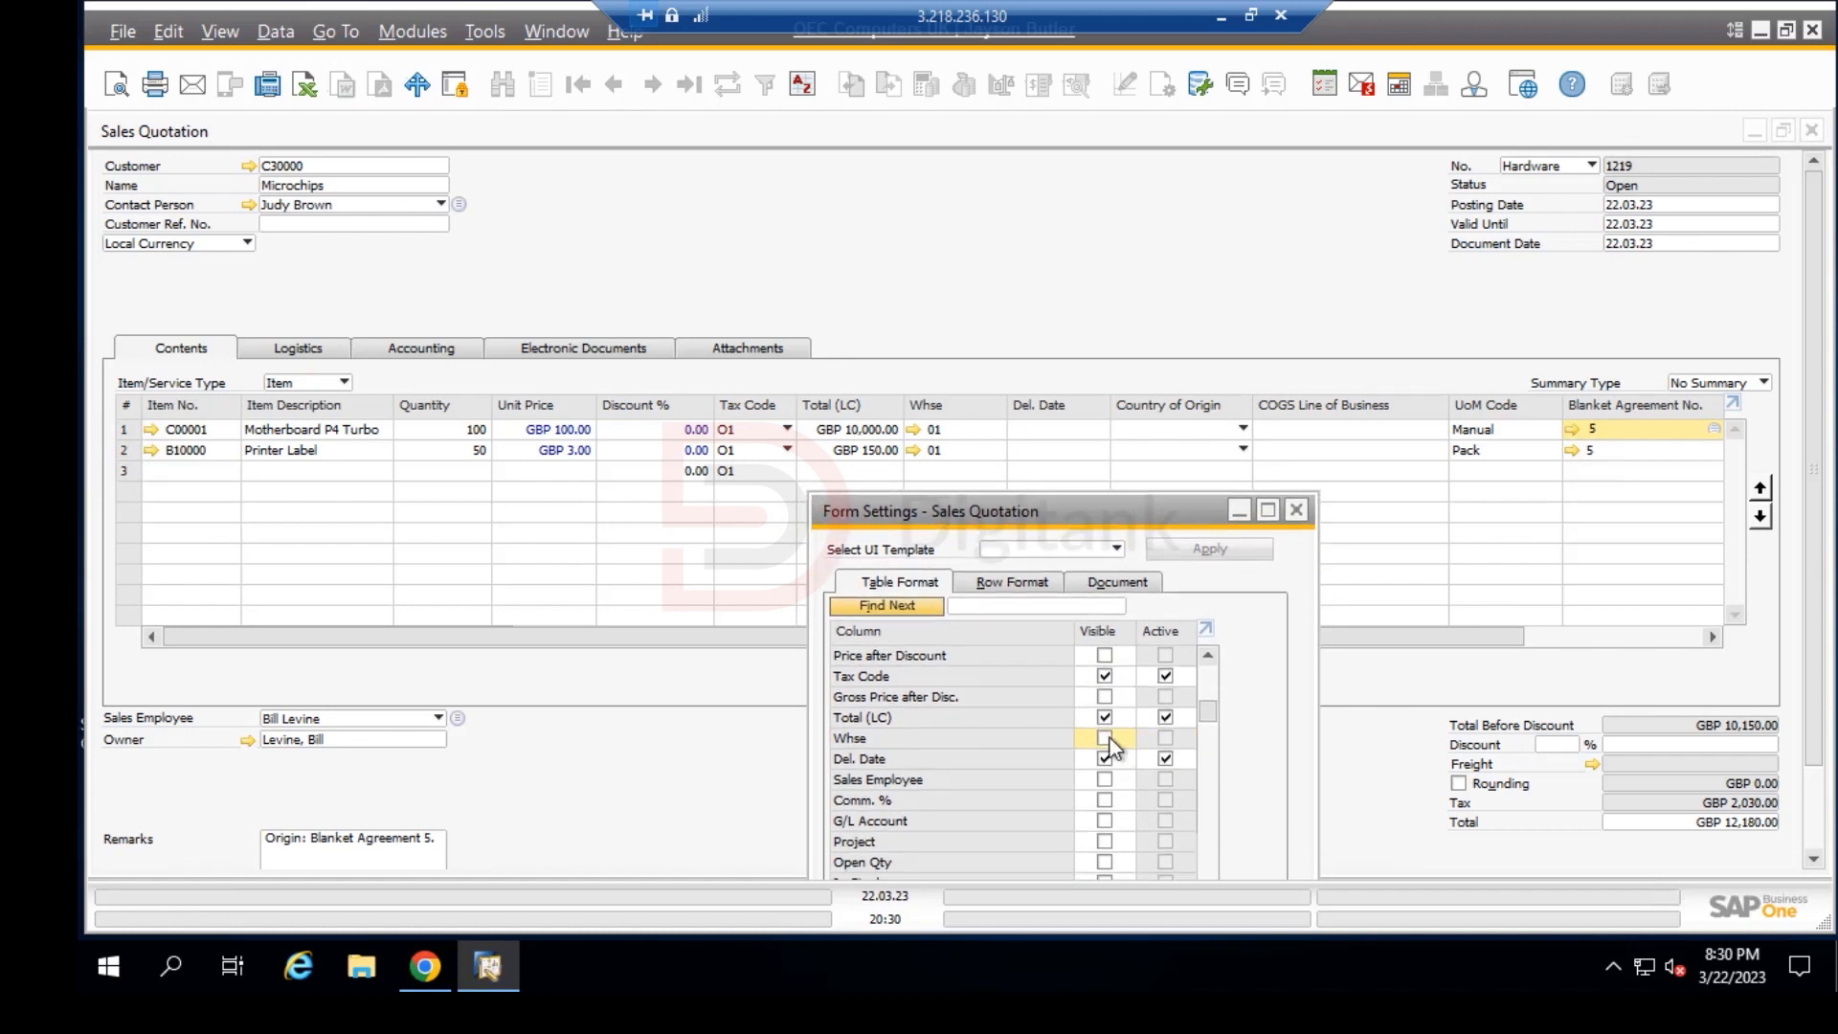
{"action": "left_click", "coordinate": [1165, 758]}
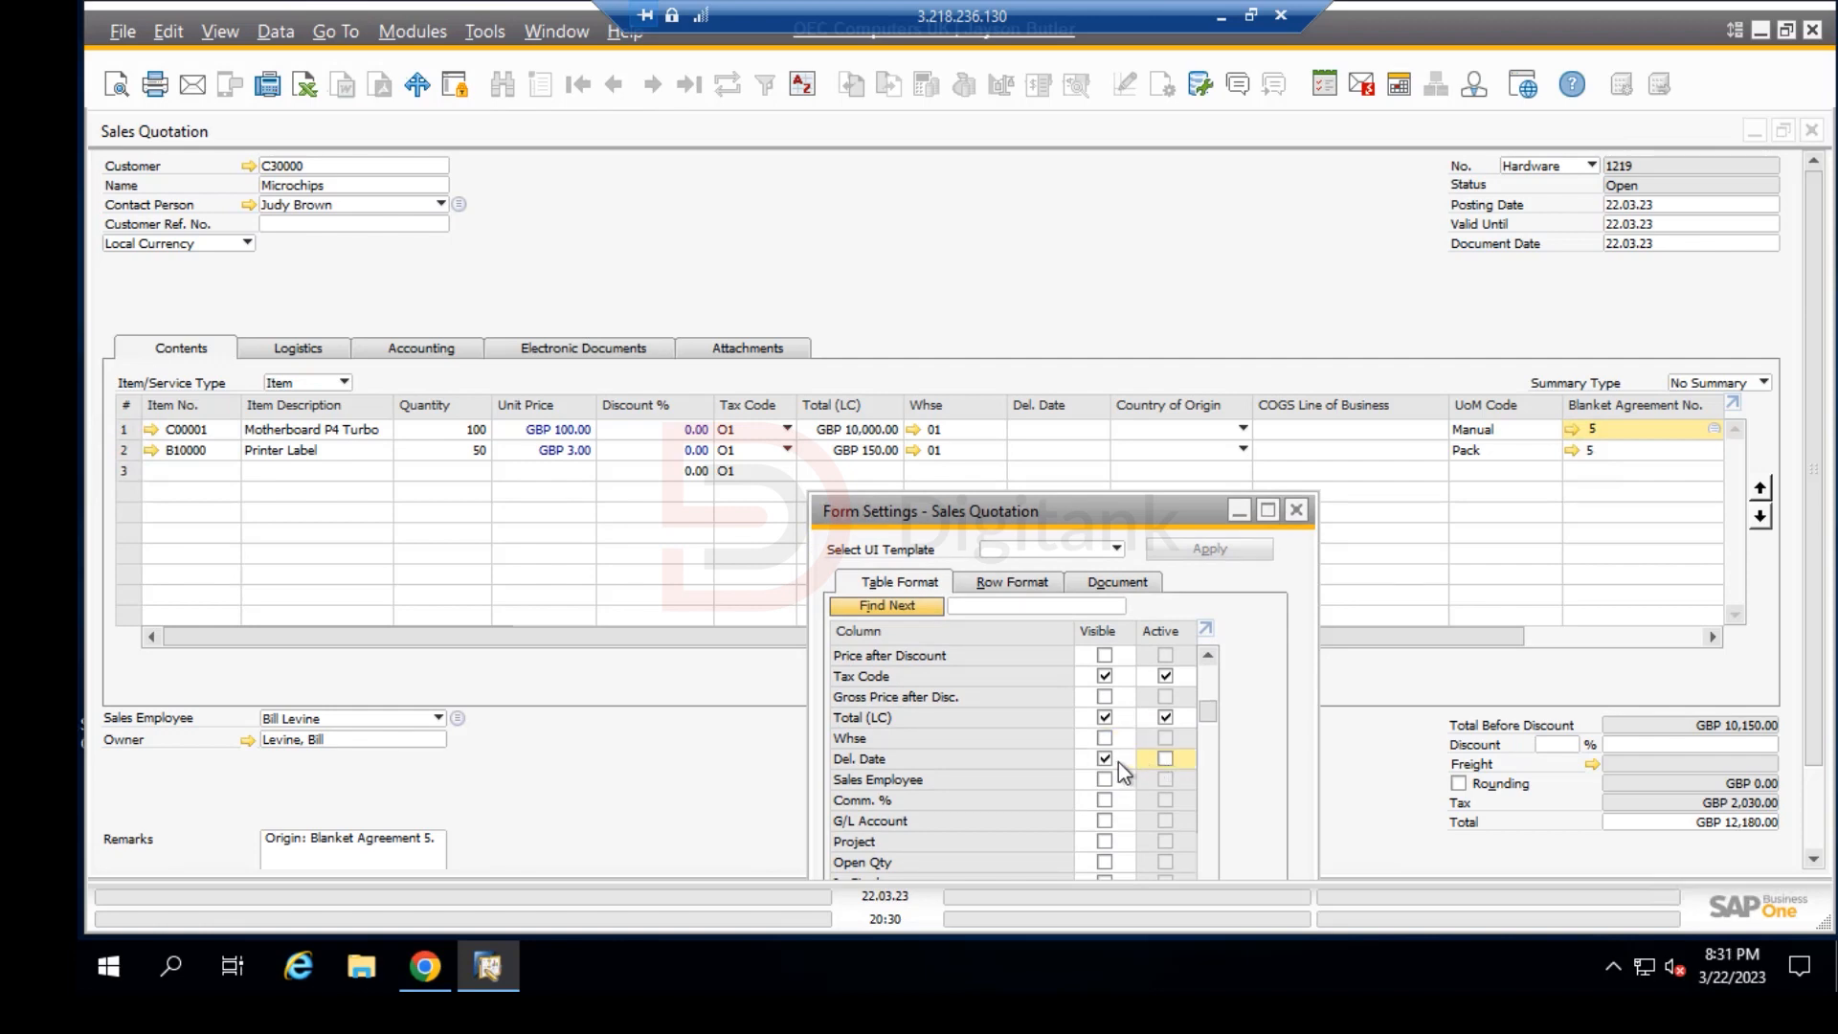
{"action": "left_click", "coordinate": [1103, 759]}
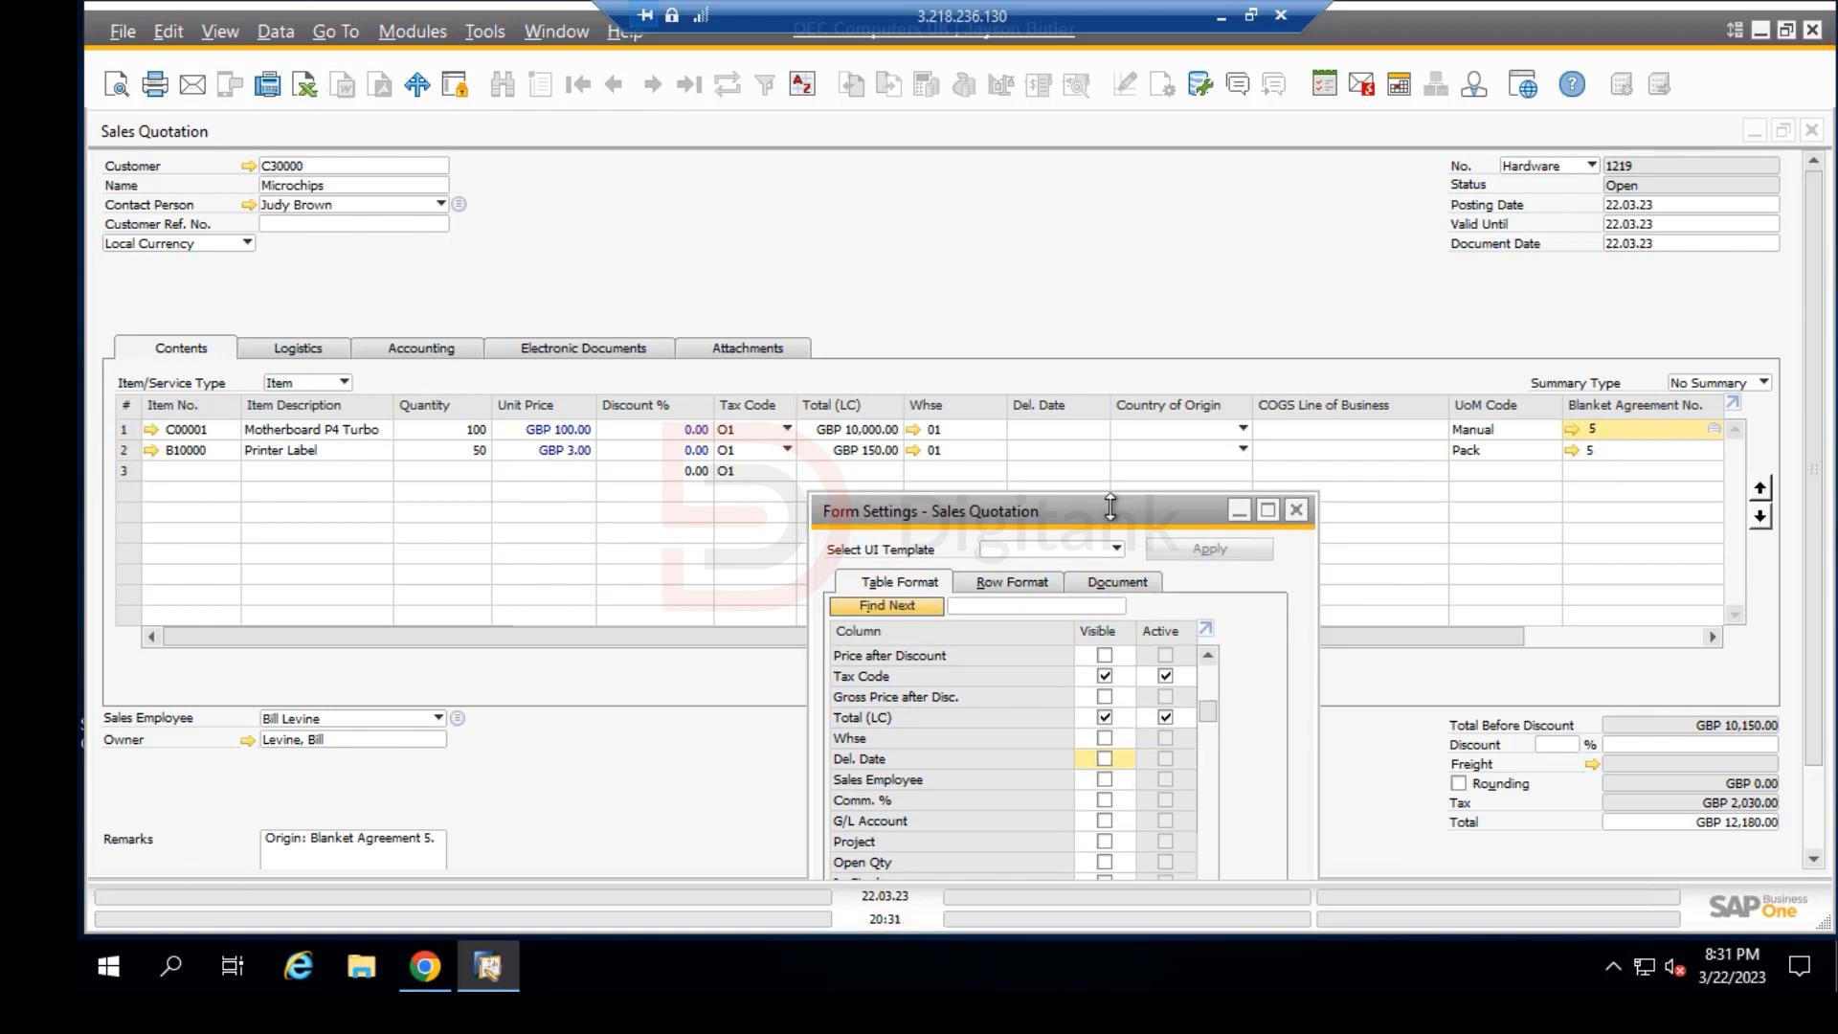
{"action": "mouse_move", "coordinate": [1115, 429]}
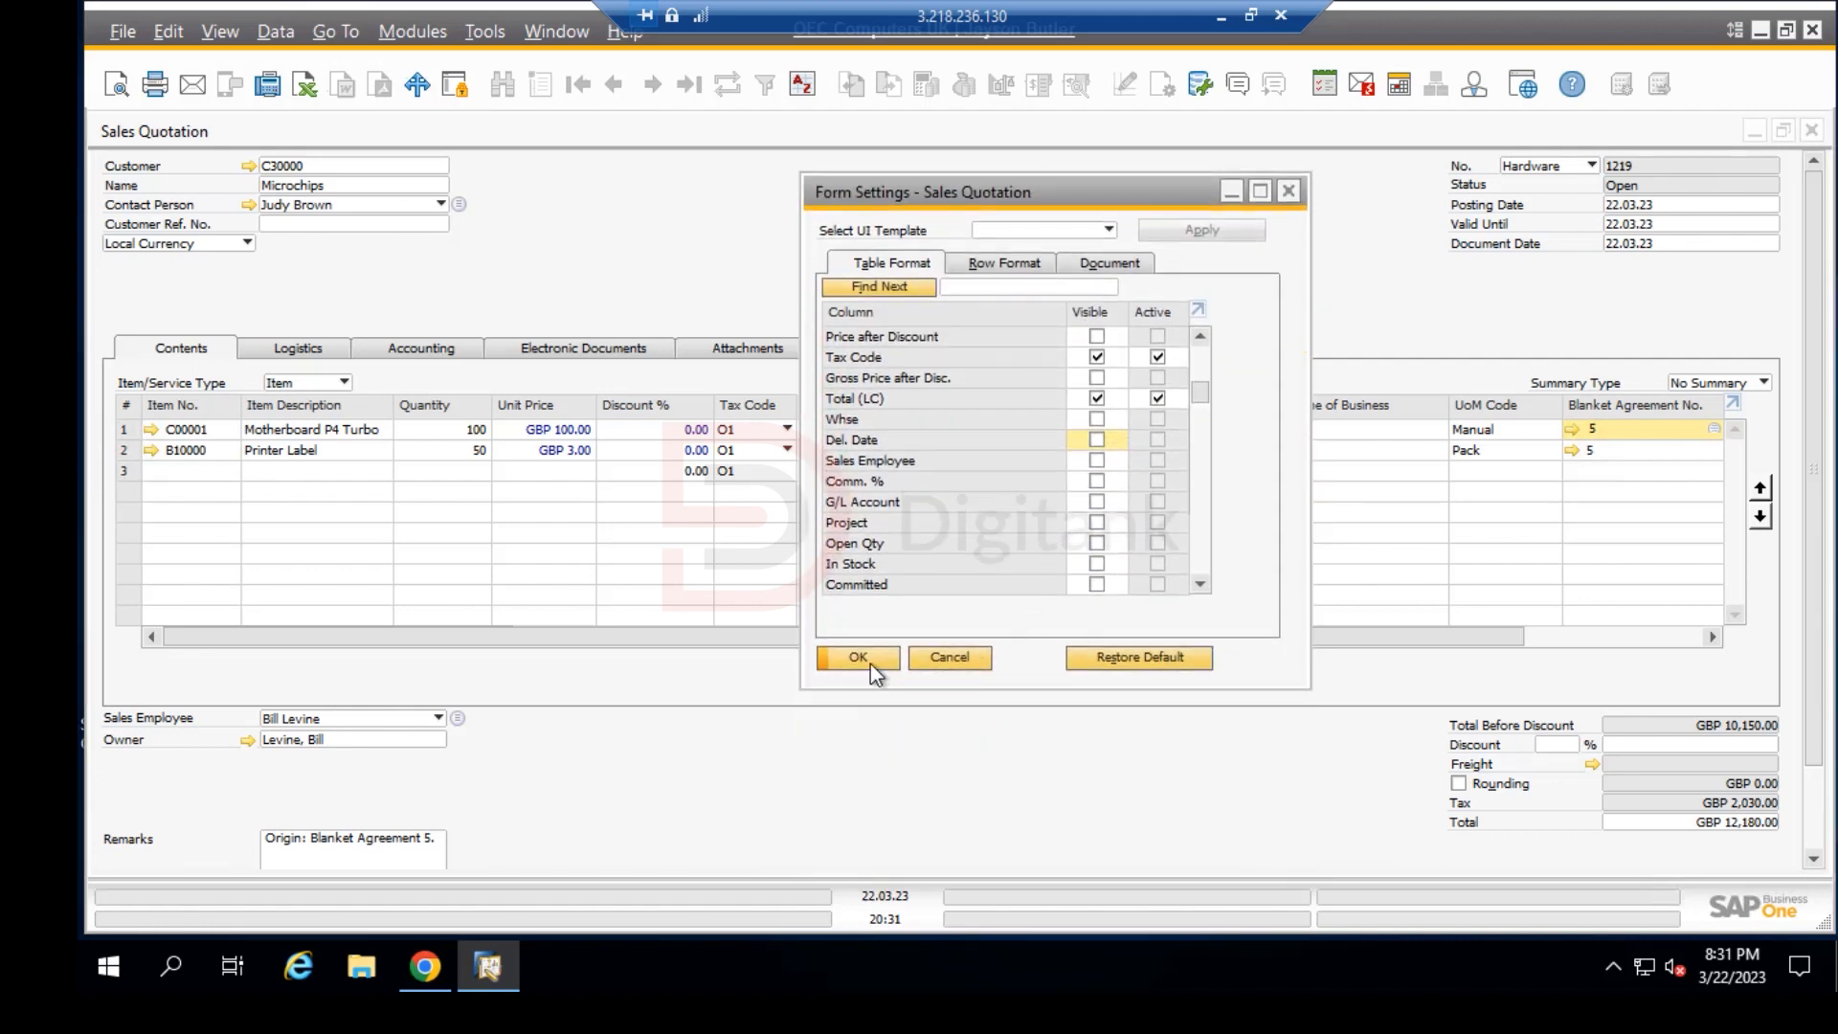
Step: Confirm the form settings so the Whse and Del. Date columns disappear from the table
{"action": "left_click", "coordinate": [856, 657]}
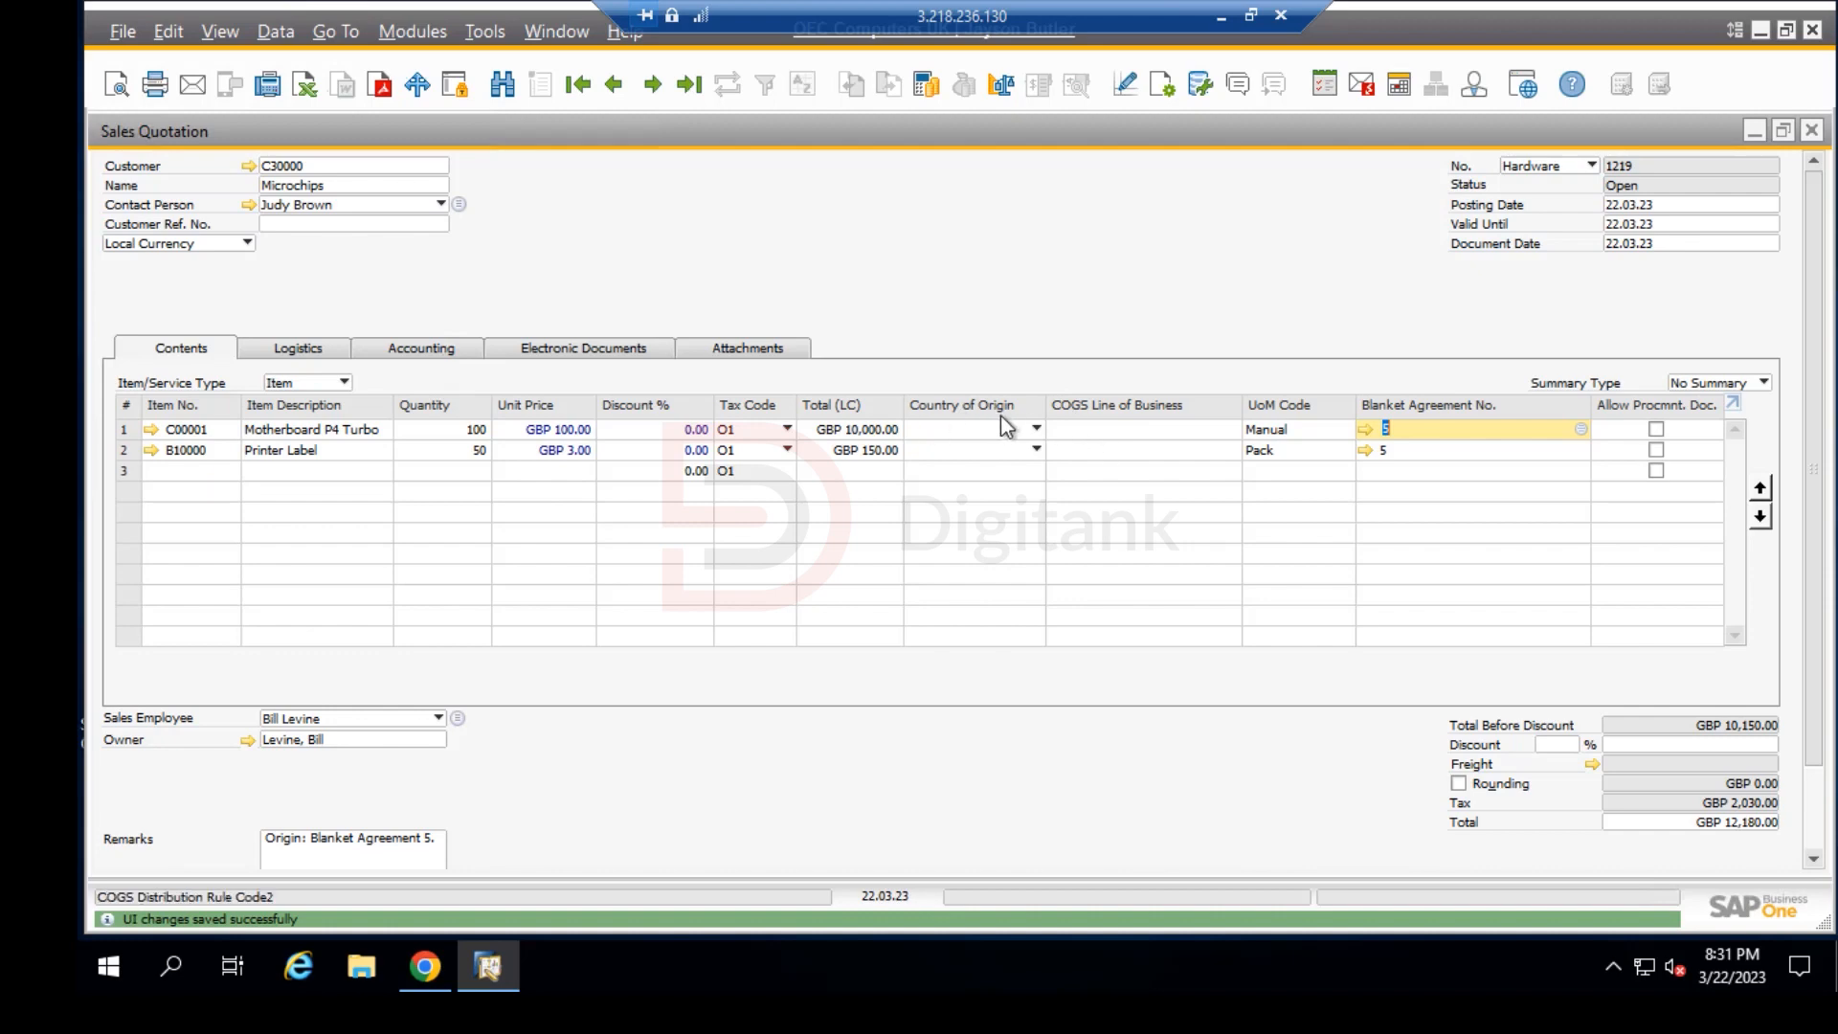
{"action": "mouse_move", "coordinate": [975, 427]}
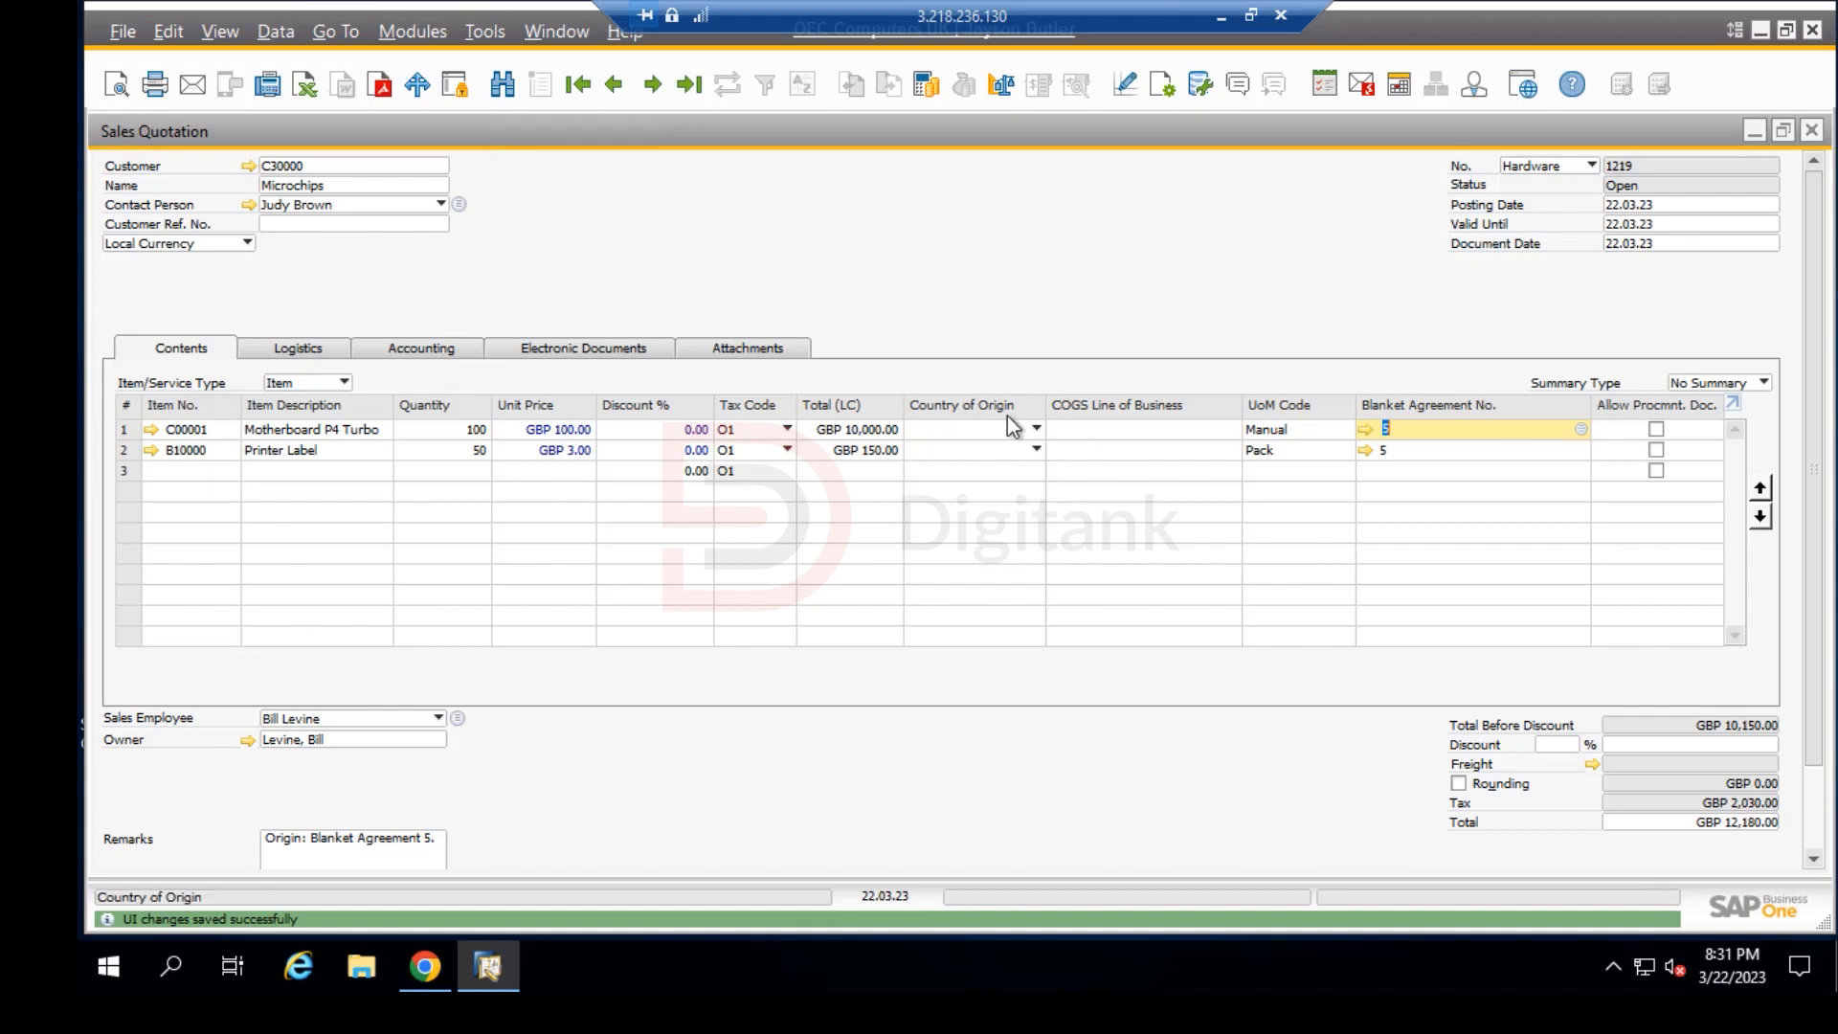
{"action": "mouse_move", "coordinate": [1031, 622]}
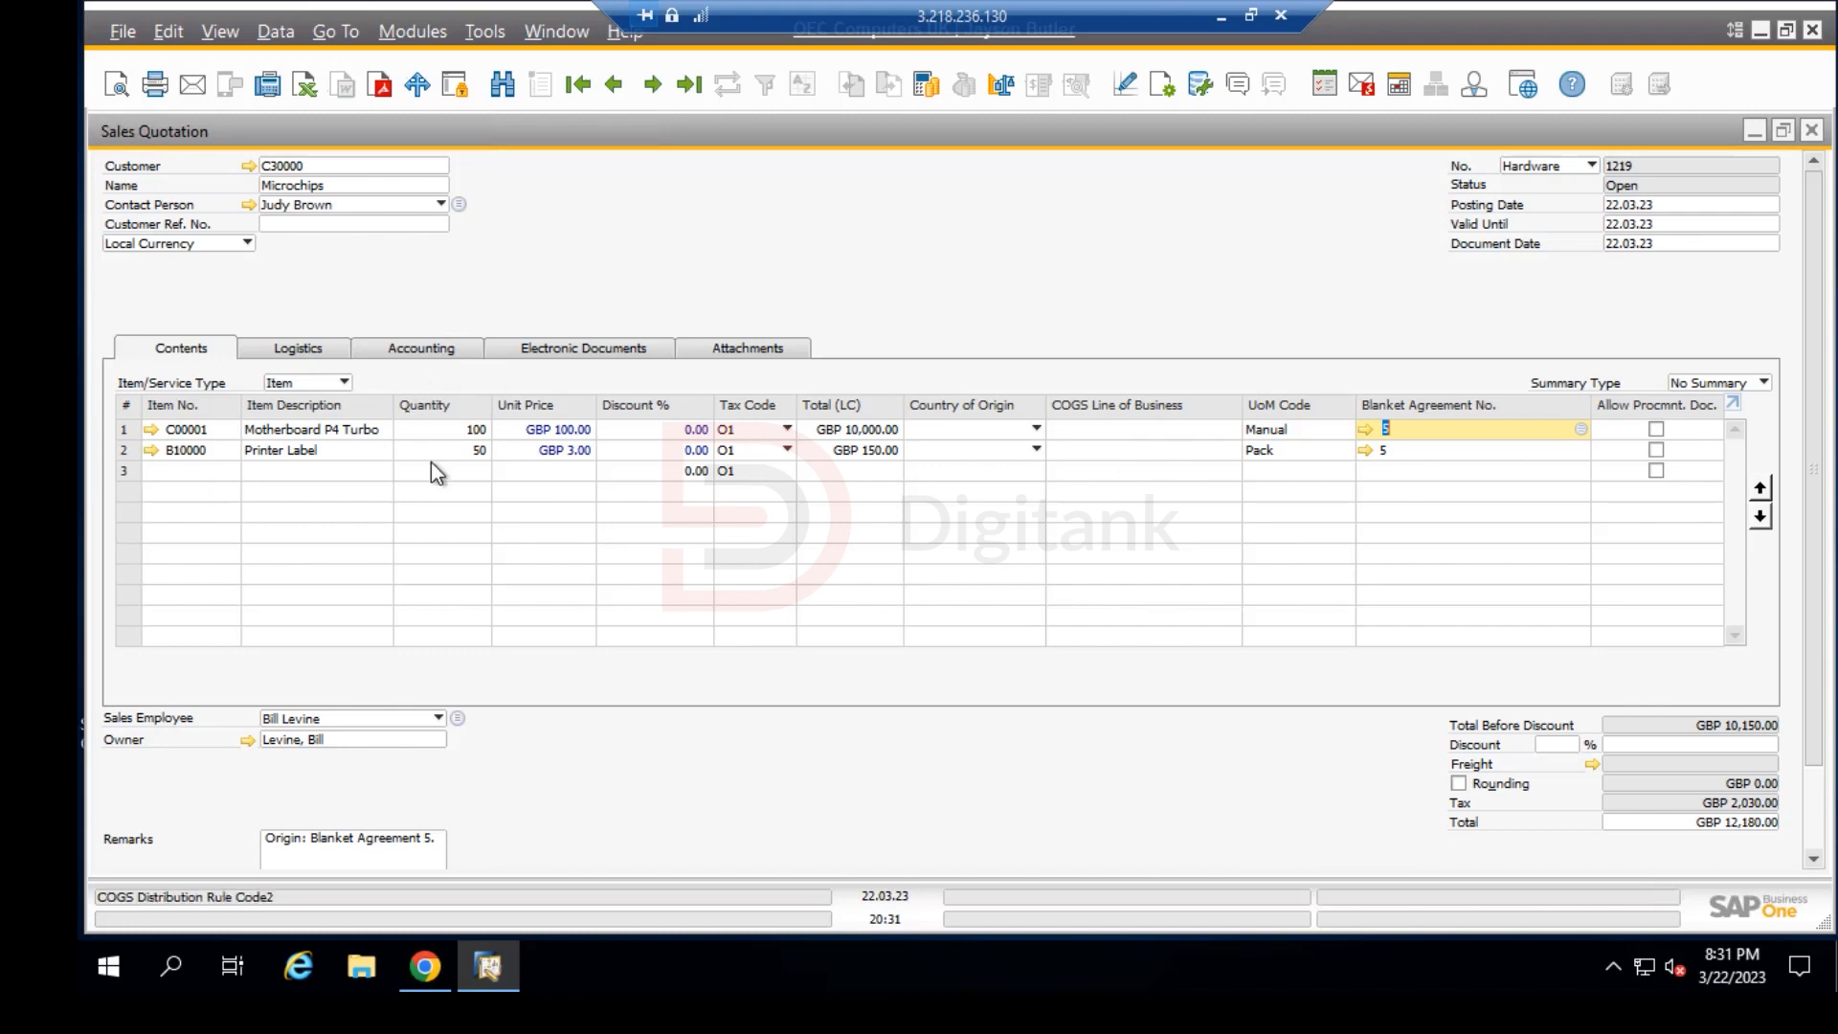
{"action": "mouse_move", "coordinate": [1816, 321]}
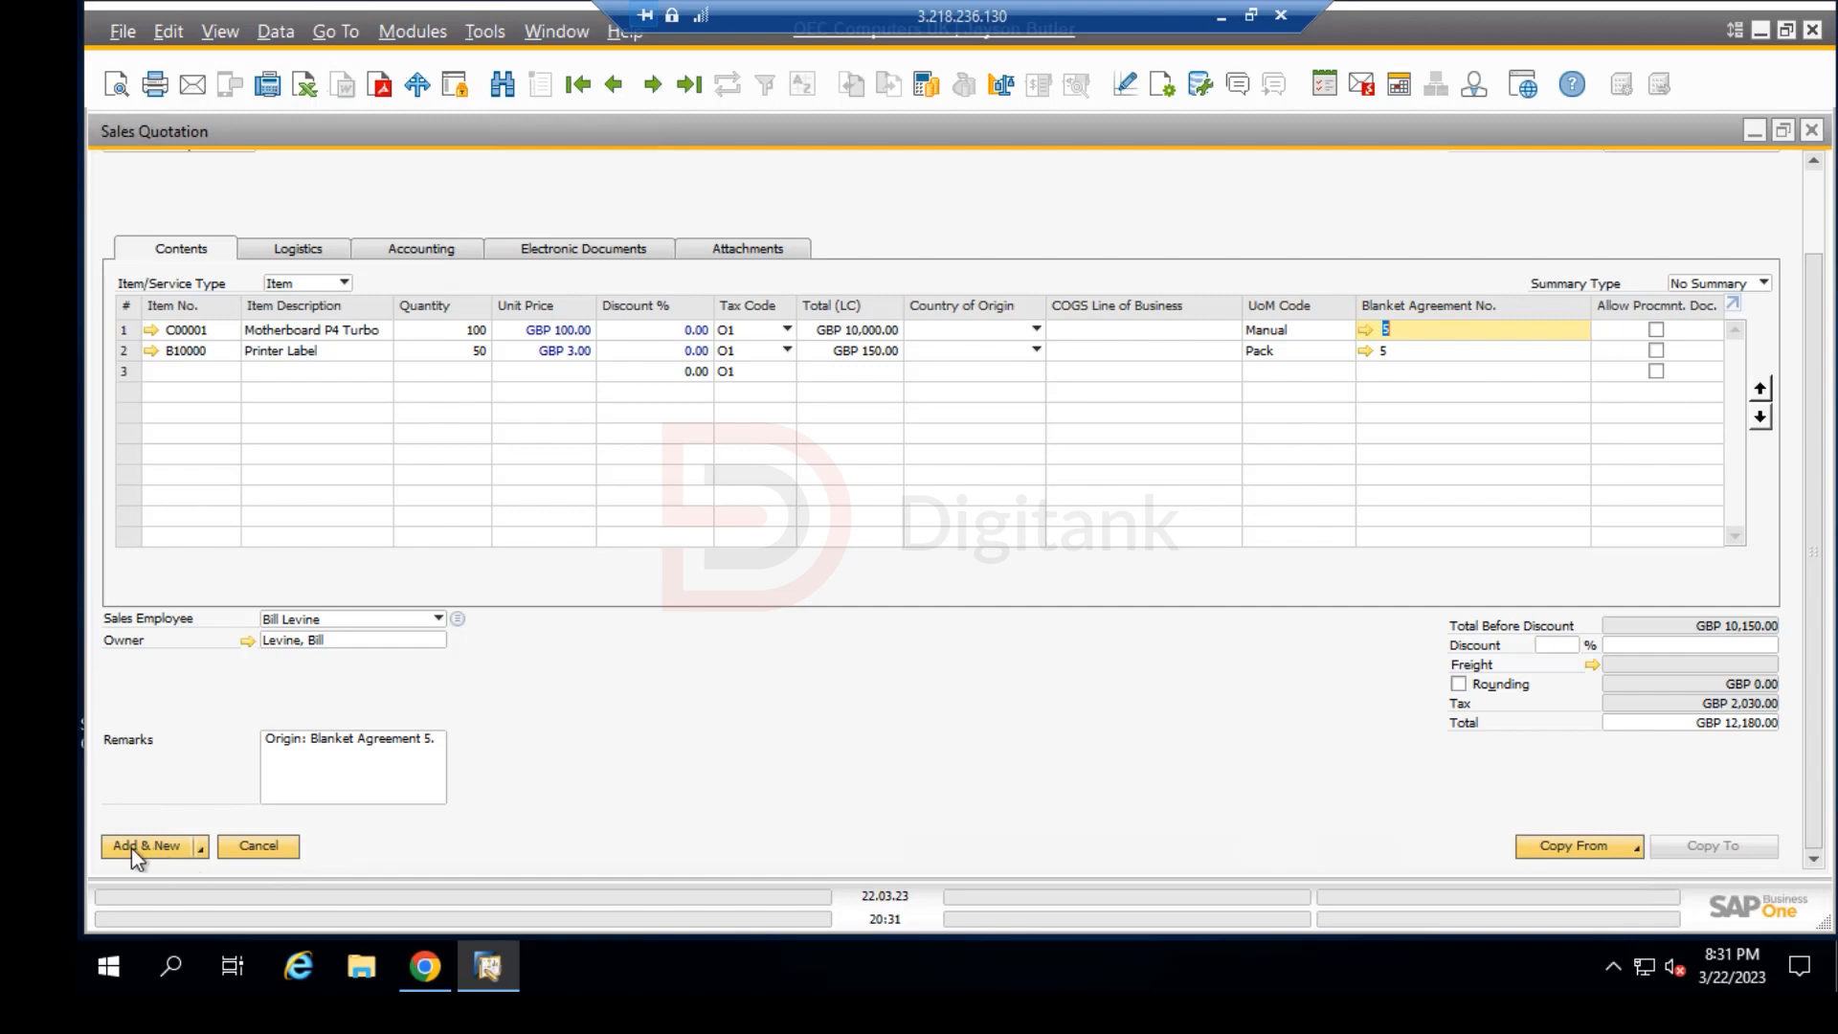
{"action": "mouse_move", "coordinate": [139, 839]}
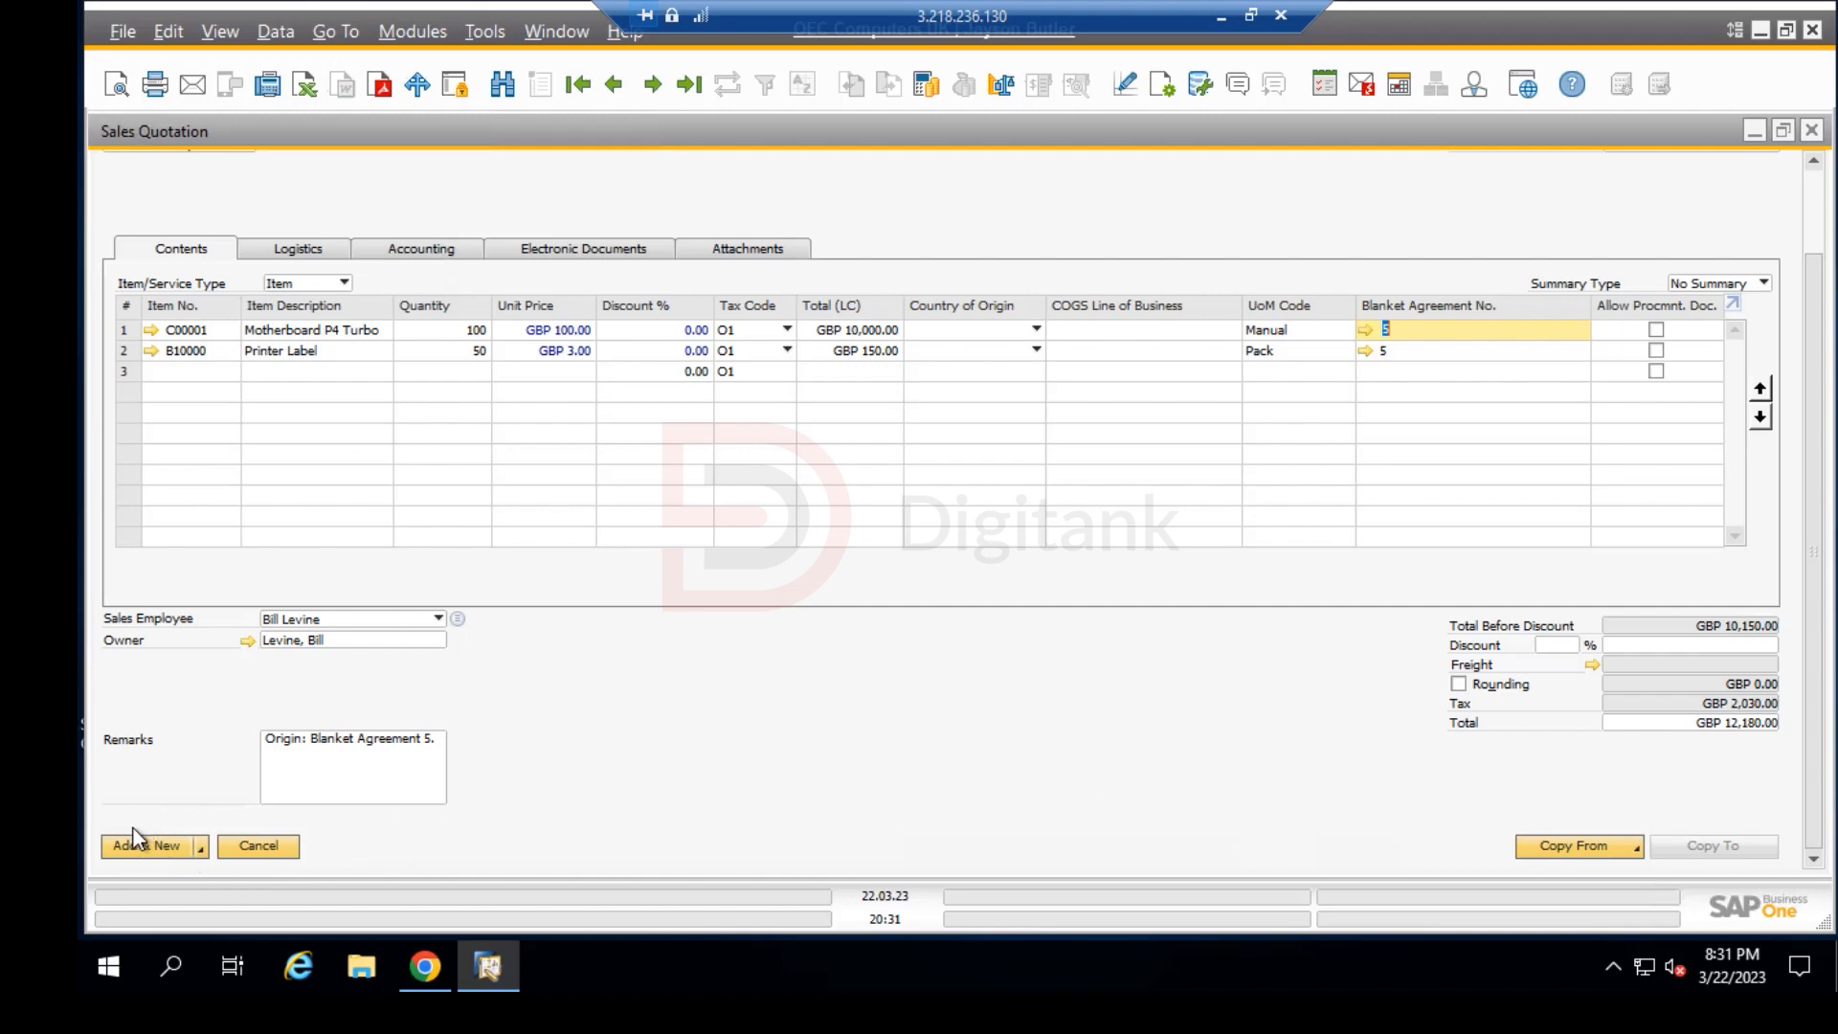
Step: Save the Microchips quotation with Add & New, leaving blank quotation 1220 open
{"action": "left_click", "coordinate": [145, 844]}
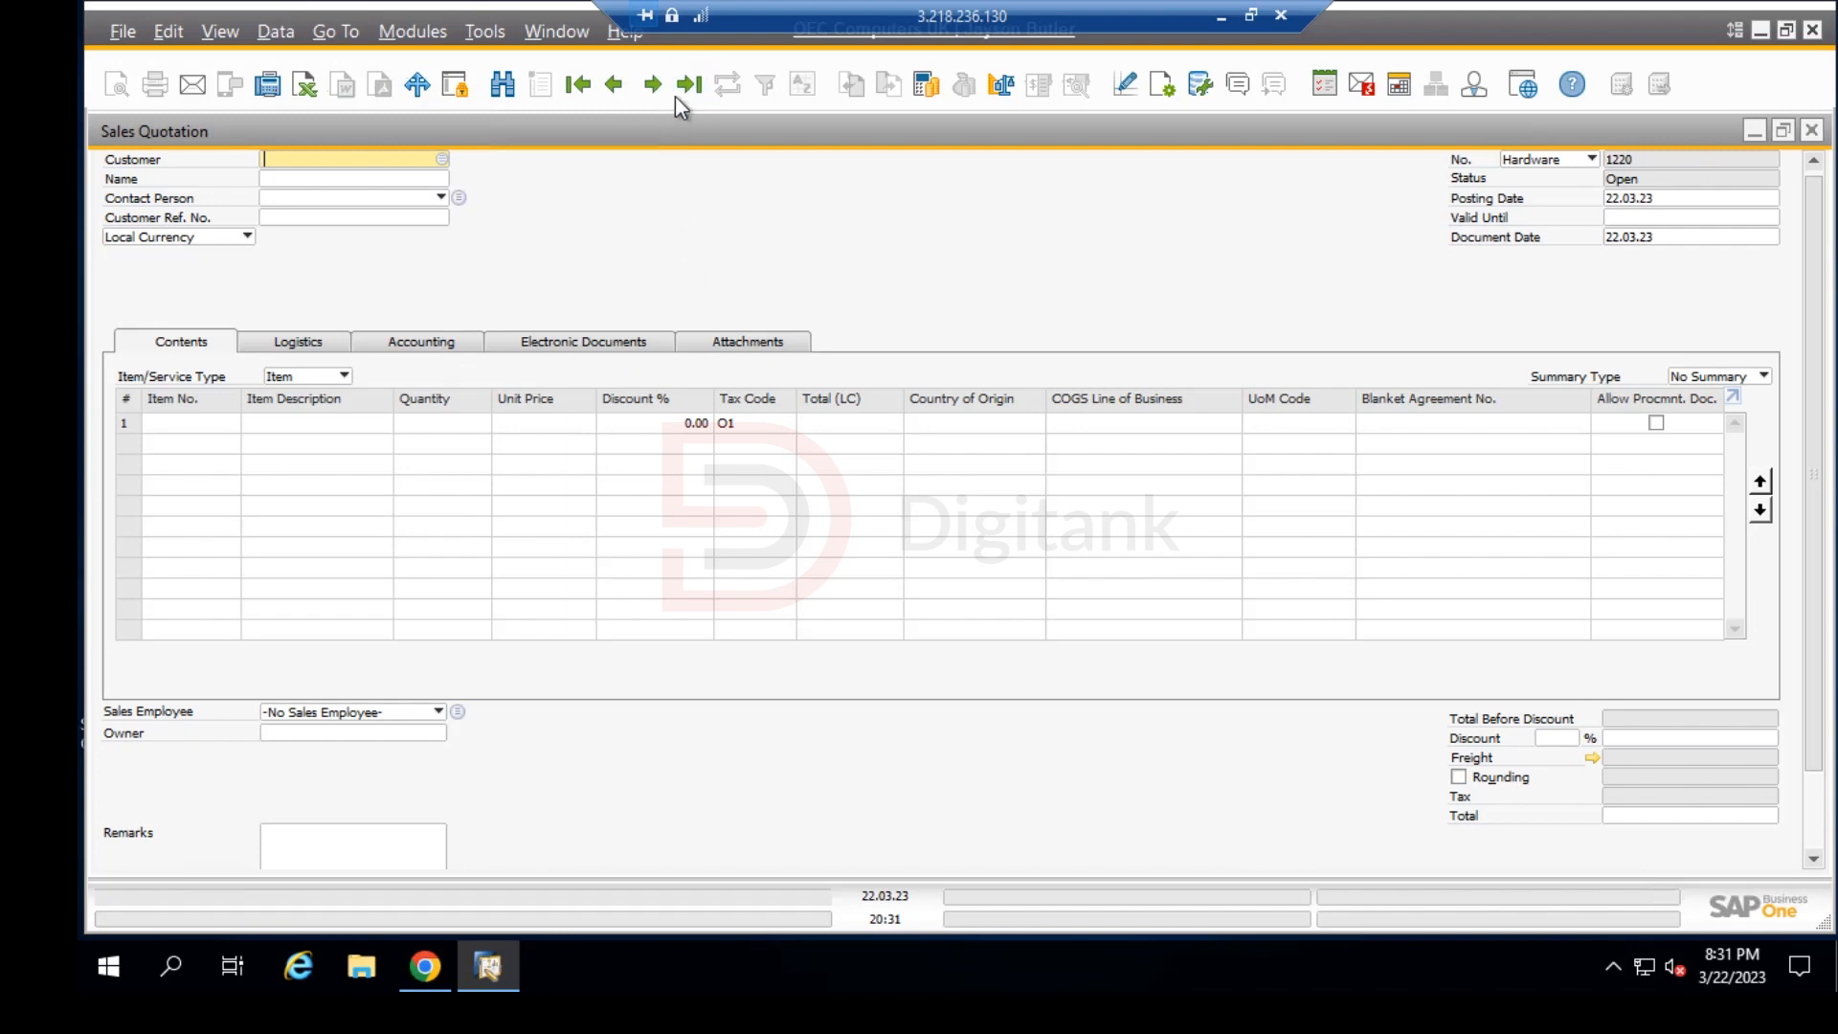
{"action": "mouse_move", "coordinate": [687, 82]}
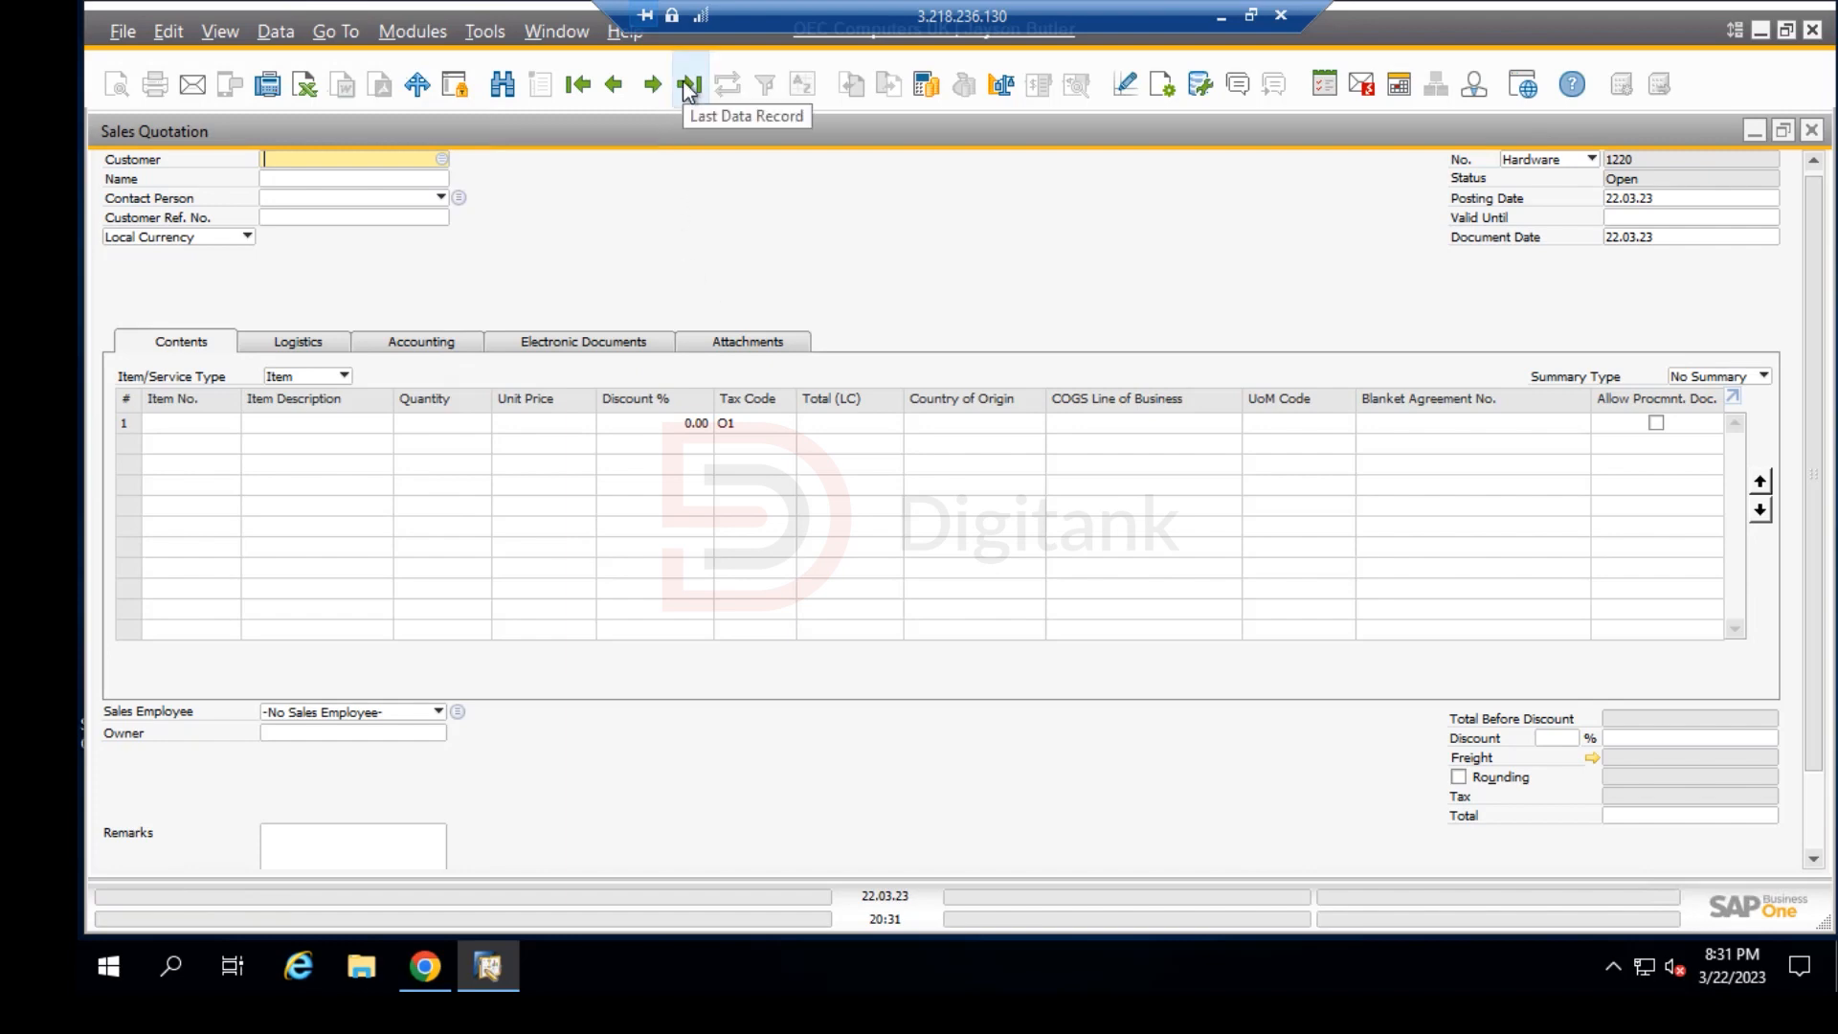
Step: Bring back the last saved two-line quotation and list its Copy To target documents
{"action": "left_click", "coordinate": [688, 83]}
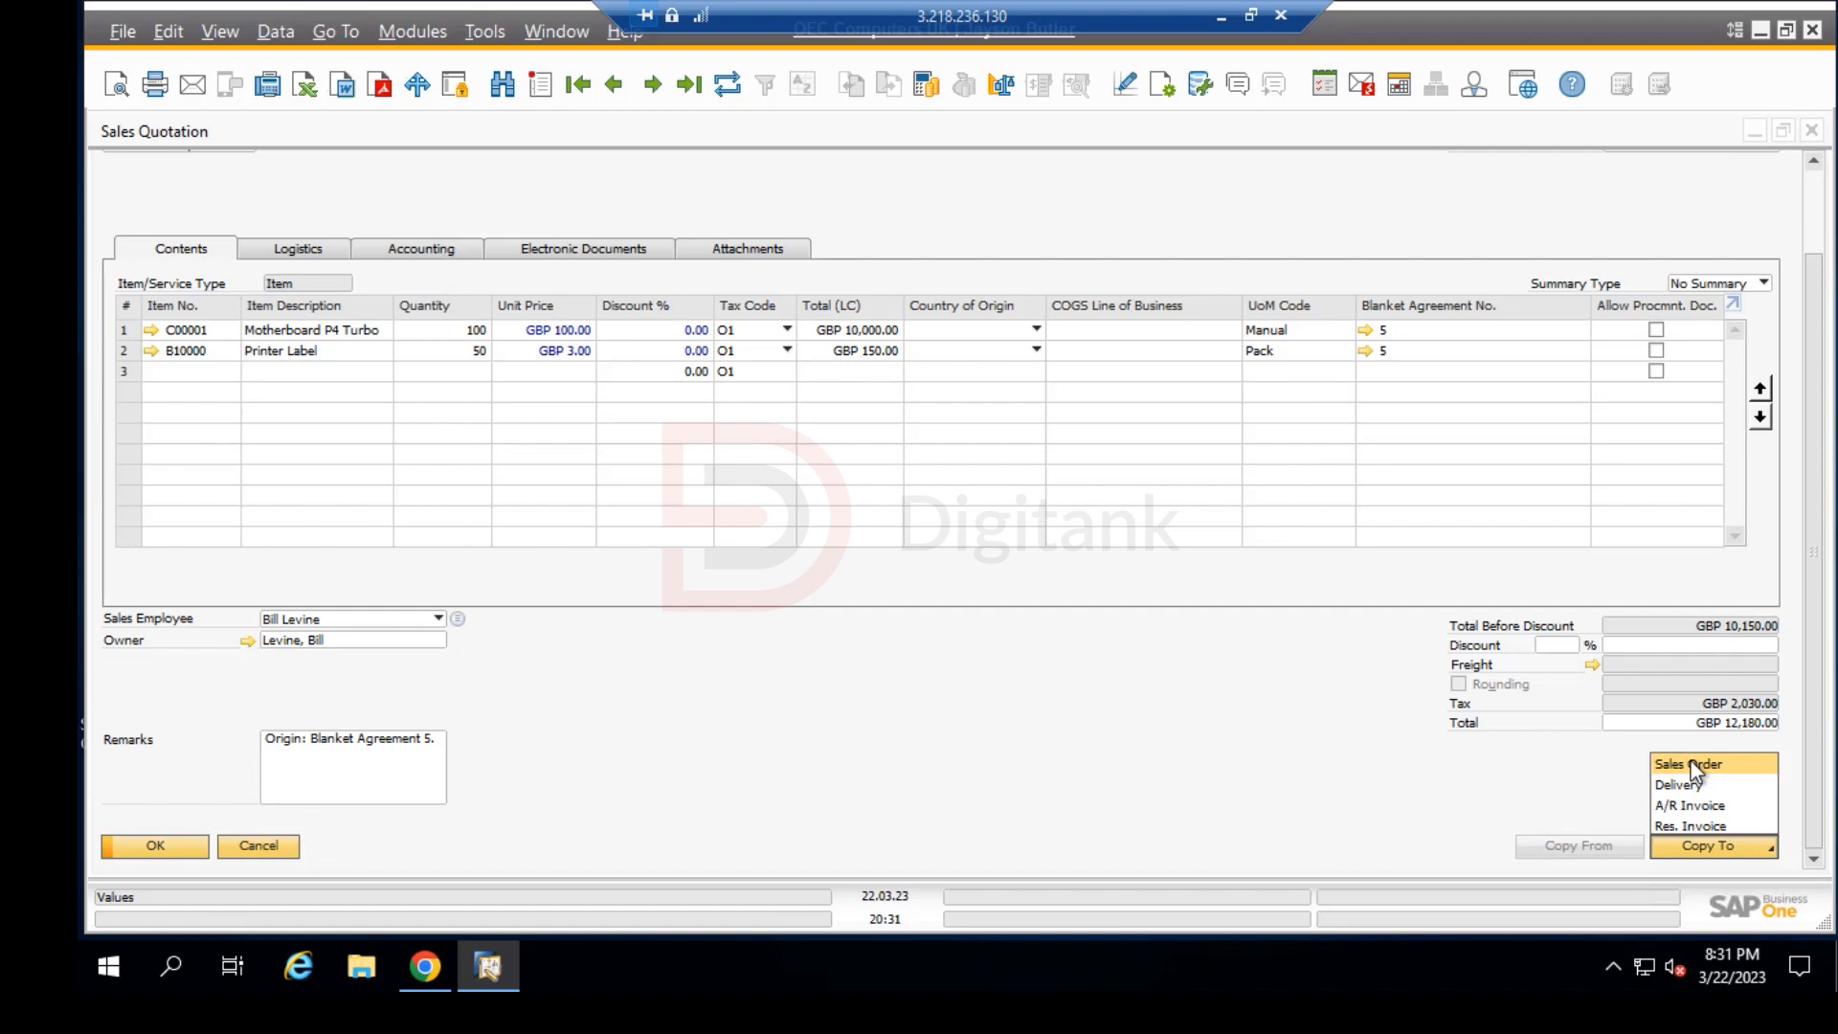
{"action": "mouse_move", "coordinate": [1699, 774]}
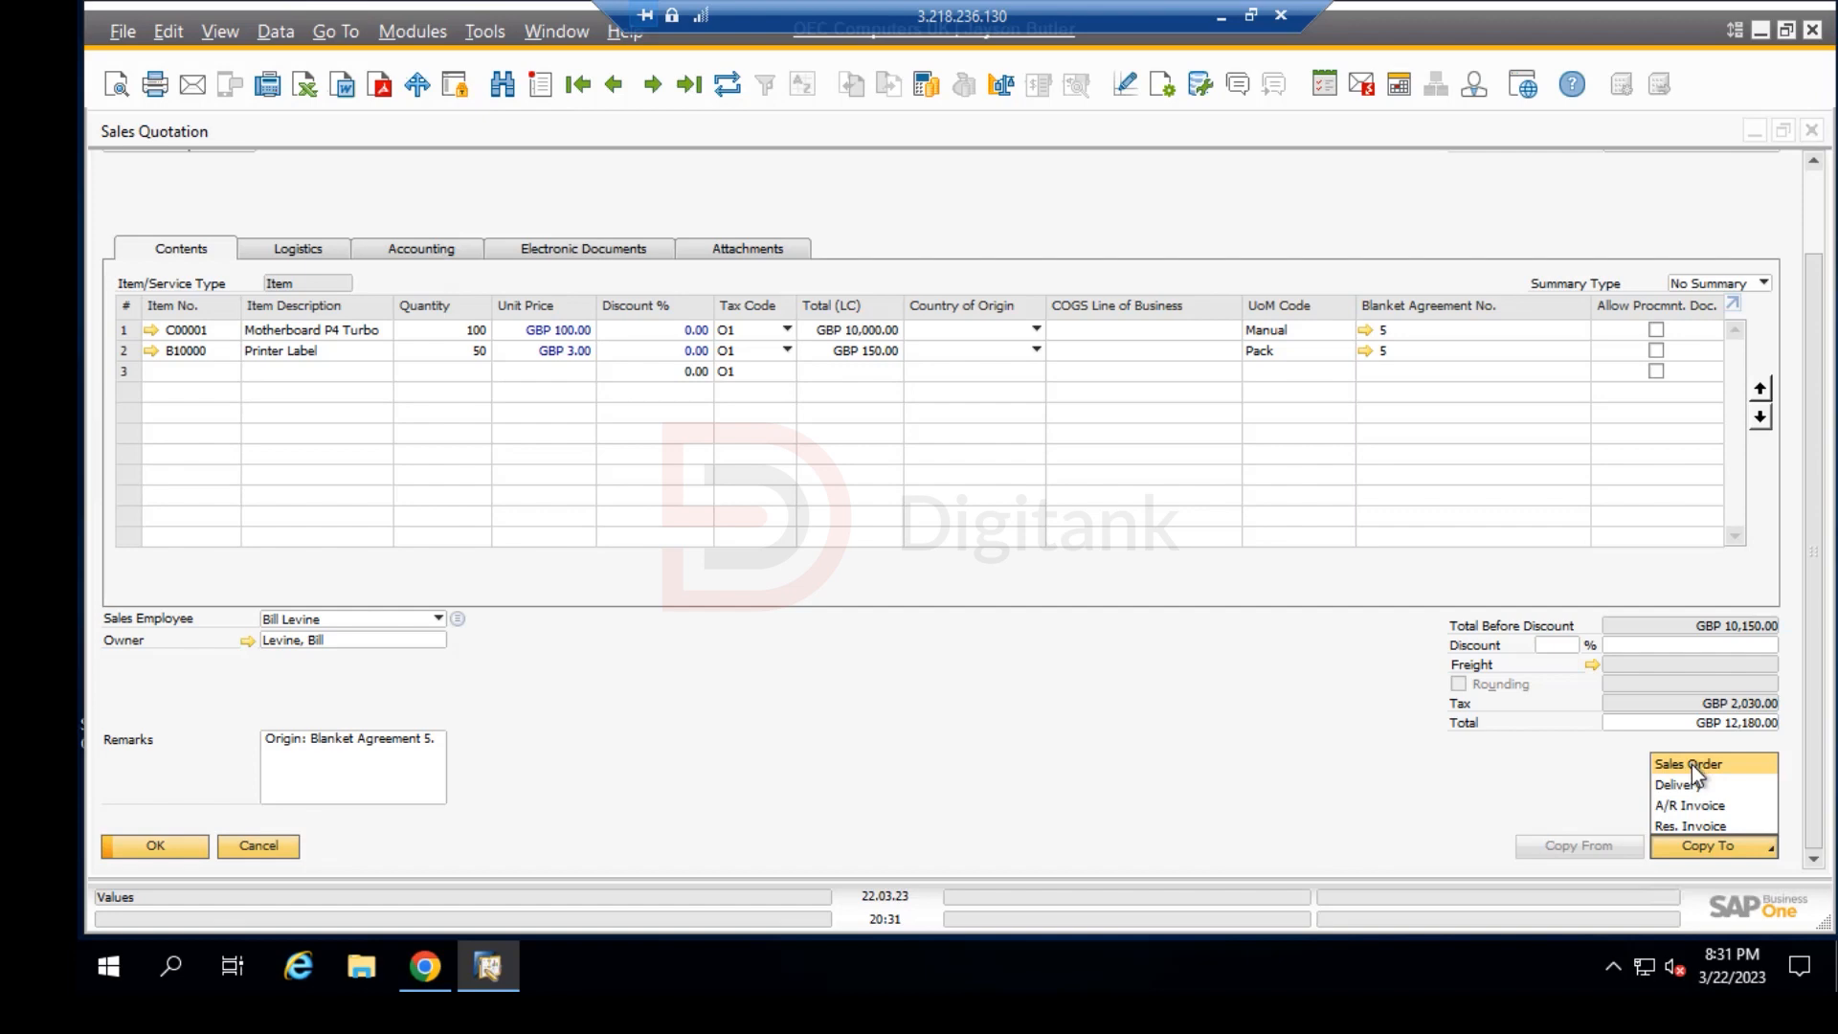